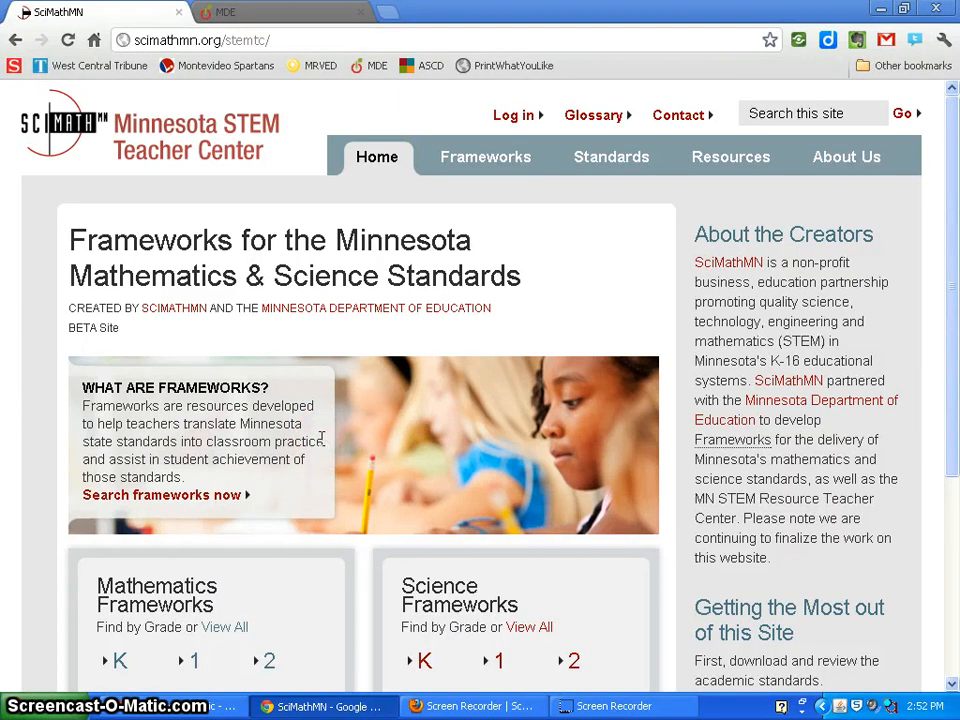
mouse_move(384, 350)
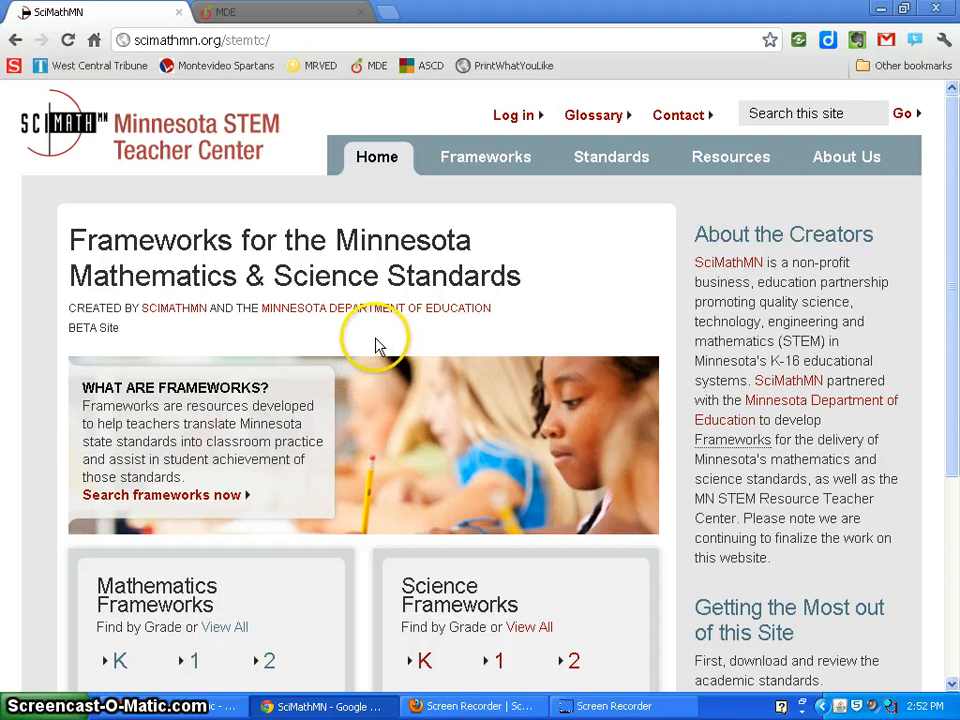
mouse_move(380, 348)
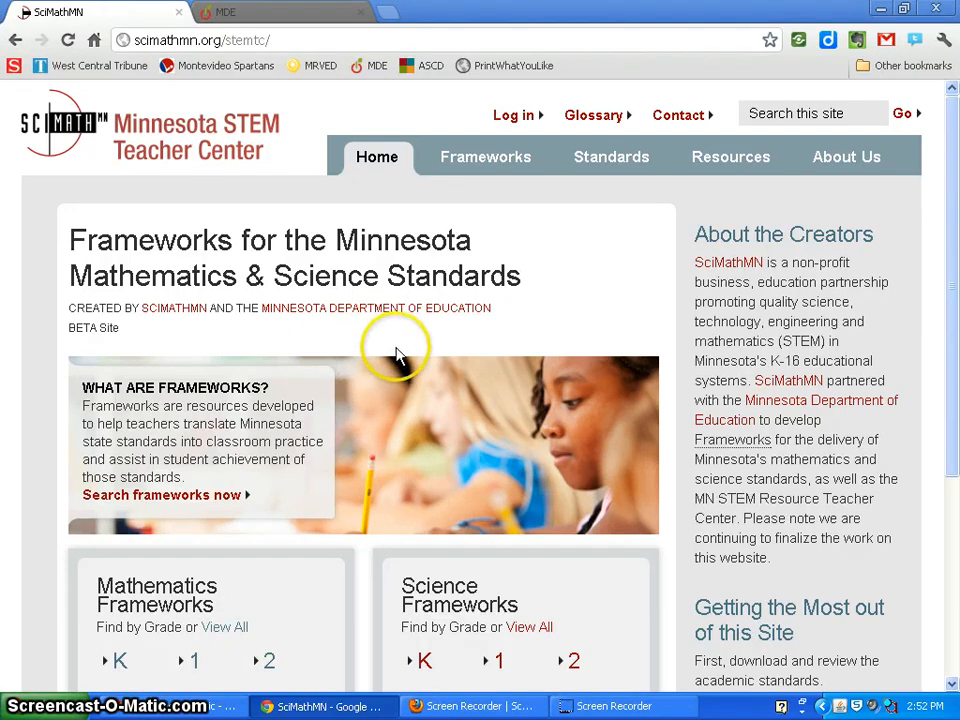
mouse_move(90, 240)
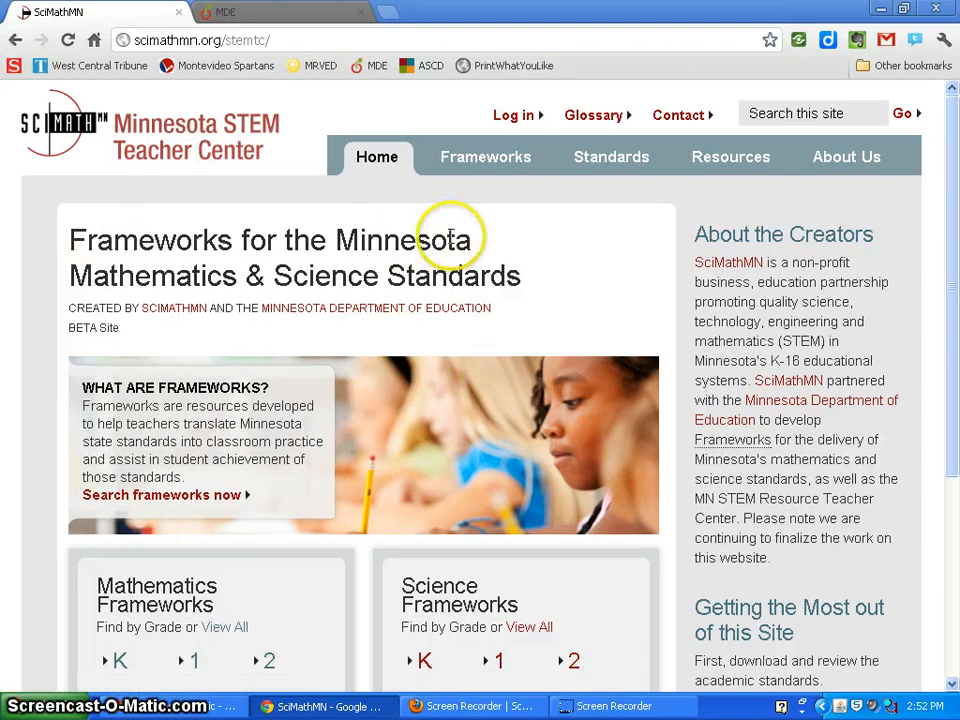
mouse_move(78, 150)
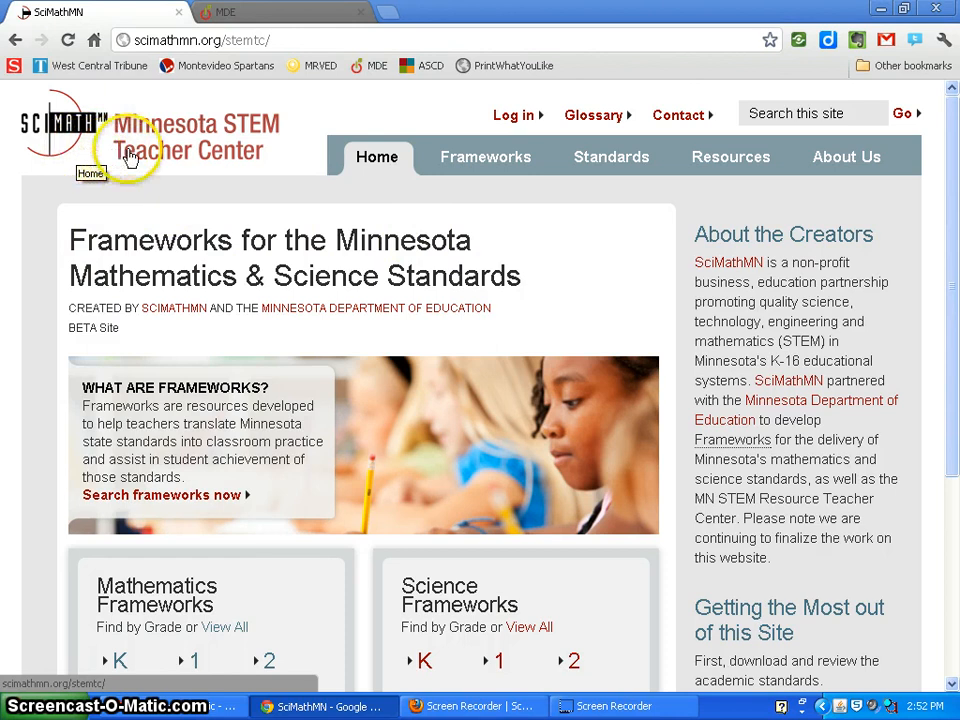
mouse_move(236, 240)
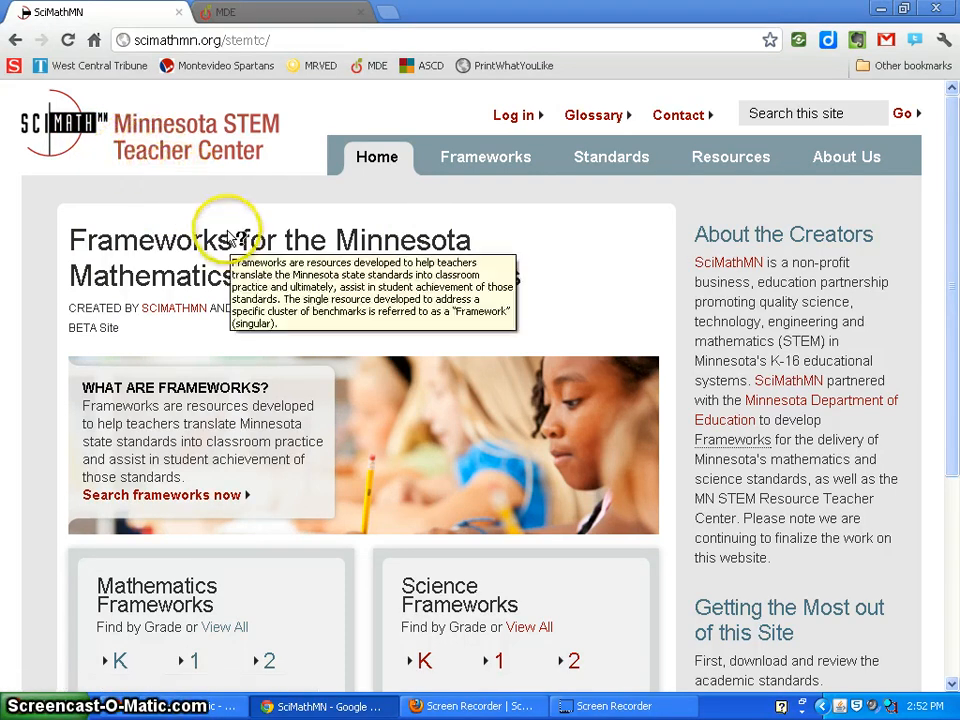
mouse_move(210, 240)
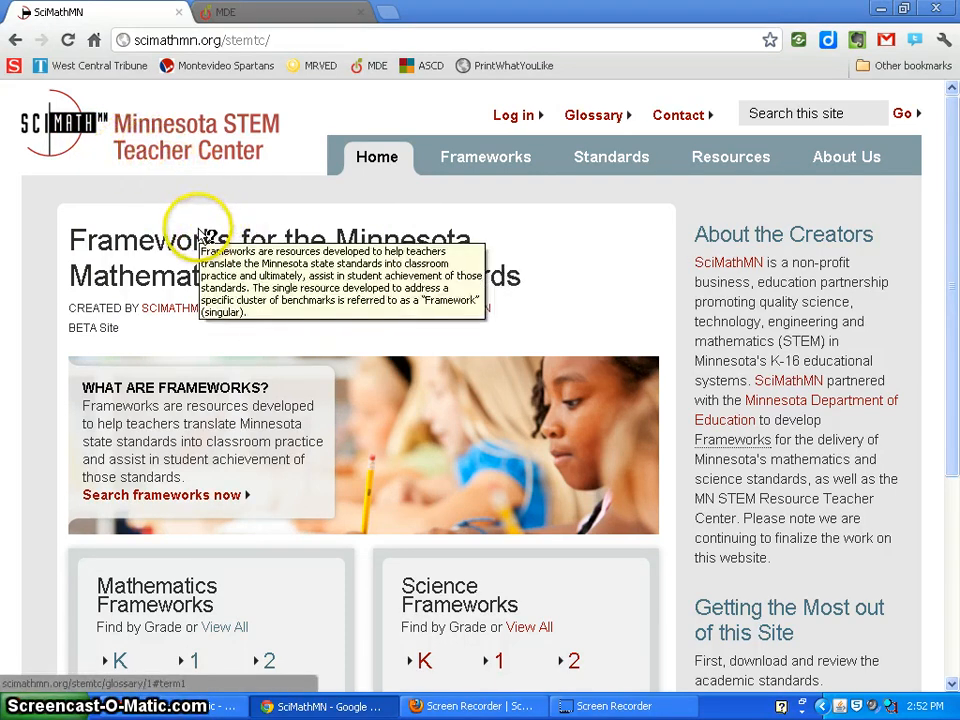
mouse_move(236, 232)
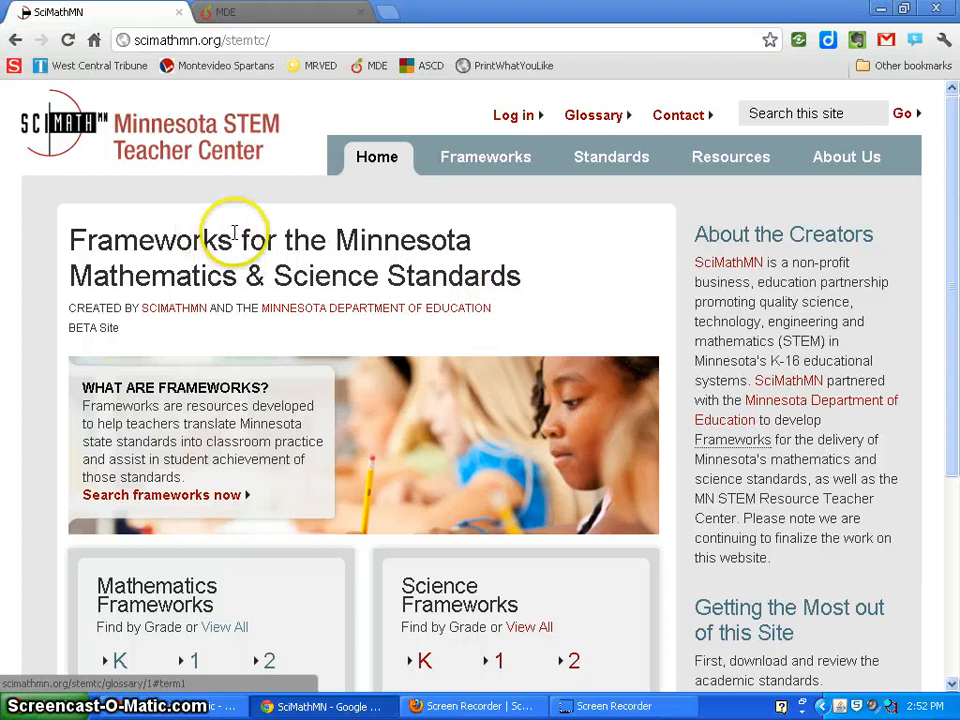
mouse_move(236, 216)
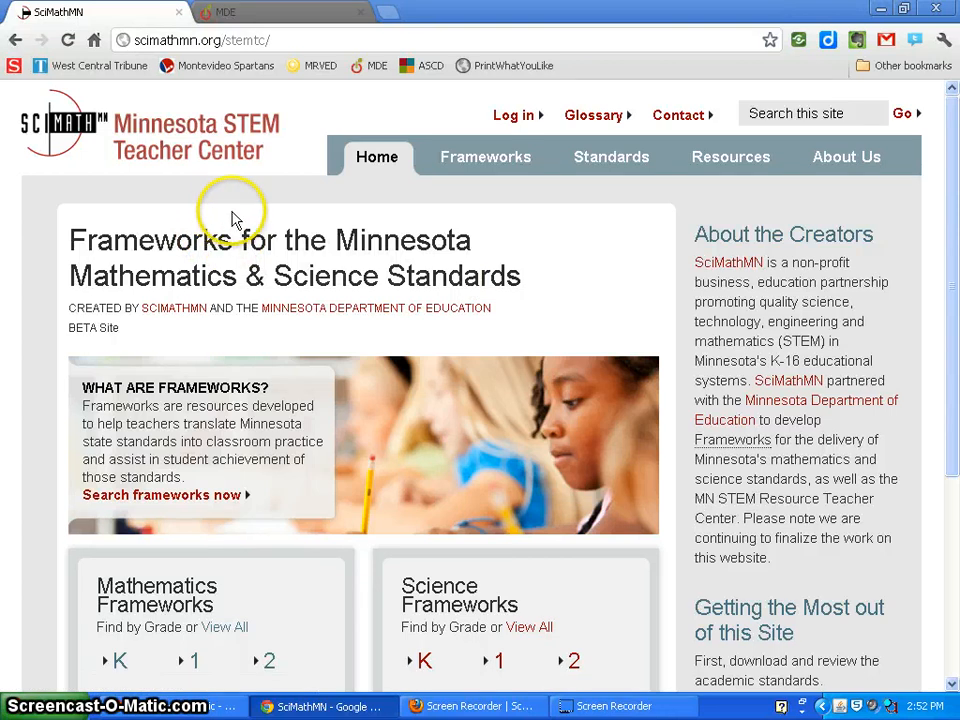
mouse_move(296, 244)
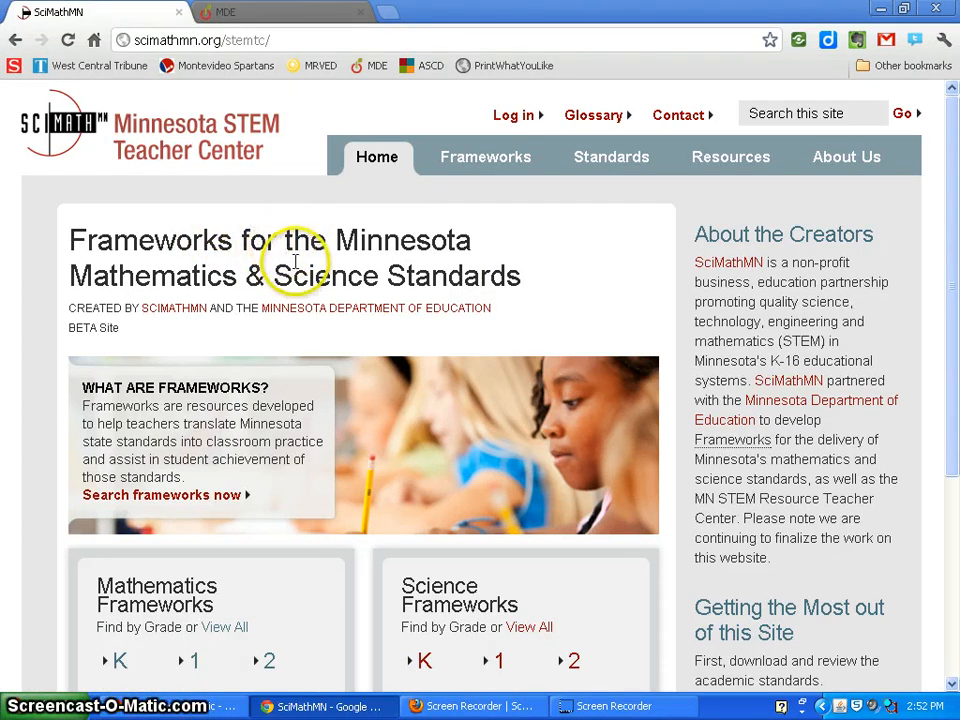
- From Educator Excellence, go to the Standards, Curriculum and Instruction page
scroll("down", 3)
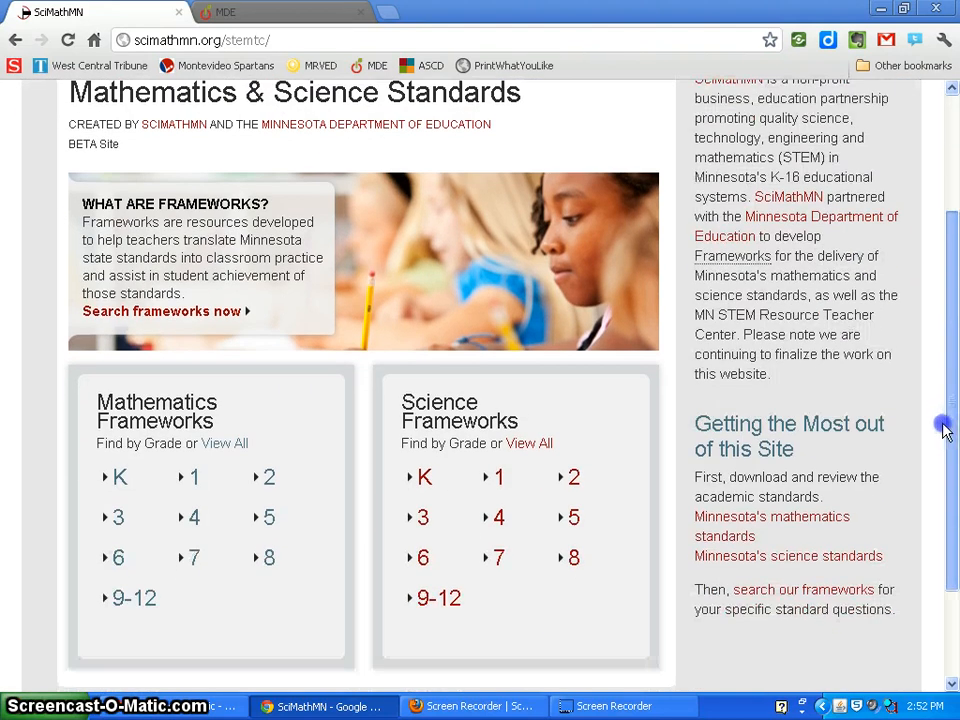
scroll("up", 3)
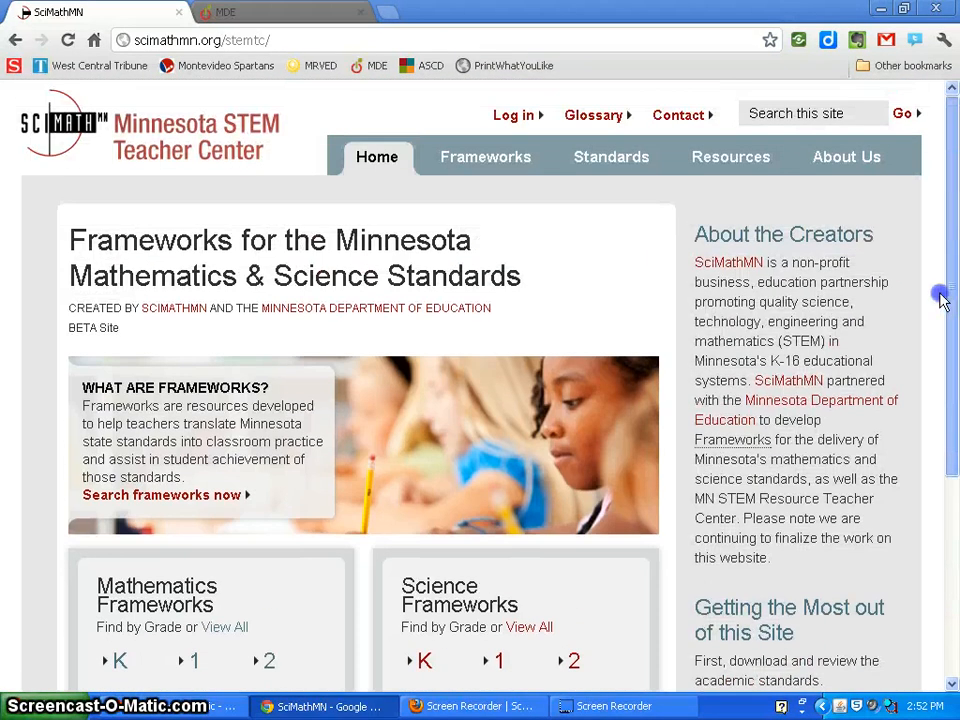
mouse_move(636, 296)
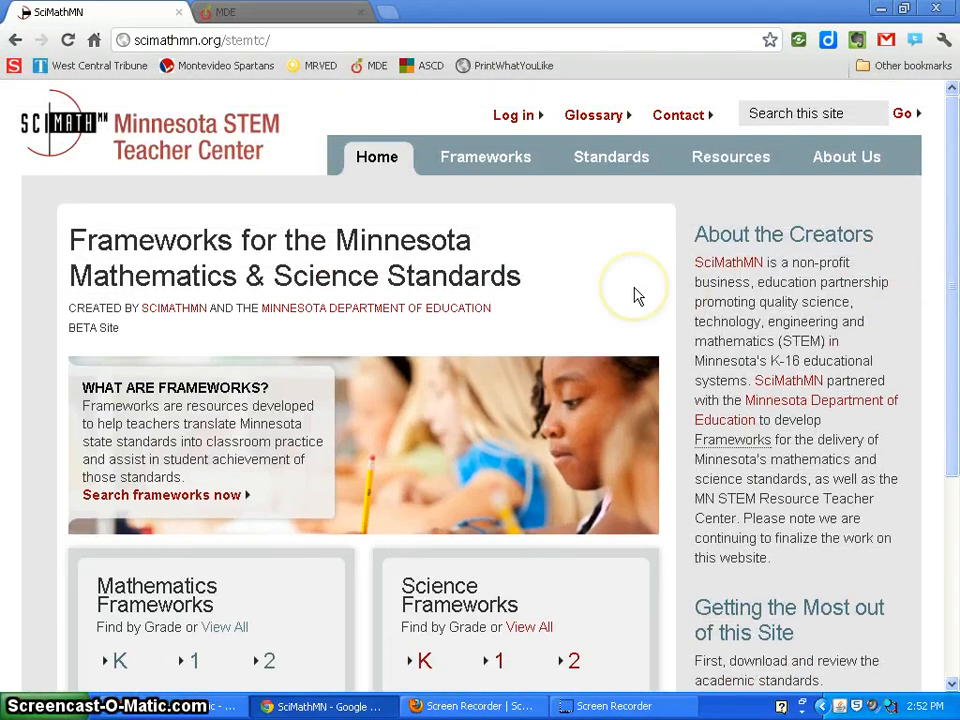
mouse_move(308, 212)
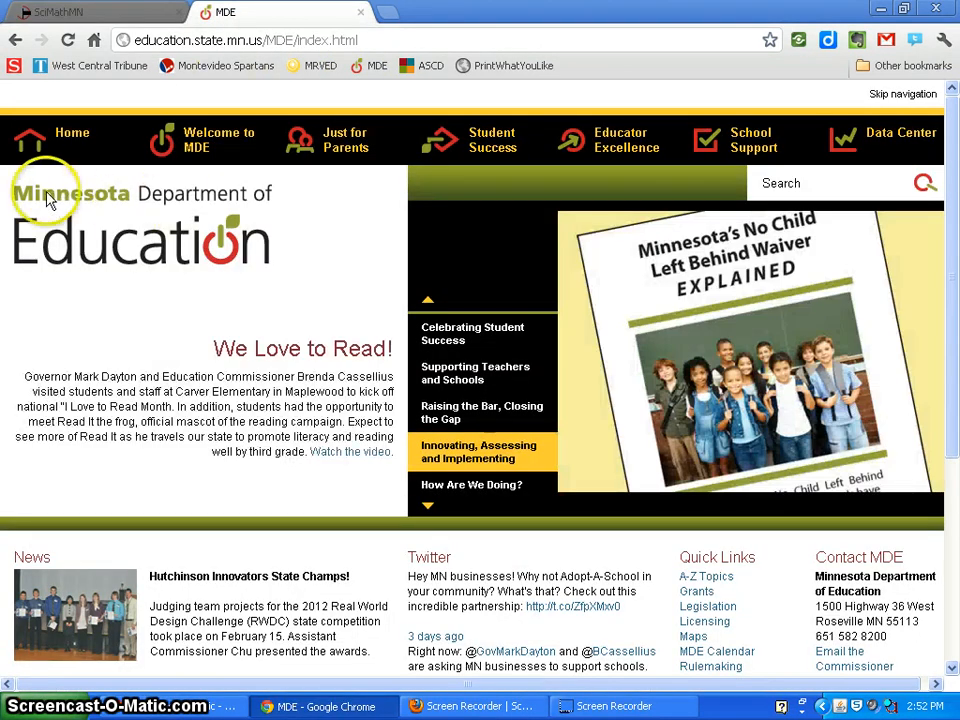
mouse_move(596, 176)
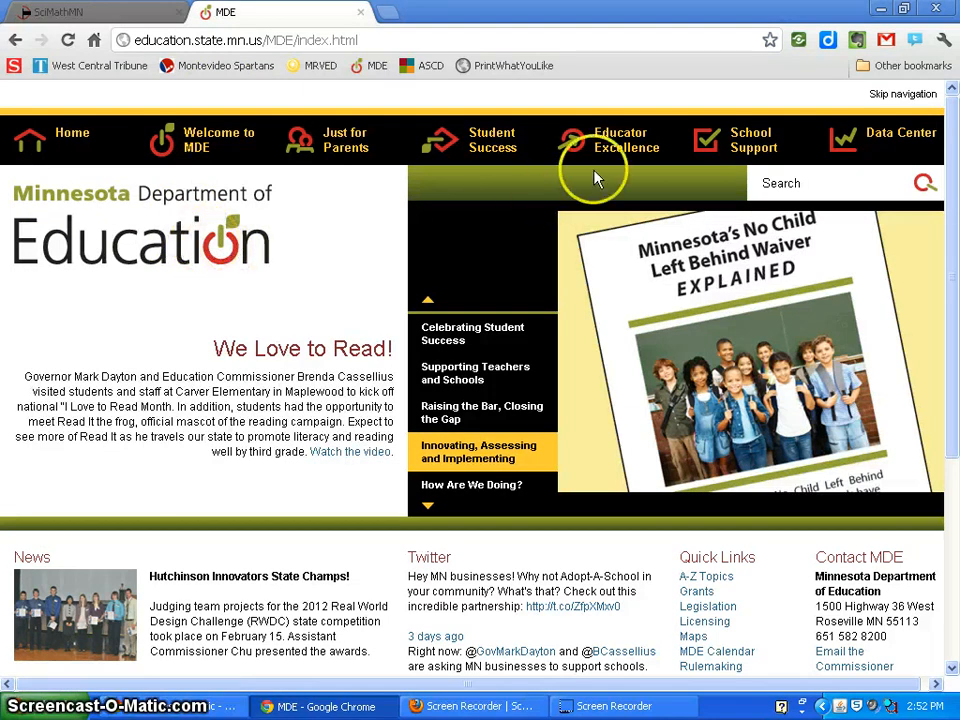
left_click(620, 140)
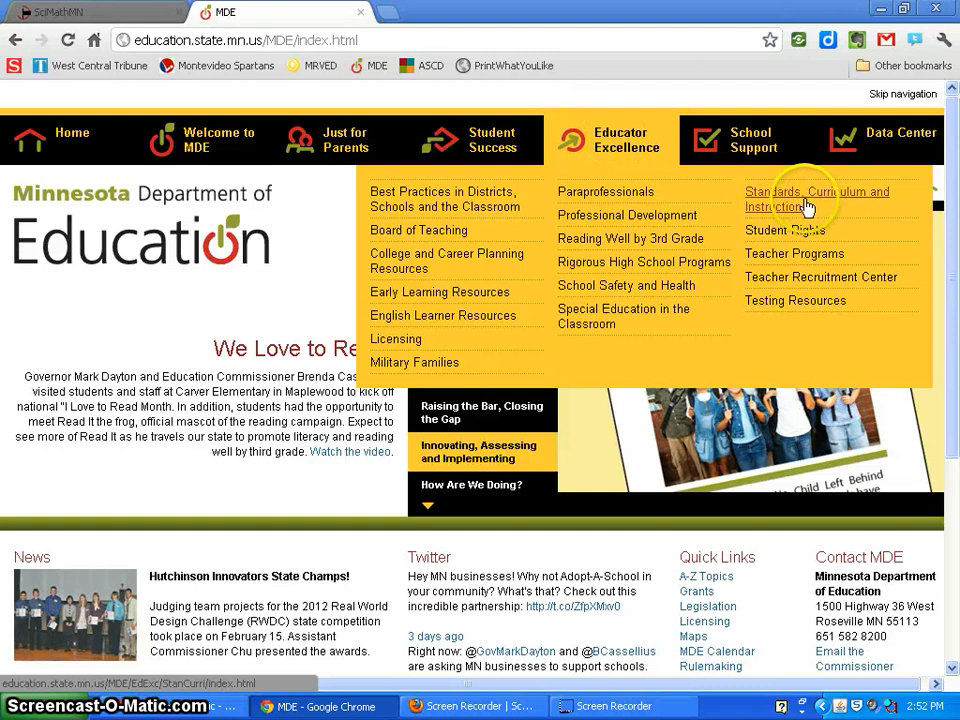
left_click(816, 198)
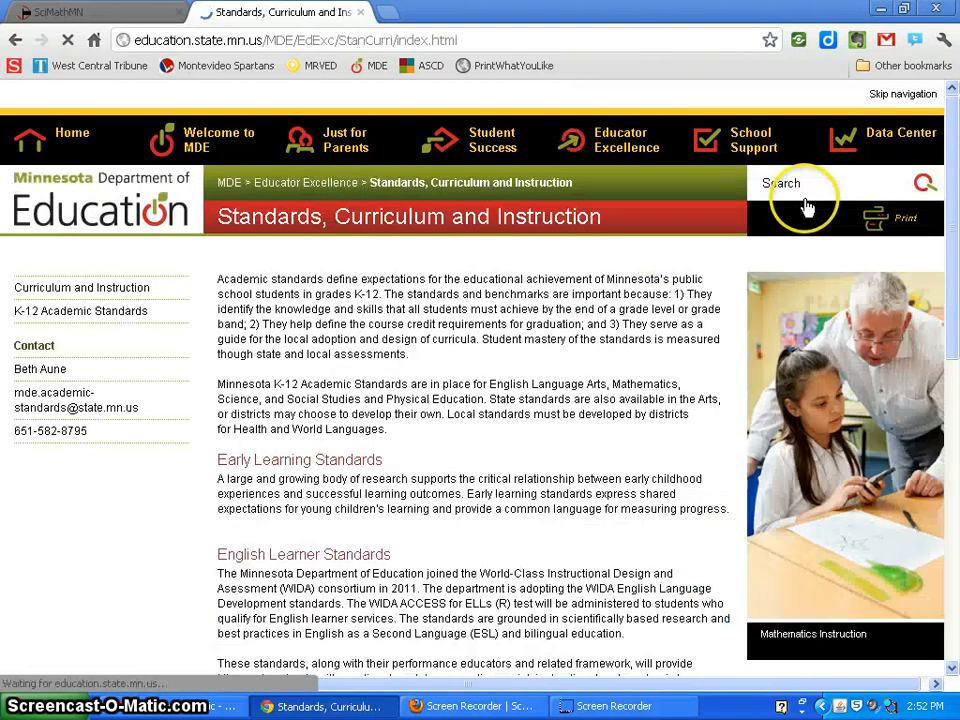
- From the K-12 Academic Standards page, follow the Frameworks for Minnesota Mathematics and Science Standards link
scroll("down", 3)
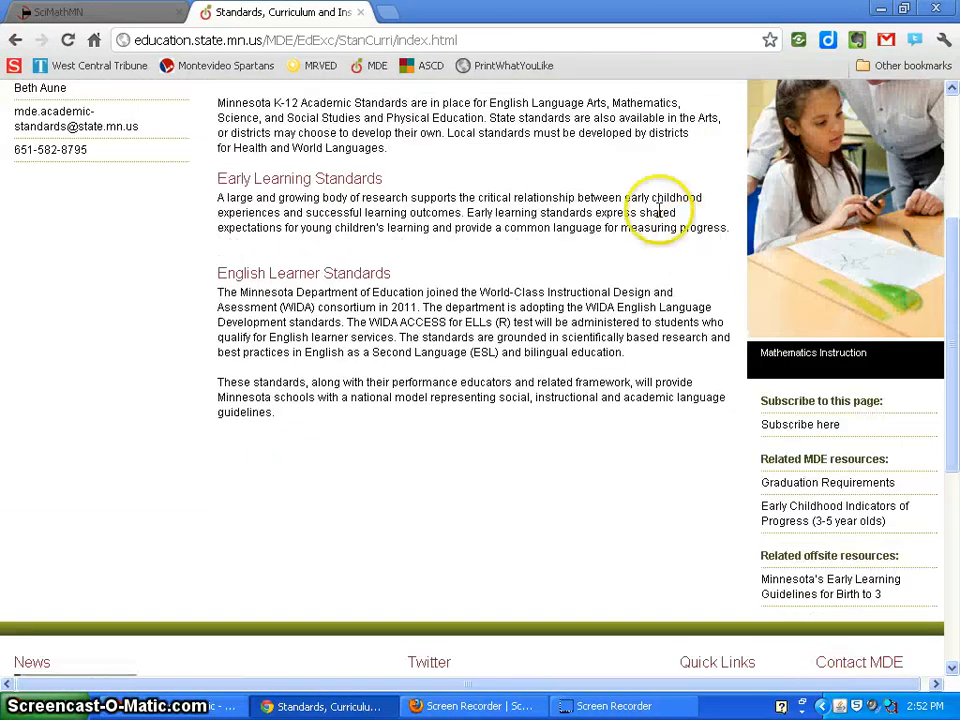
scroll("up", 3)
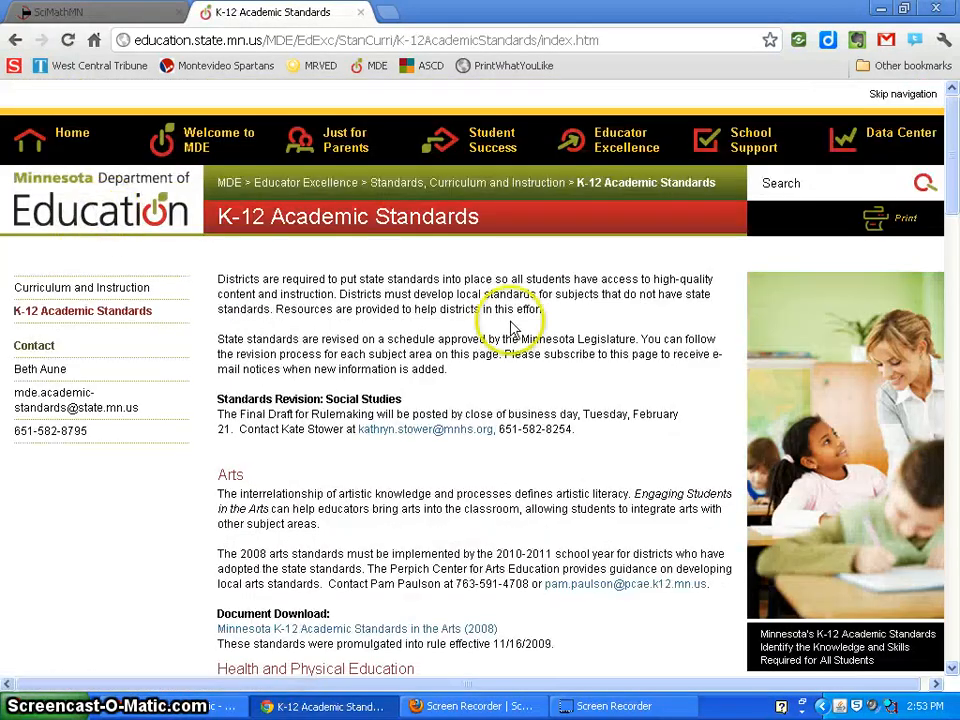
scroll("down", 3)
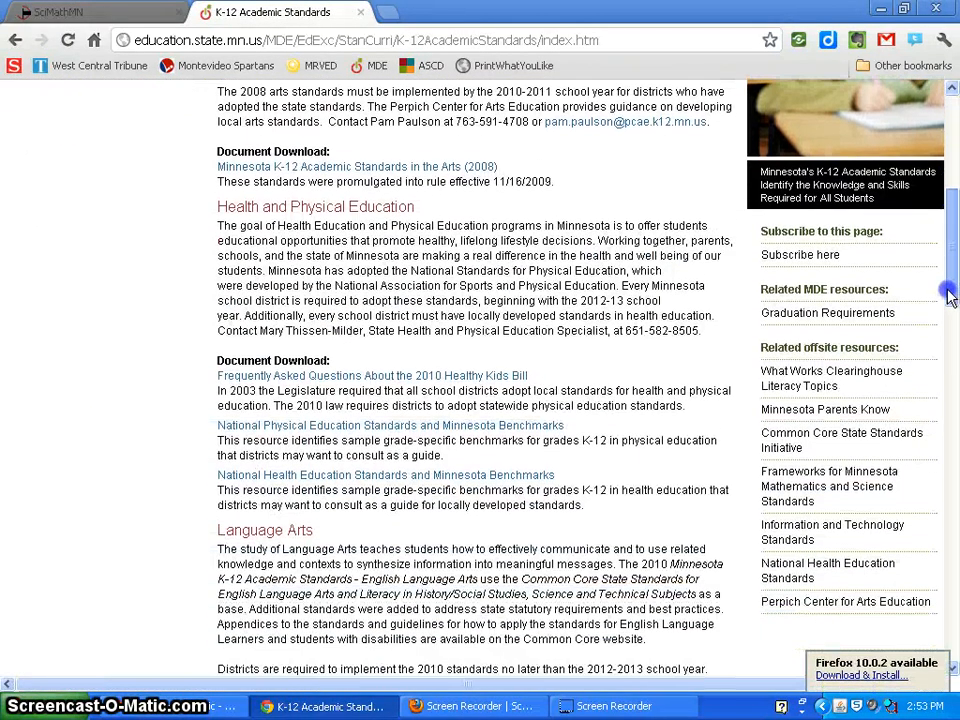
scroll("down", 3)
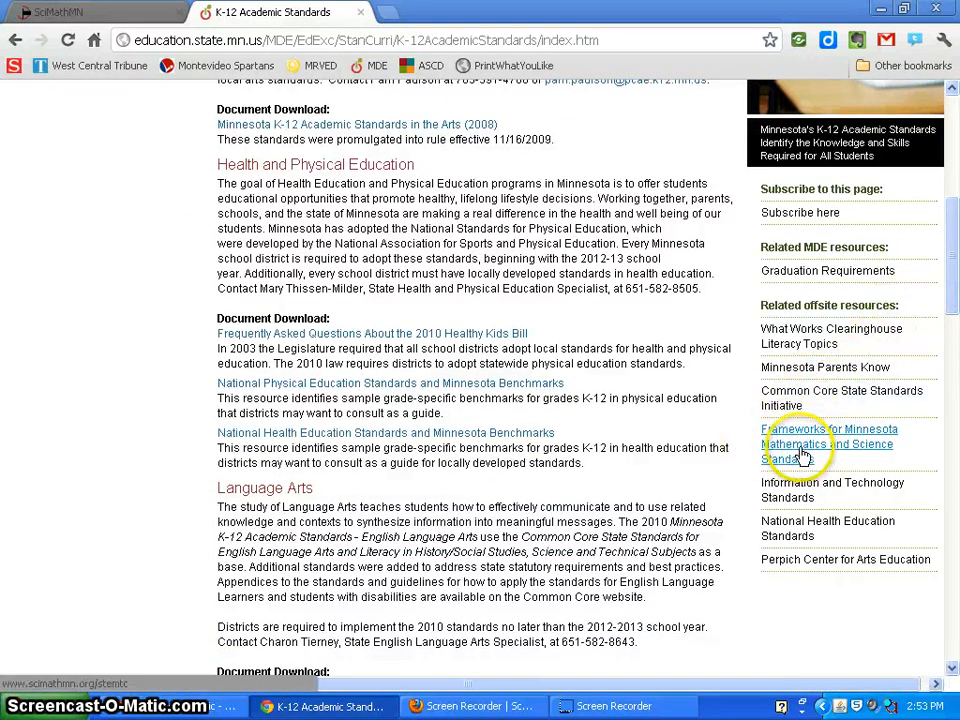
left_click(828, 444)
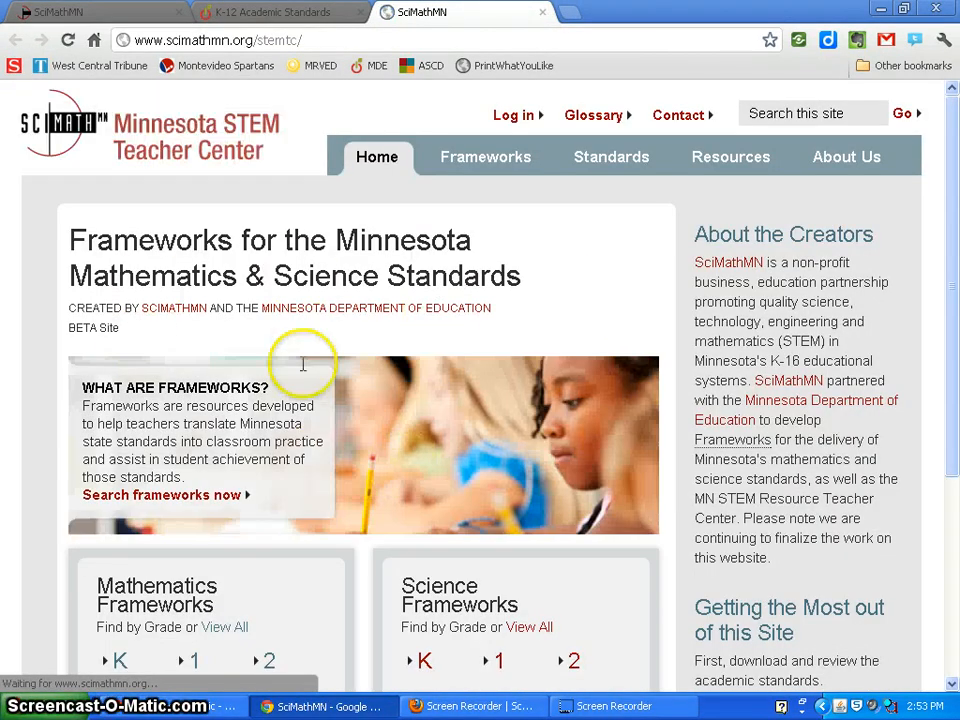
- Load google.com and run a search for "math and science frameworks"
left_click(218, 40)
type("google.com")
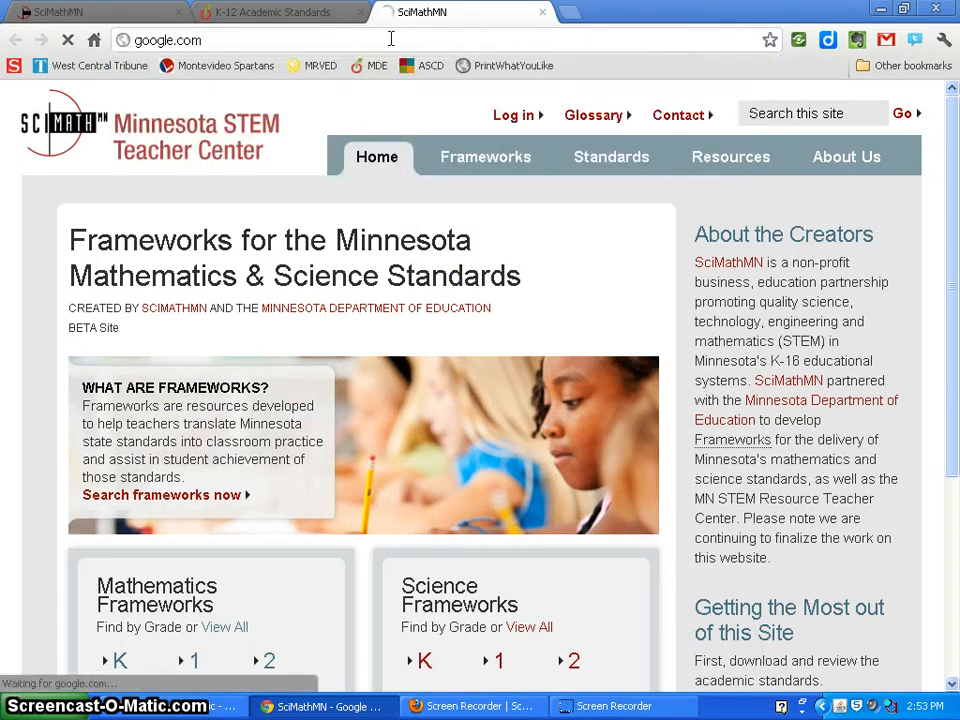
key("Return")
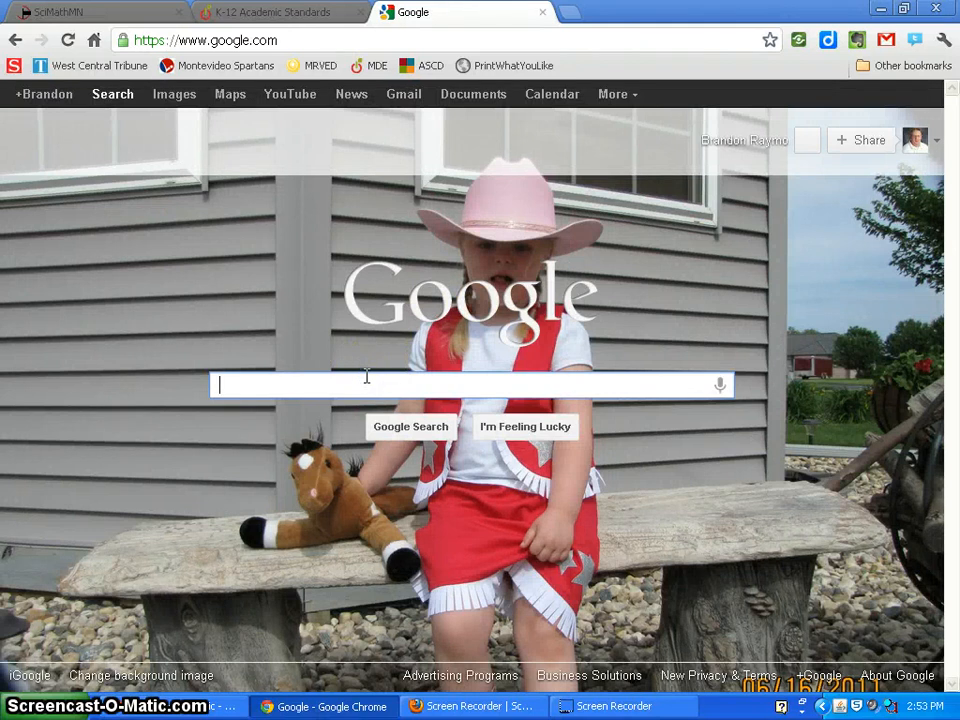
type("math and a")
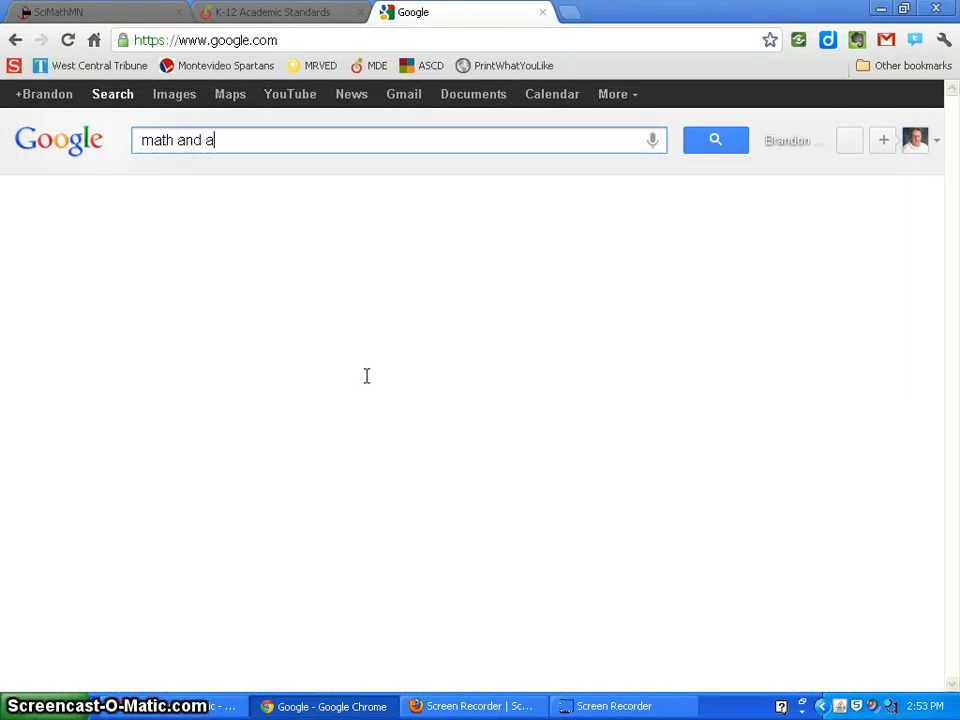
type("science f")
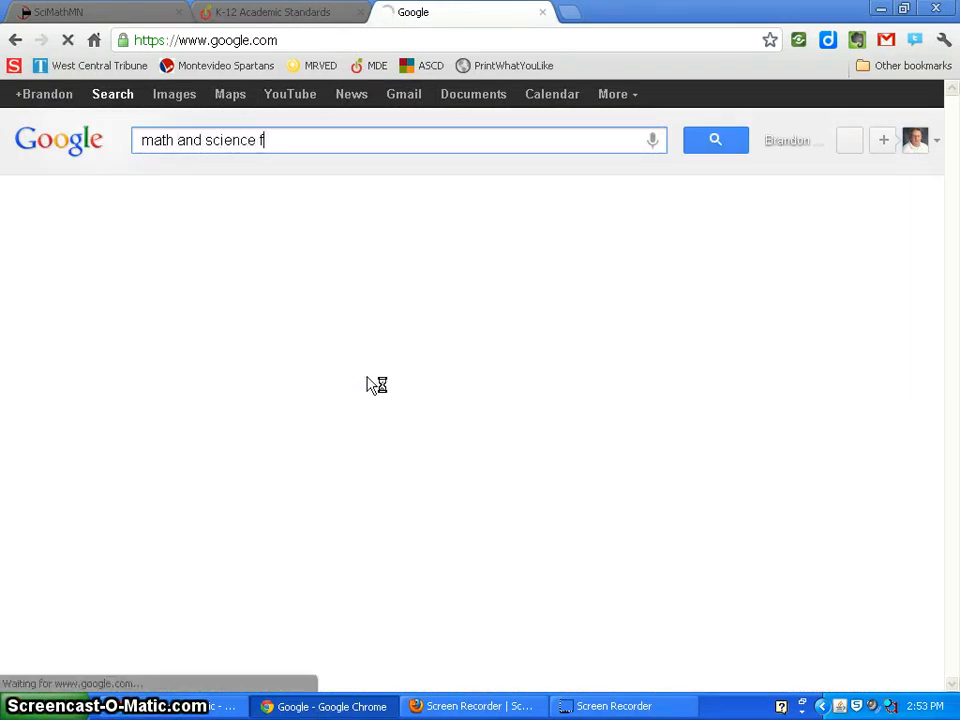
type("rameworks")
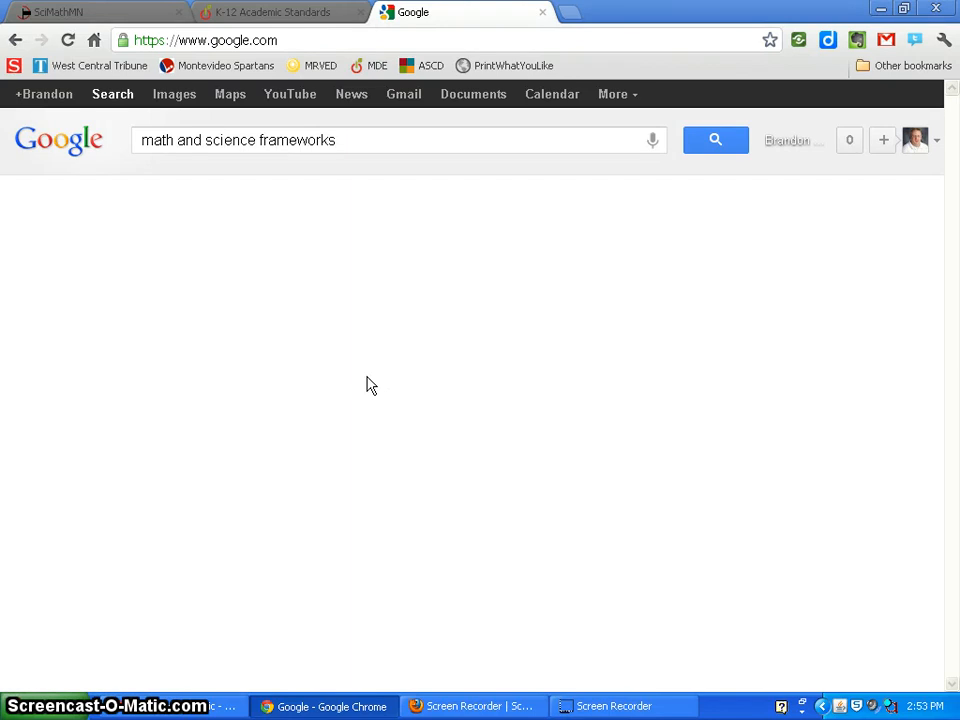
left_click(716, 140)
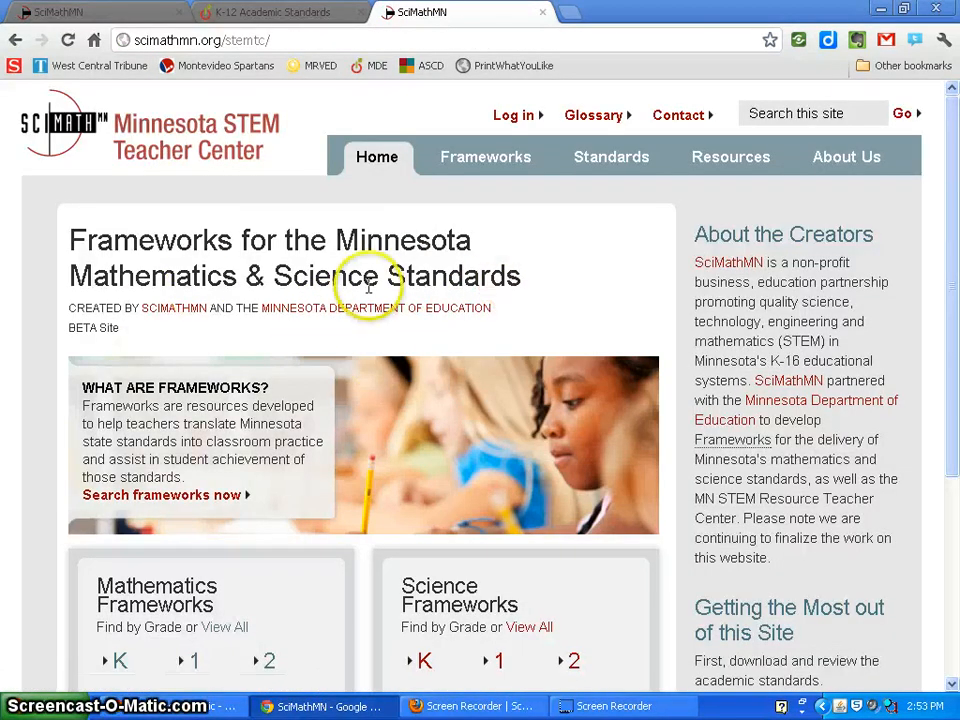
mouse_move(316, 264)
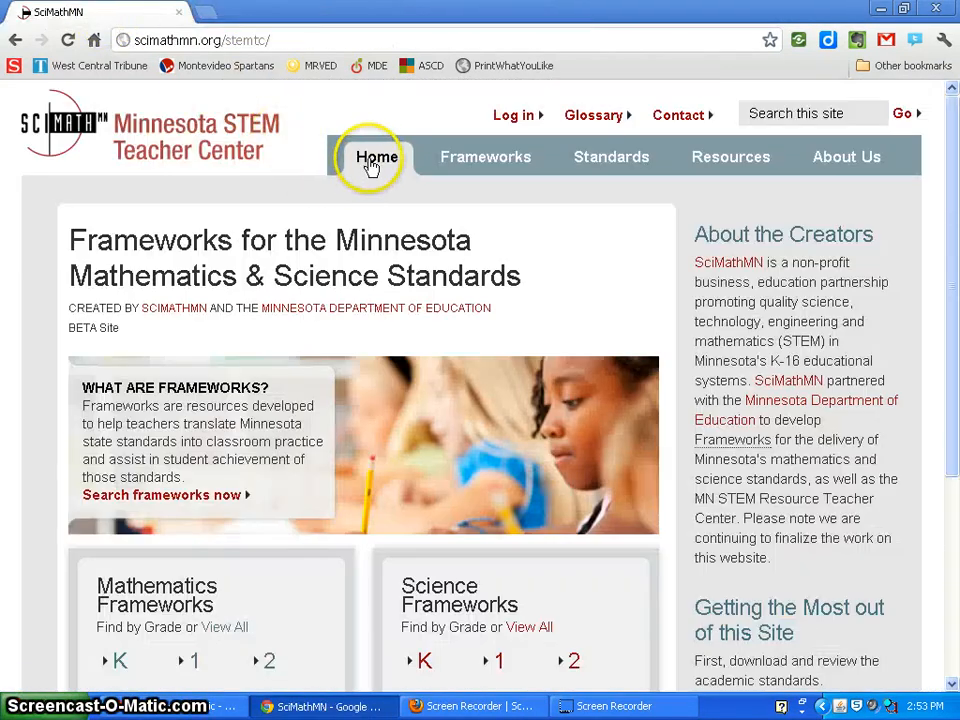
- Review the grade-level Mathematics and Science framework links on the home page
scroll("down", 3)
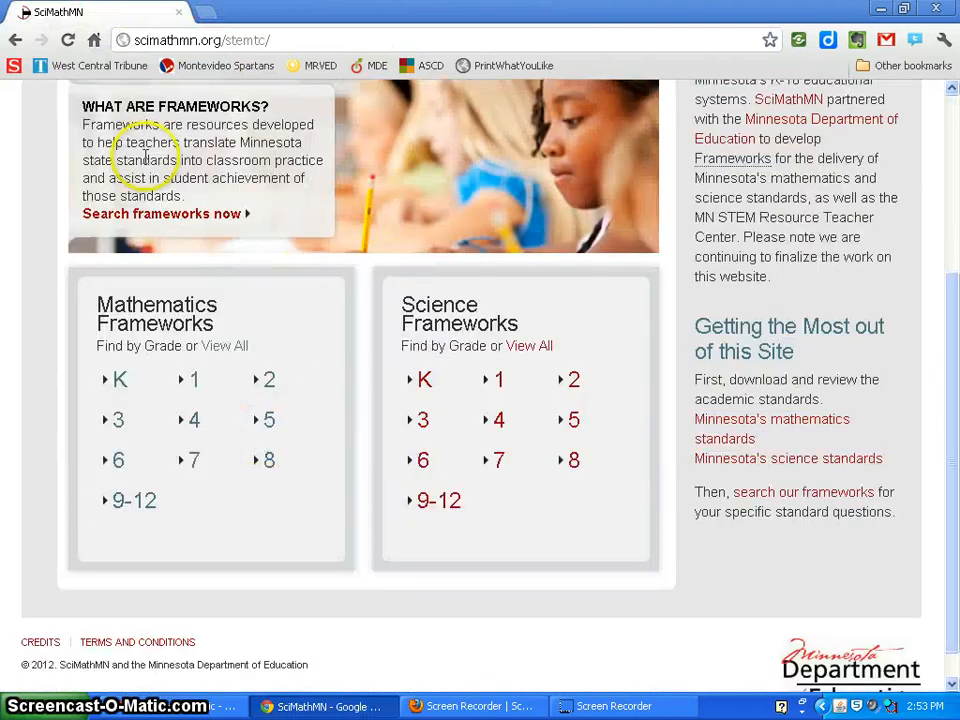
scroll("up", 3)
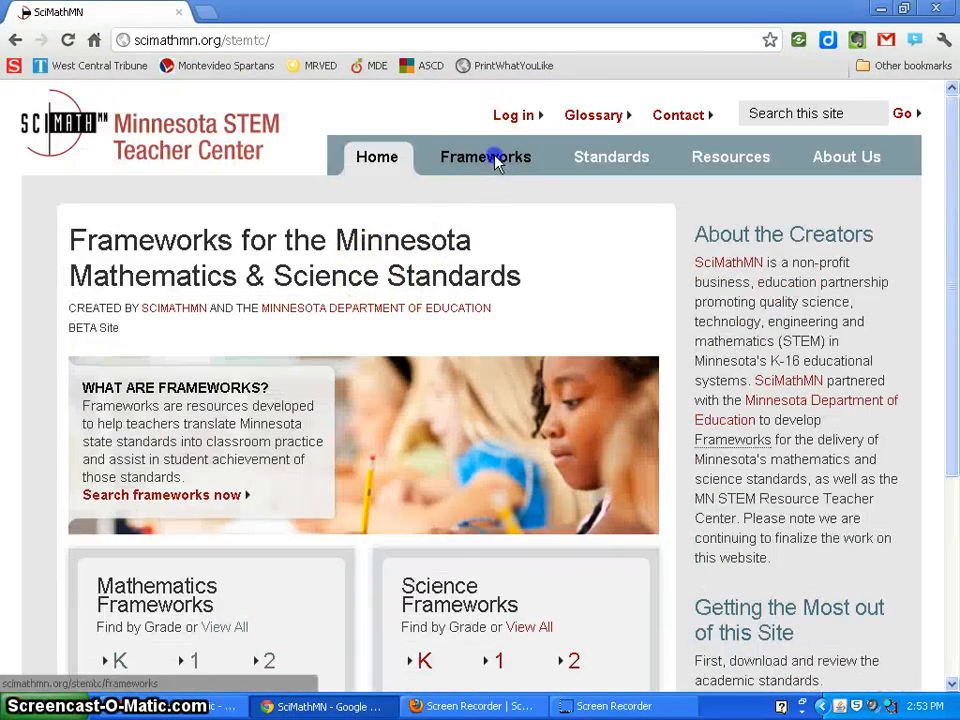
- Go to the Frameworks page and view its grade, subject strand and keyword search filters
left_click(486, 156)
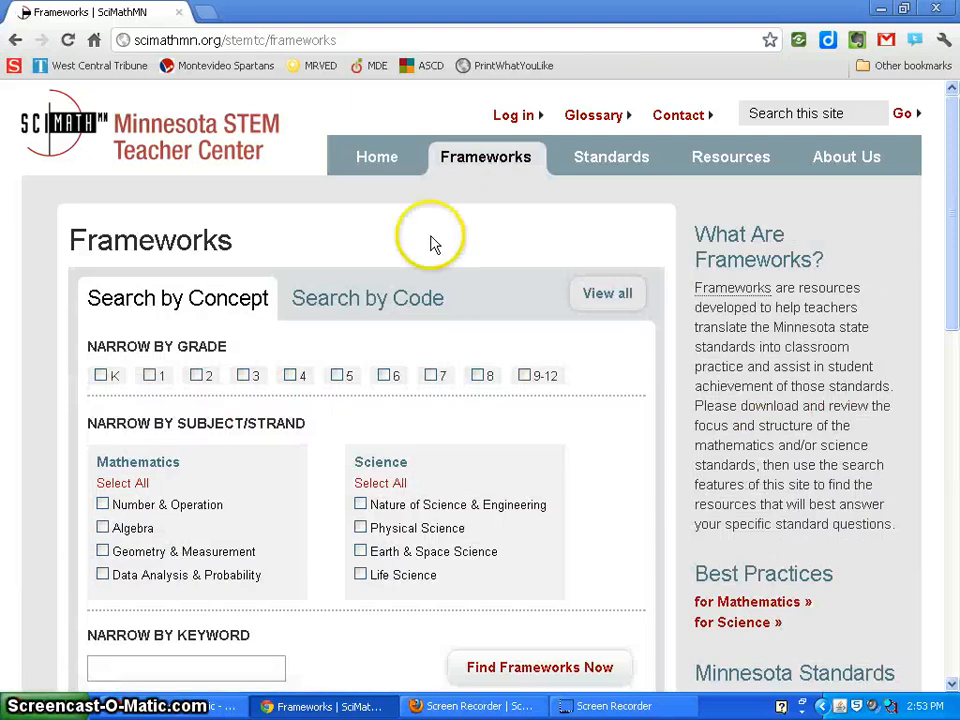
scroll("down", 3)
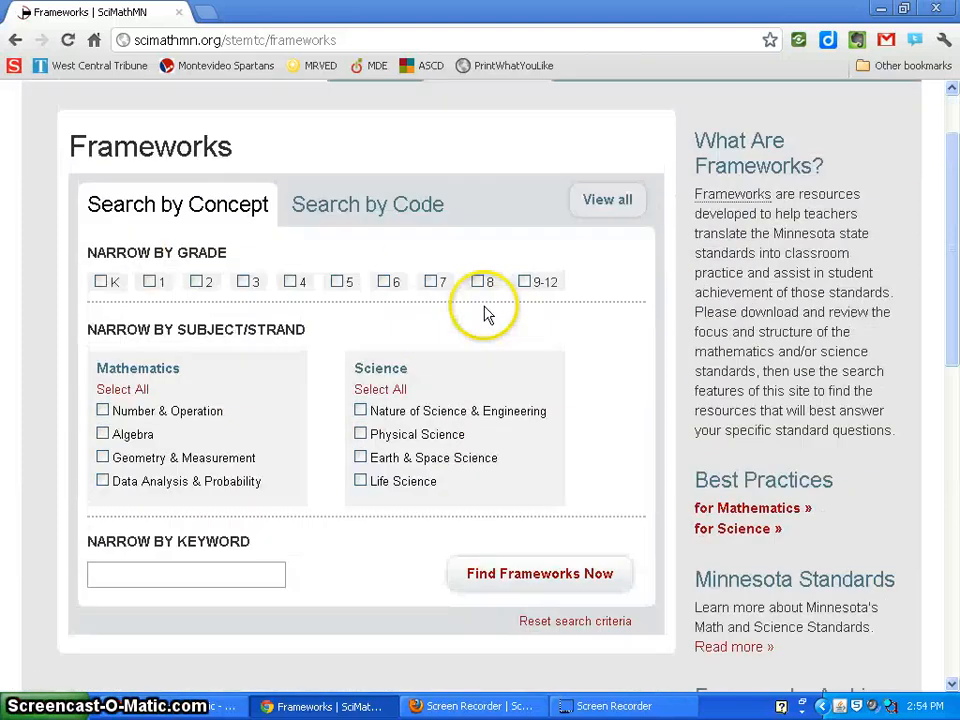
mouse_move(400, 204)
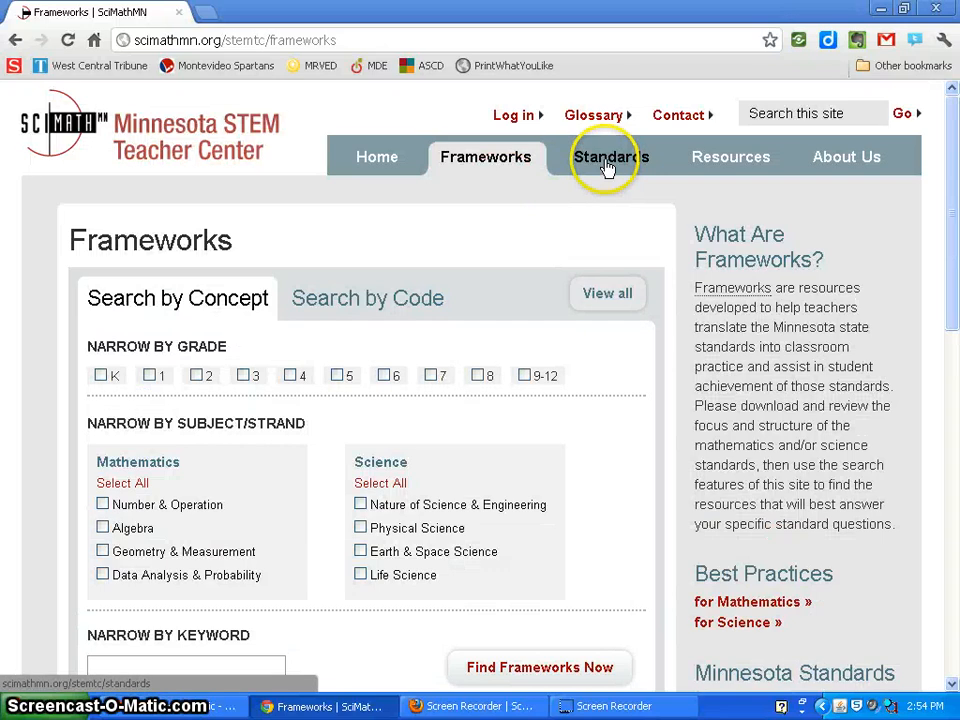
- Go to the Standards page and read its math, science, ELA, Common Core, NCTM and AAAS listings
left_click(610, 156)
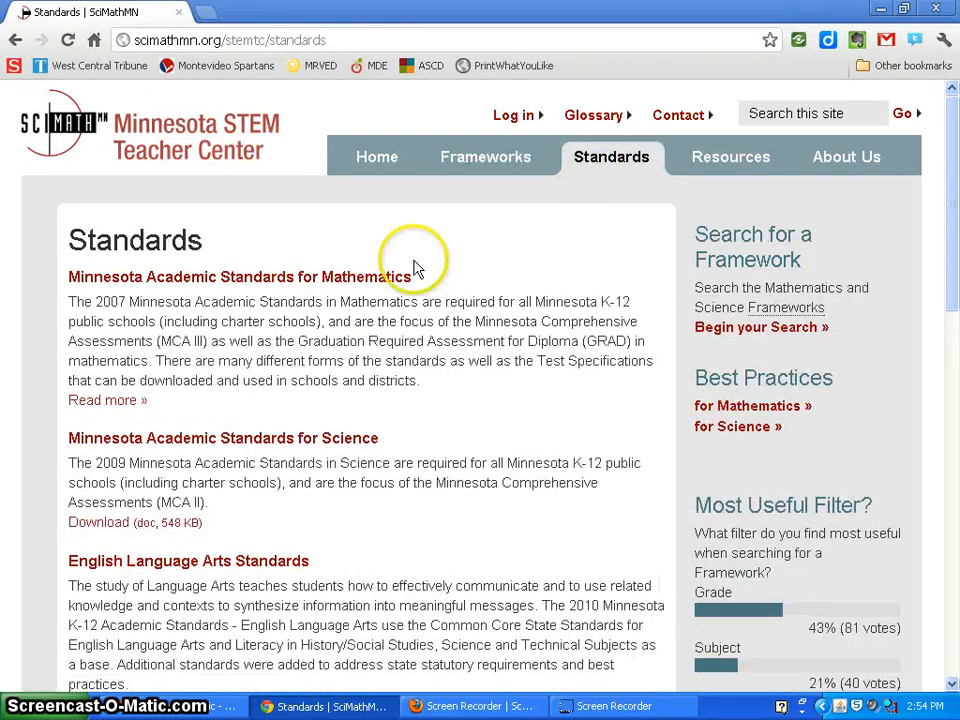
mouse_move(268, 276)
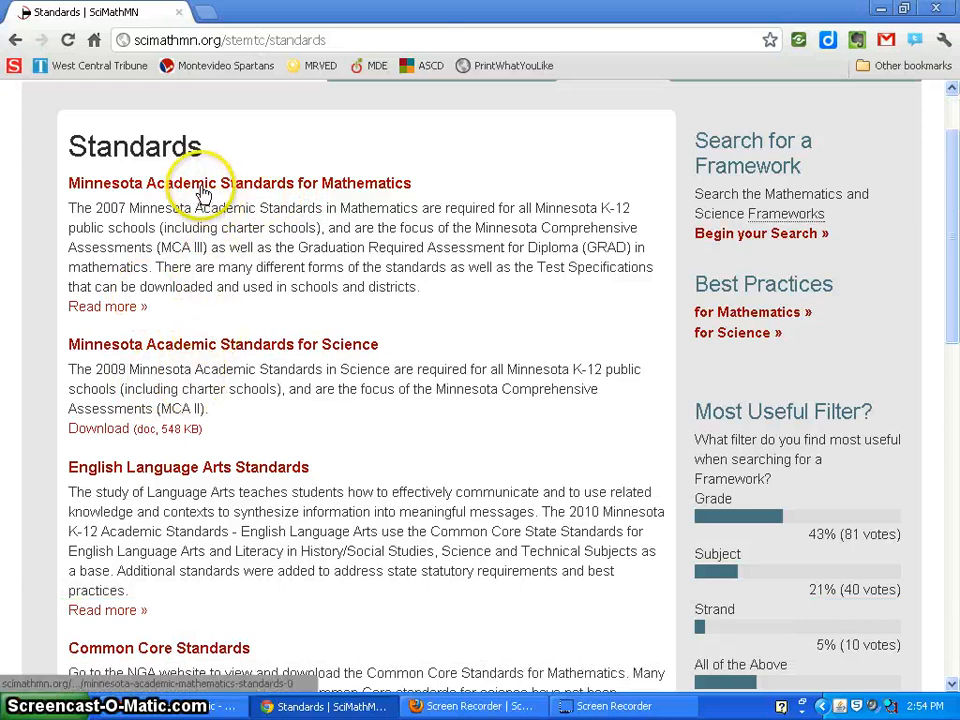
scroll("down", 3)
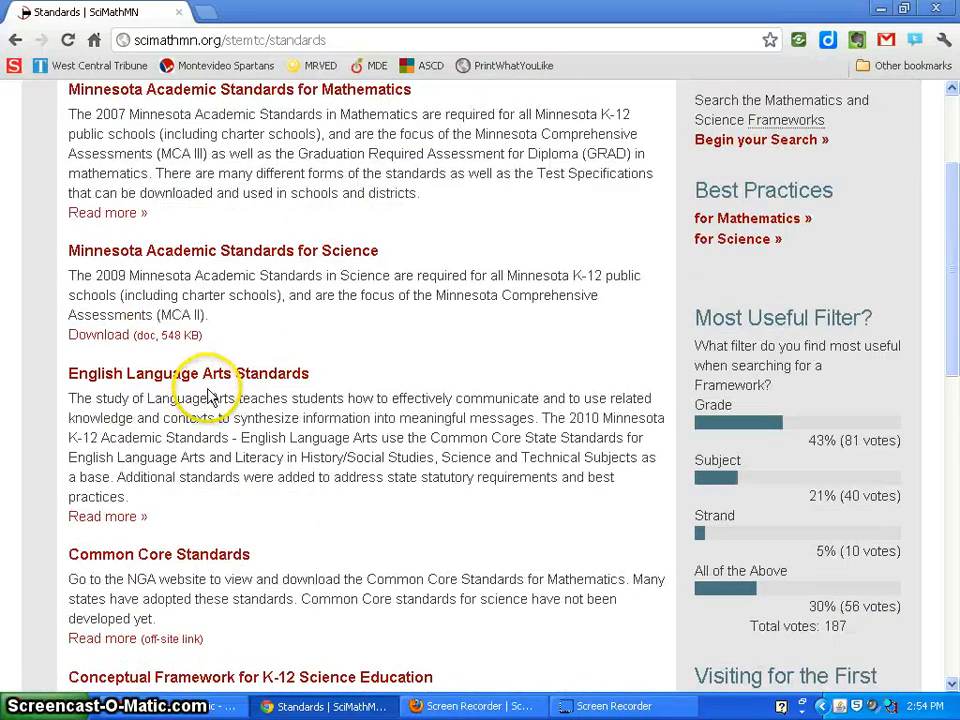
scroll("down", 3)
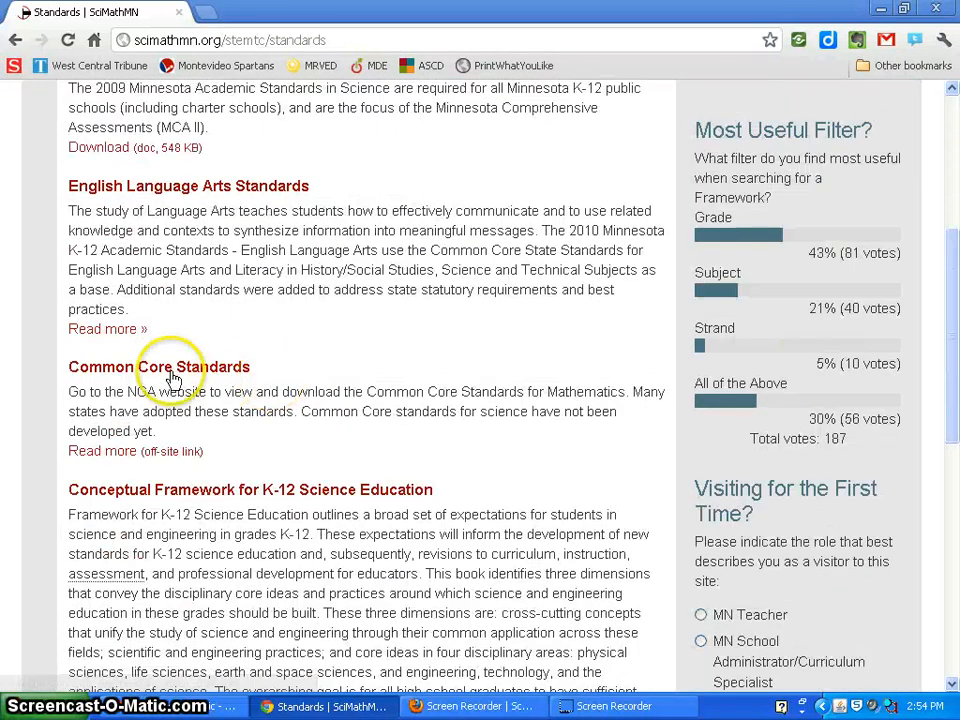
scroll("down", 3)
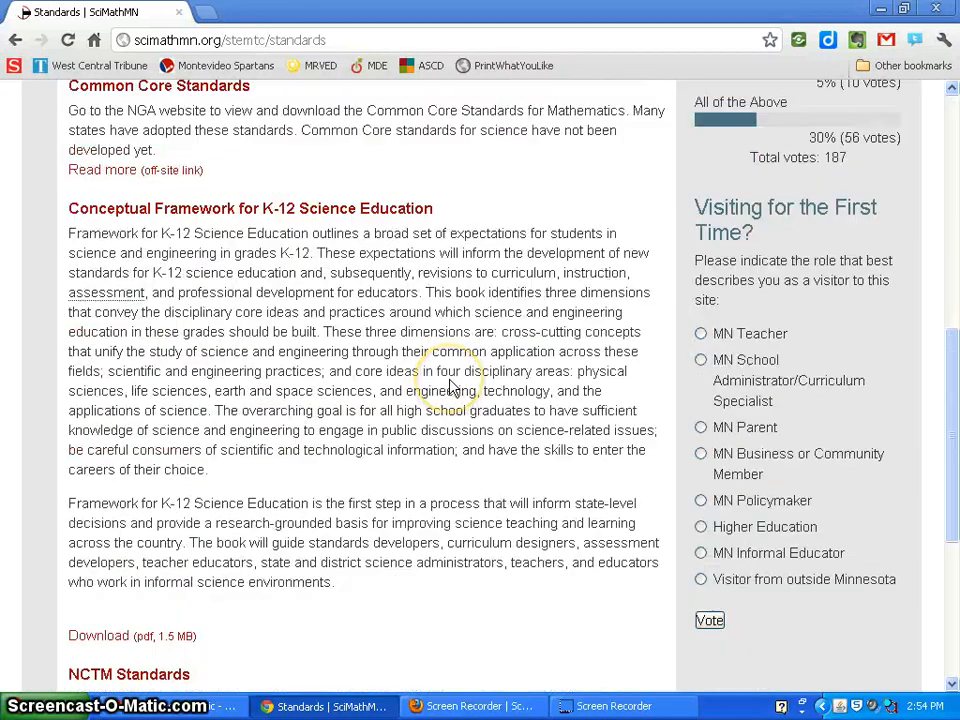
scroll("down", 3)
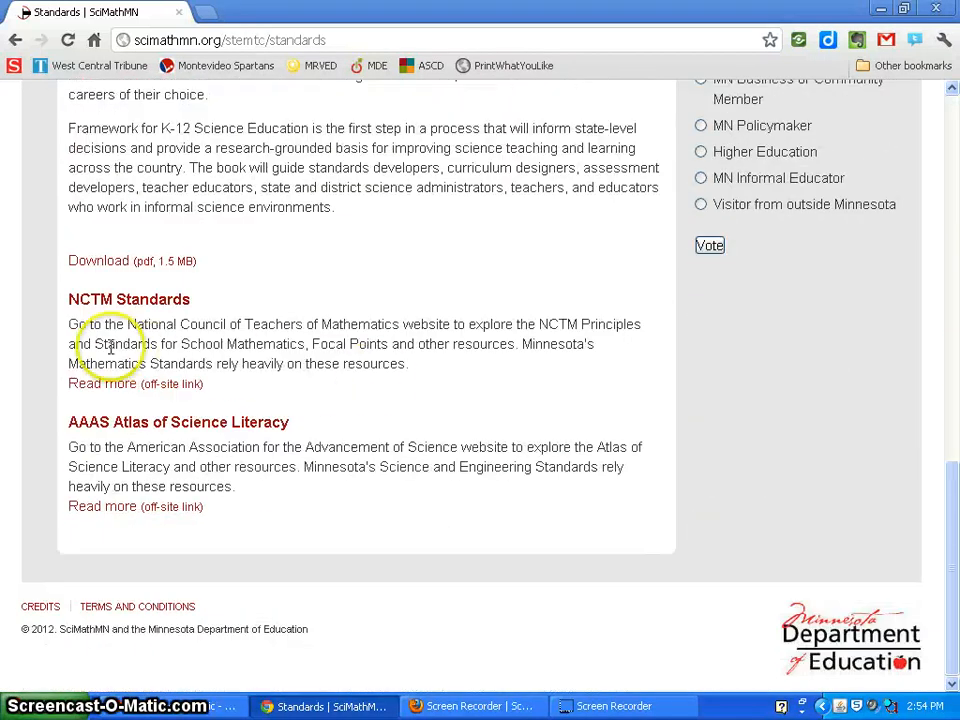
mouse_move(250, 292)
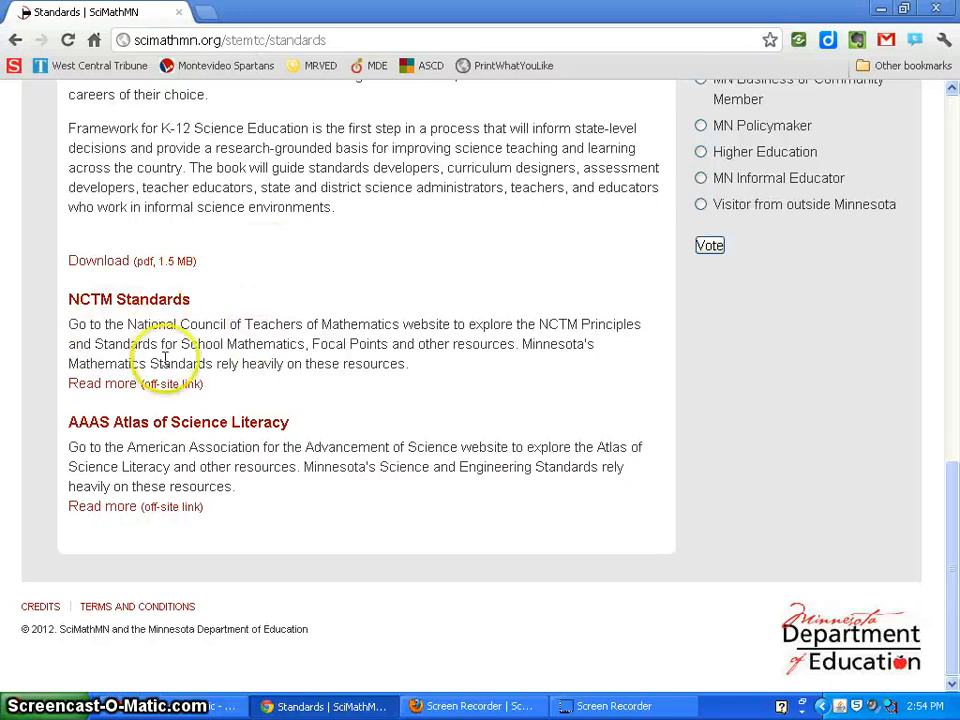
mouse_move(190, 414)
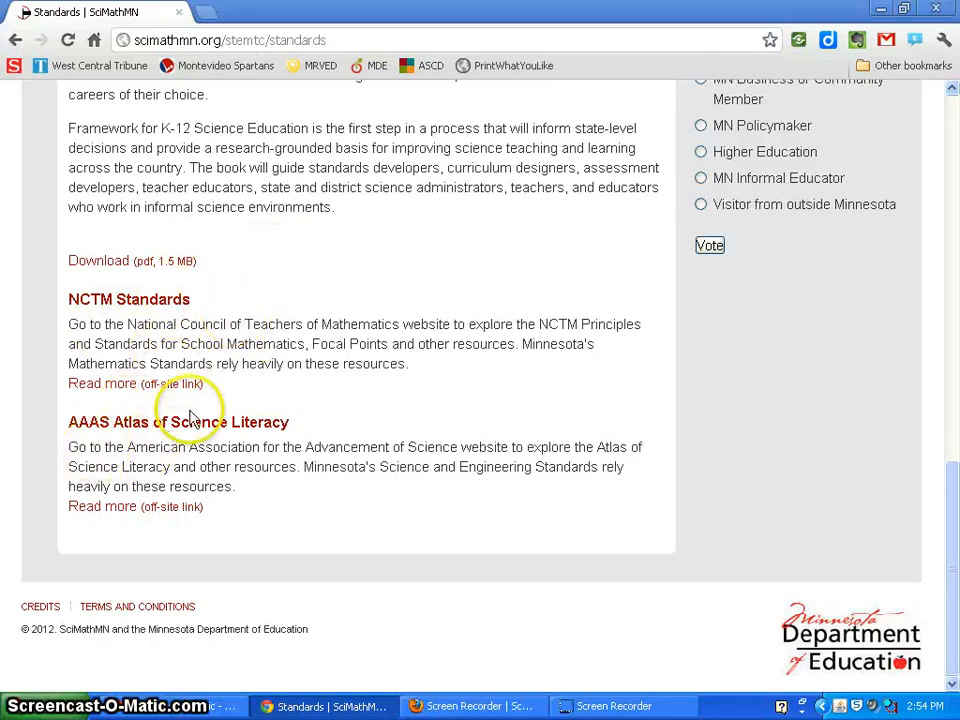
mouse_move(184, 460)
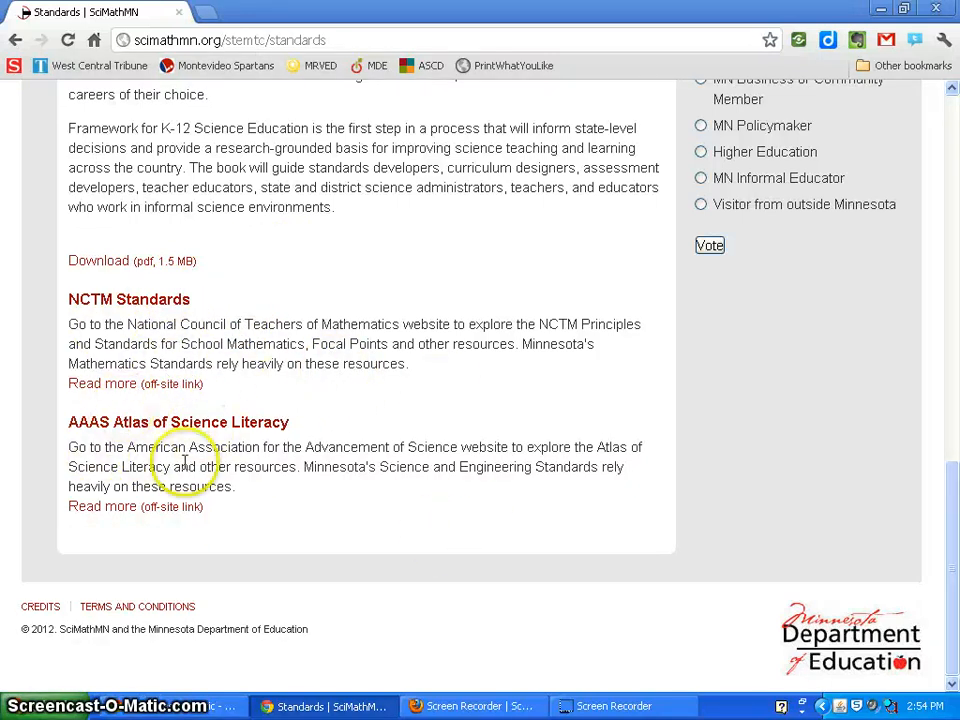
scroll("up", 3)
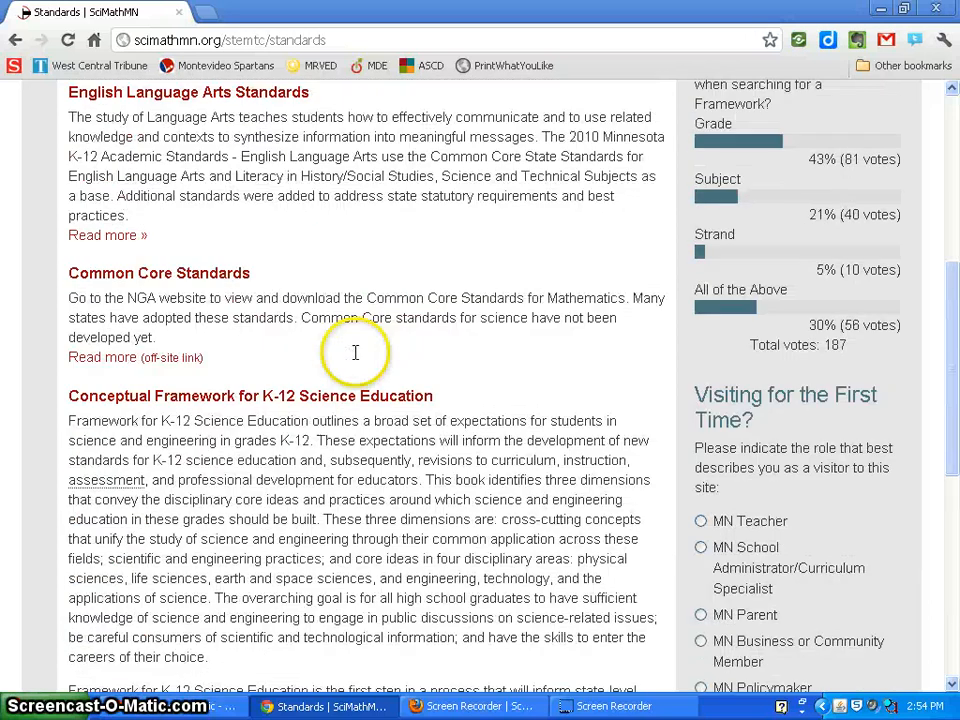
- Go to the Resources page and look over its topic list
scroll("up", 3)
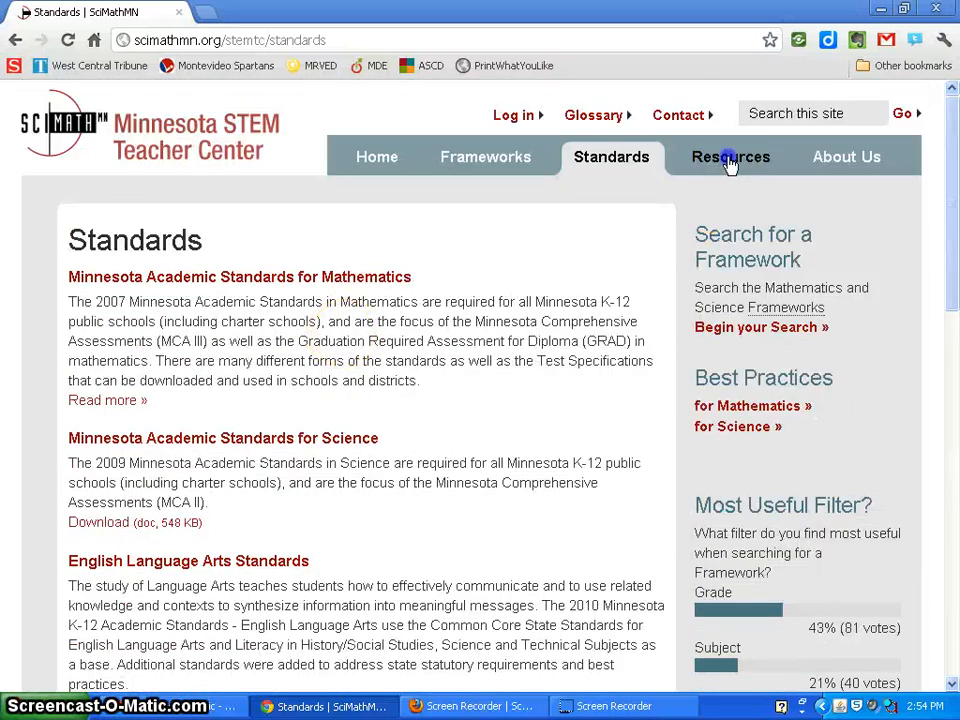
left_click(732, 156)
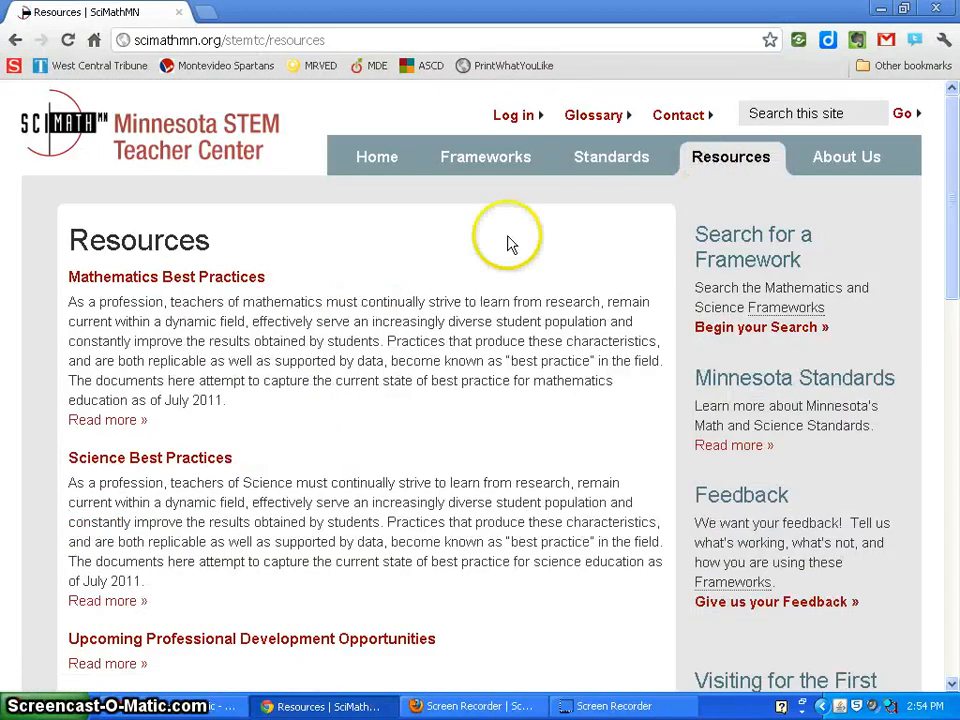
mouse_move(140, 384)
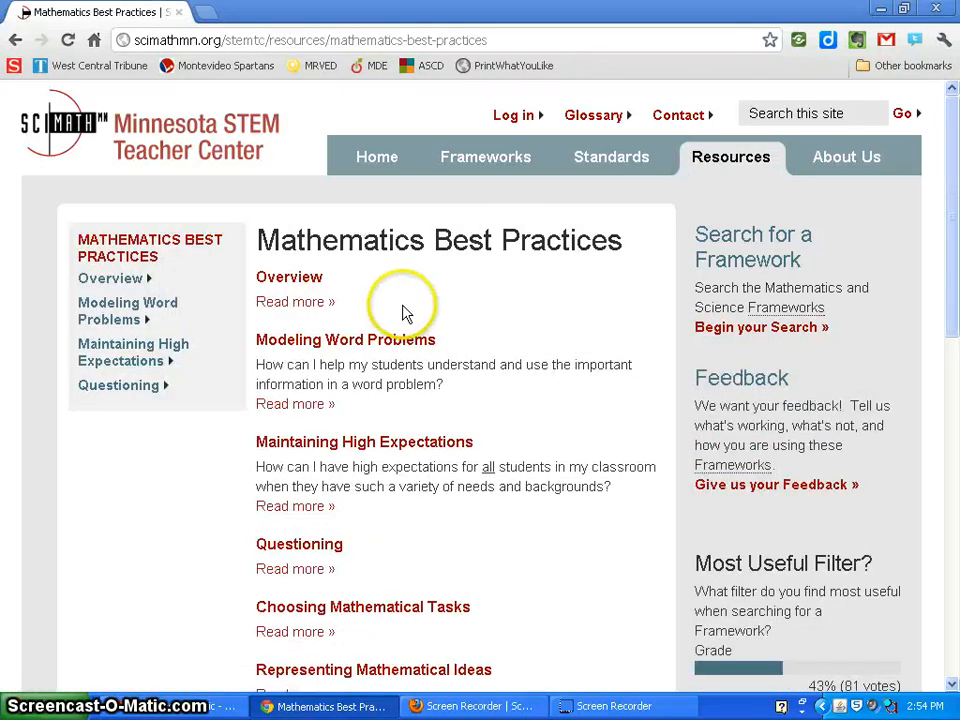
scroll("down", 3)
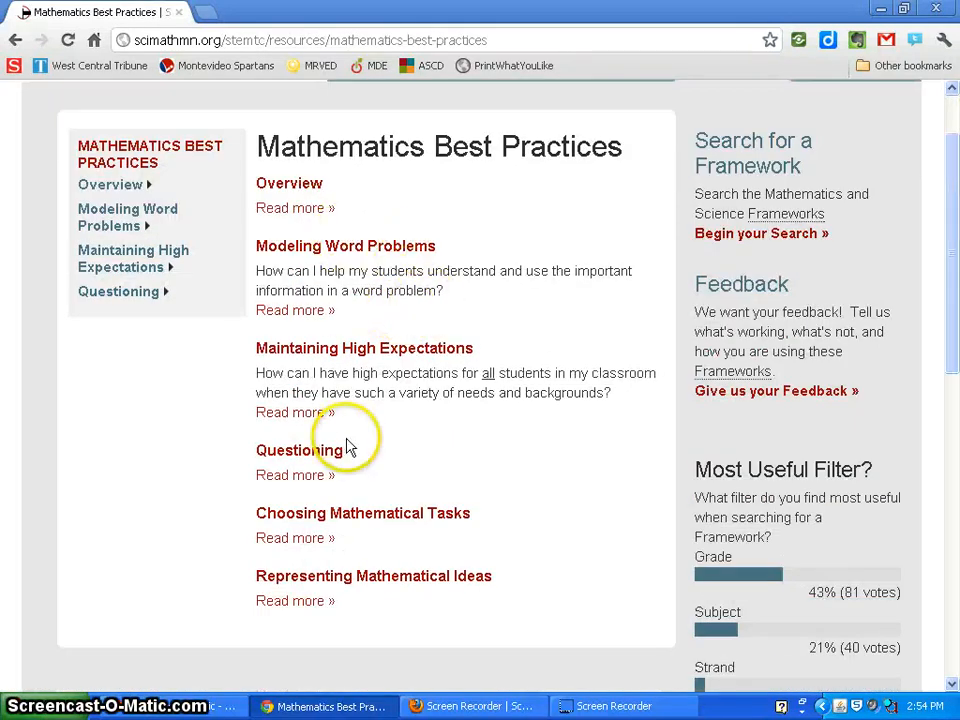
scroll("up", 3)
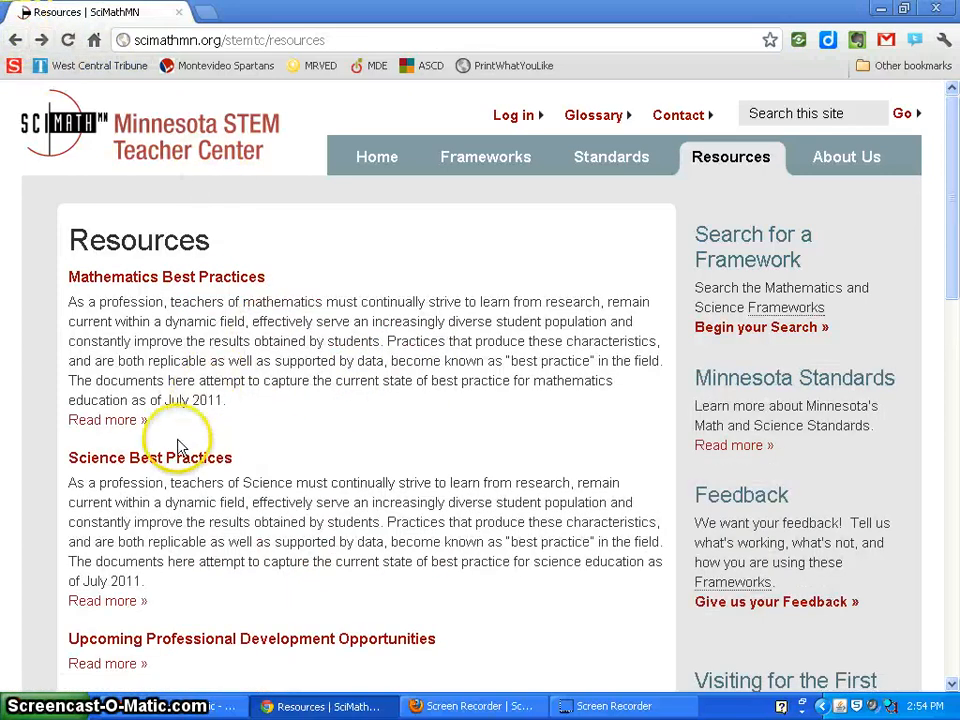
- View the Science Best Practices articles, then return to the Resources page
left_click(148, 456)
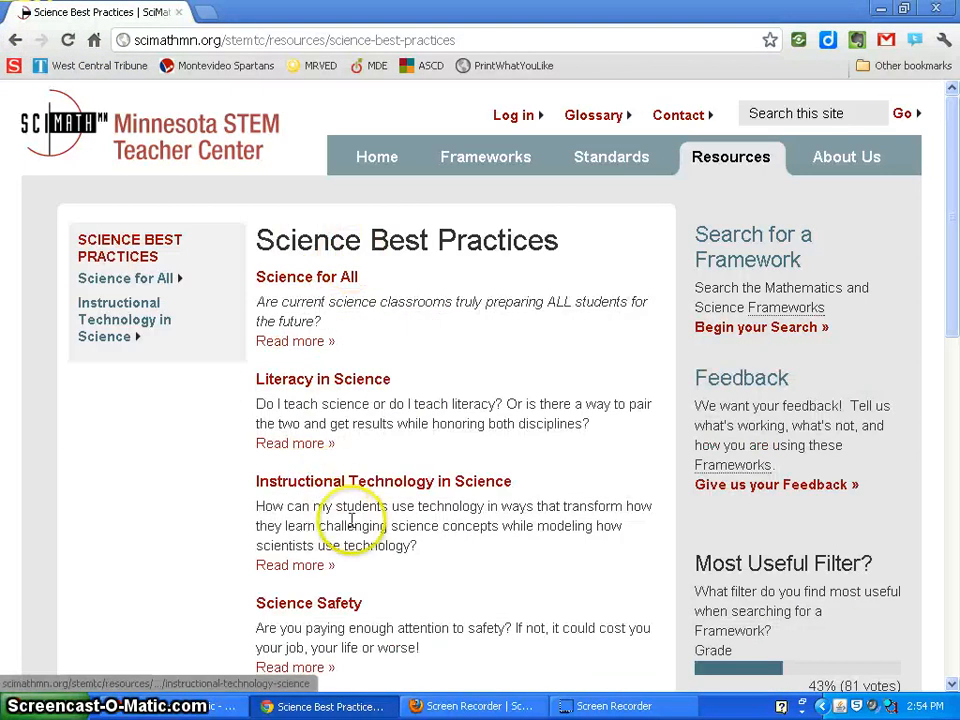
scroll("down", 3)
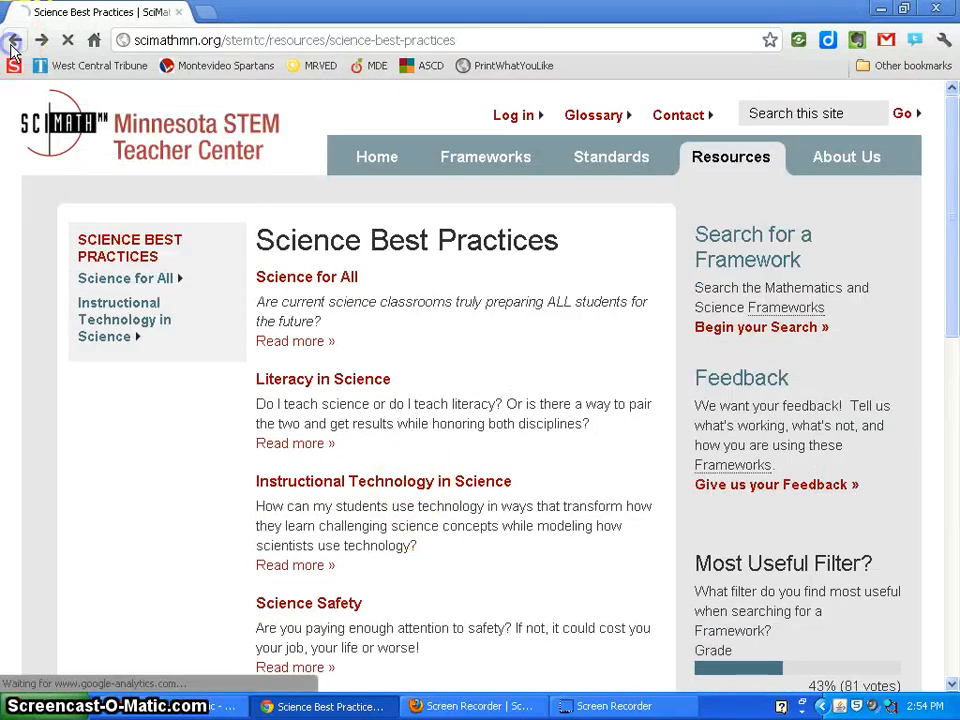
left_click(16, 40)
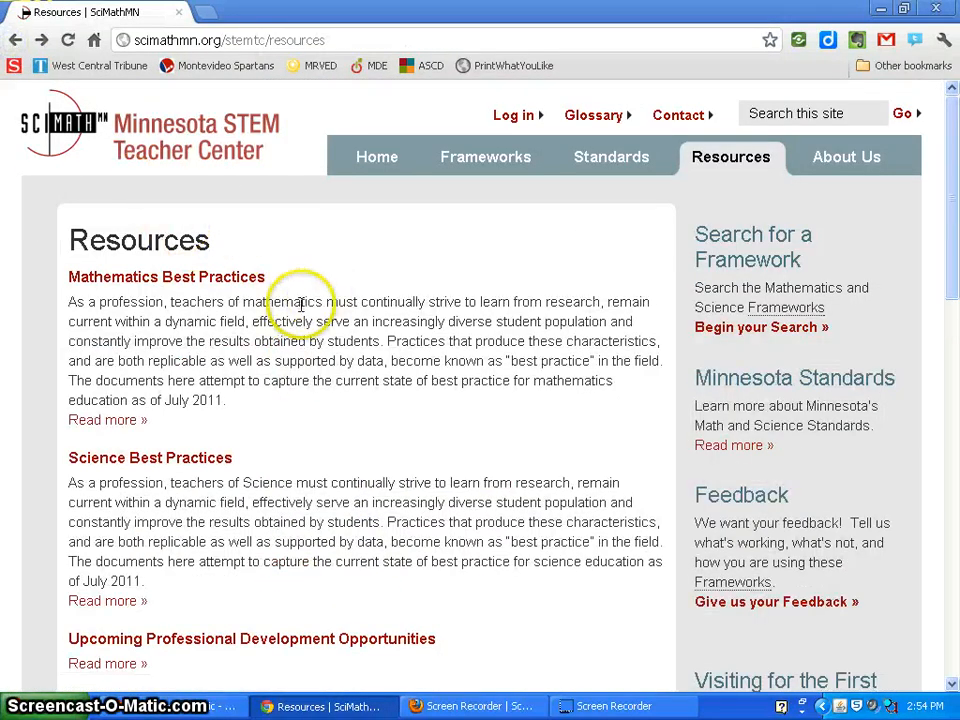
scroll("down", 3)
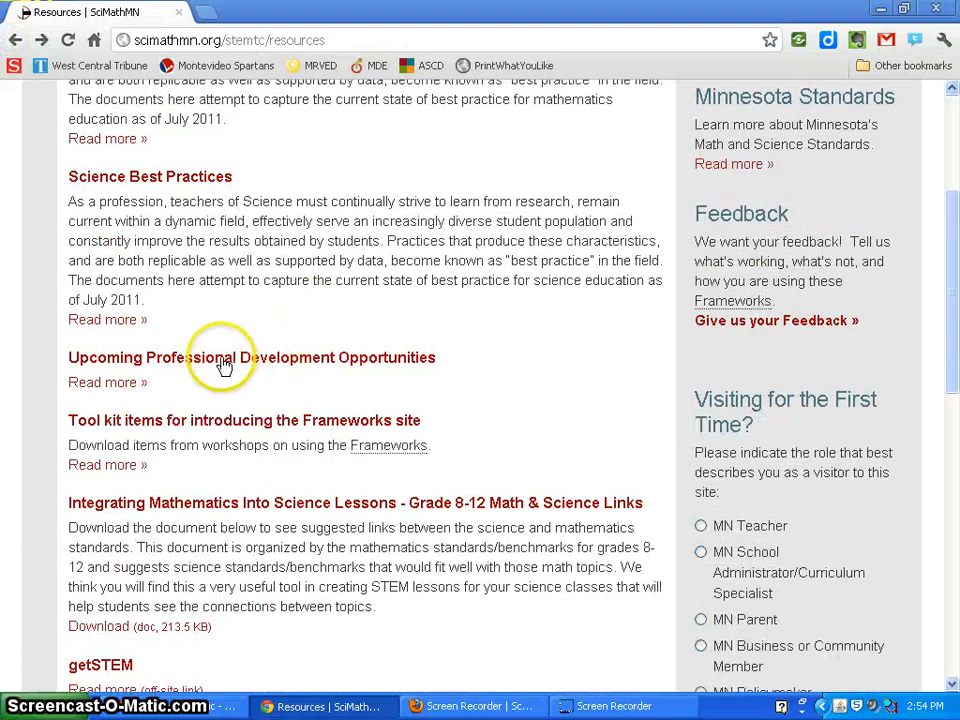
left_click(252, 356)
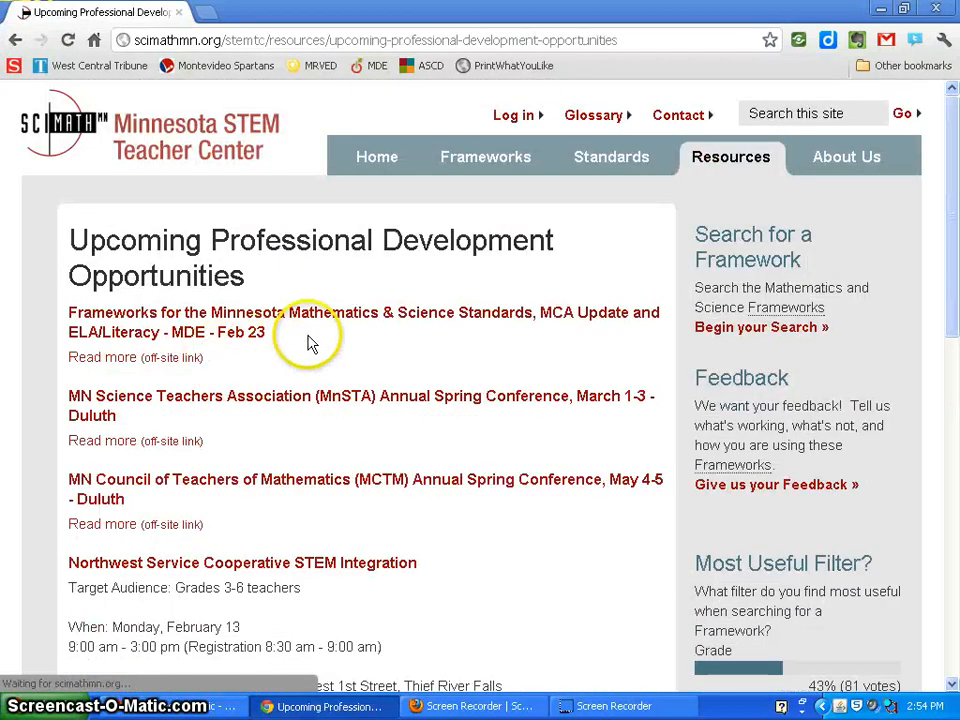
scroll("down", 3)
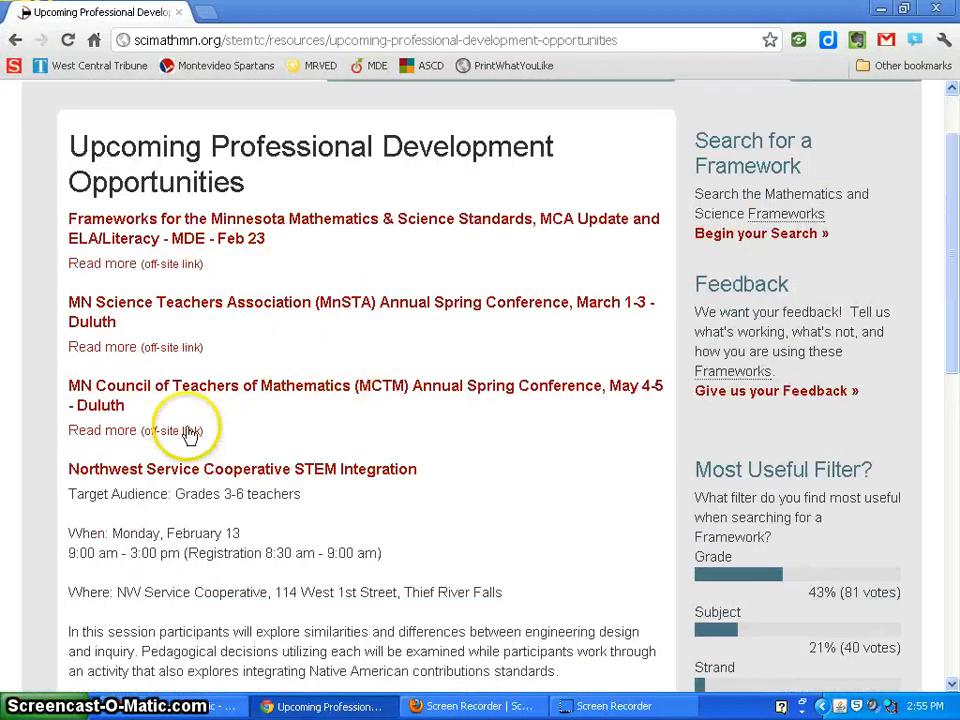
scroll("down", 3)
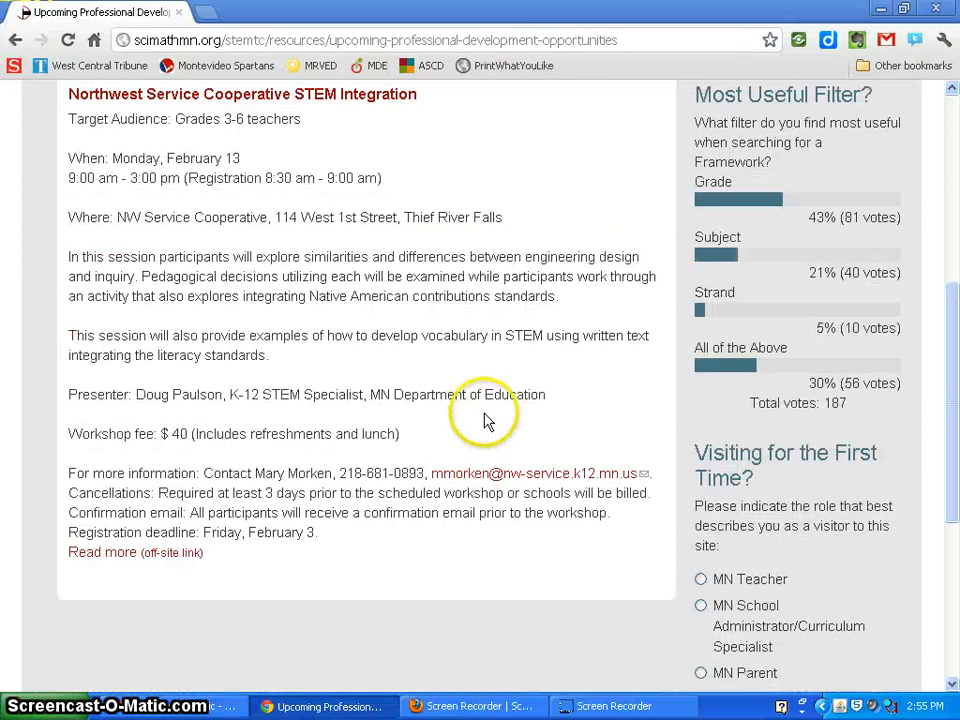
left_click(16, 40)
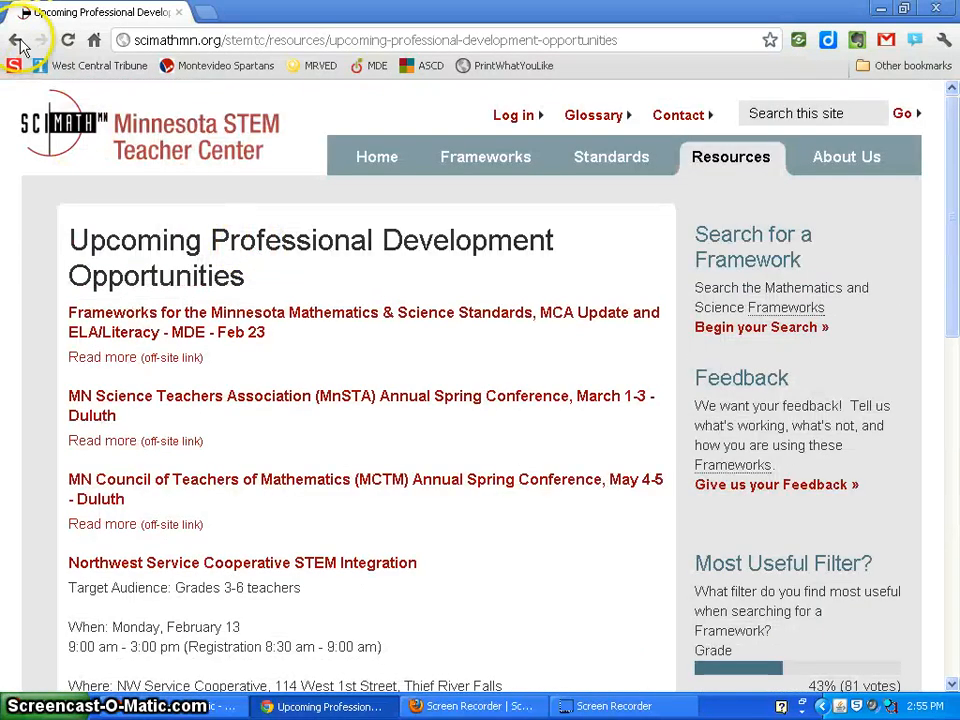
left_click(16, 40)
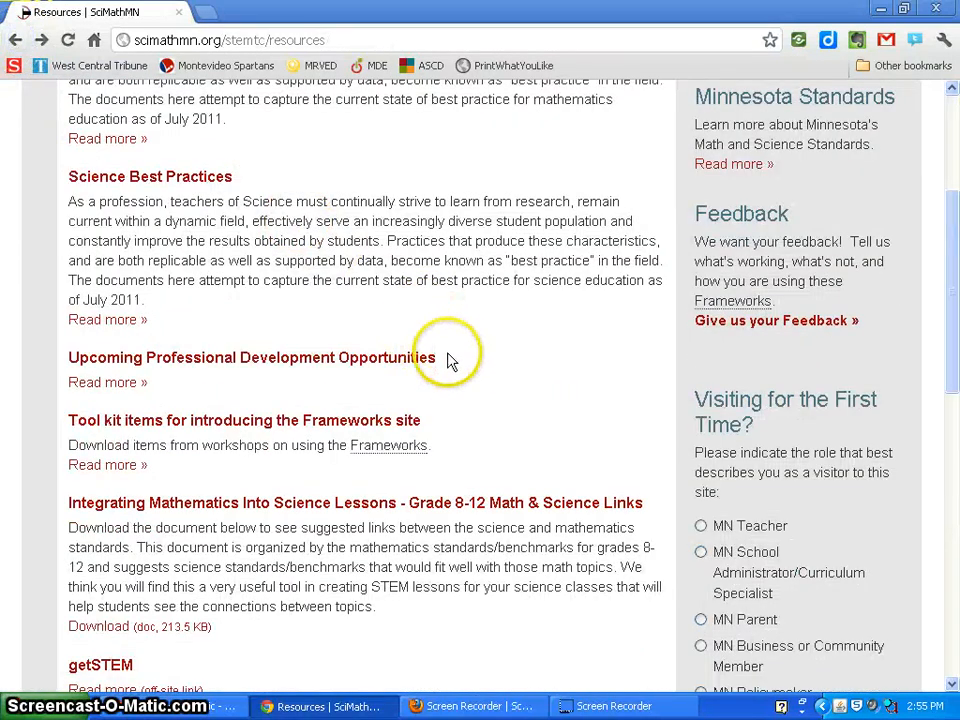
mouse_move(296, 420)
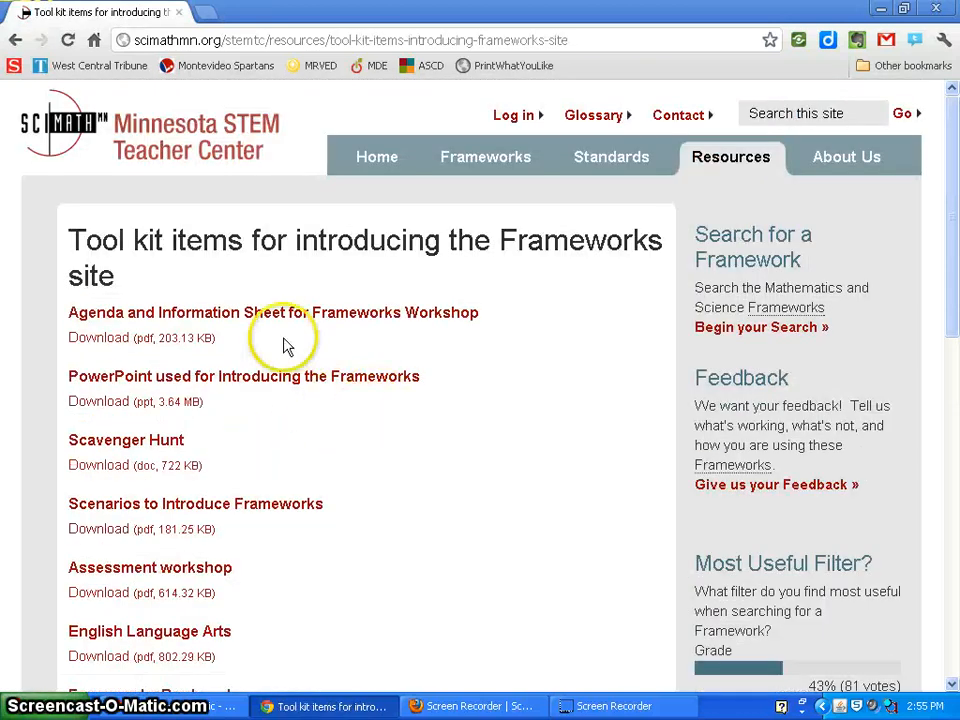
- Read through the tool kit items and move to page 2 of the list
scroll("down", 3)
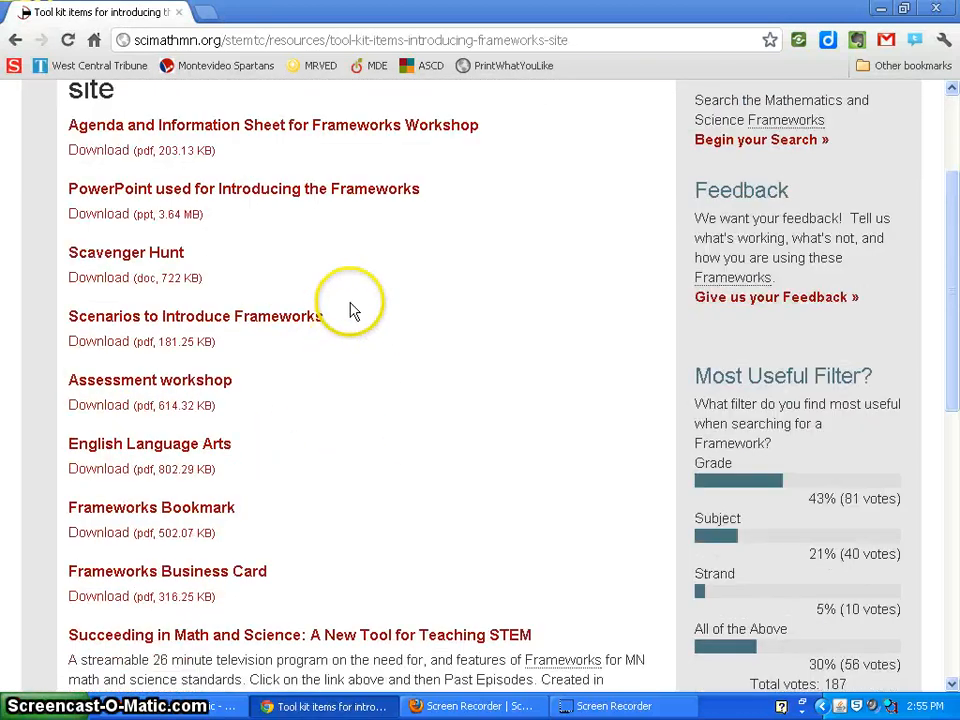
scroll("down", 3)
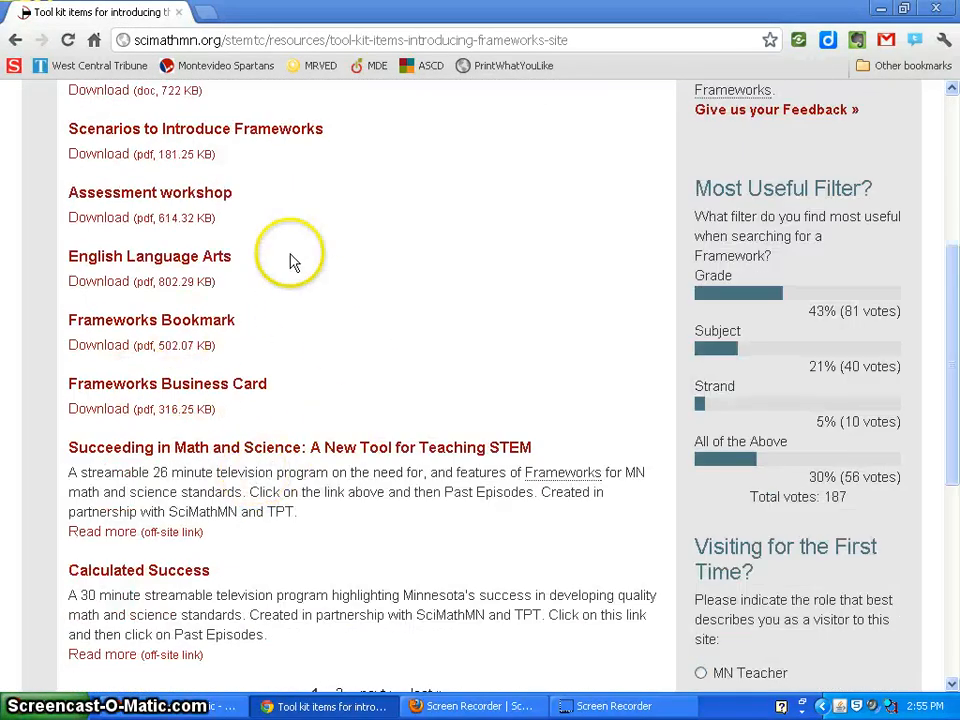
scroll("down", 3)
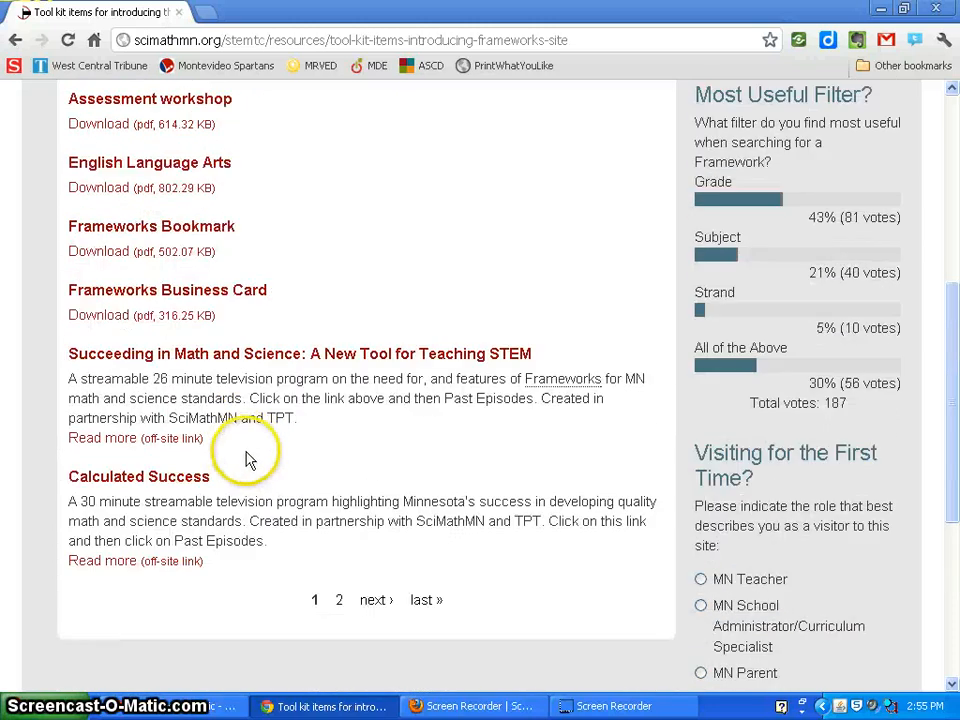
mouse_move(376, 600)
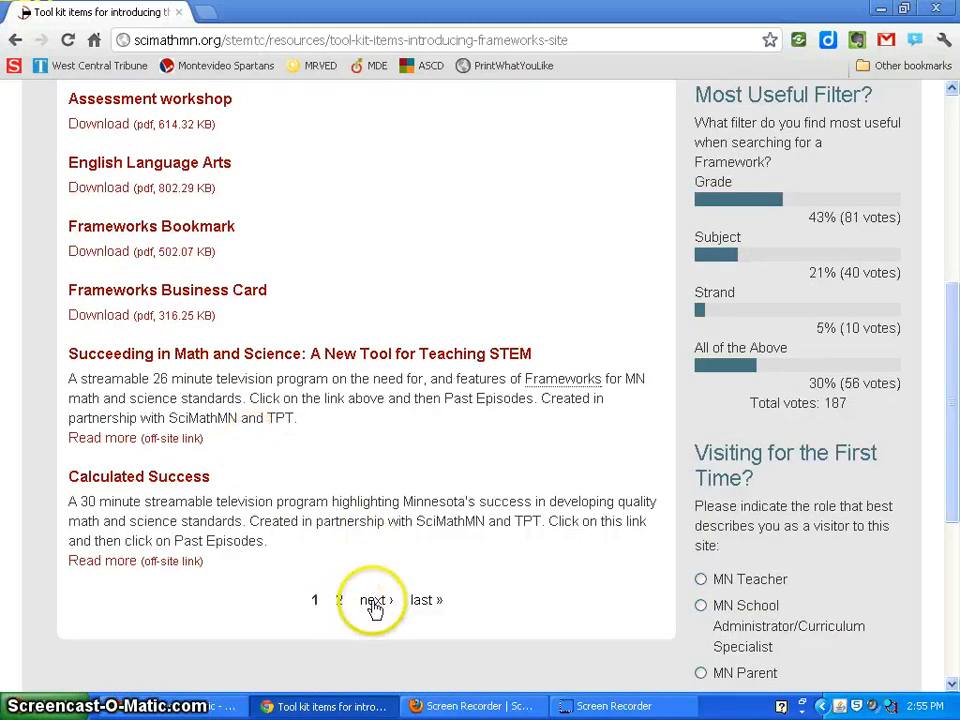
left_click(376, 600)
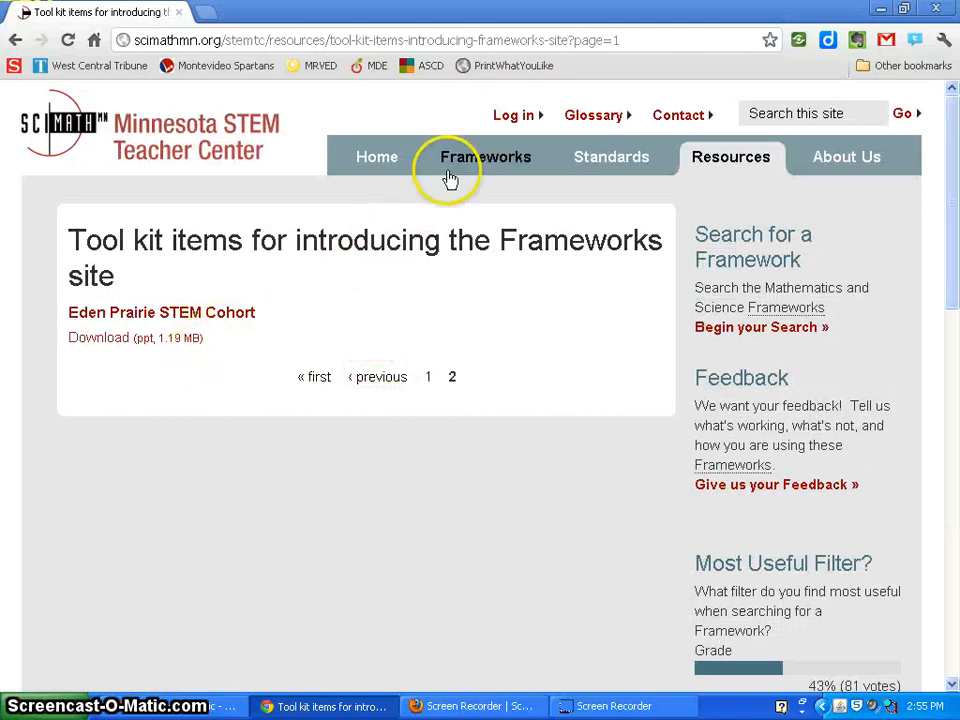
- Return to the full Resources listing and read through all its entries
left_click(730, 156)
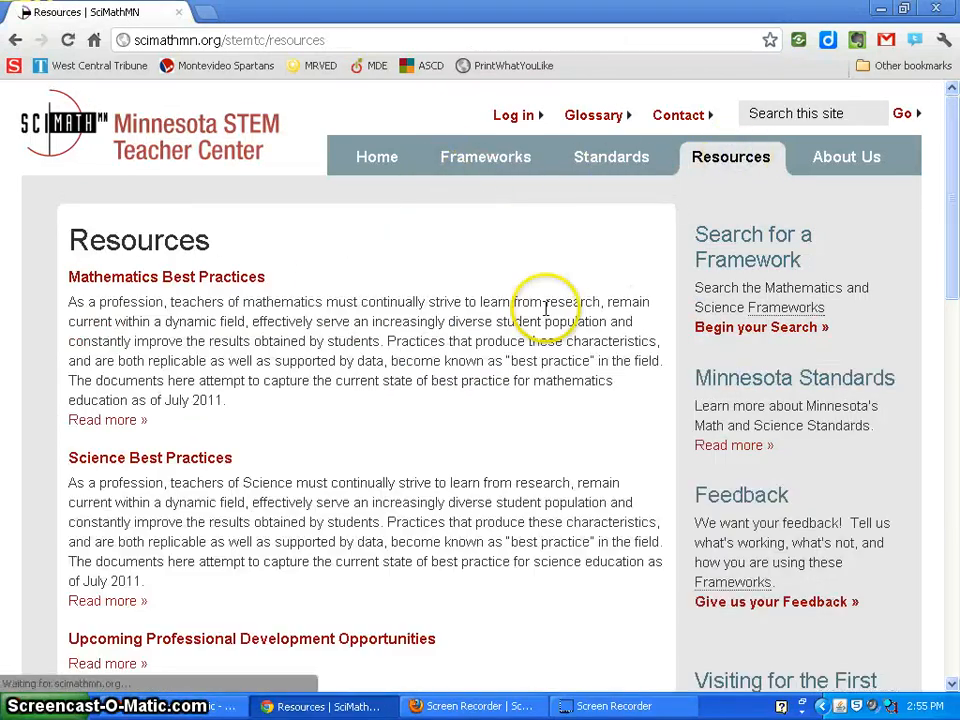
scroll("down", 3)
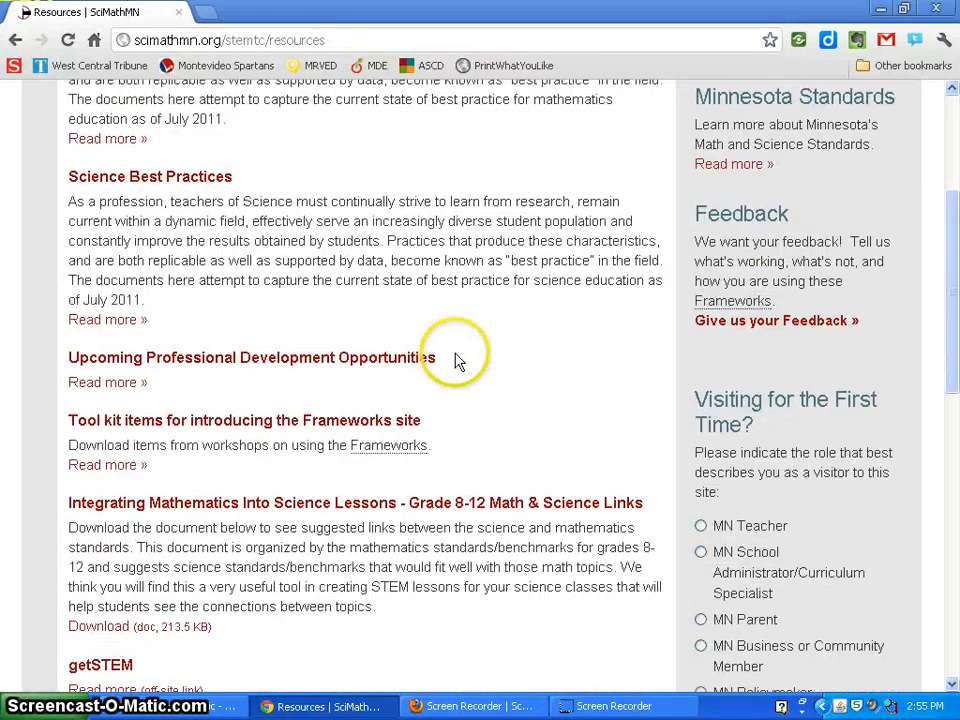
scroll("down", 3)
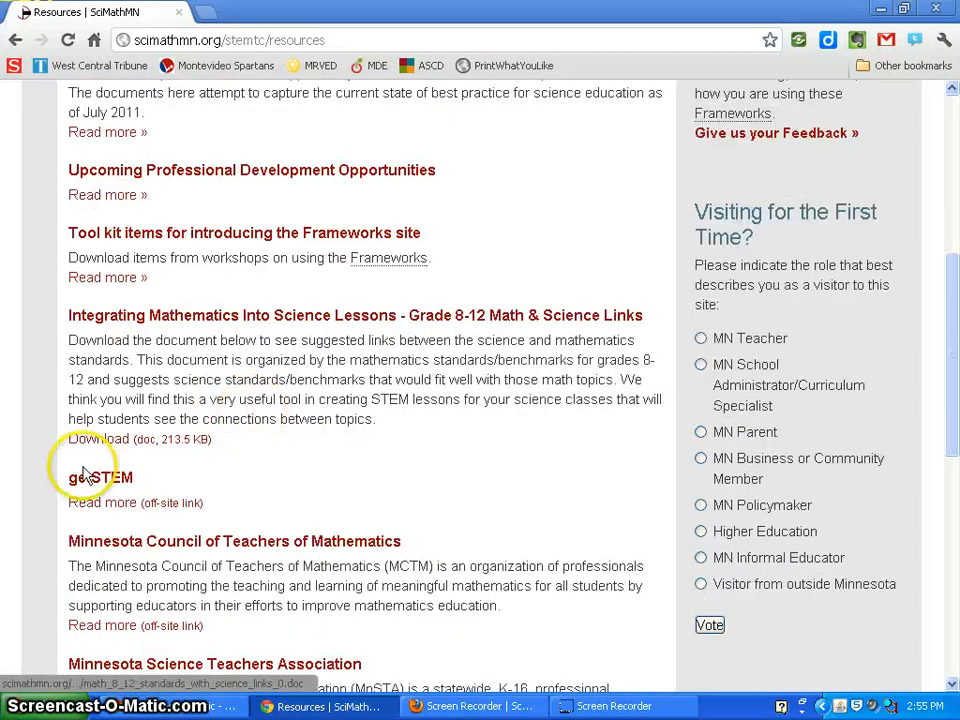
scroll("down", 3)
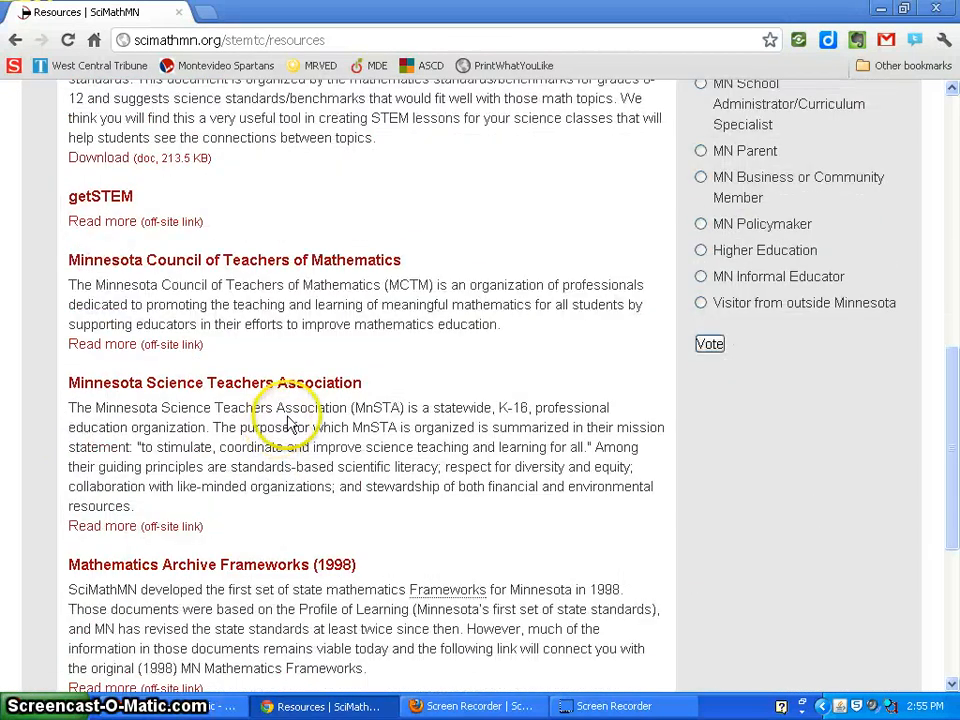
scroll("down", 3)
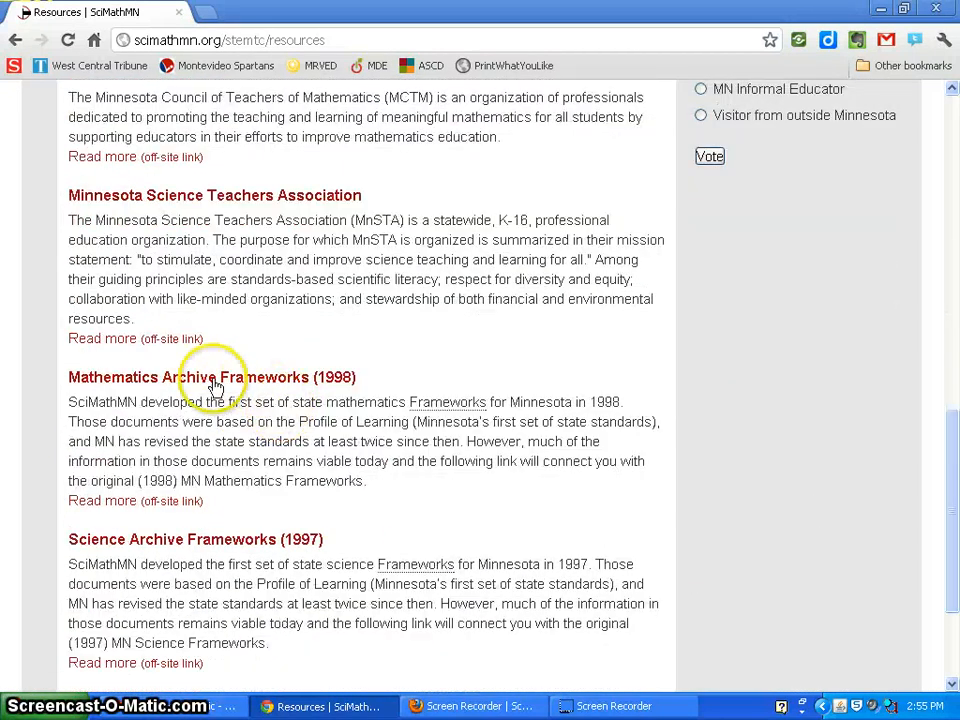
scroll("up", 3)
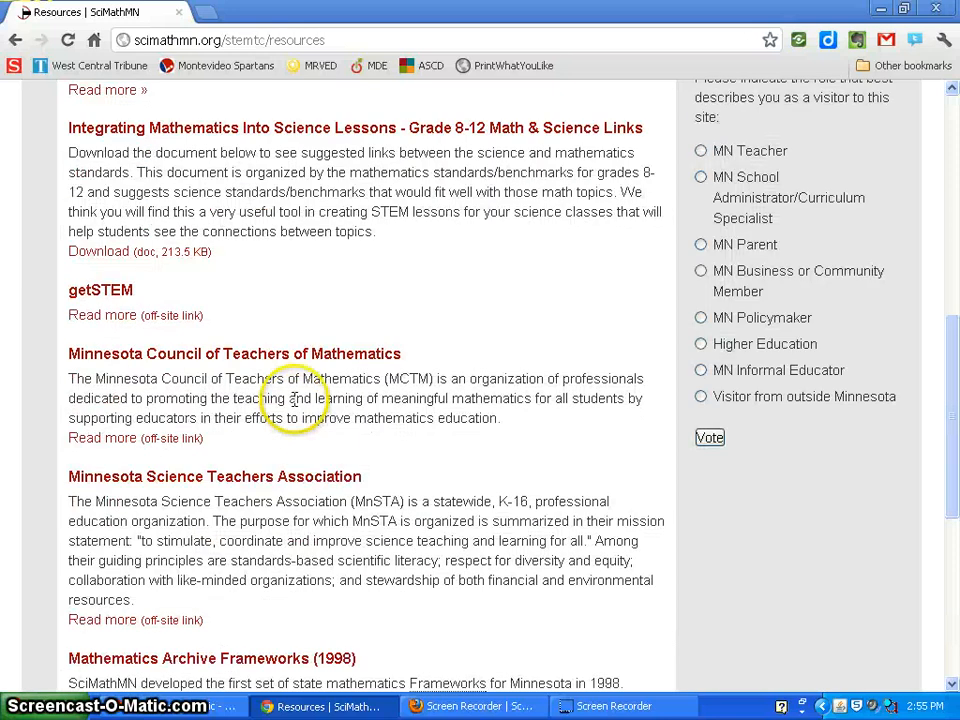
scroll("up", 3)
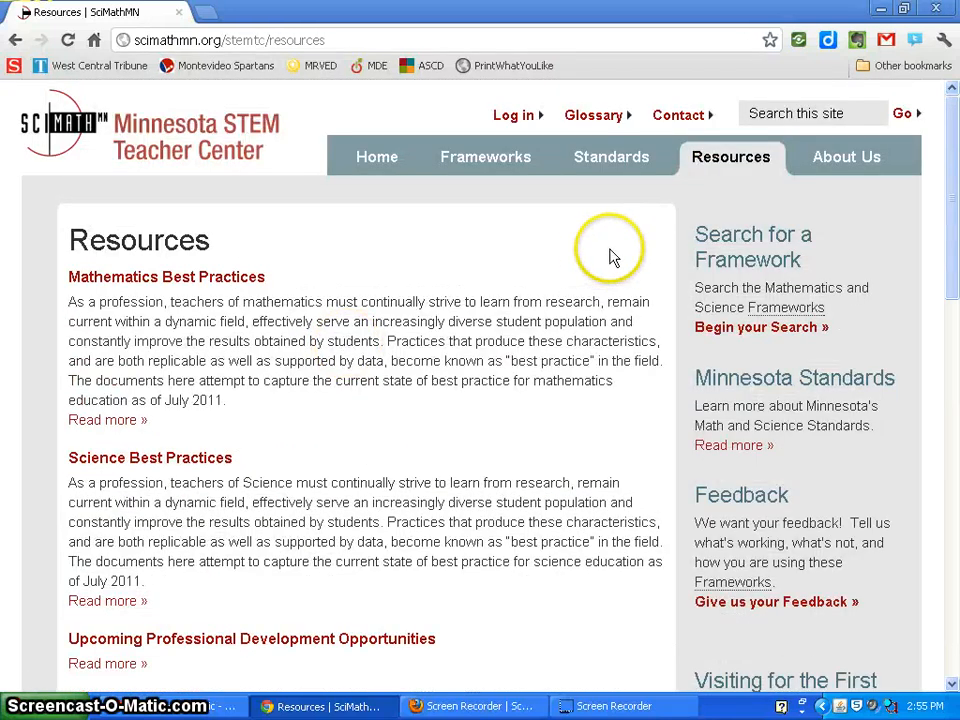
- Read the About Us page on the organization's partnership and history, then return Home
left_click(846, 156)
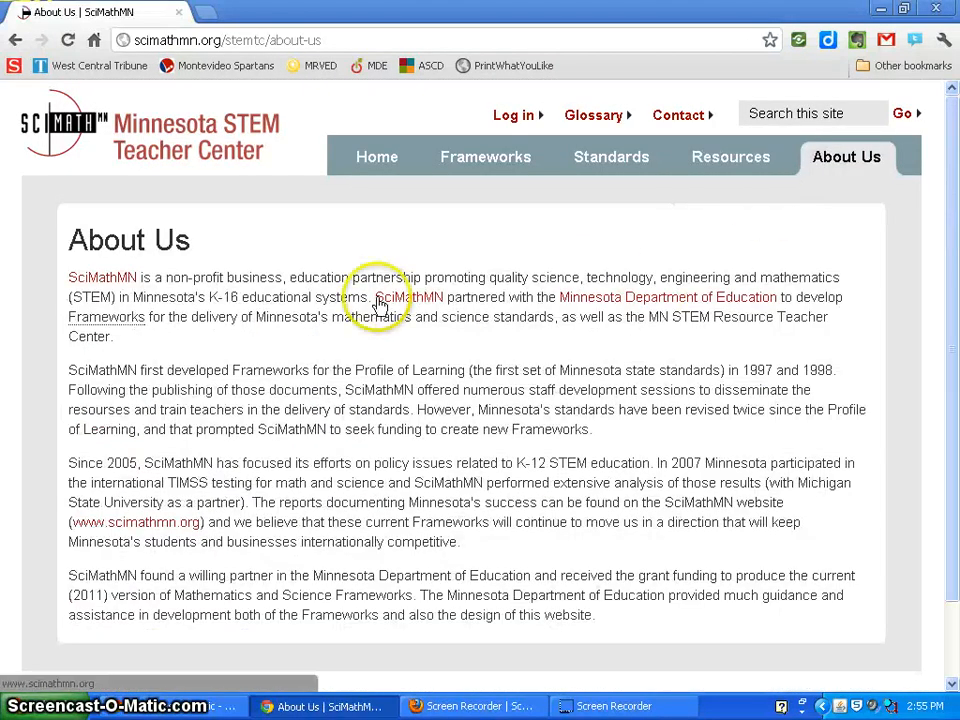
scroll("down", 3)
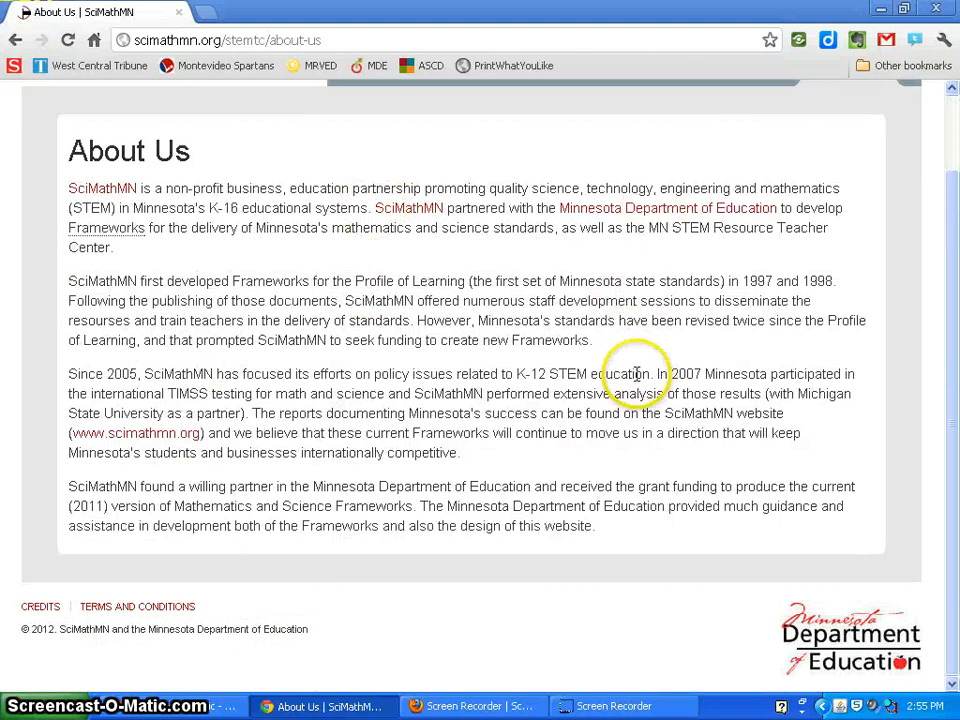
scroll("up", 3)
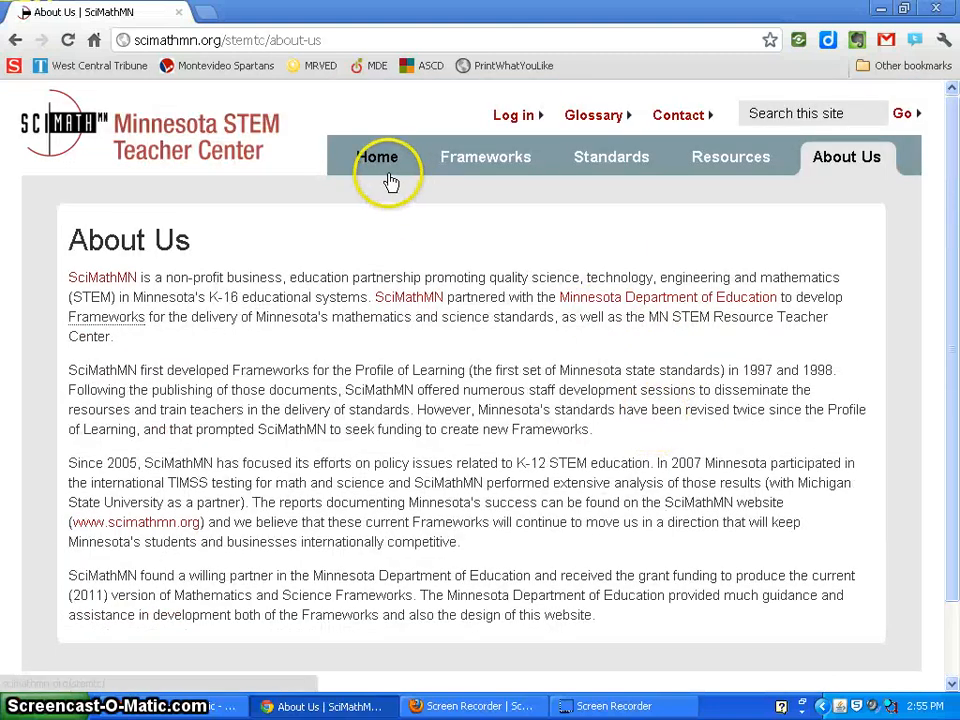
mouse_move(548, 120)
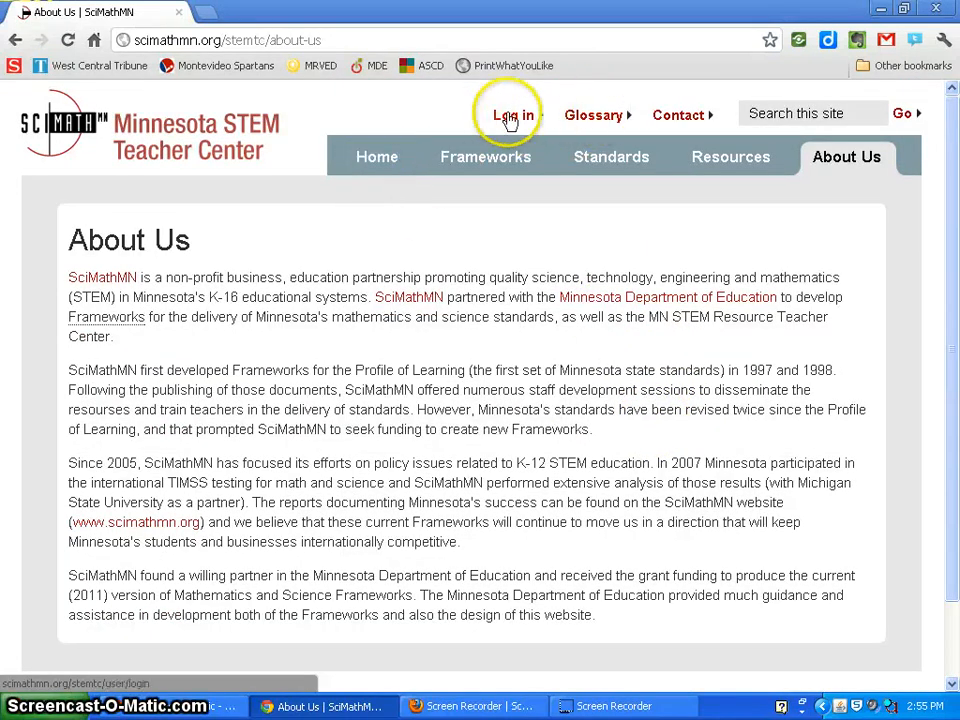
mouse_move(376, 156)
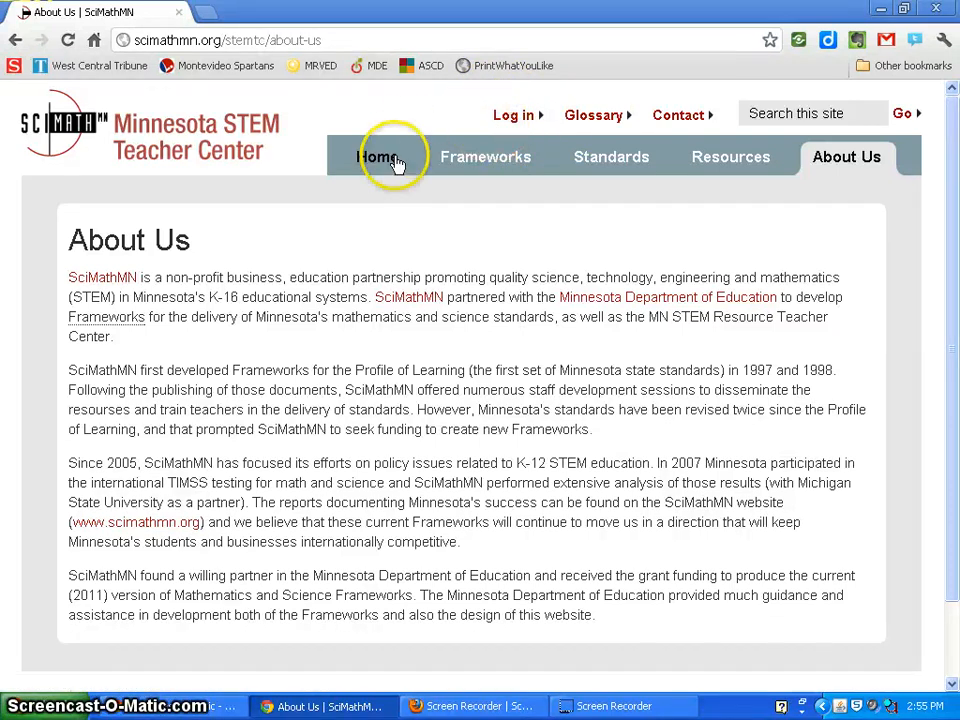
left_click(376, 156)
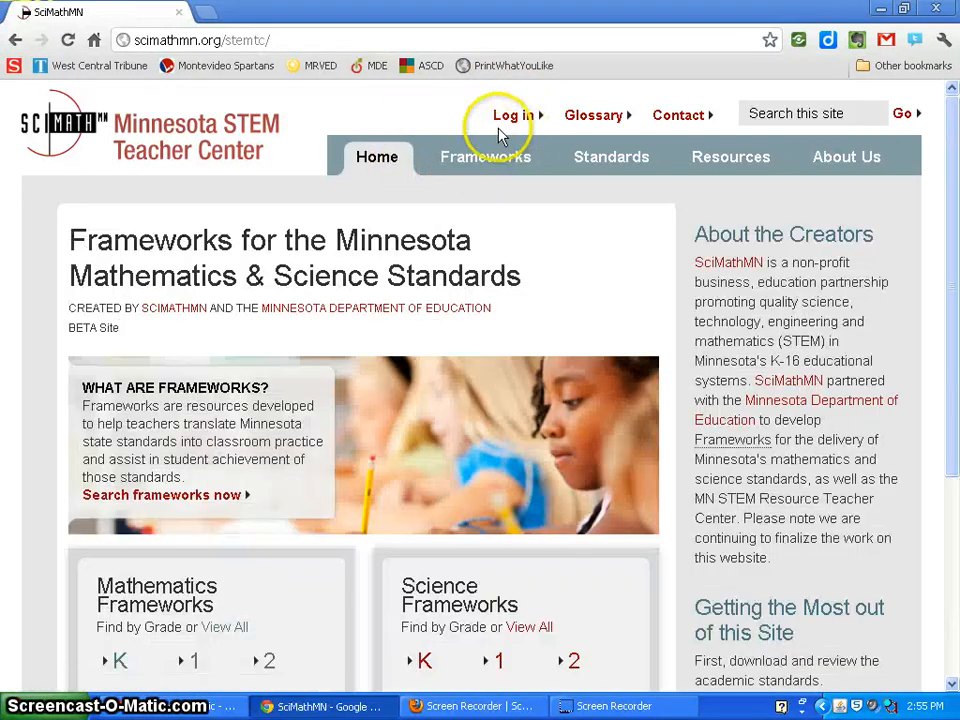
mouse_move(480, 136)
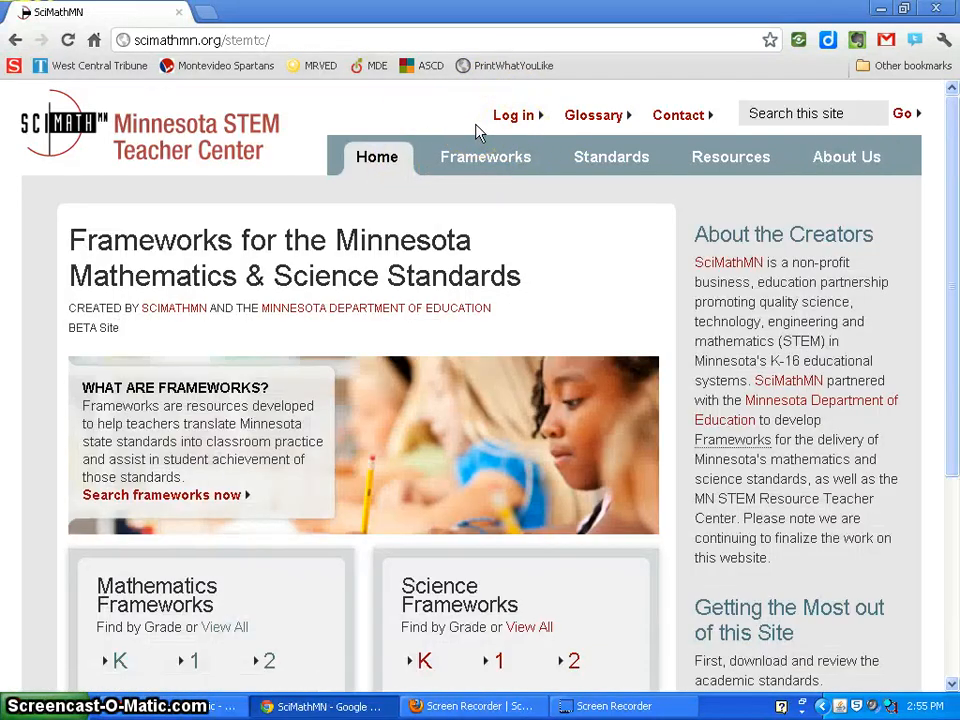
mouse_move(504, 180)
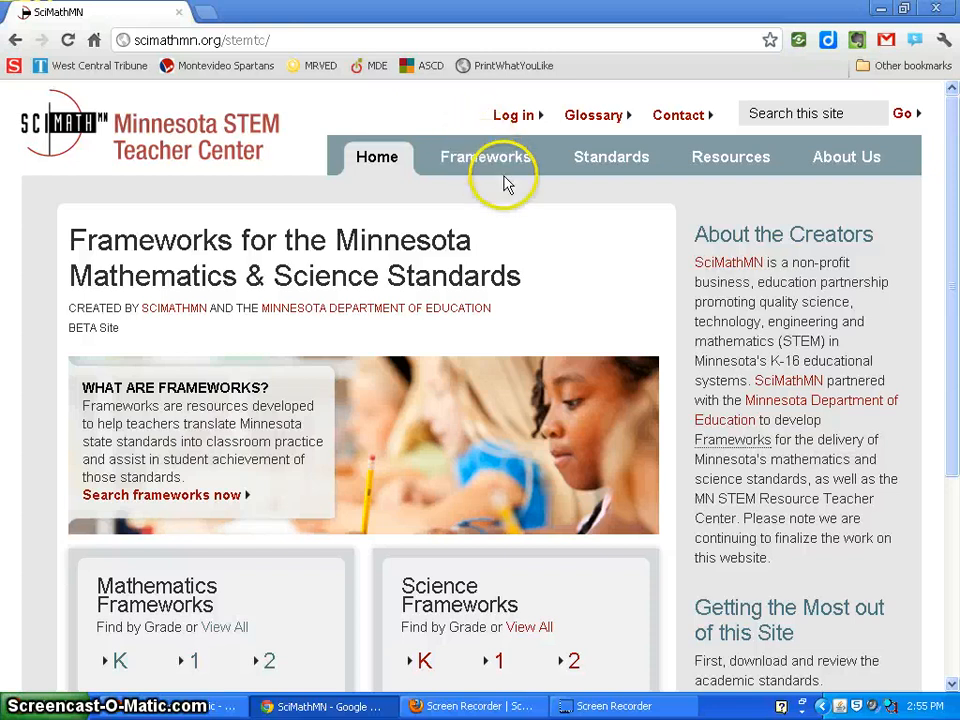
mouse_move(576, 136)
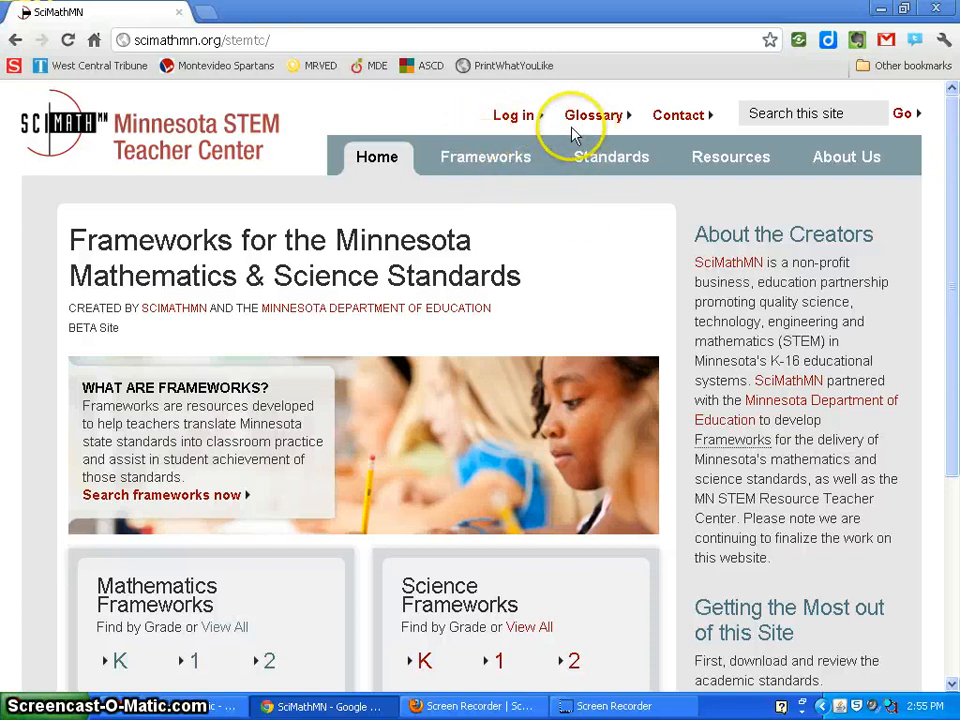
mouse_move(618, 216)
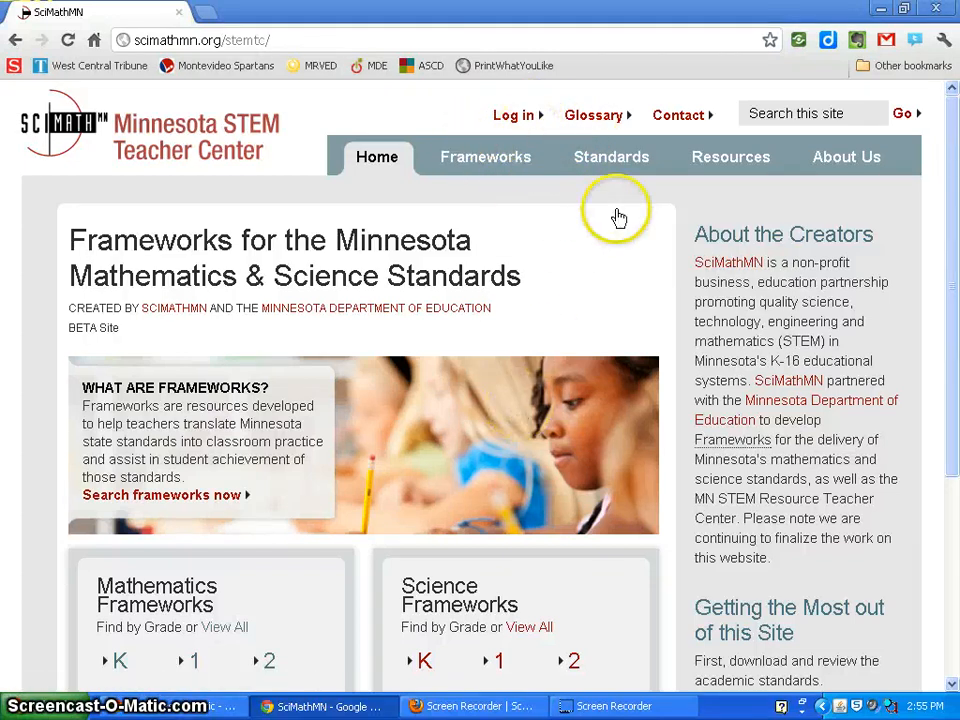
- View the Glossary entries such as Assessment, Benchmark, Frameworks, Overview and Standard Code
left_click(592, 114)
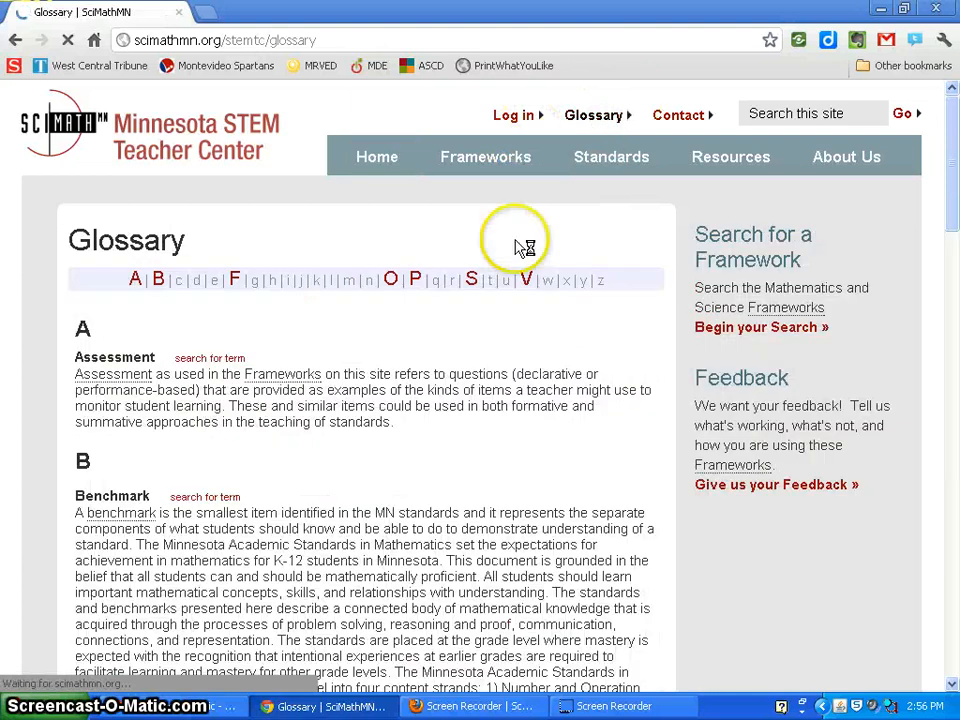
scroll("down", 3)
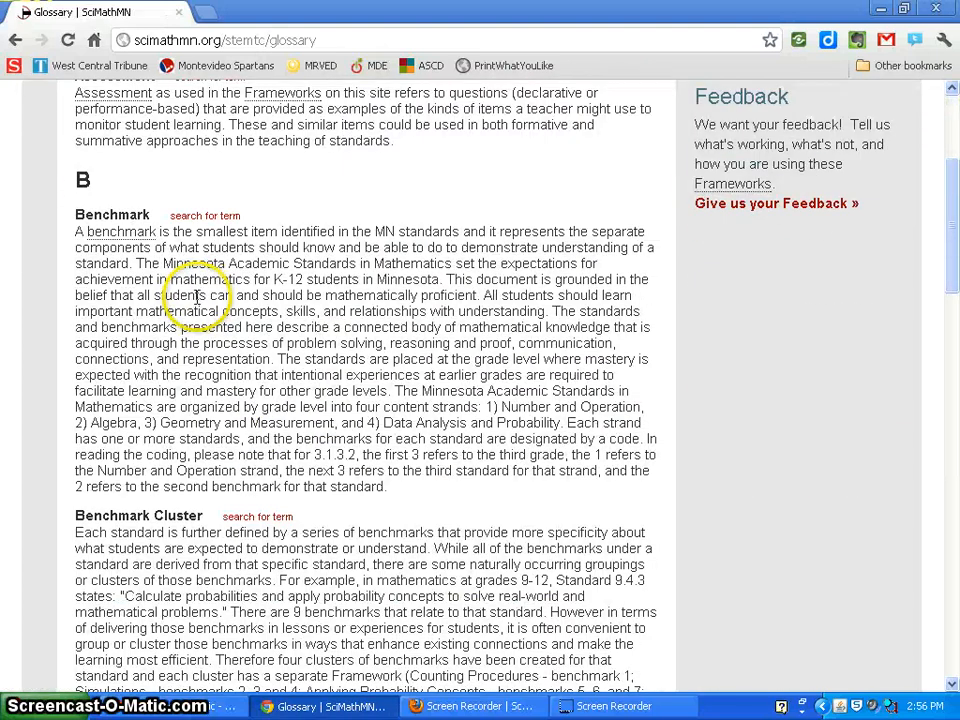
scroll("down", 3)
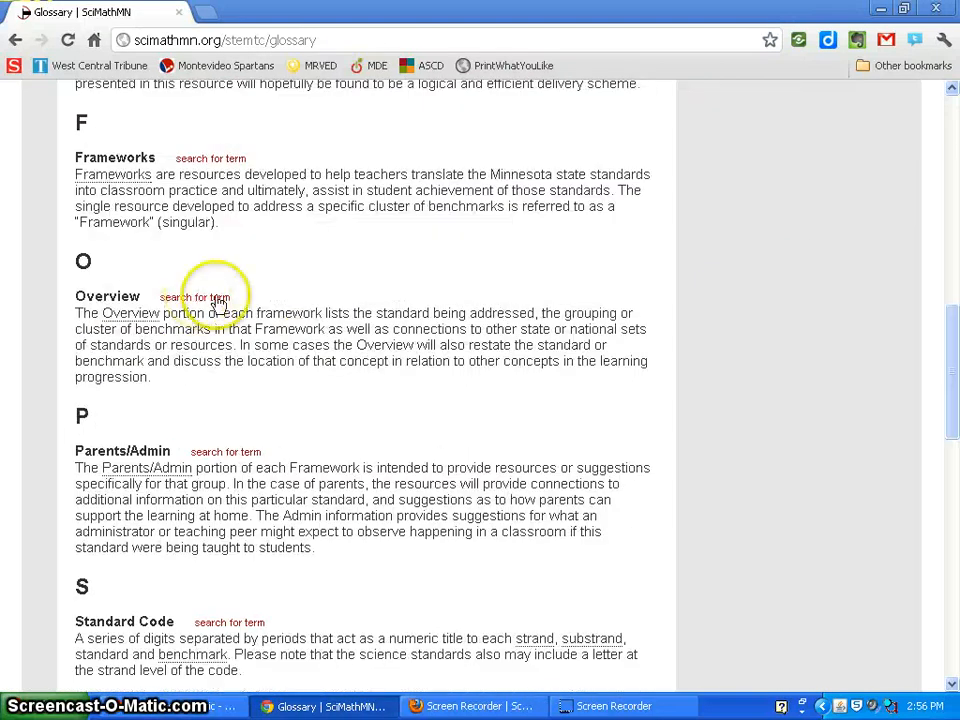
scroll("up", 3)
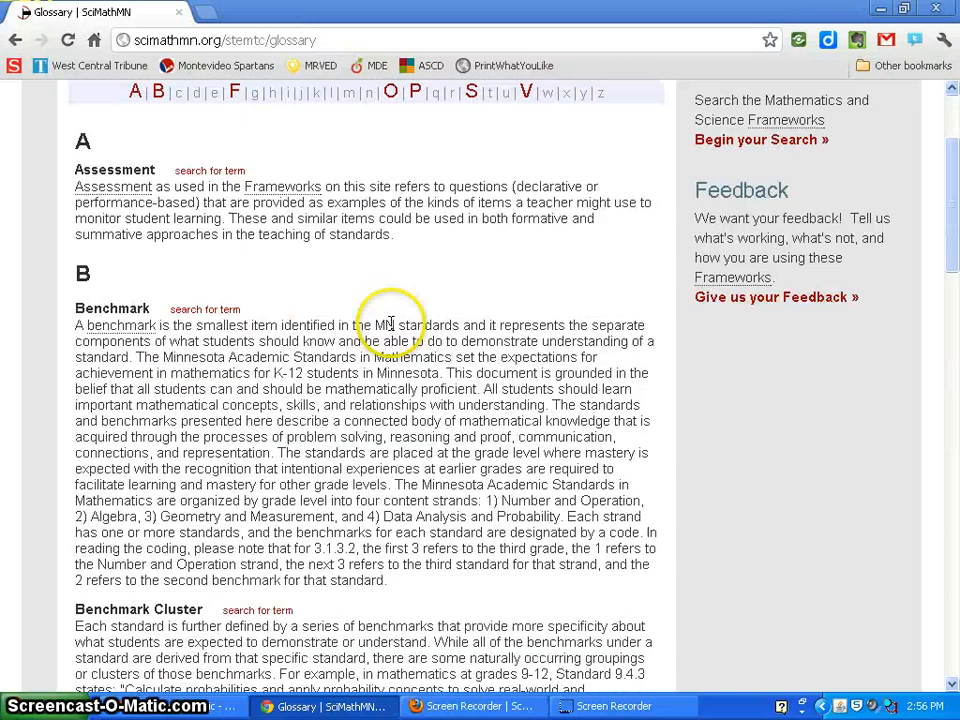
scroll("up", 3)
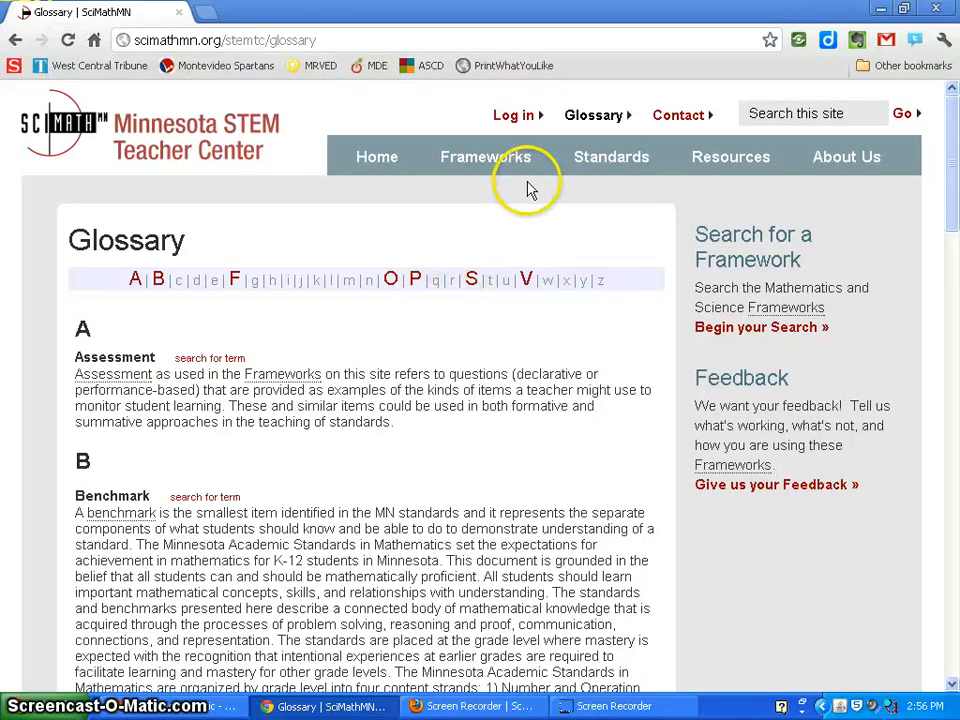
left_click(678, 114)
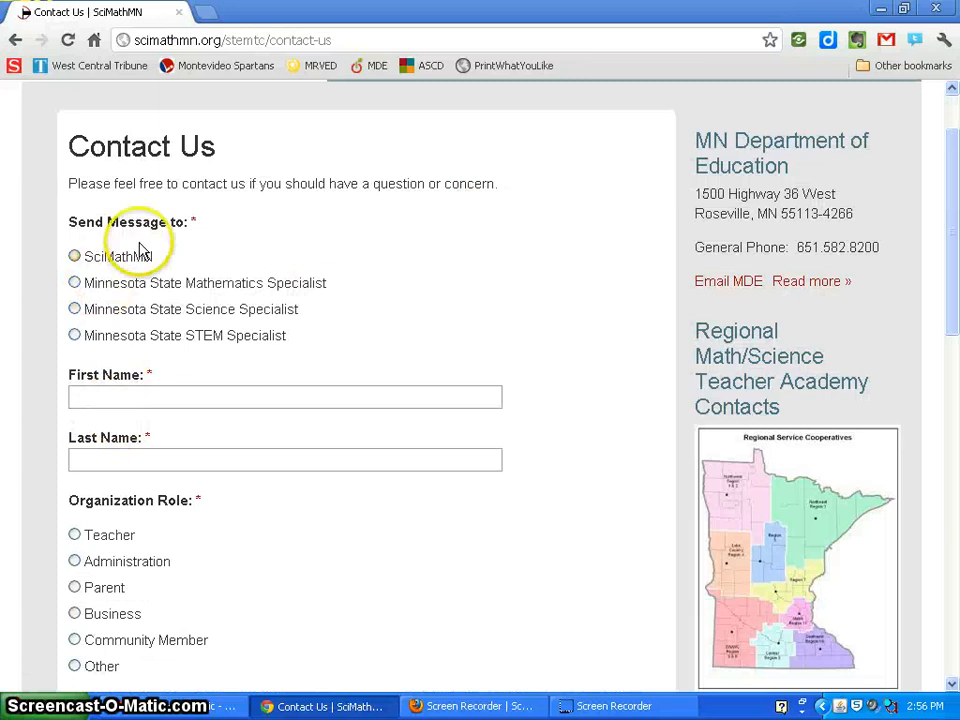
scroll("down", 3)
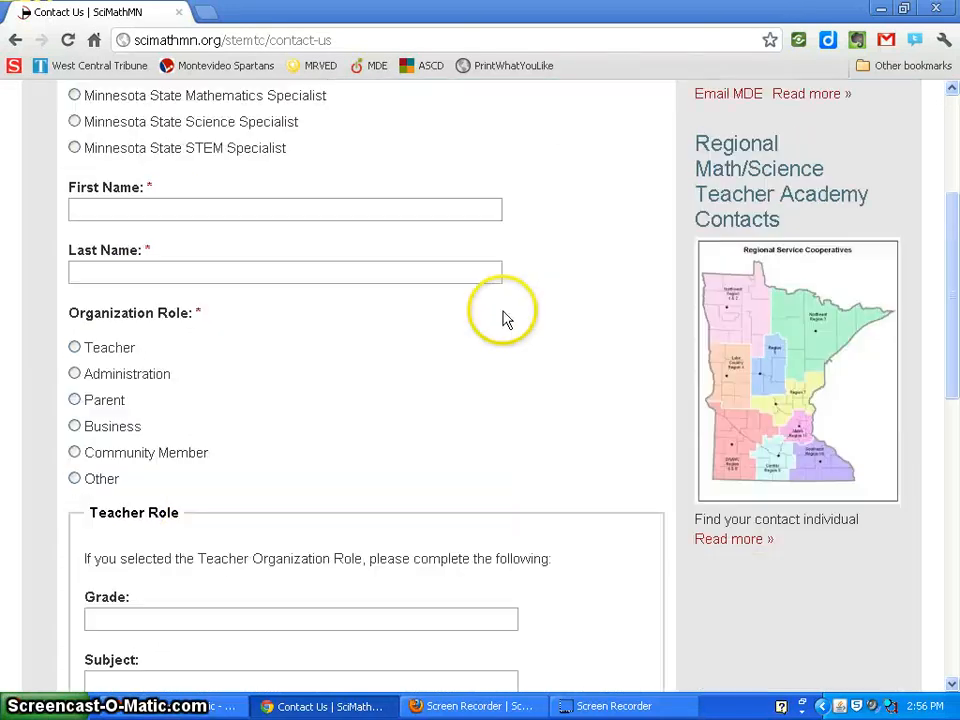
scroll("down", 3)
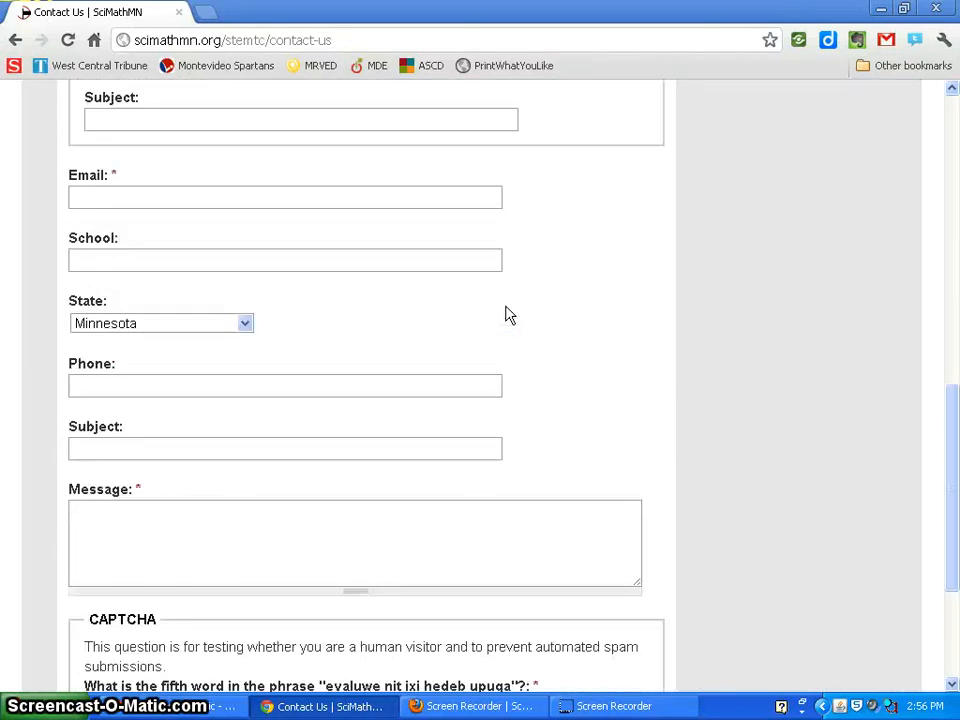
scroll("up", 3)
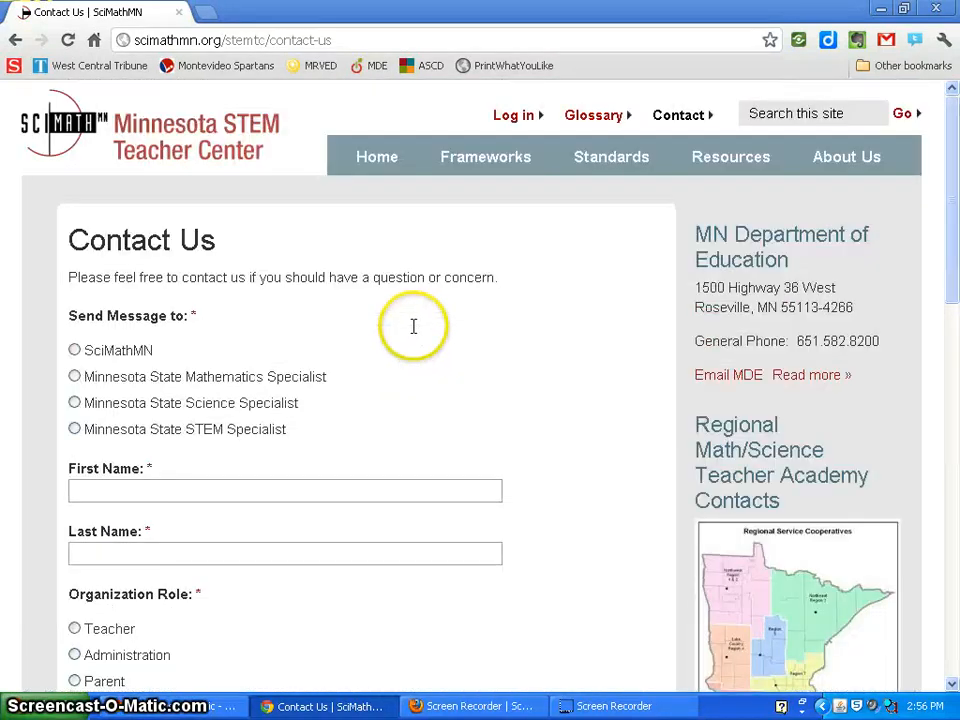
- Return Home and bring the Mathematics and Science Frameworks grade lists into view
left_click(376, 156)
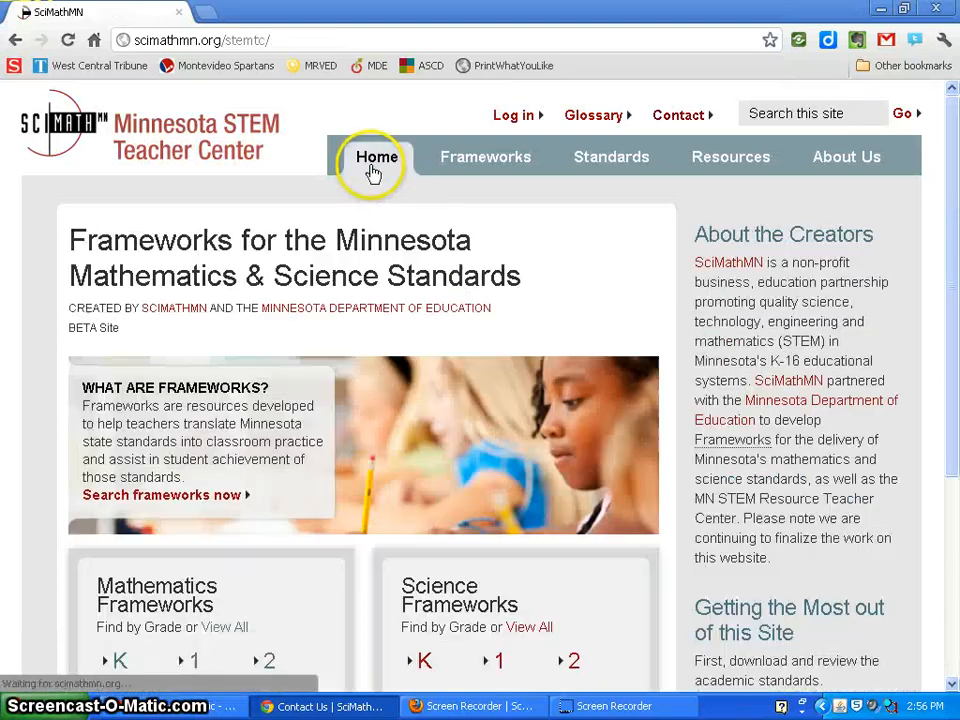
scroll("down", 3)
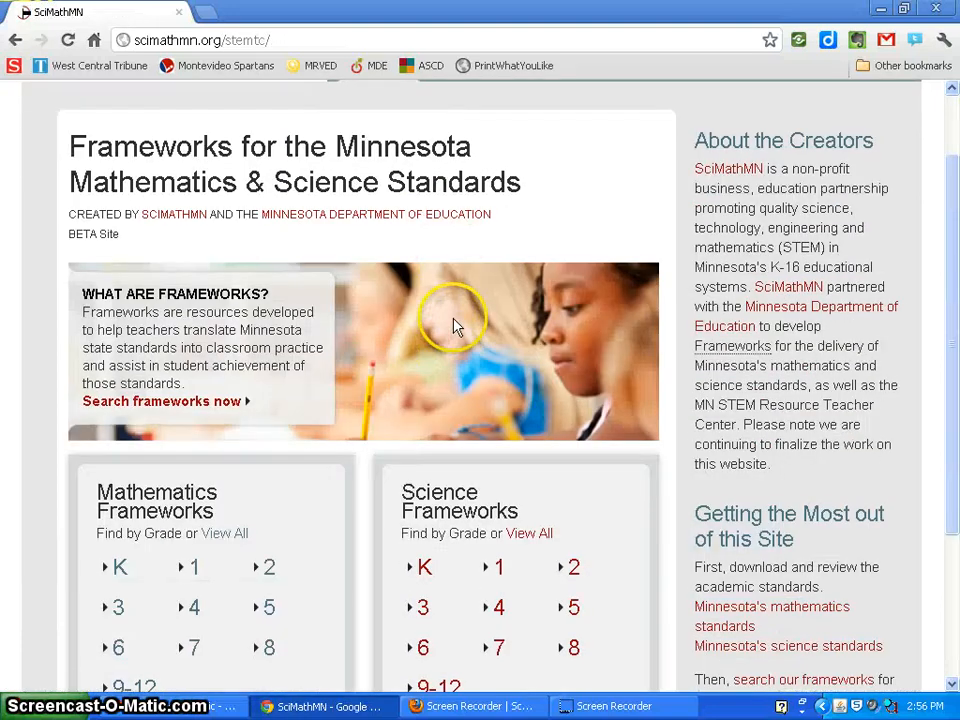
mouse_move(336, 440)
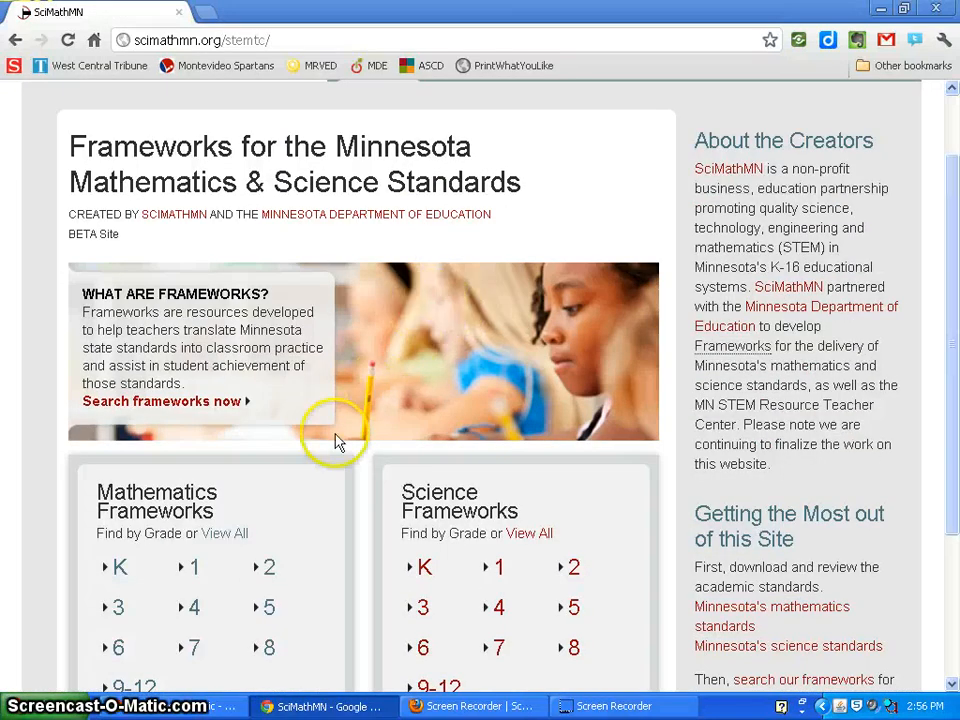
scroll("down", 3)
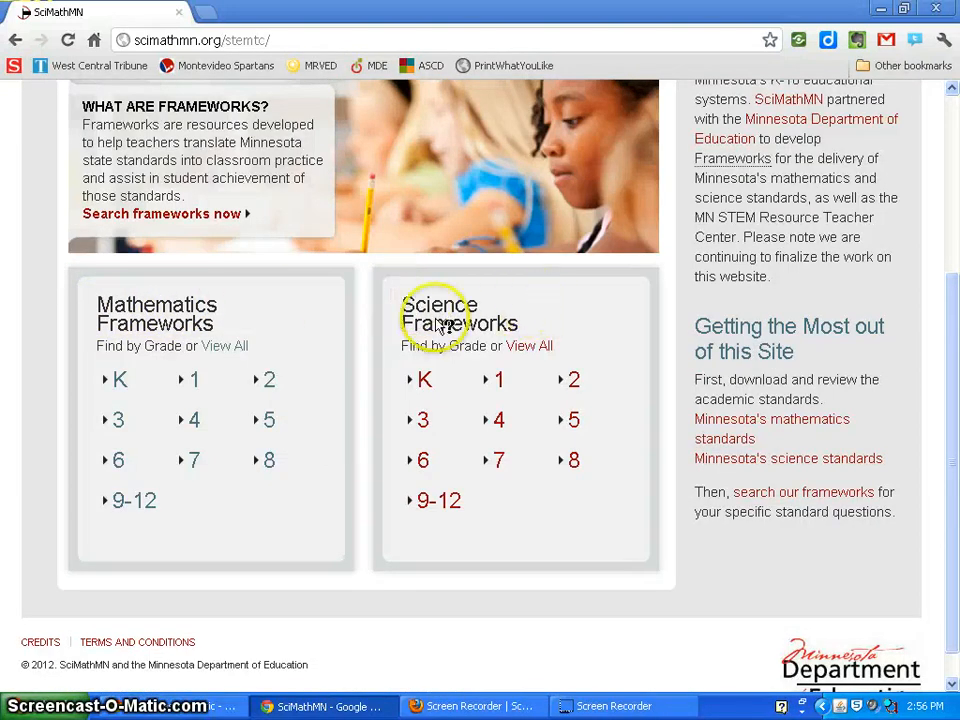
mouse_move(216, 356)
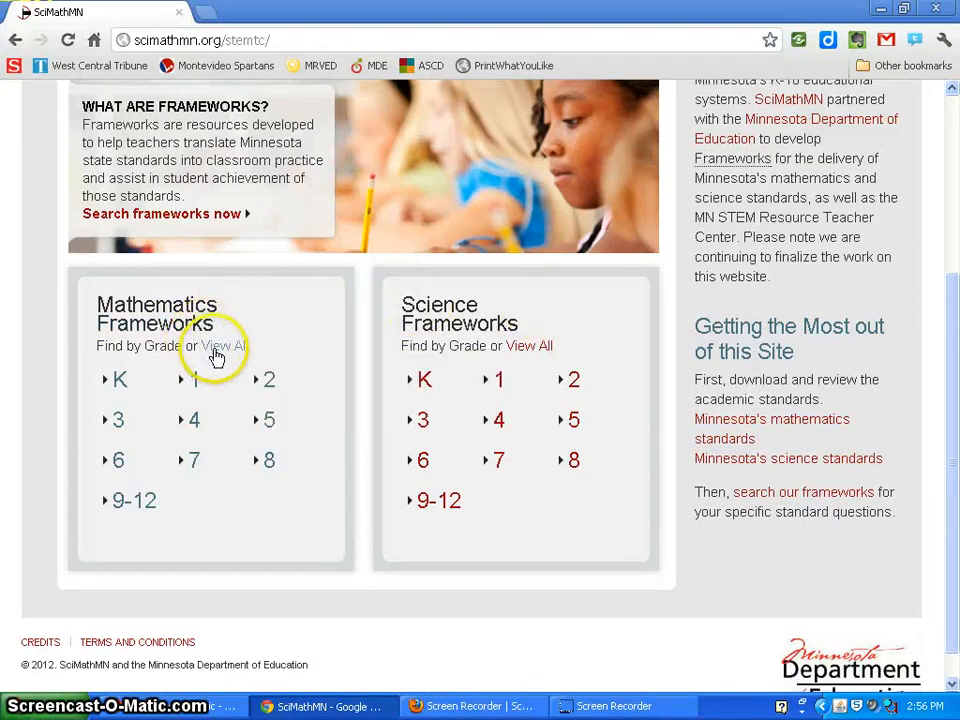
mouse_move(116, 420)
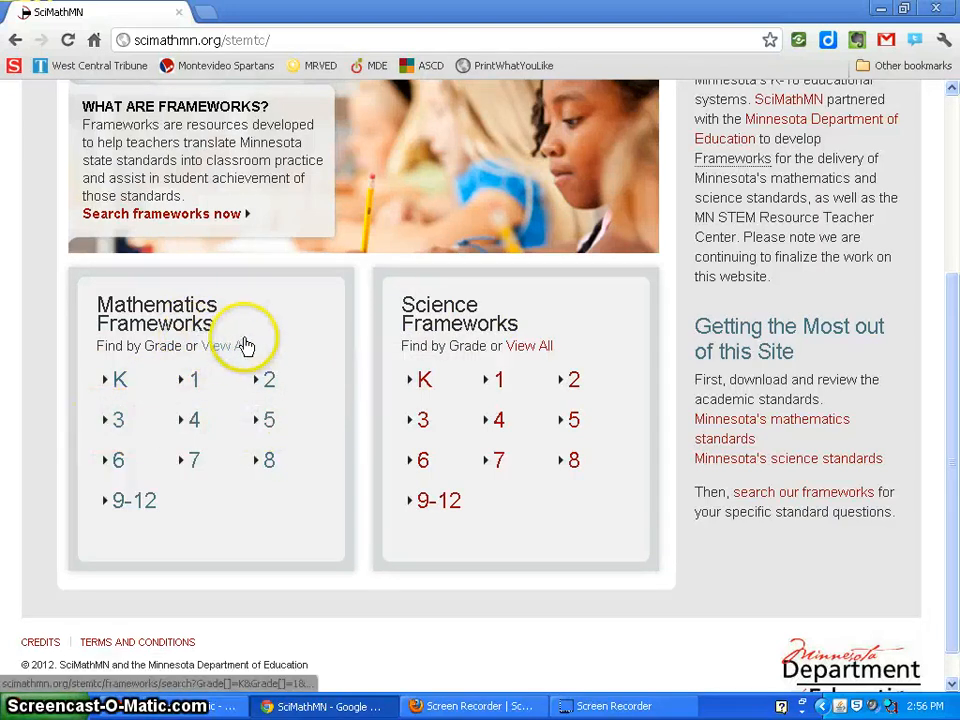
mouse_move(130, 364)
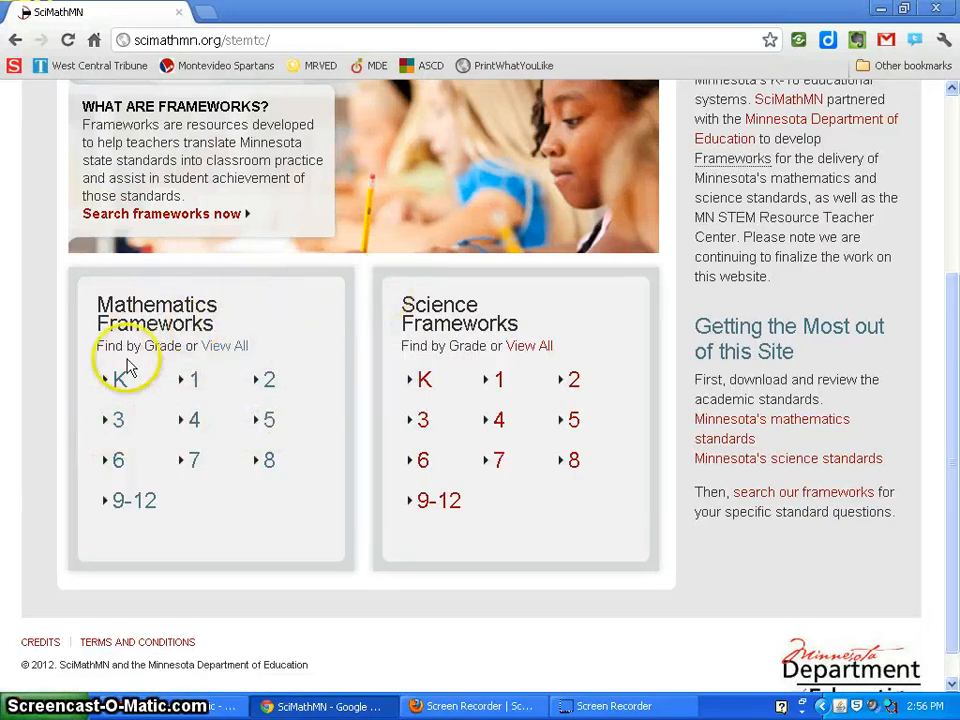
- List the kindergarten mathematics frameworks and choose K.1.2 Operations from the results
left_click(122, 378)
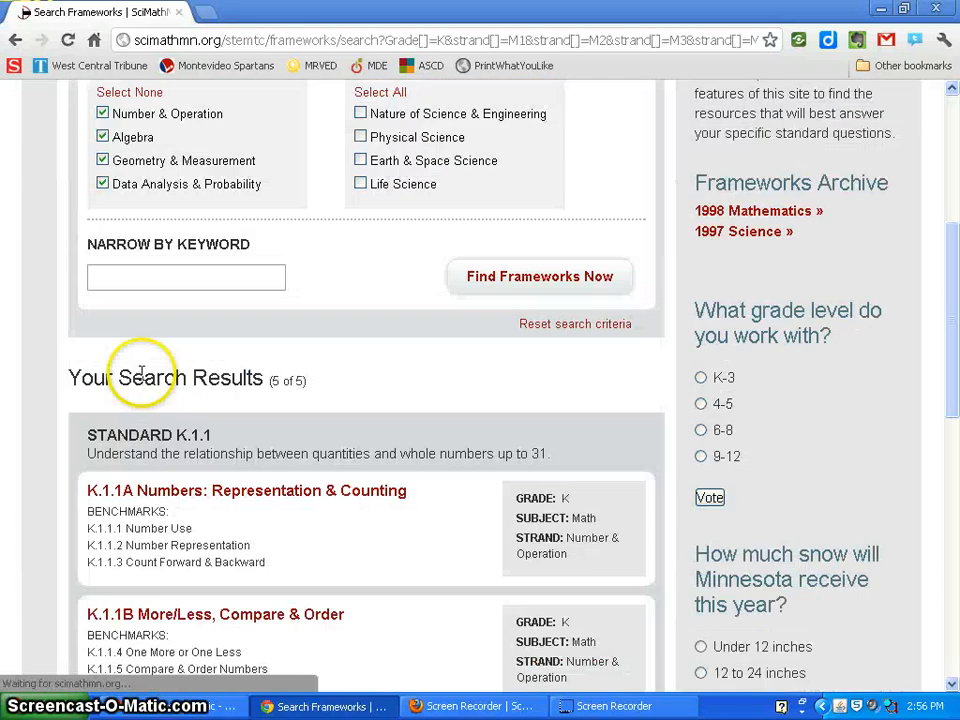
scroll("down", 3)
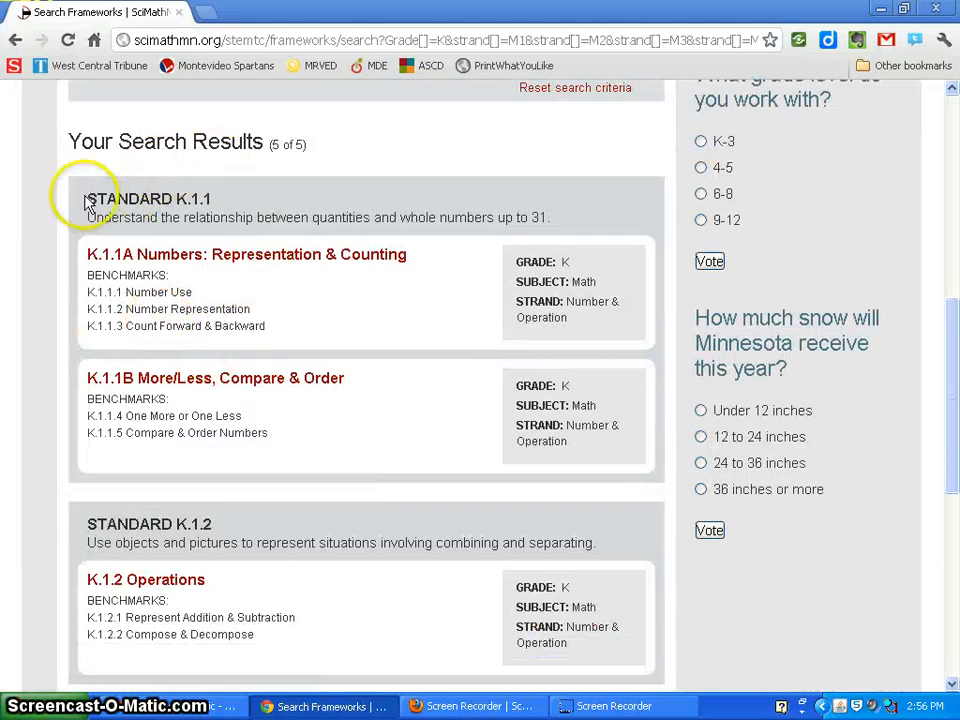
mouse_move(116, 254)
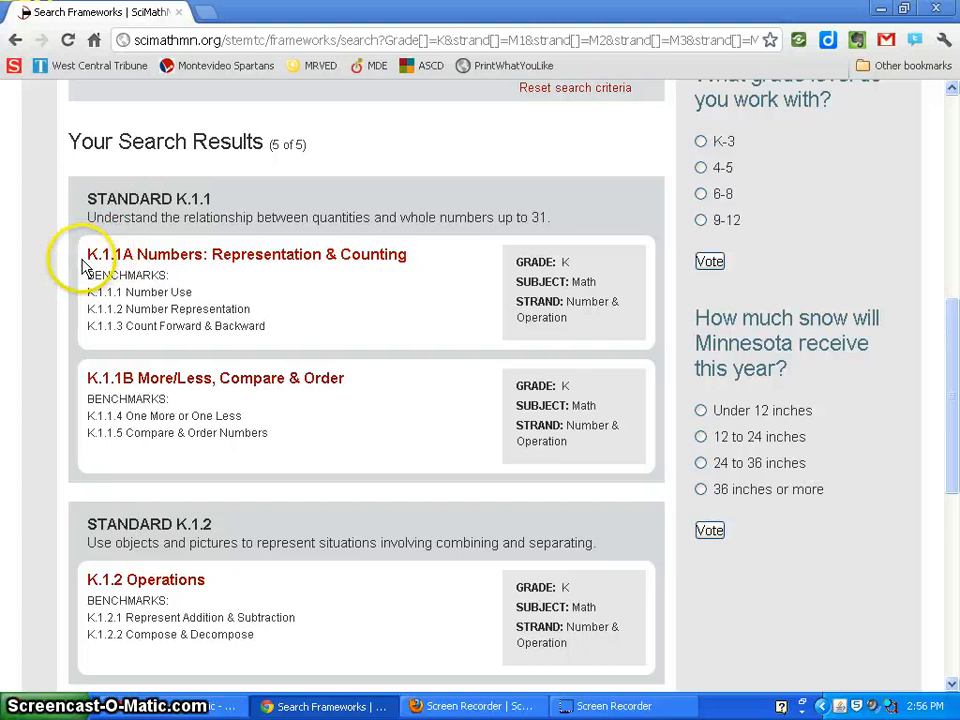
mouse_move(462, 276)
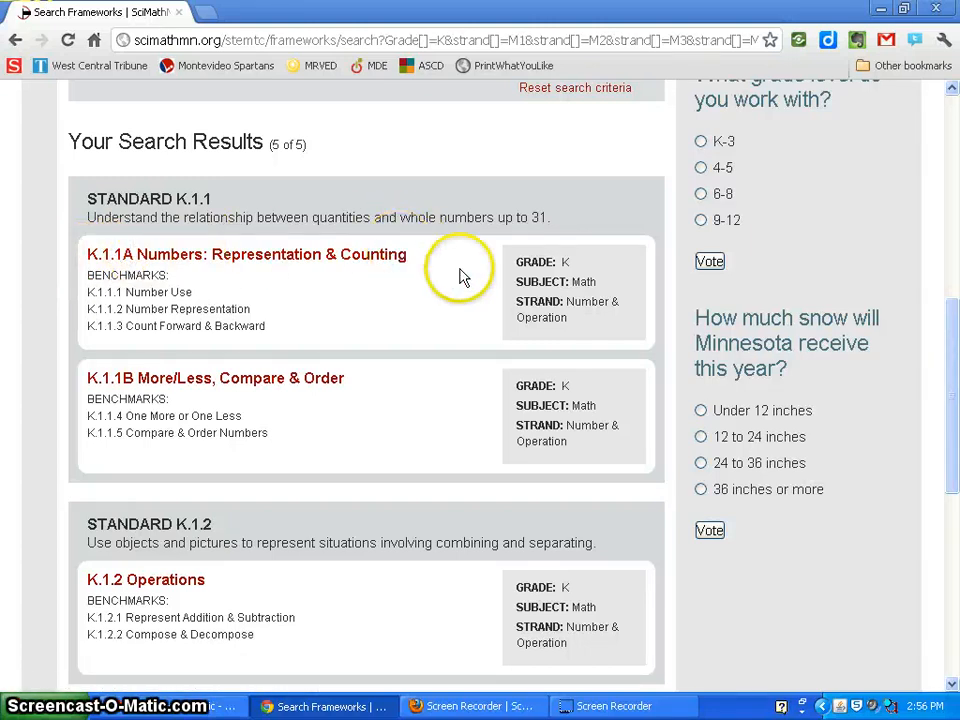
mouse_move(438, 292)
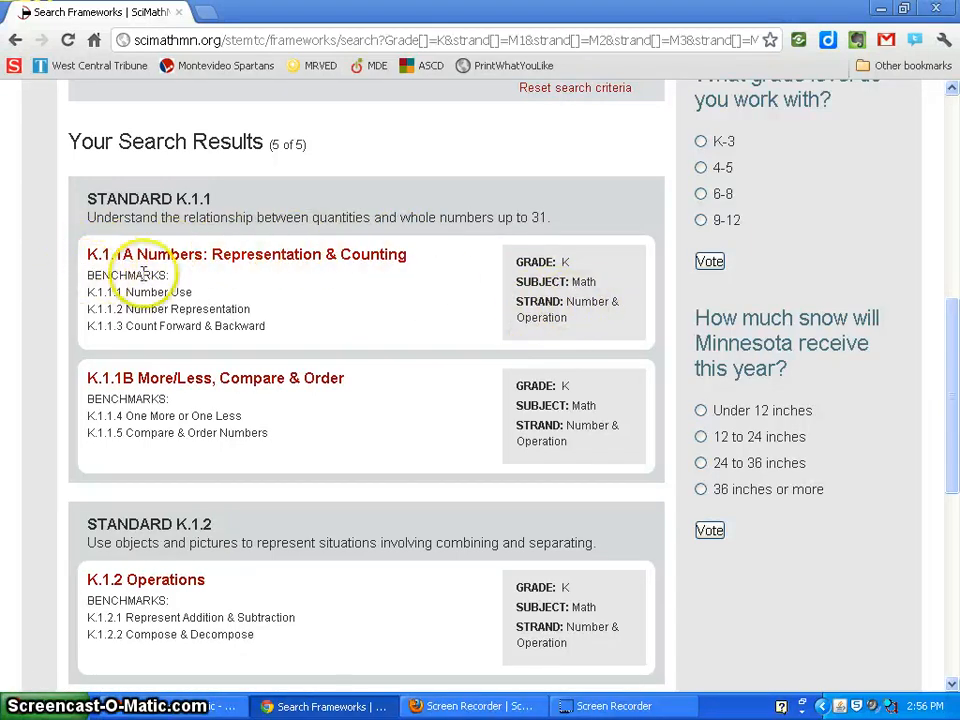
scroll("down", 3)
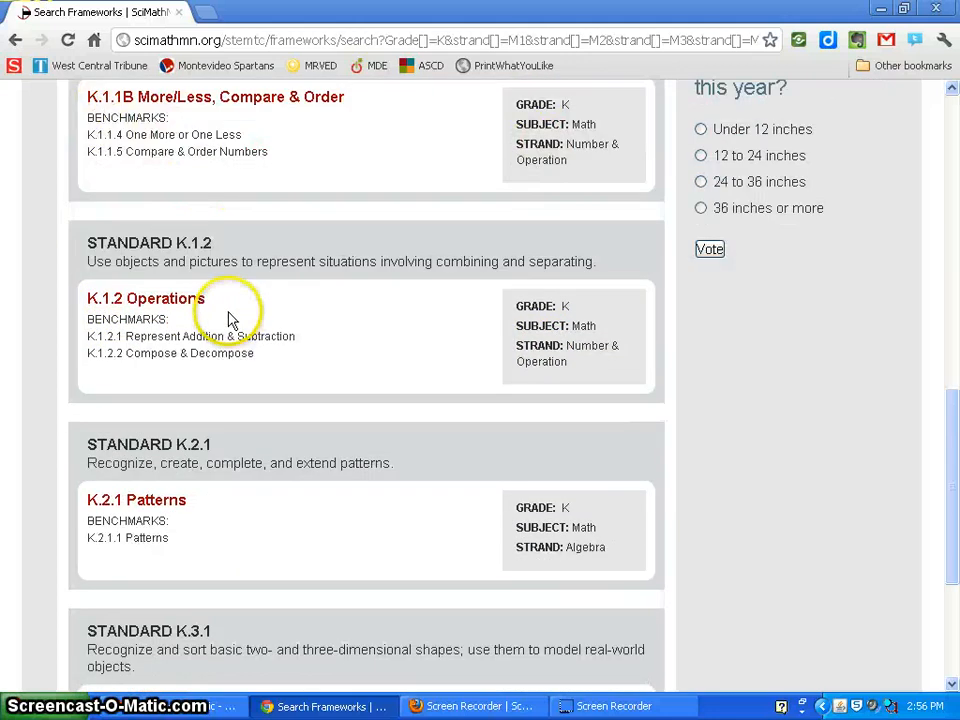
scroll("up", 3)
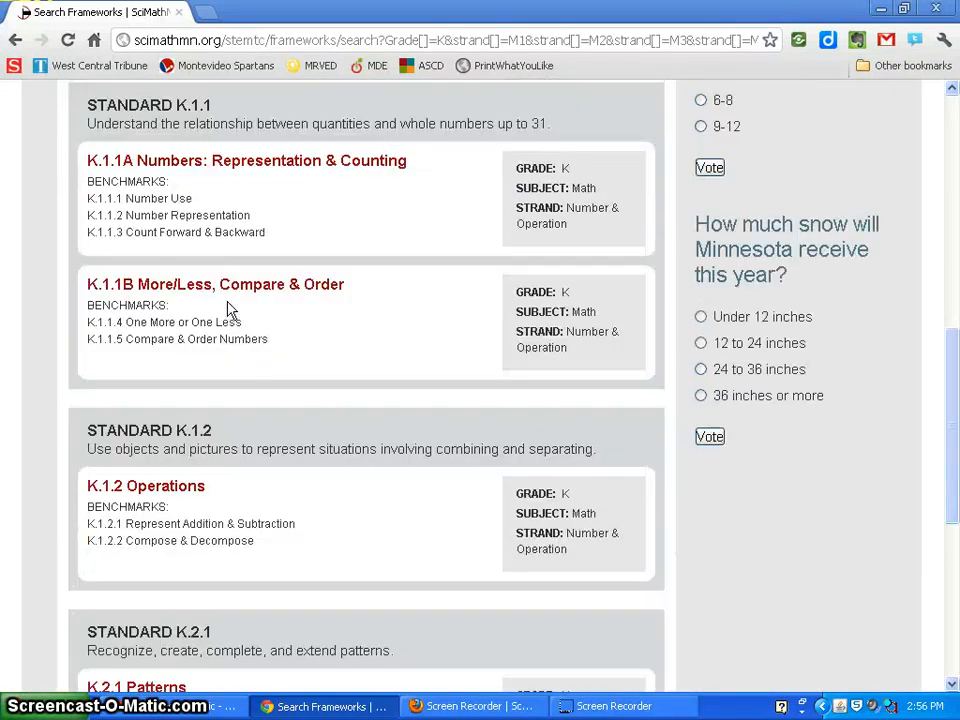
scroll("down", 3)
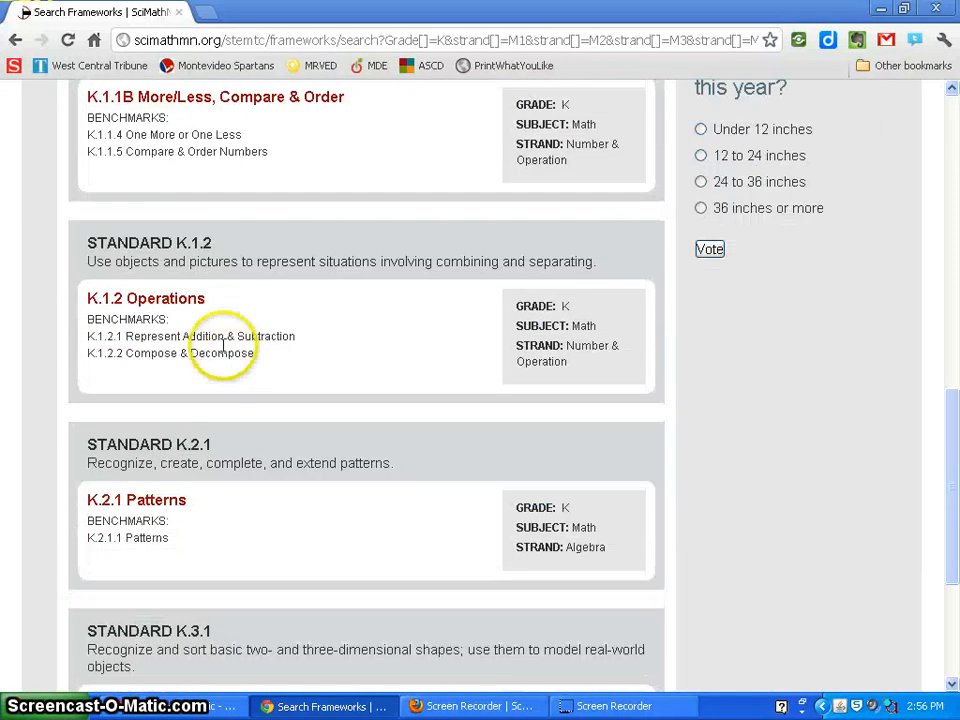
left_click(144, 298)
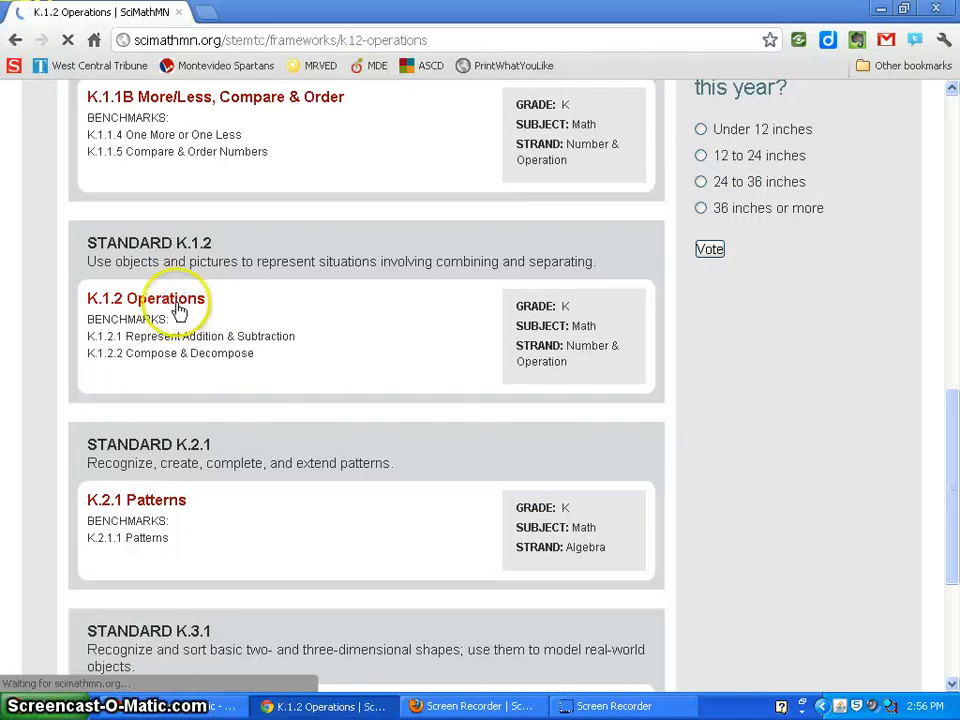
left_click(146, 298)
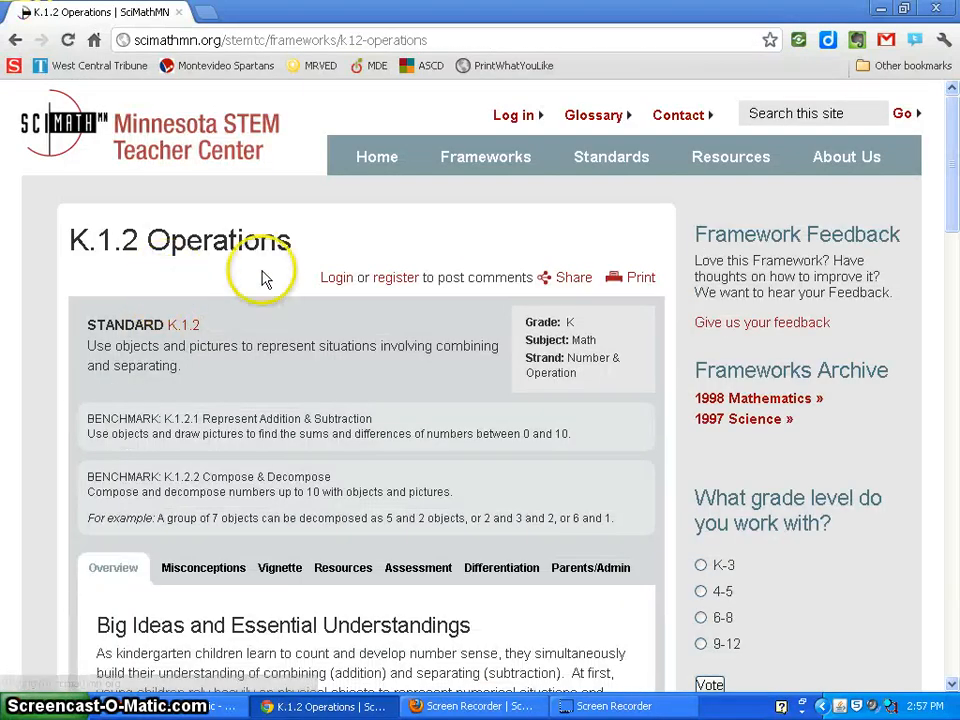
scroll("up", 3)
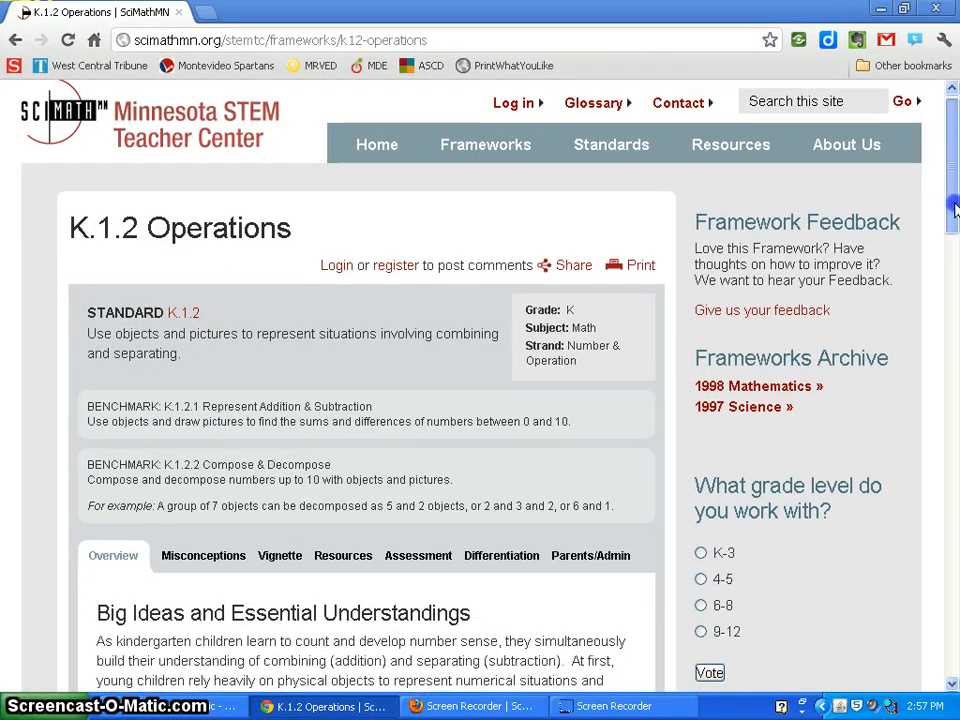
scroll("down", 3)
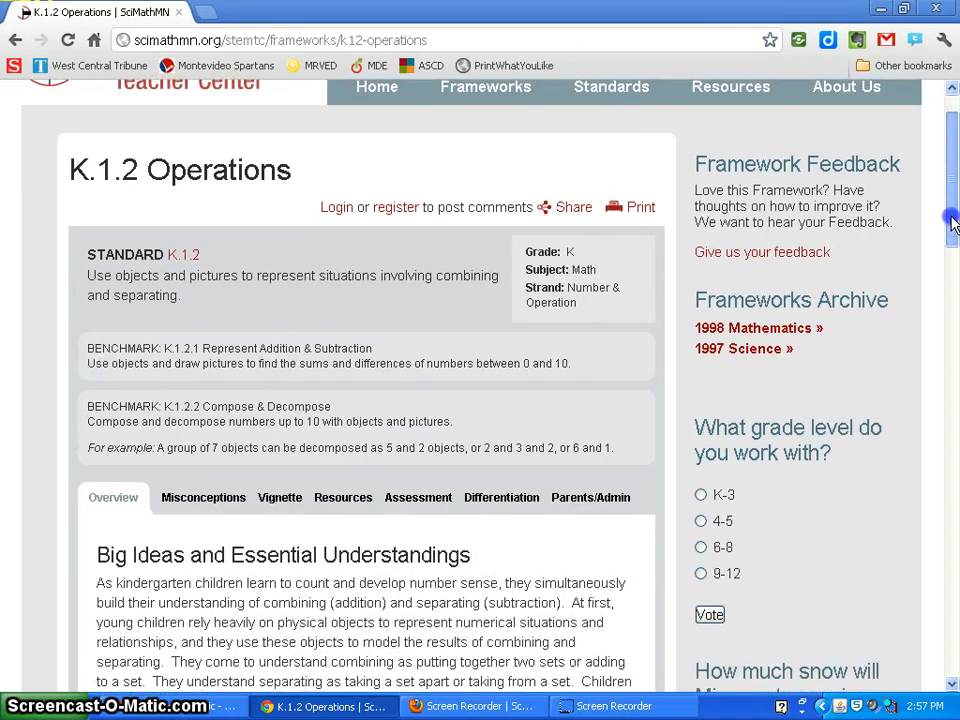
scroll("up", 3)
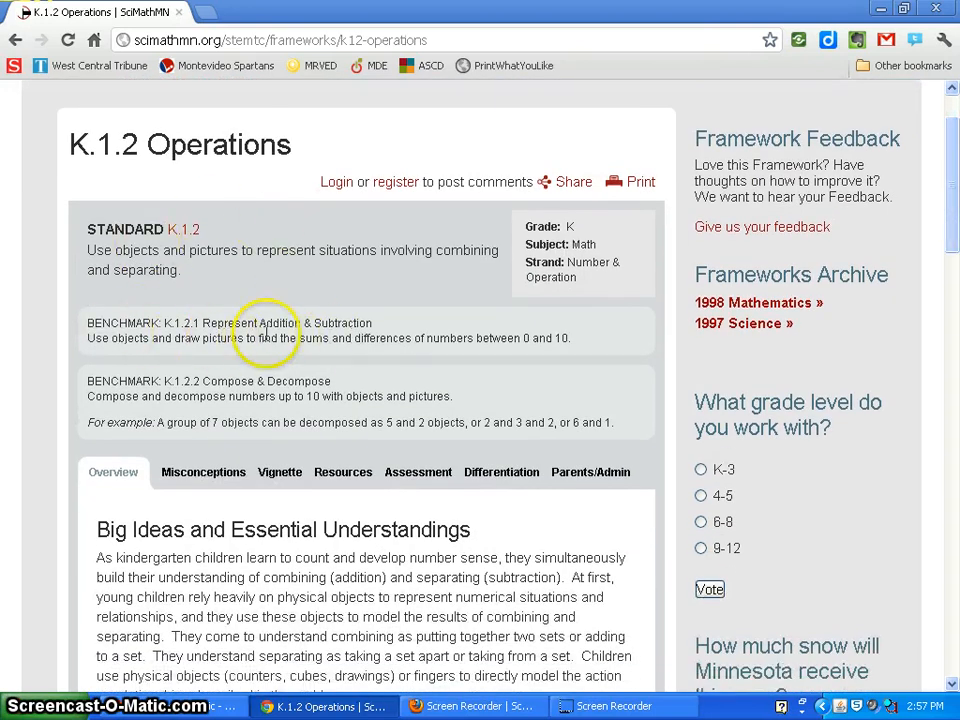
mouse_move(316, 308)
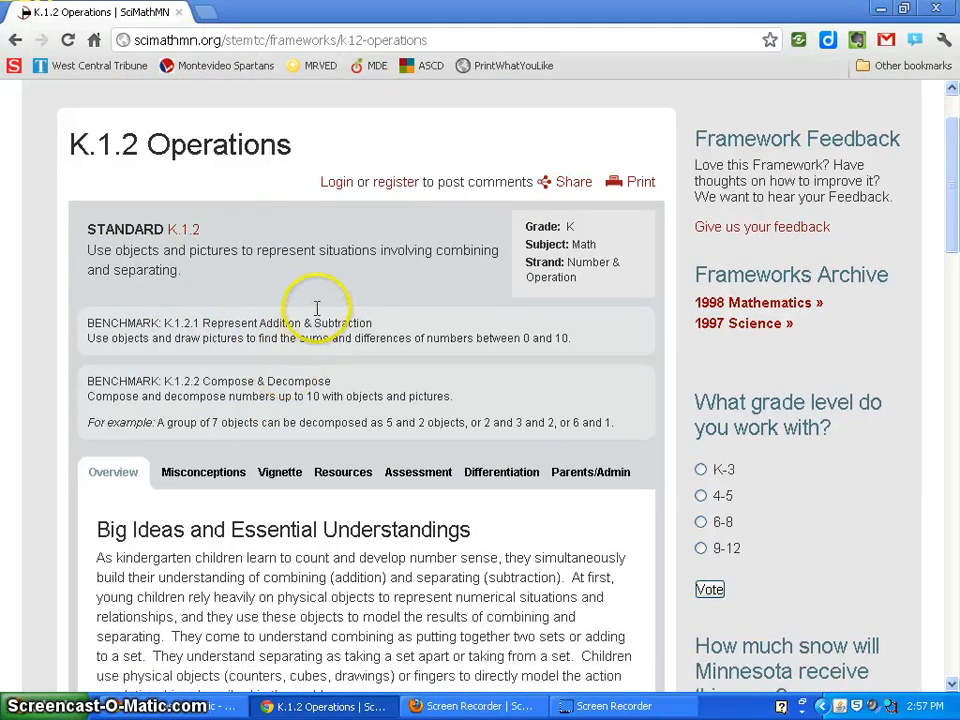
scroll("down", 3)
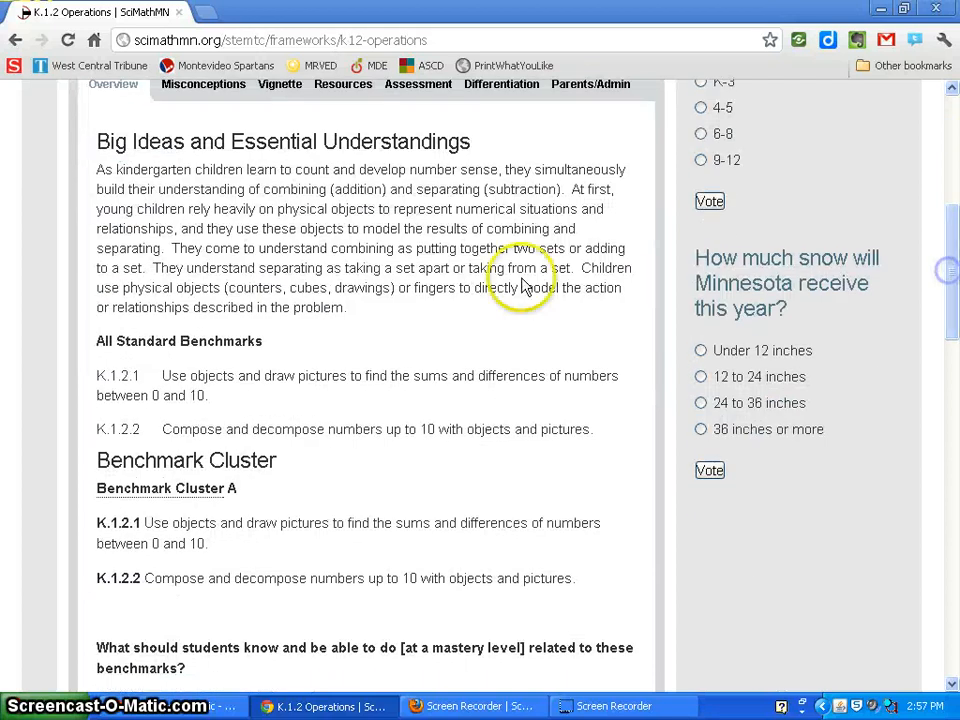
mouse_move(410, 188)
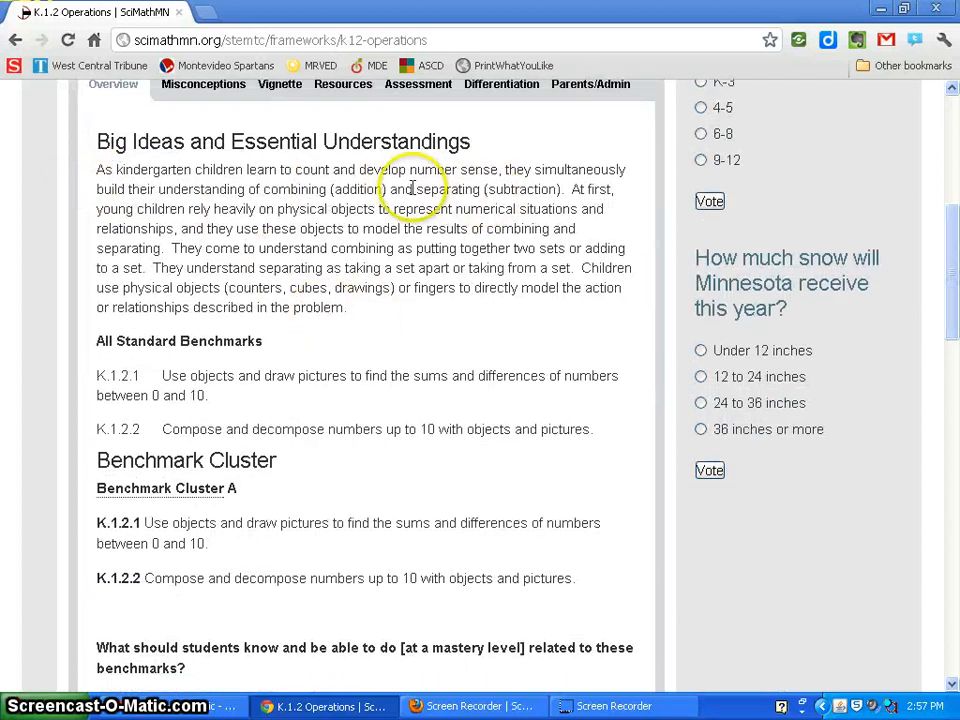
mouse_move(324, 192)
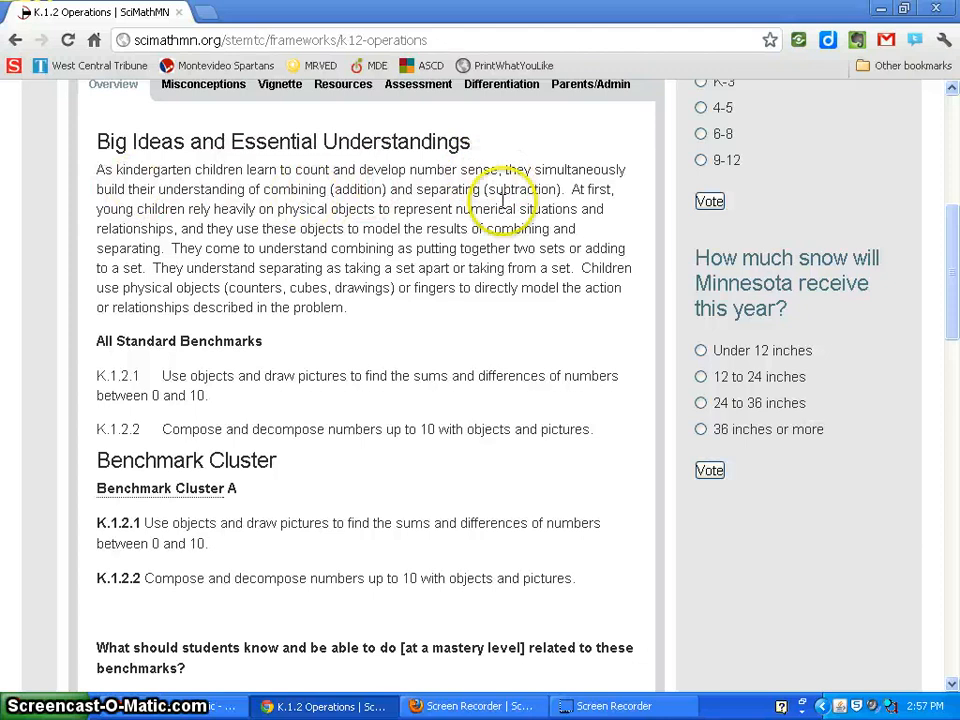
mouse_move(144, 248)
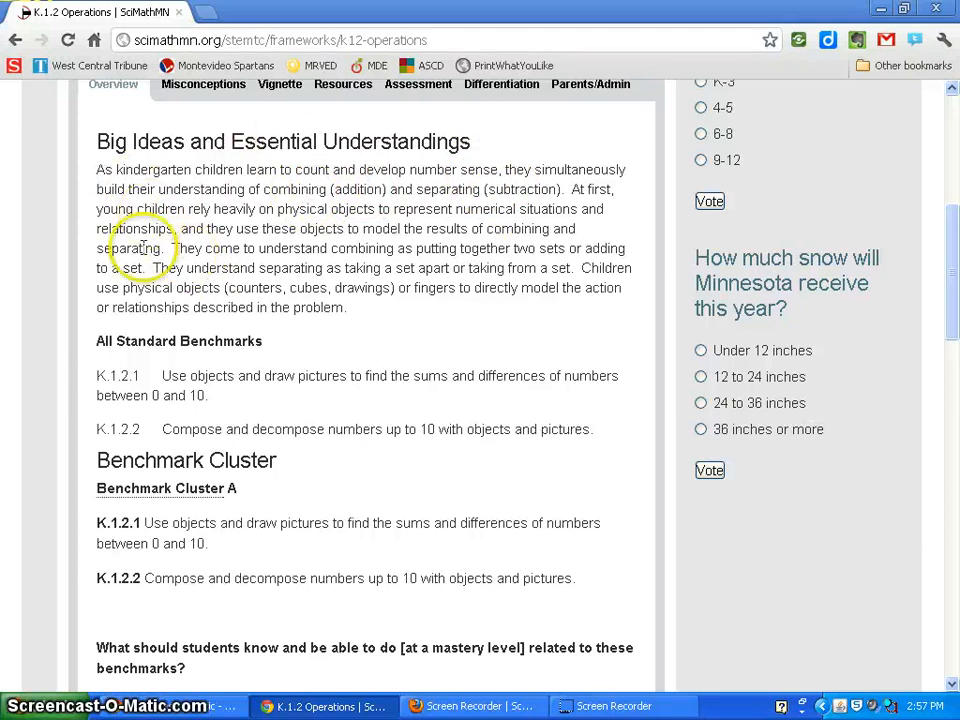
scroll("down", 3)
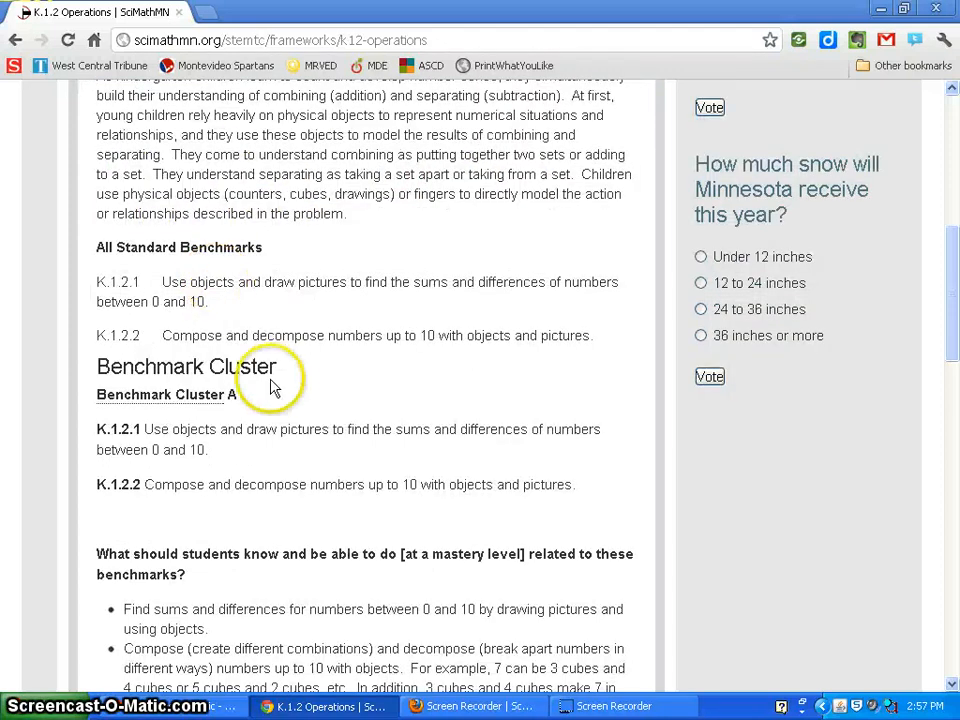
scroll("down", 3)
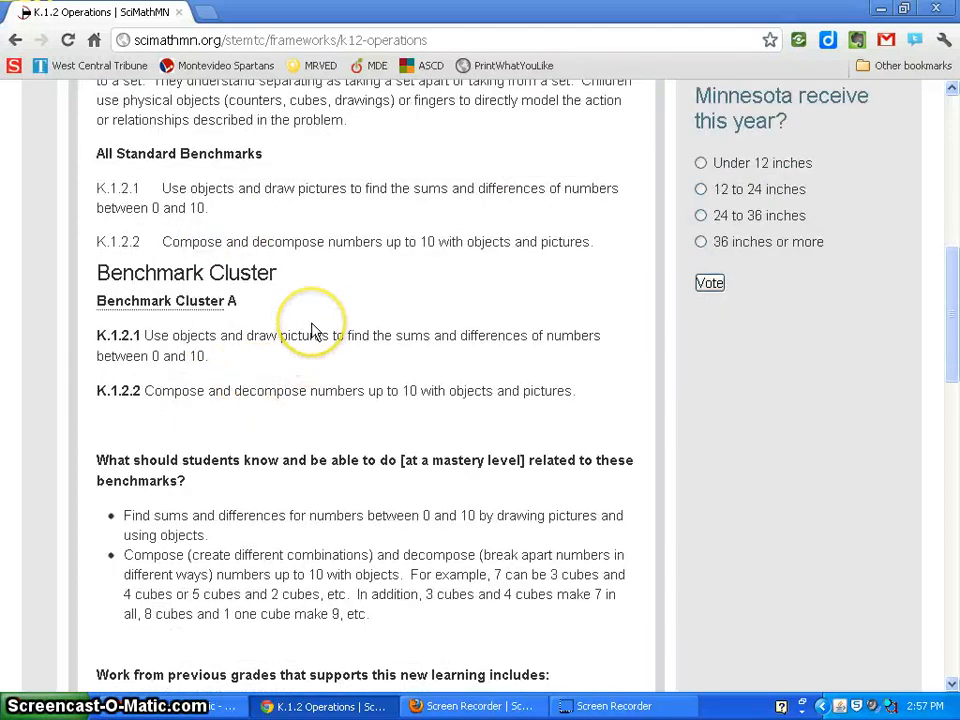
scroll("down", 3)
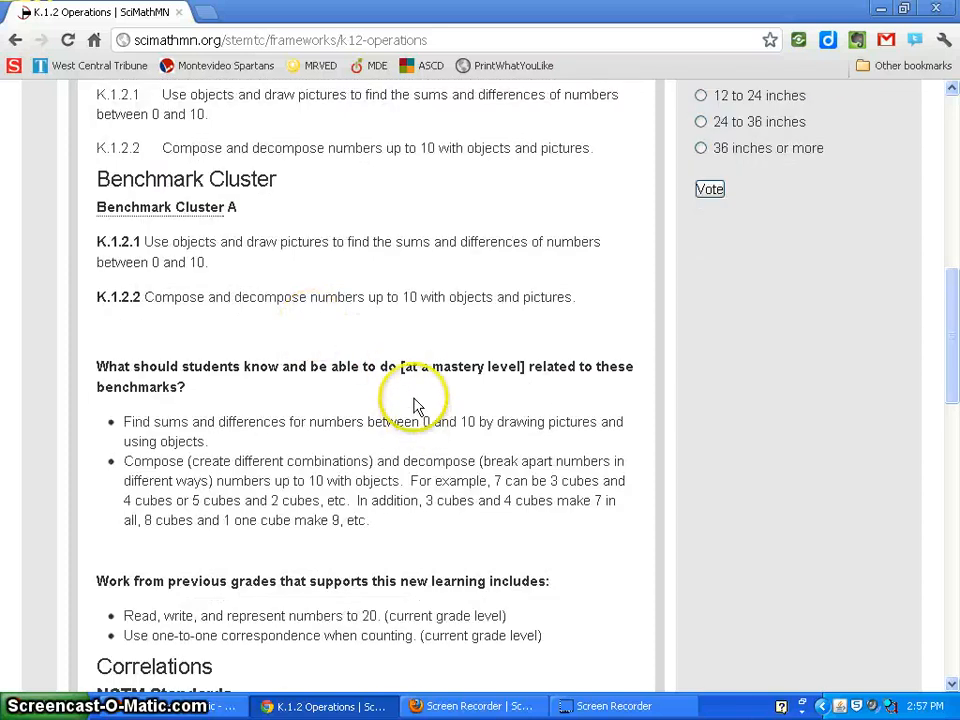
mouse_move(208, 576)
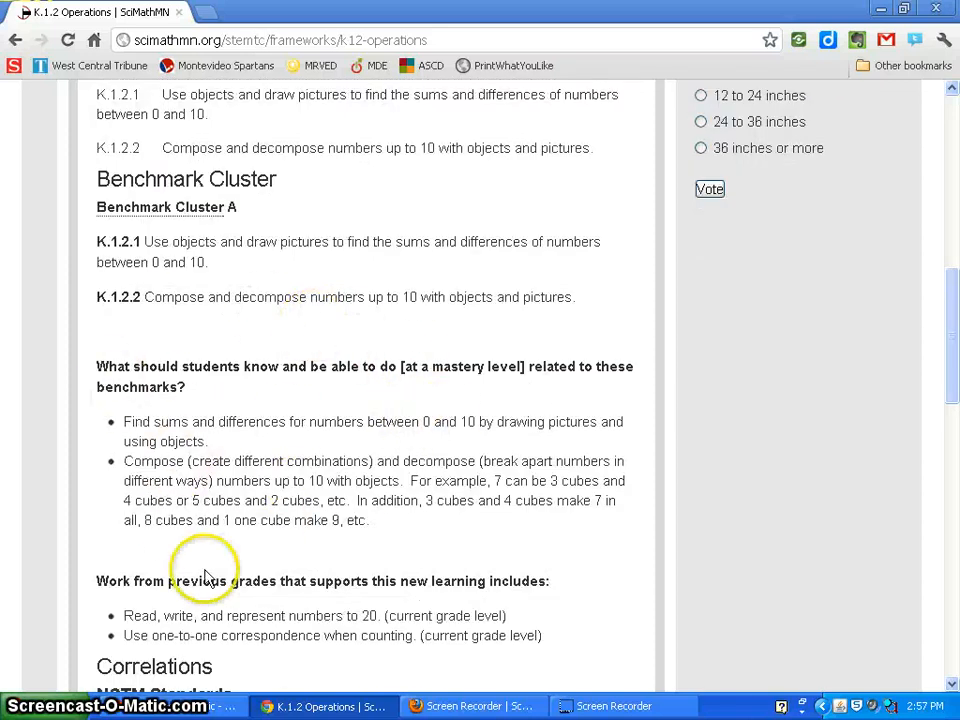
scroll("down", 3)
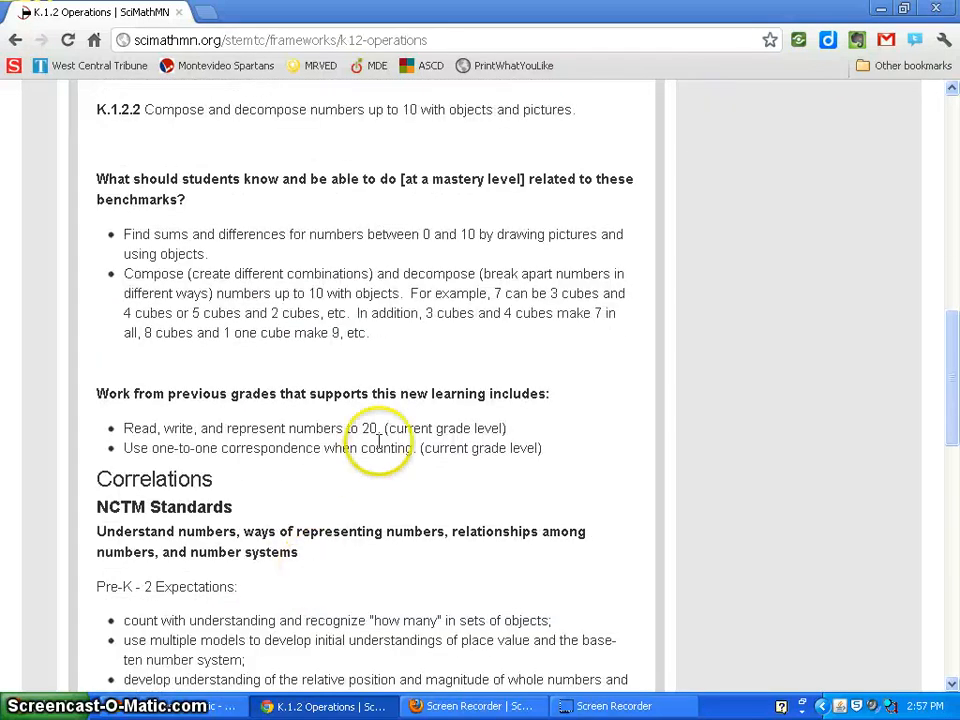
scroll("down", 3)
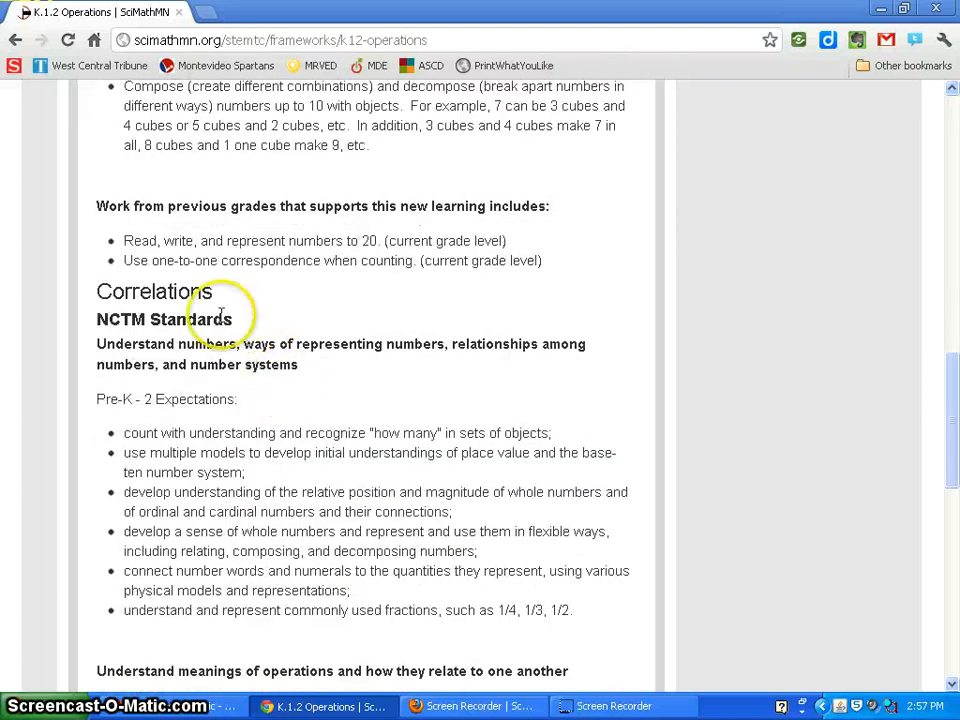
scroll("down", 3)
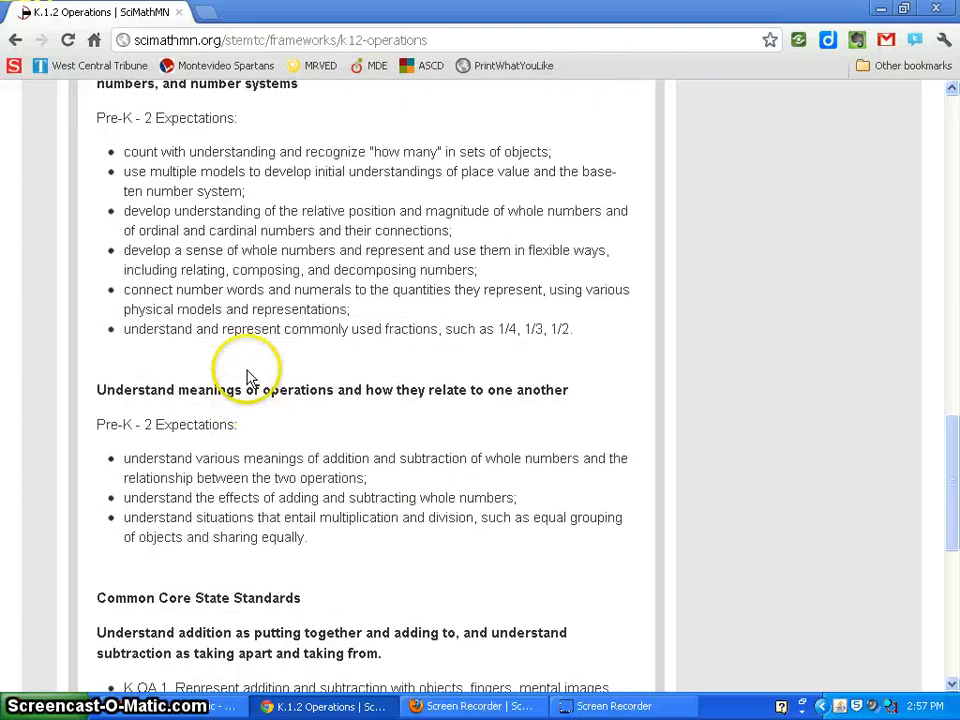
scroll("down", 3)
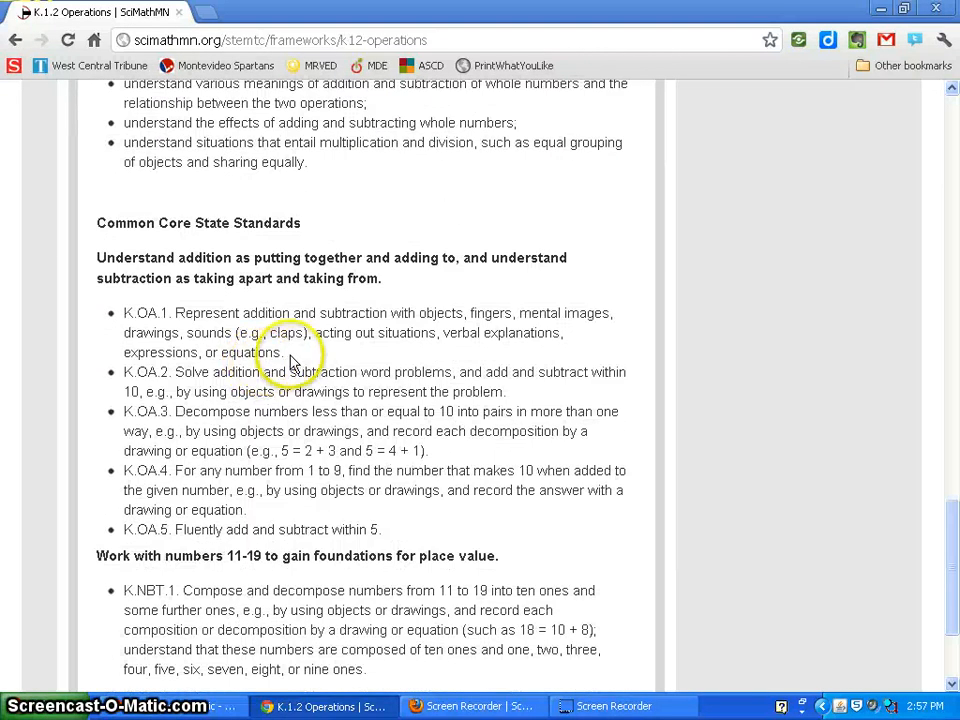
scroll("up", 3)
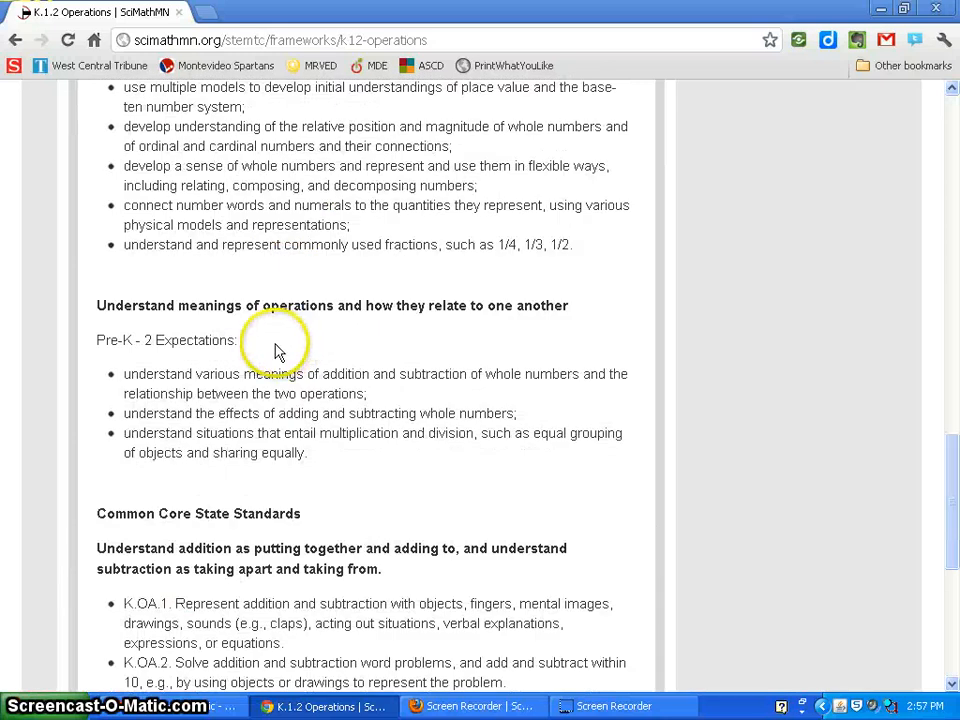
scroll("up", 3)
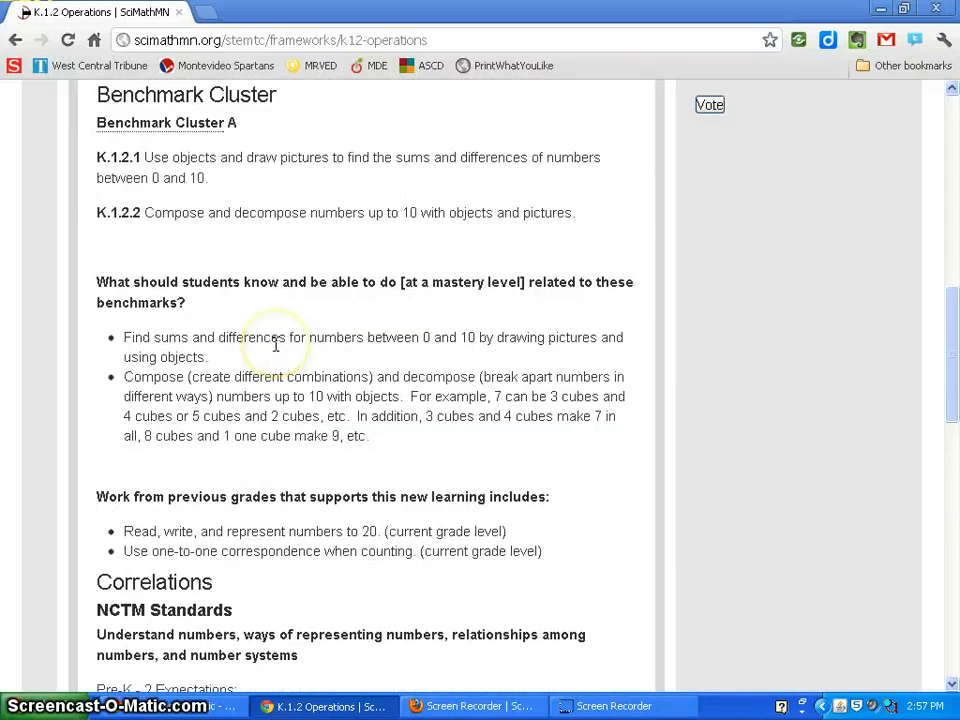
scroll("up", 3)
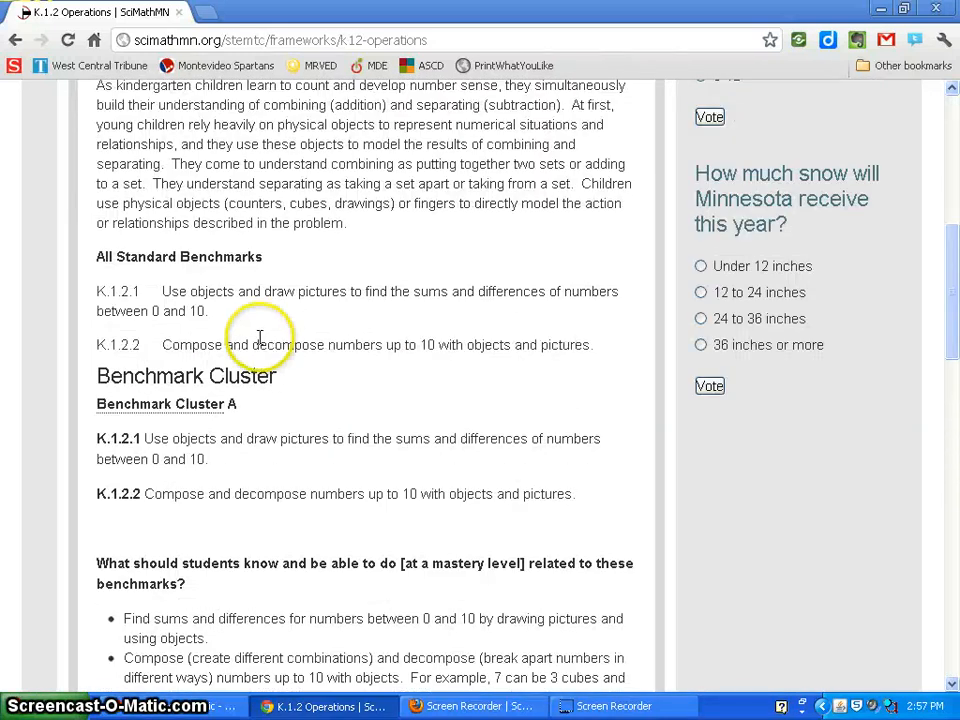
scroll("up", 3)
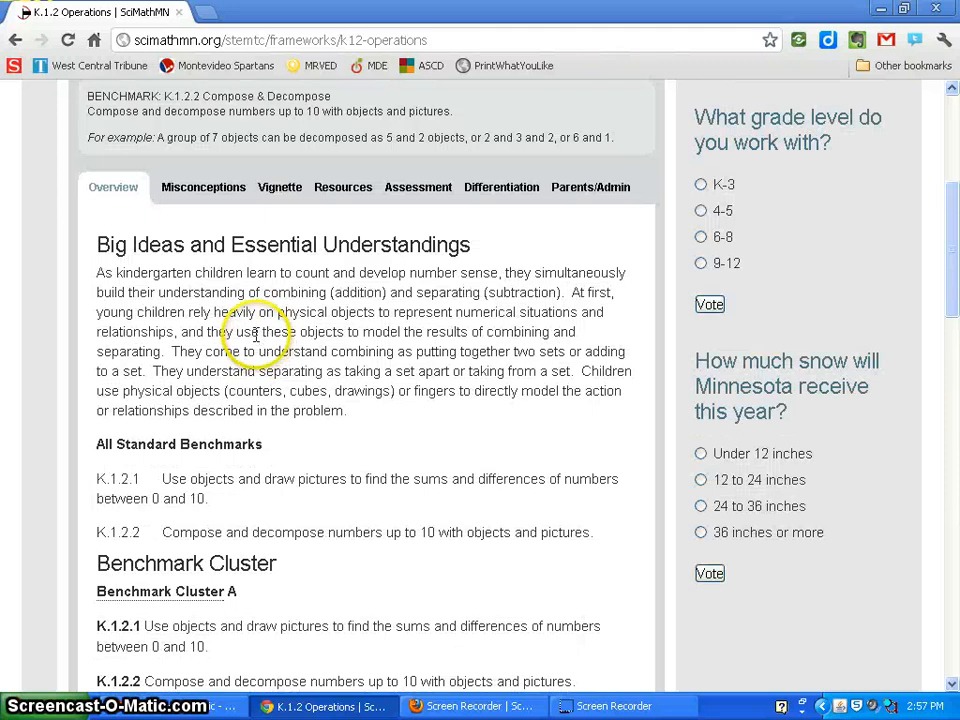
scroll("up", 3)
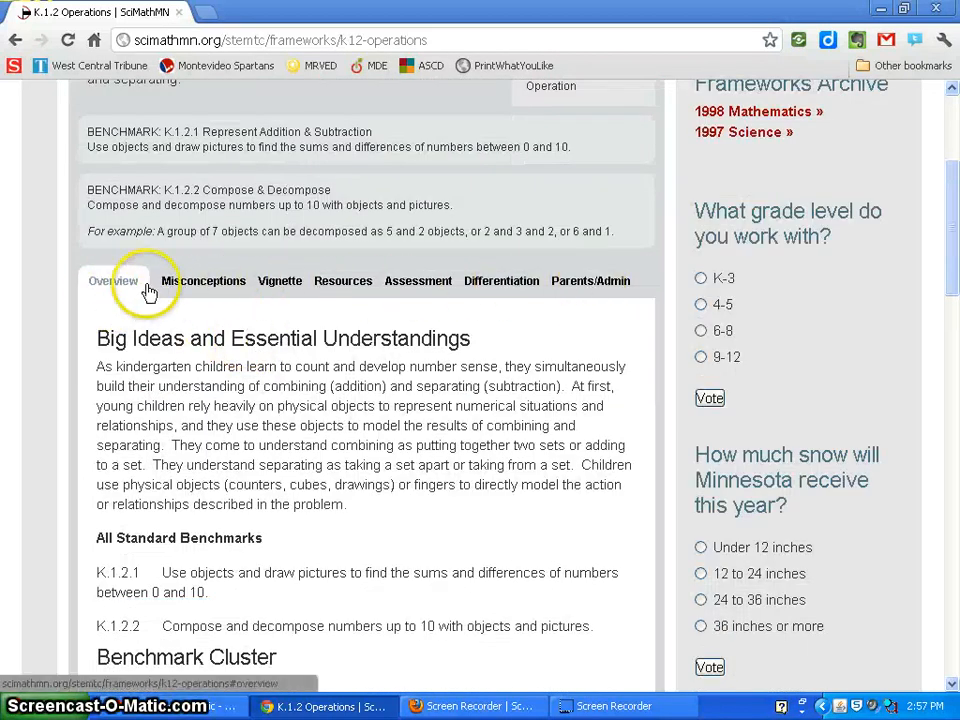
mouse_move(204, 280)
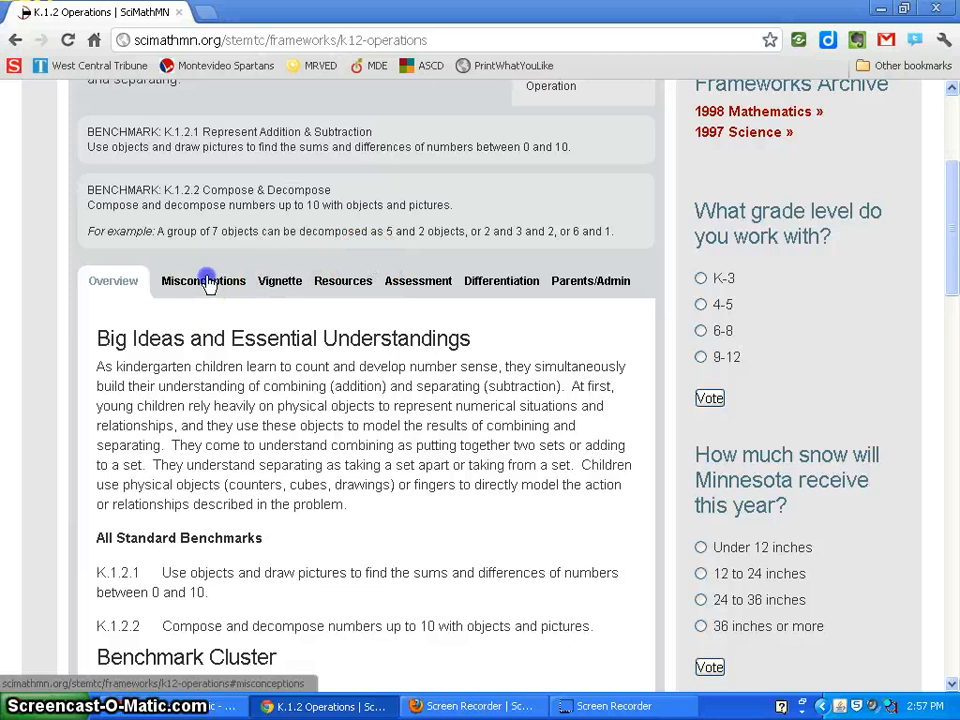
- Switch the K.1.2 Operations framework to its Misconceptions list of common student errors
left_click(204, 280)
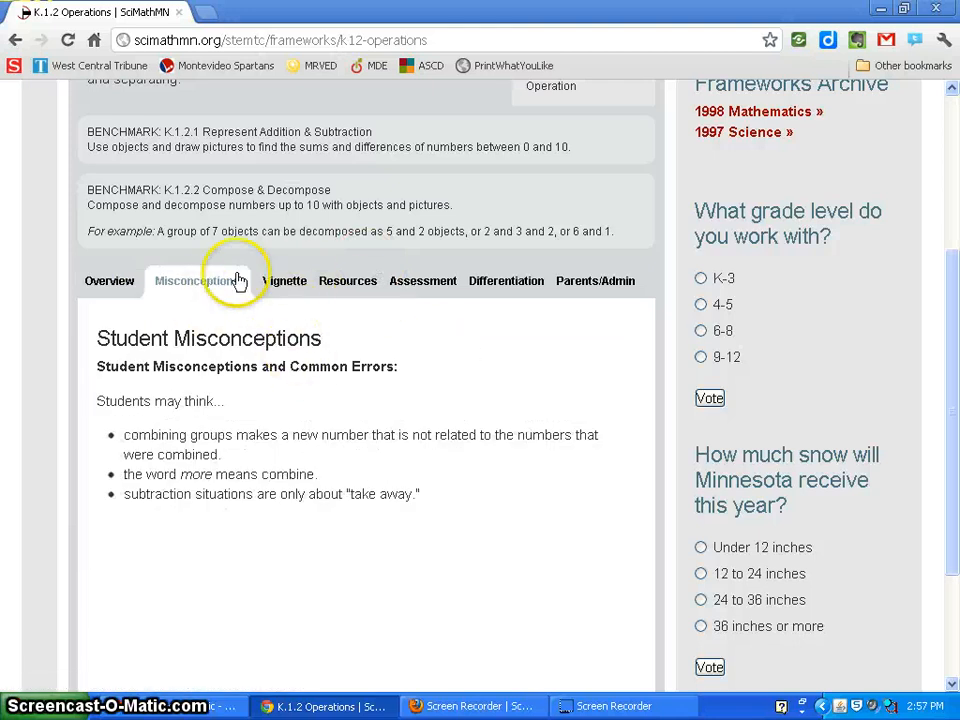
mouse_move(312, 288)
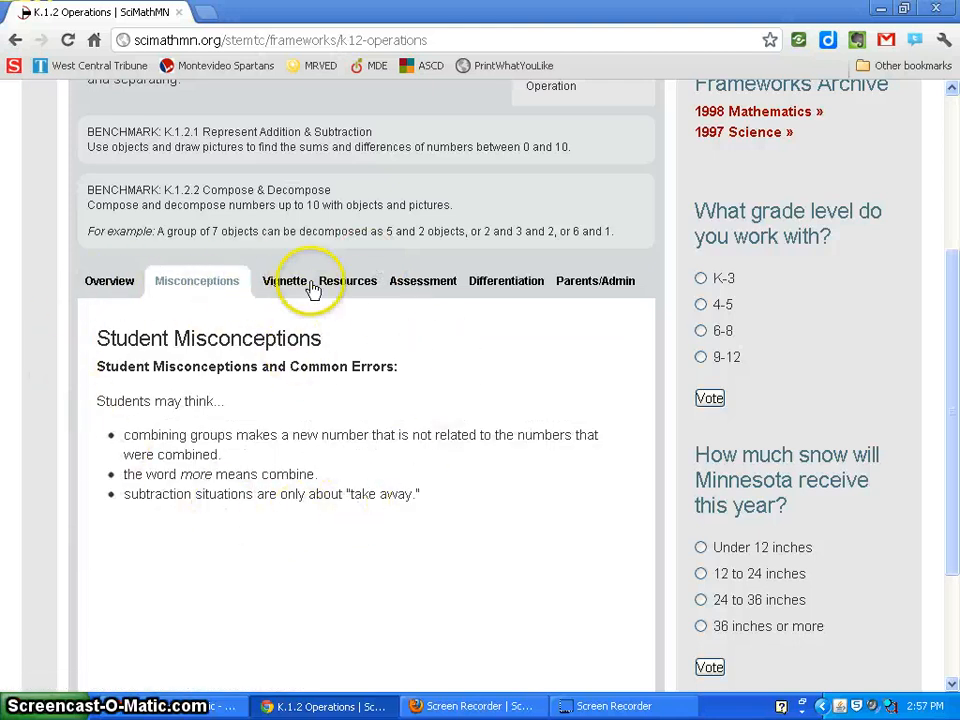
mouse_move(150, 428)
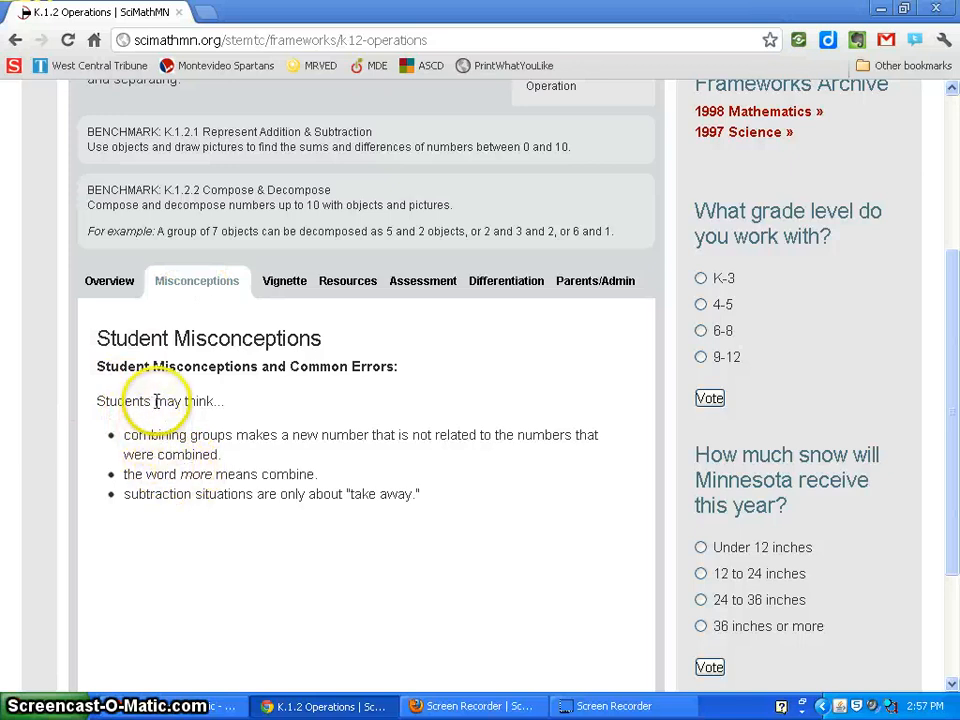
mouse_move(126, 480)
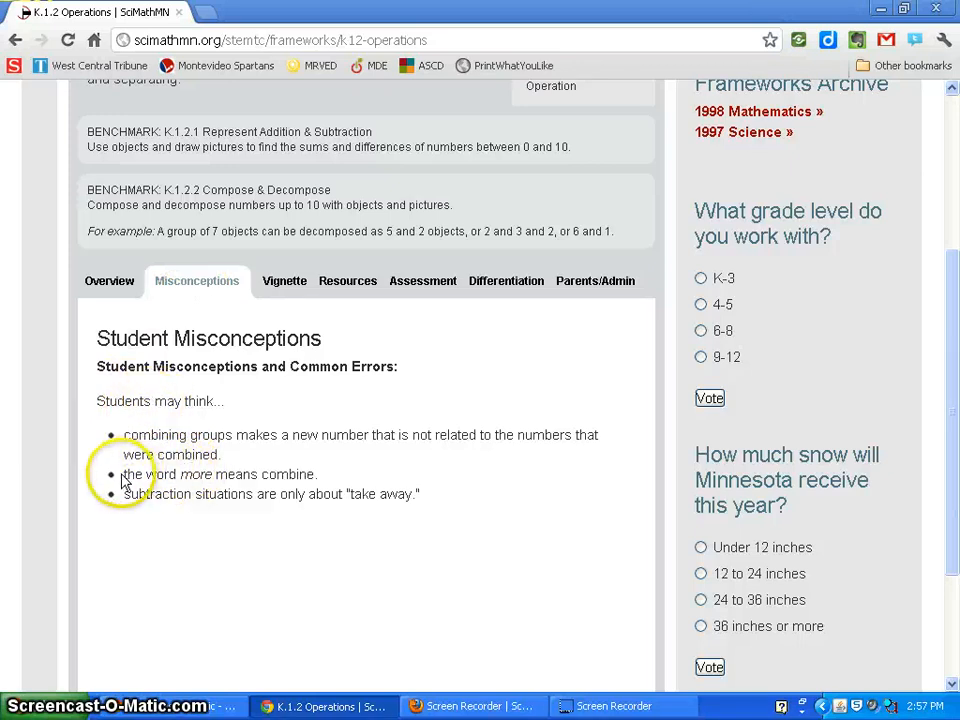
mouse_move(340, 470)
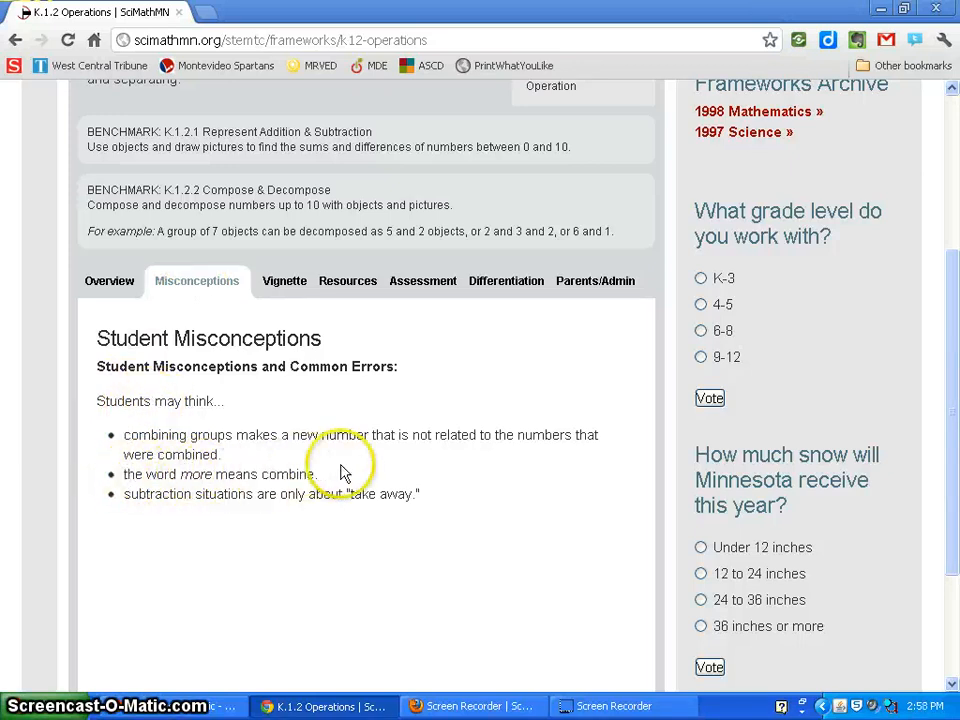
mouse_move(364, 530)
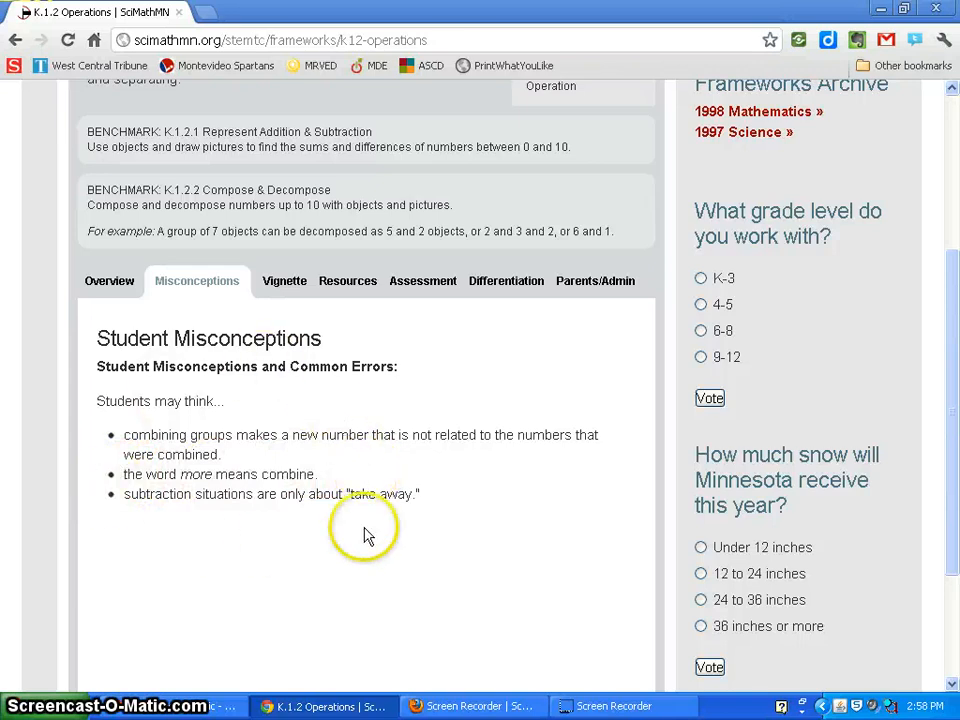
mouse_move(256, 418)
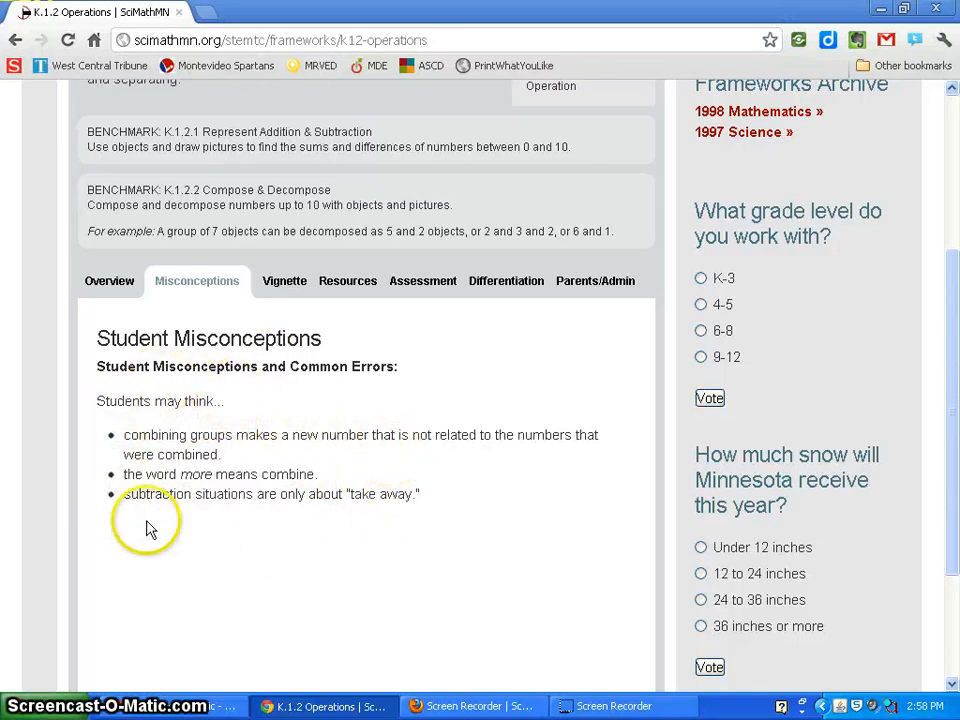
mouse_move(336, 564)
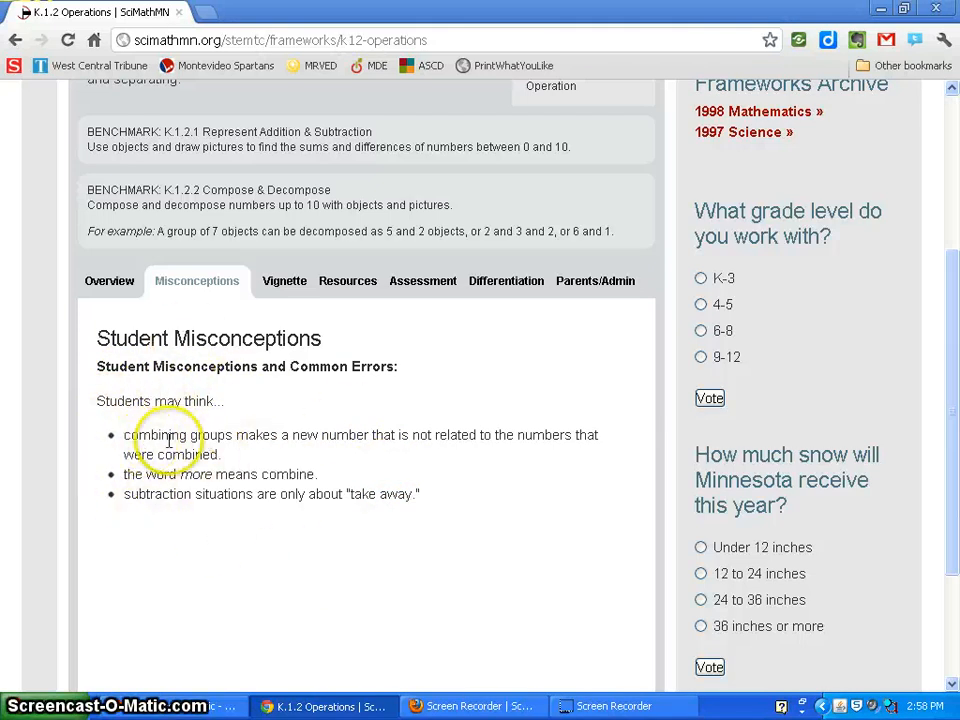
- Read through the K.1.2 Vignette's ten-frame classroom dialogue and activity extensions
left_click(284, 280)
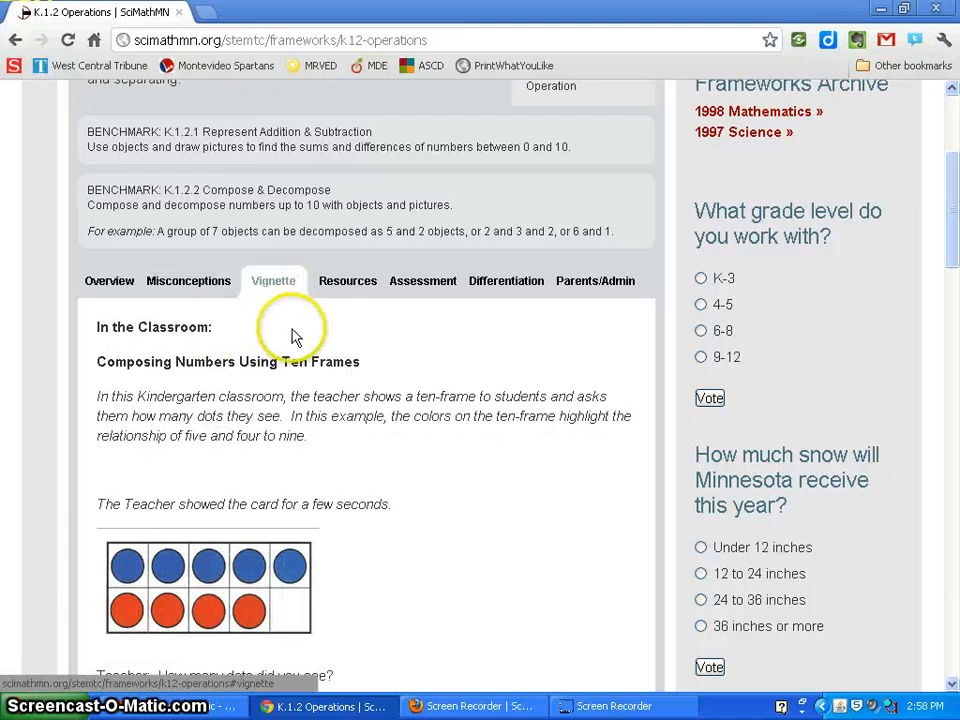
scroll("down", 3)
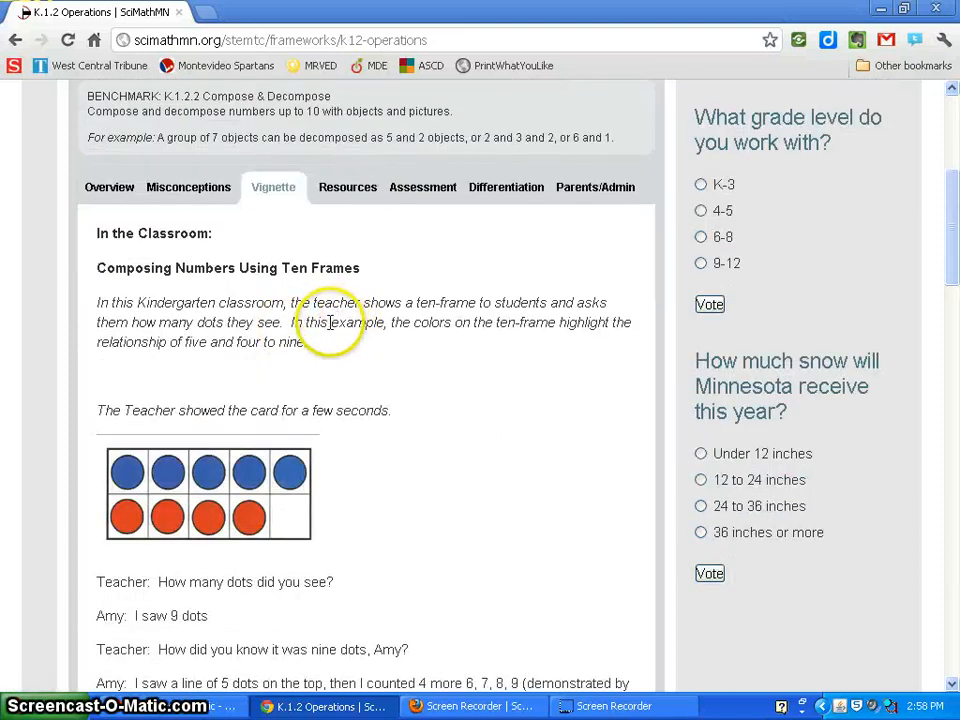
scroll("down", 3)
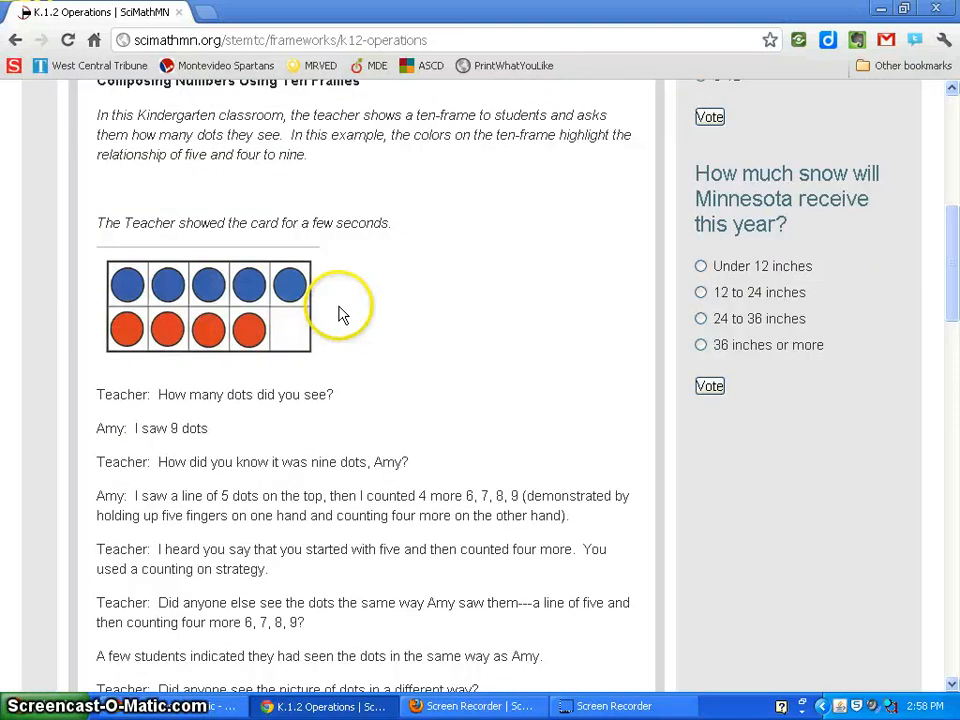
scroll("down", 3)
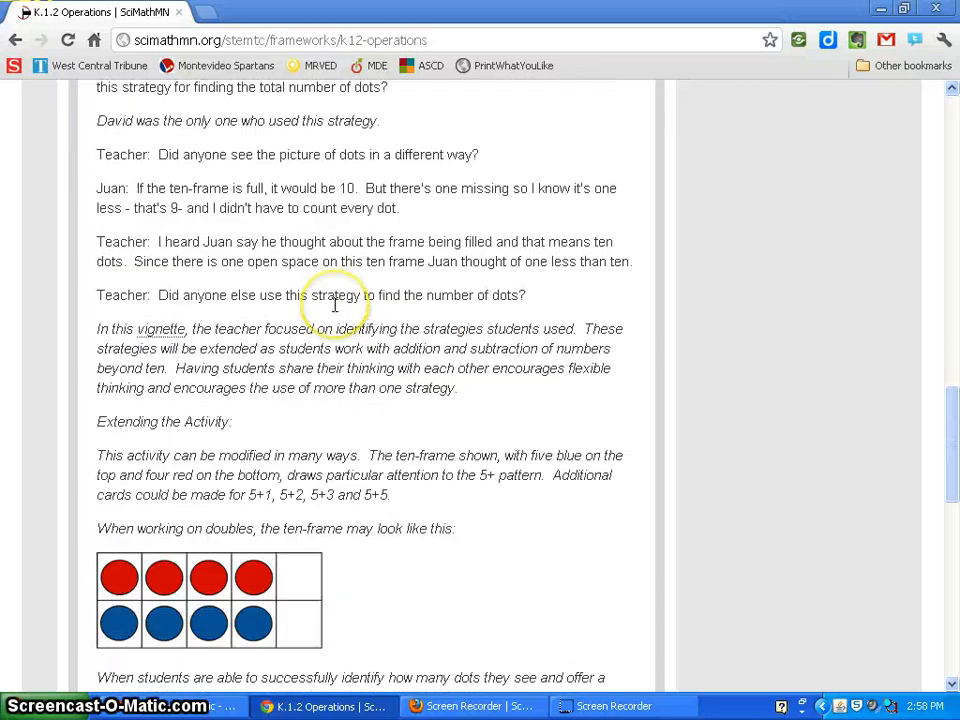
scroll("down", 3)
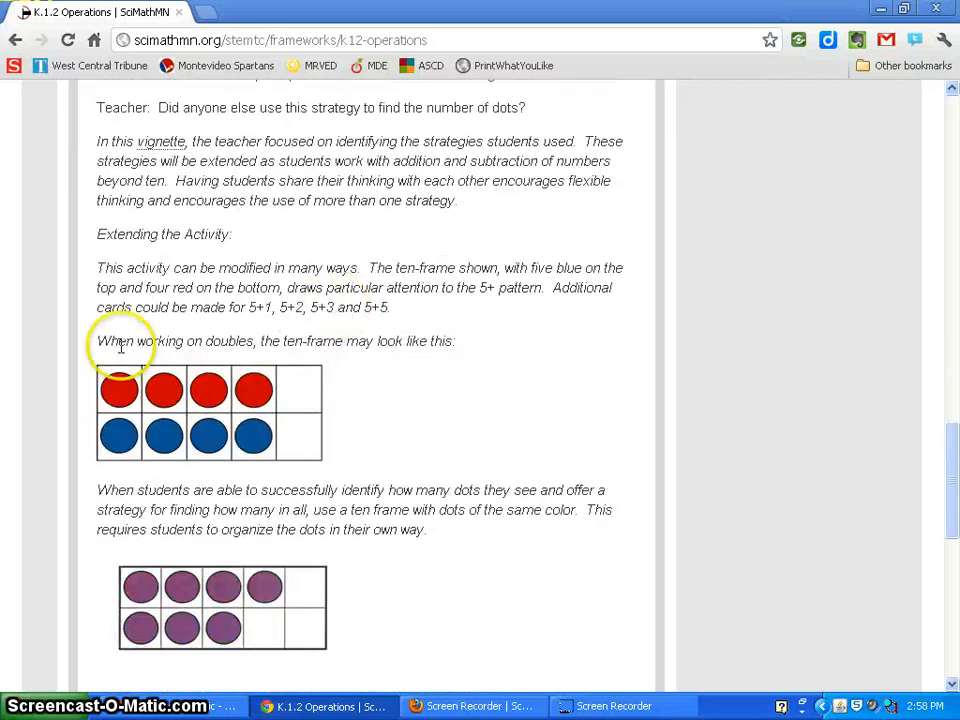
scroll("up", 3)
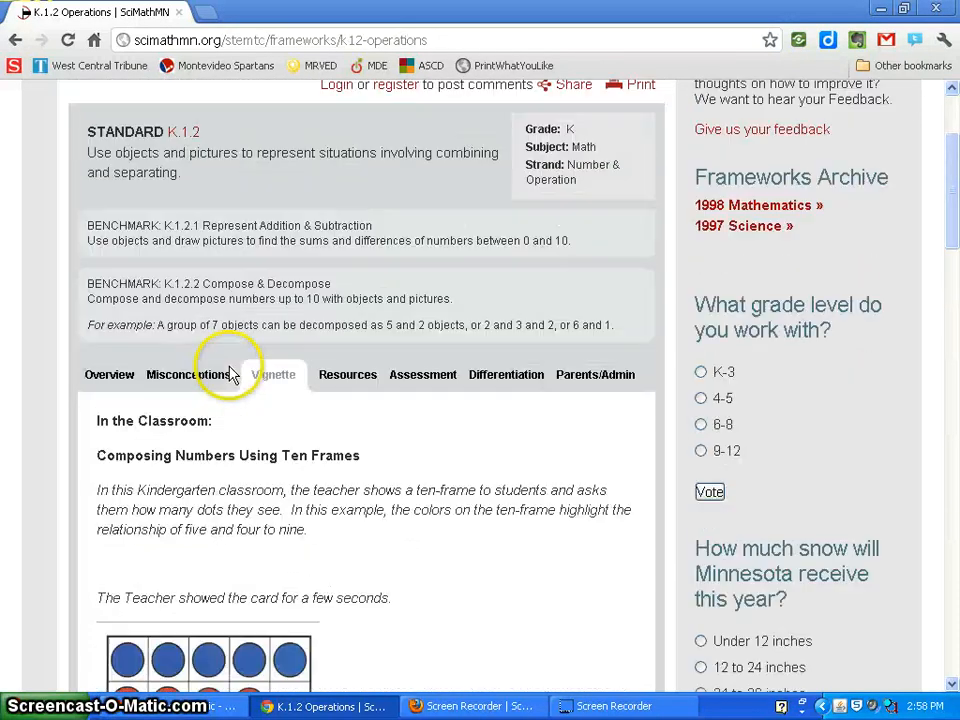
left_click(336, 374)
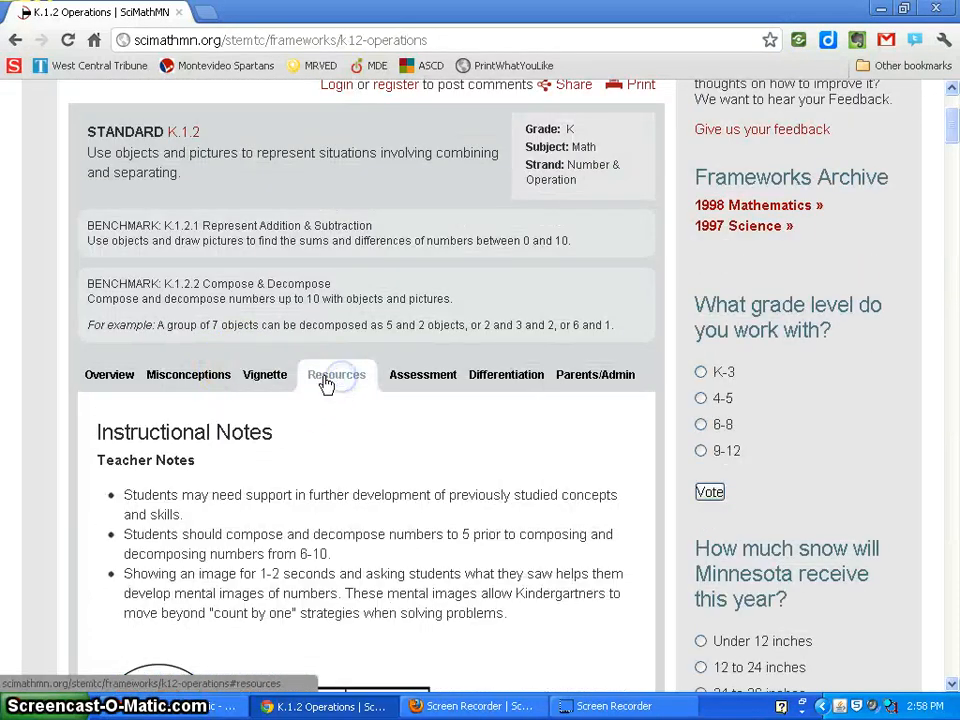
scroll("down", 3)
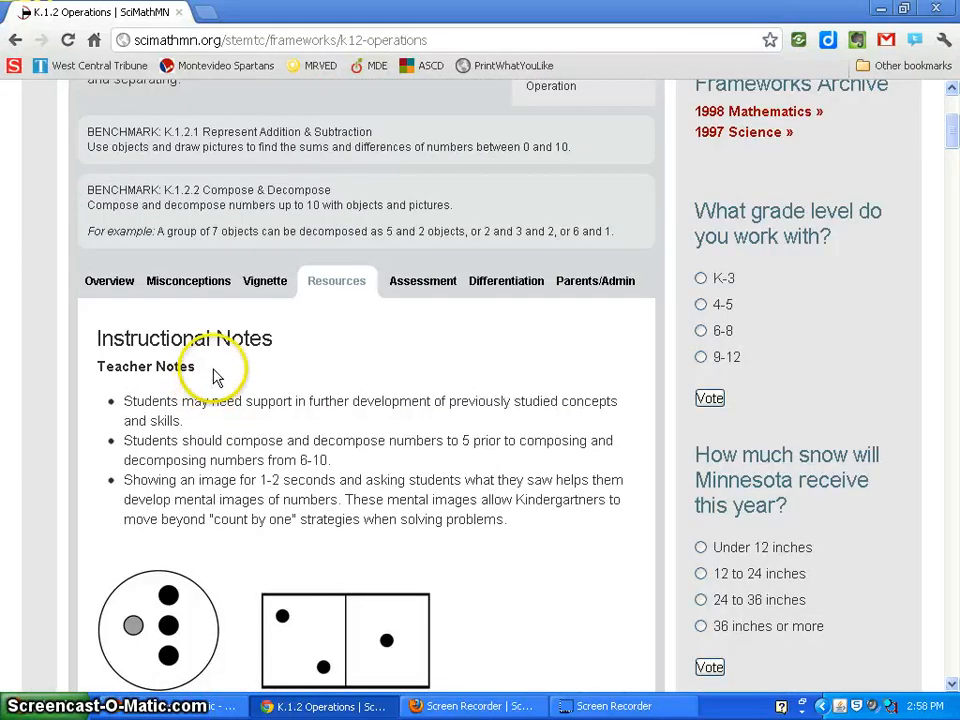
scroll("down", 3)
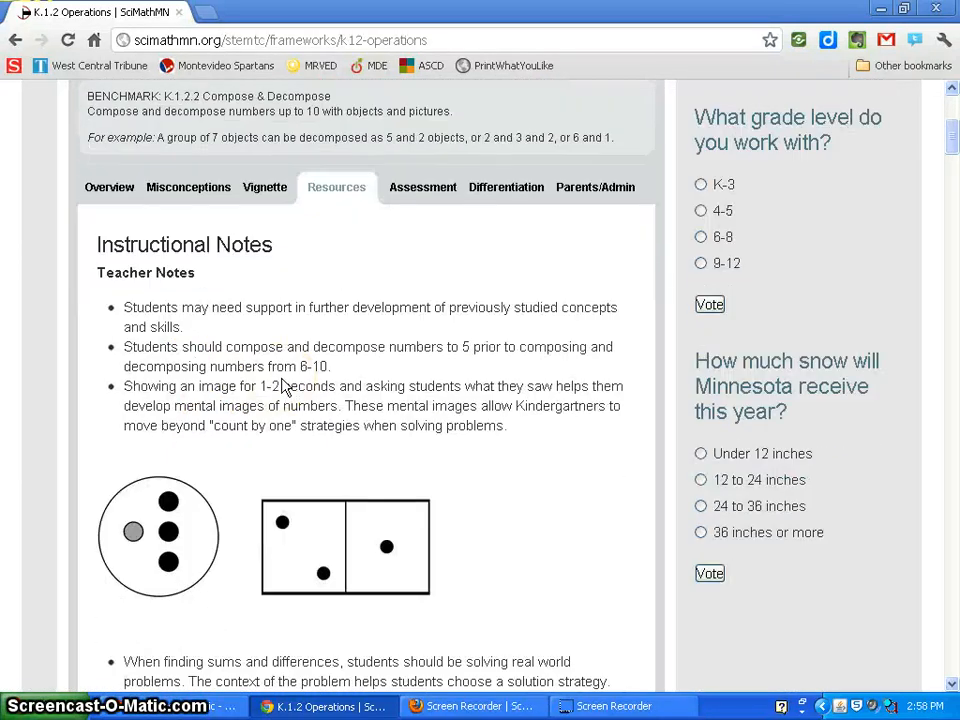
scroll("down", 3)
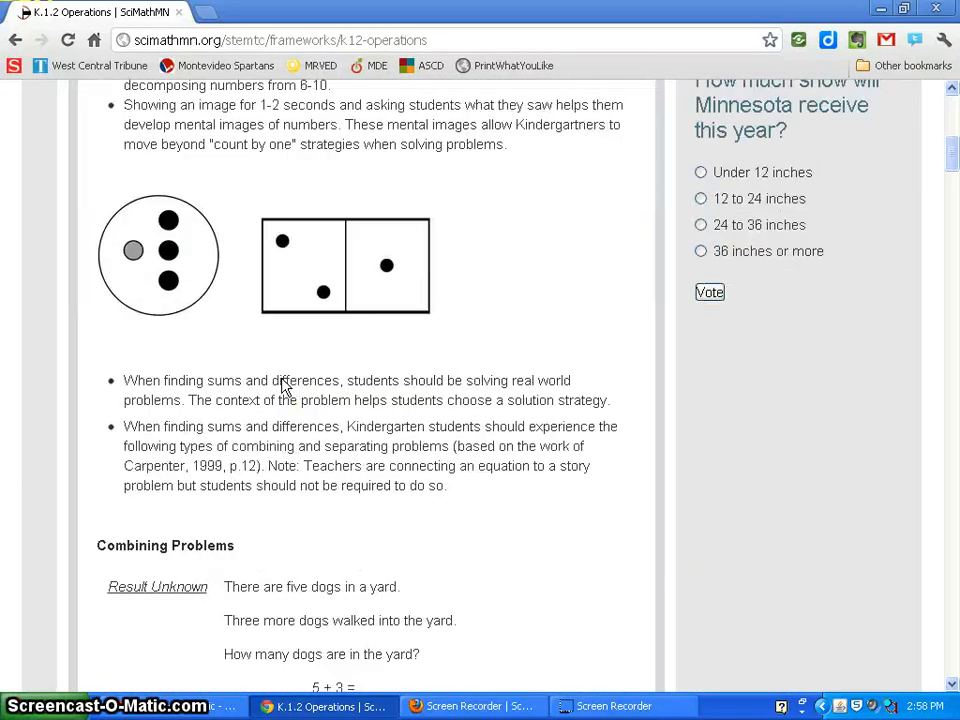
mouse_move(310, 236)
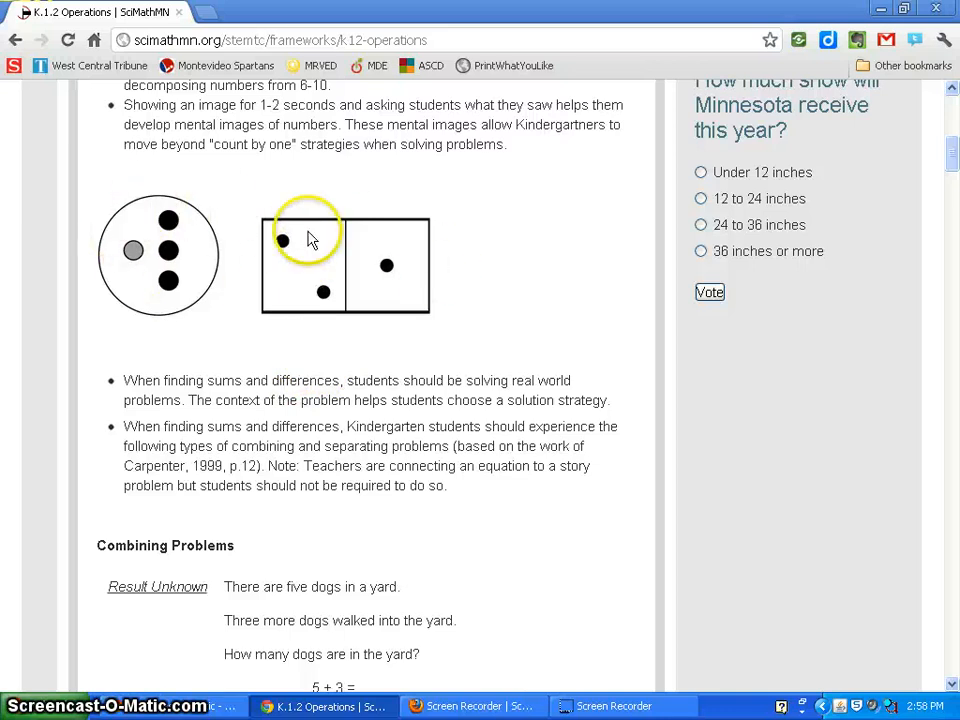
scroll("down", 3)
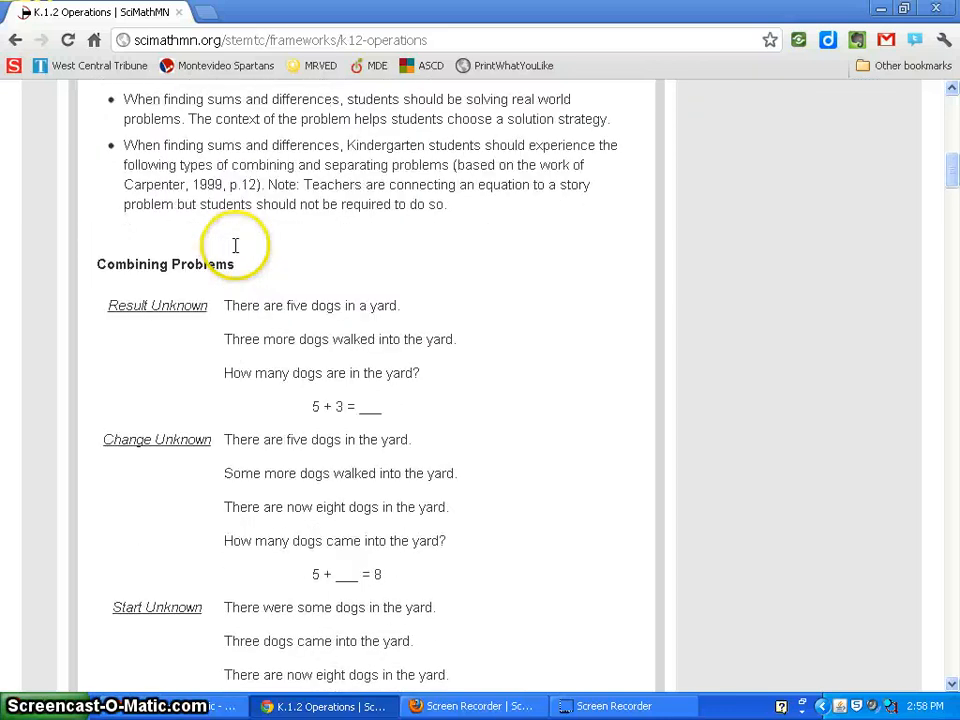
scroll("down", 3)
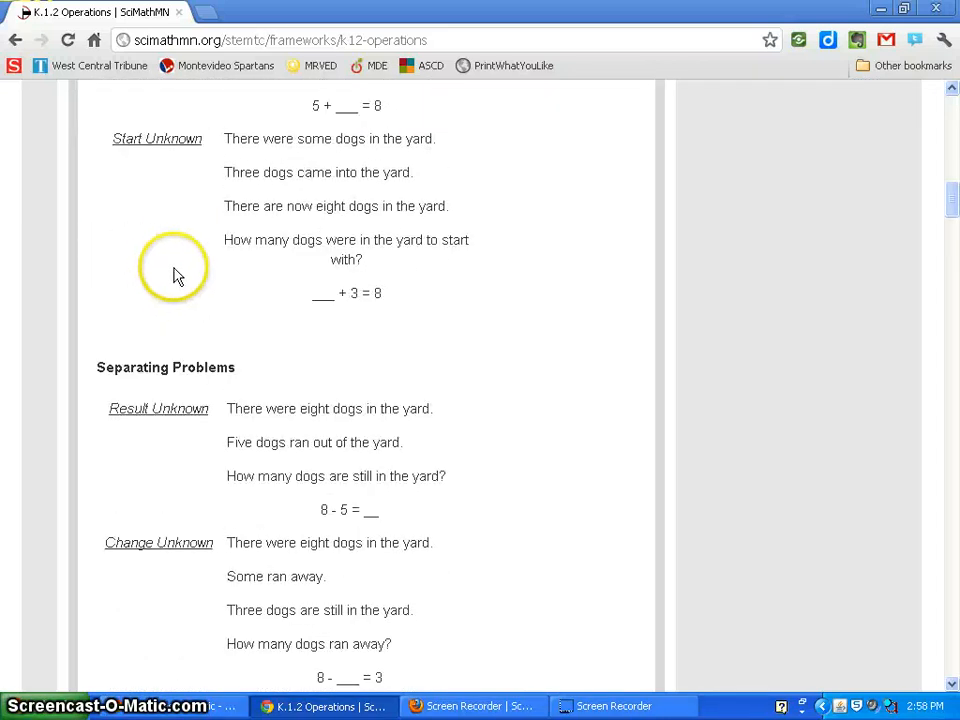
scroll("down", 3)
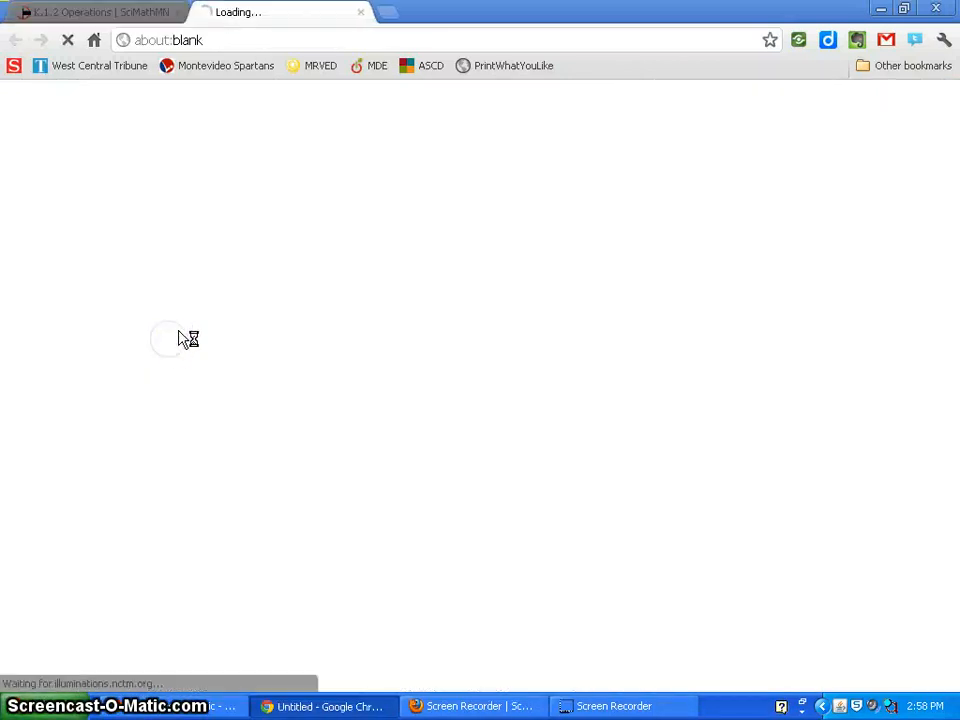
mouse_move(204, 268)
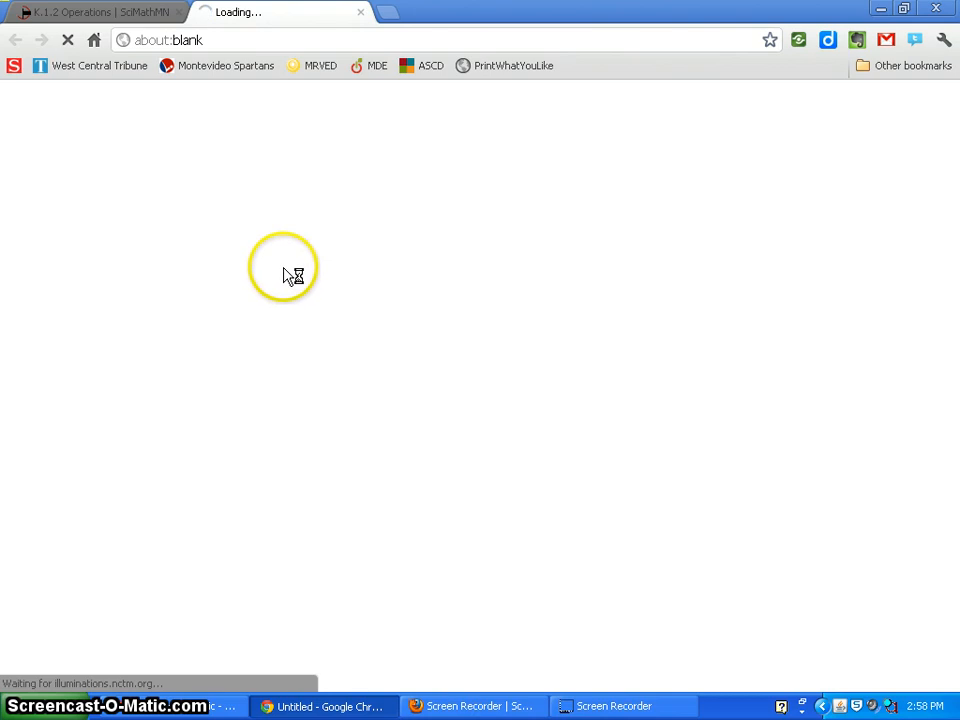
mouse_move(440, 320)
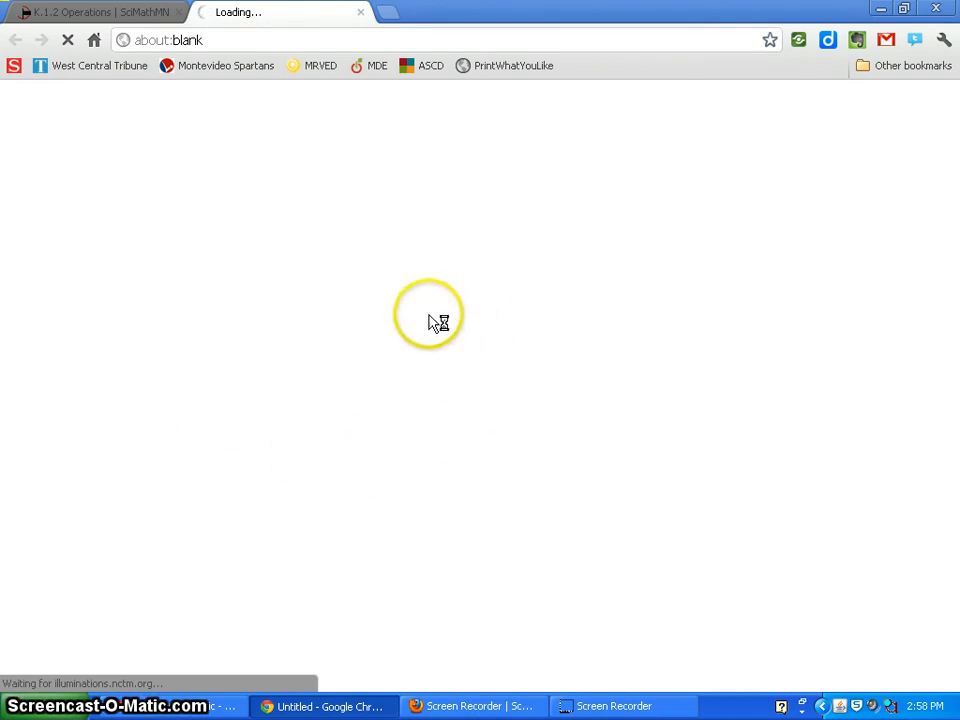
mouse_move(434, 312)
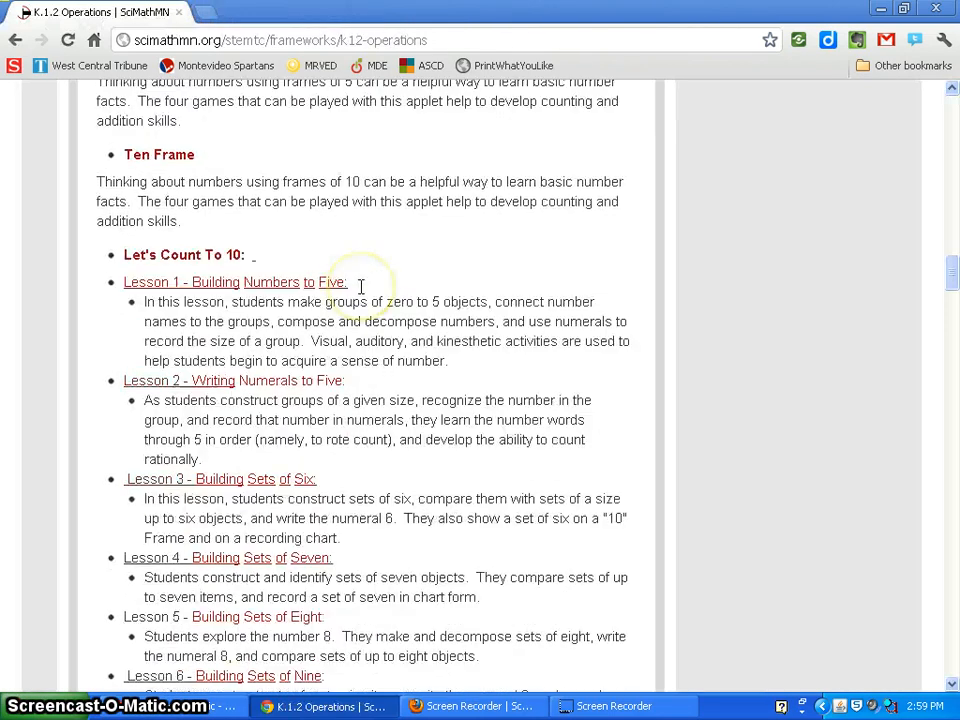
- Scroll the NCTM Illuminations Let's Count To 10 lesson list under K.1.2 Resources
scroll("down", 3)
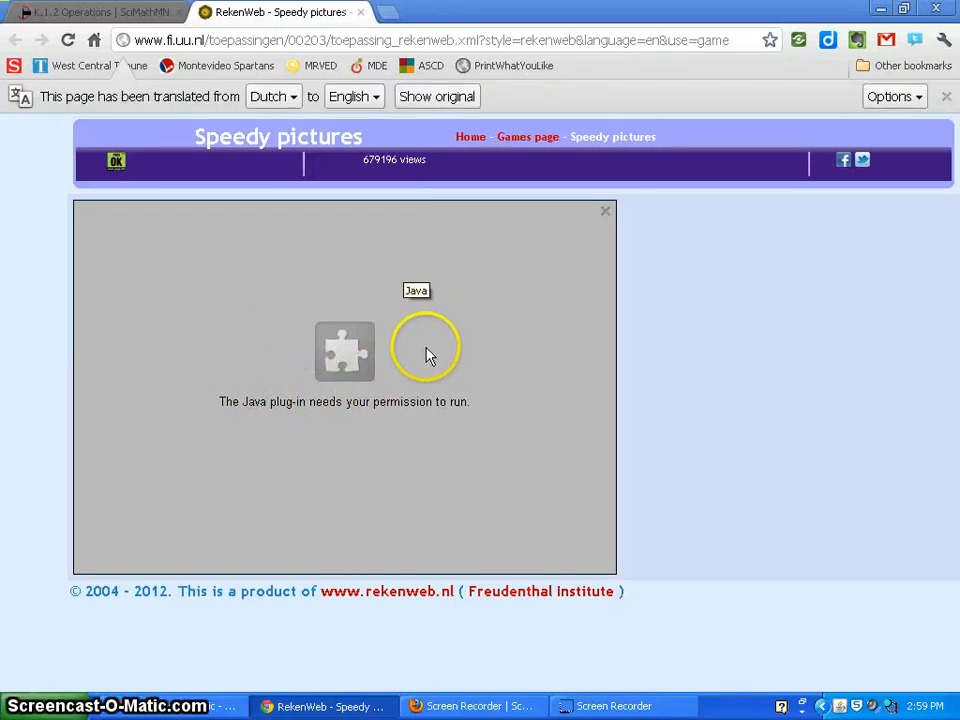
mouse_move(444, 400)
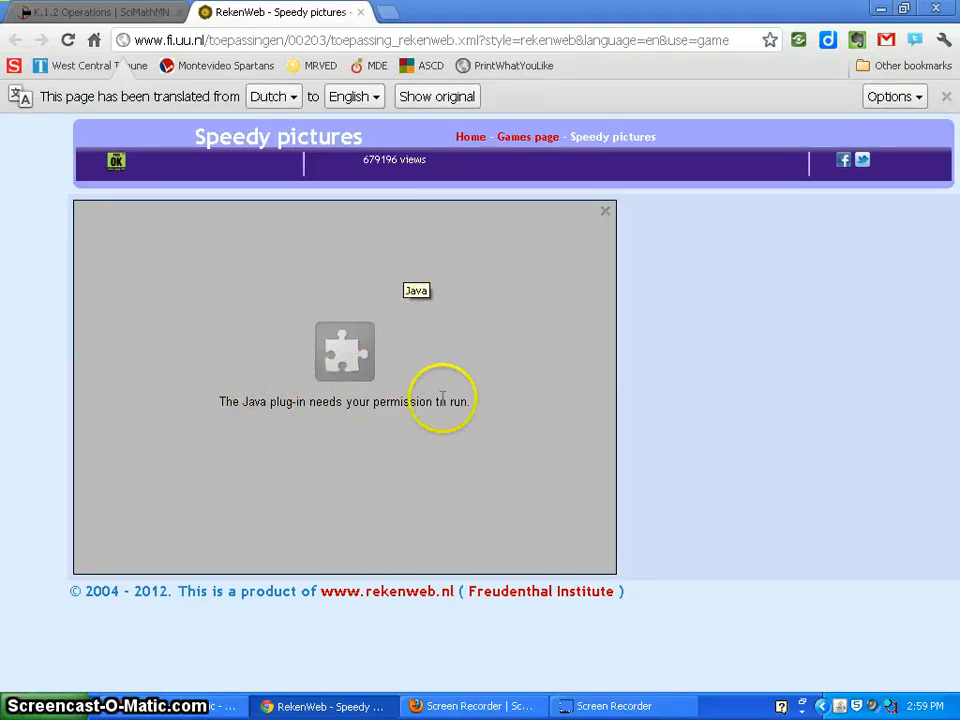
mouse_move(324, 324)
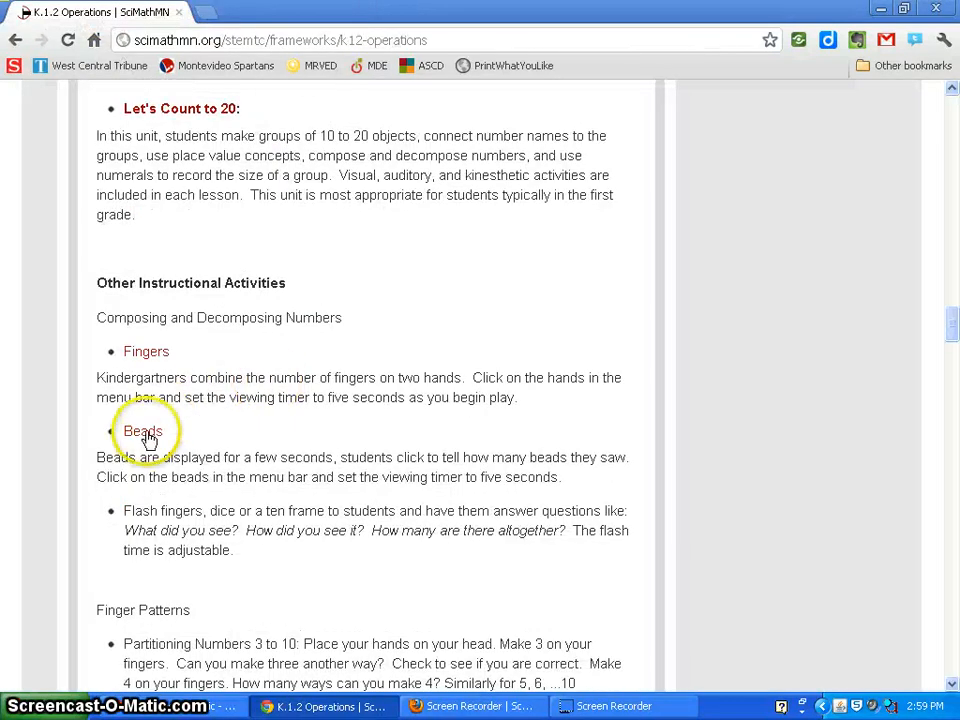
mouse_move(144, 432)
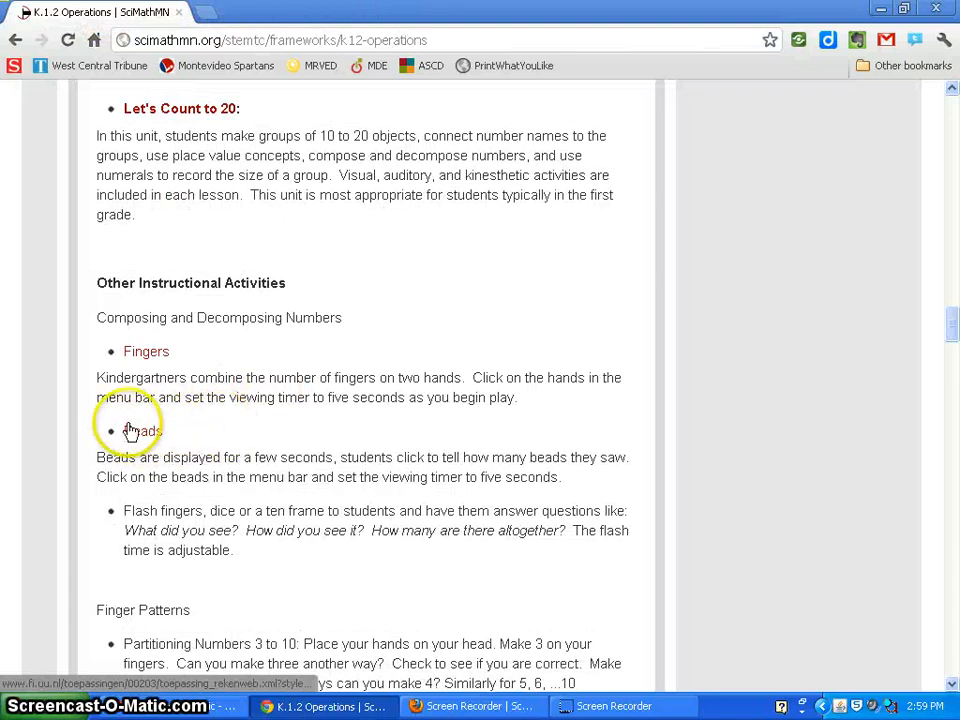
scroll("down", 3)
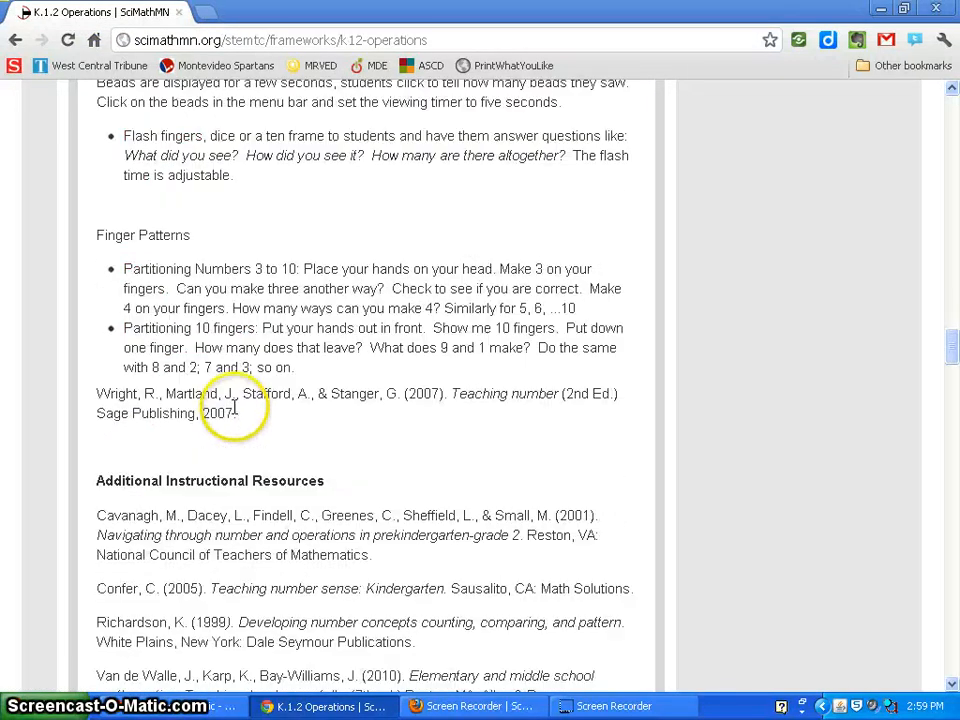
scroll("down", 3)
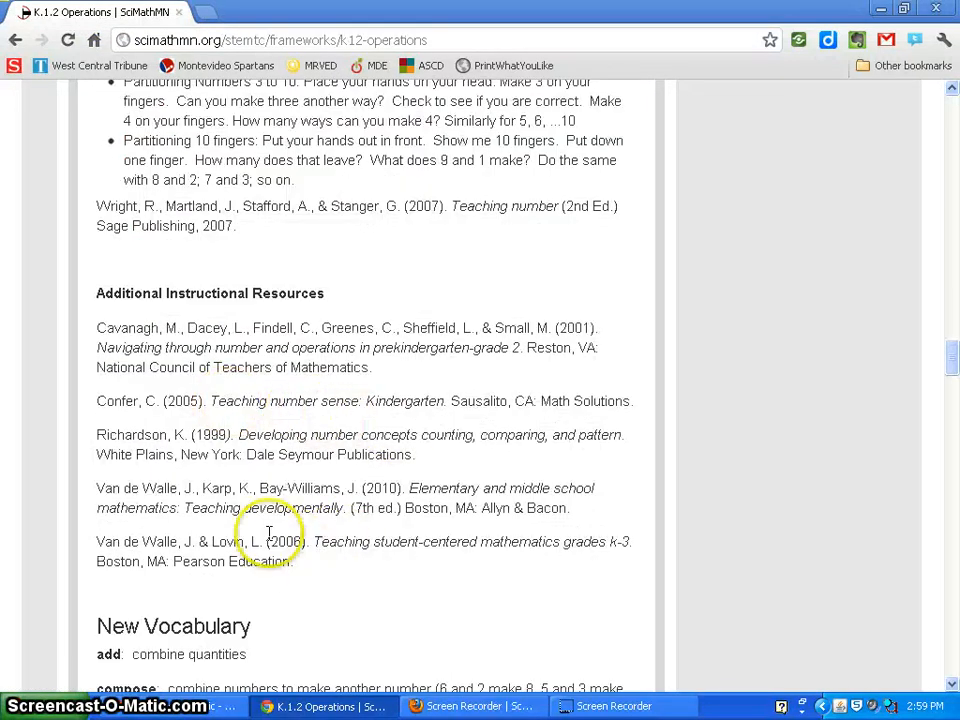
mouse_move(280, 482)
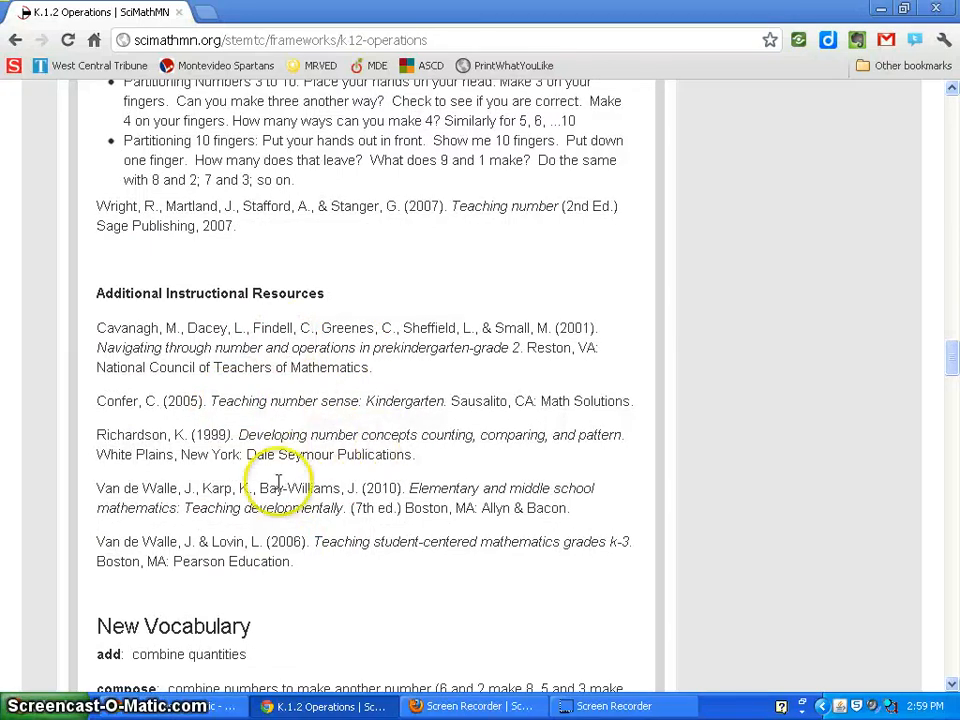
scroll("down", 3)
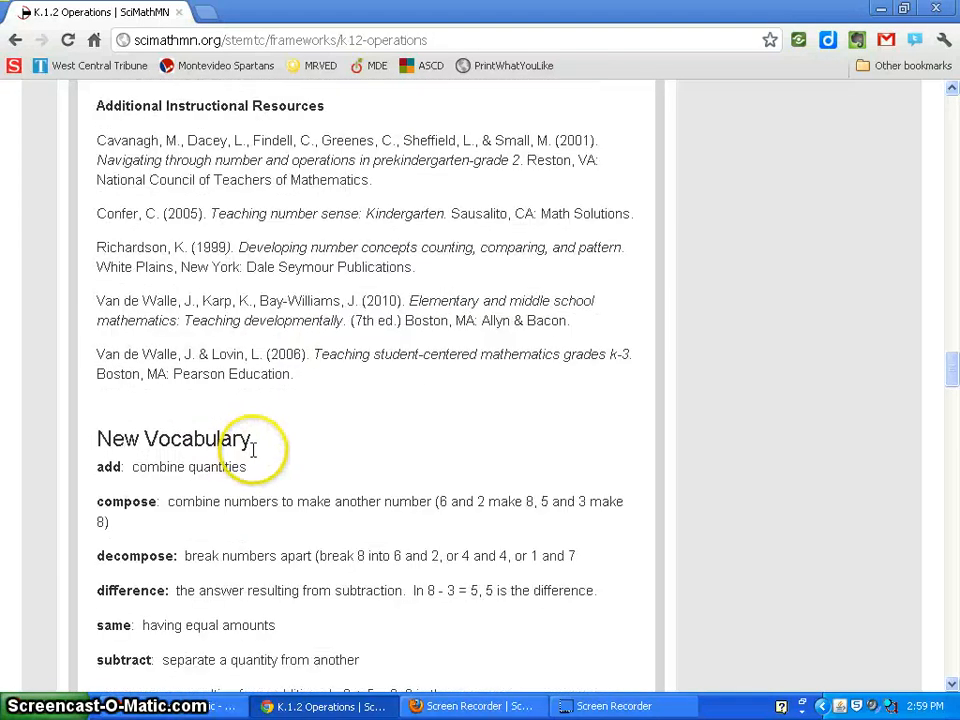
scroll("down", 3)
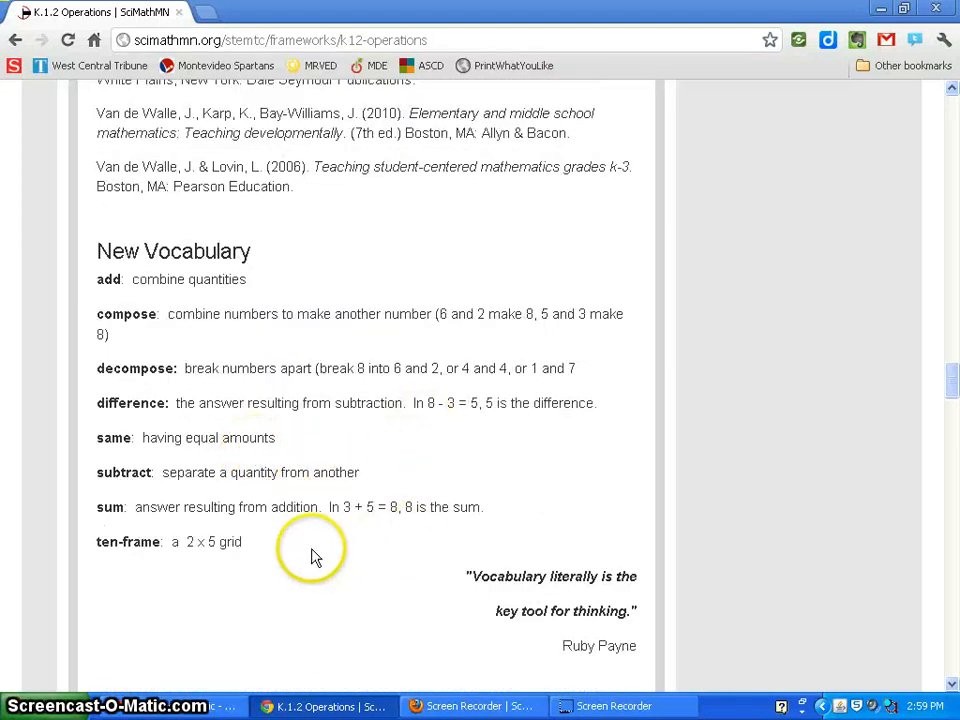
mouse_move(264, 280)
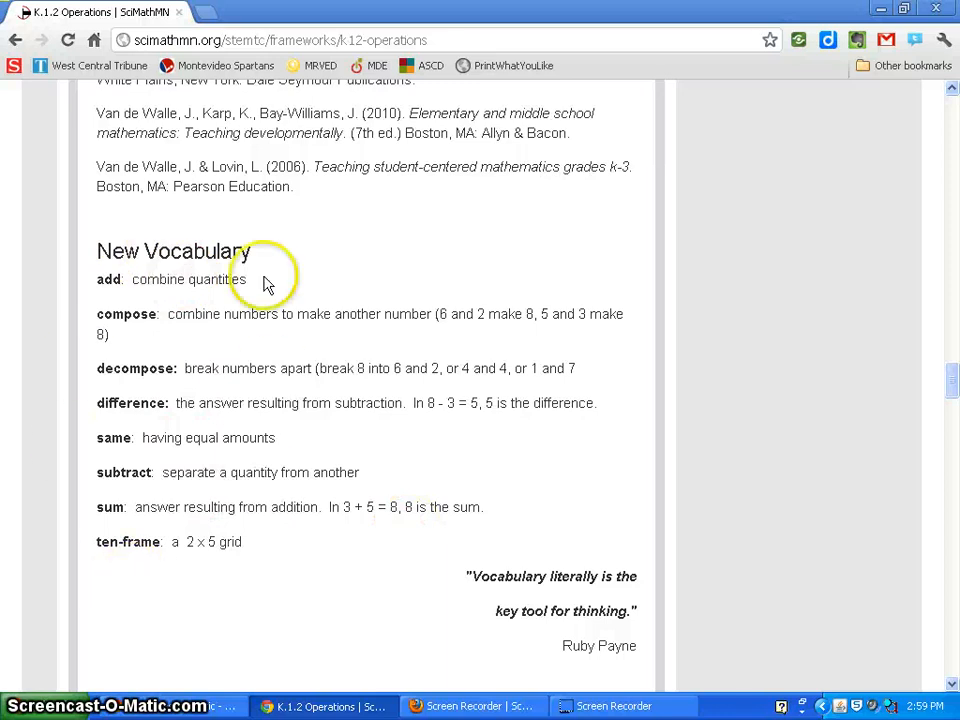
scroll("down", 3)
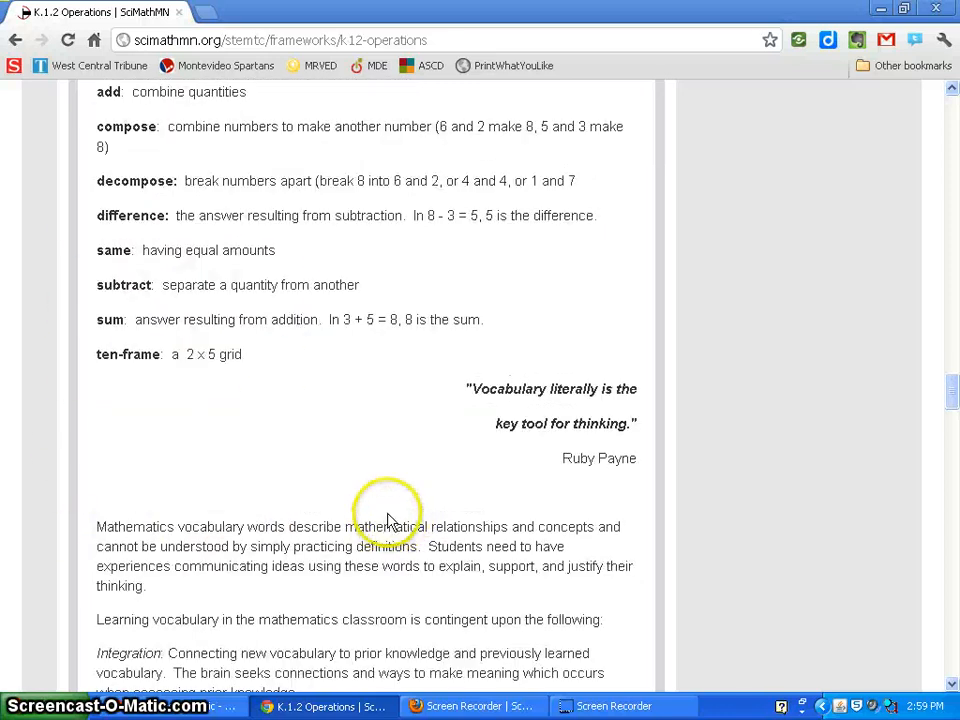
scroll("down", 3)
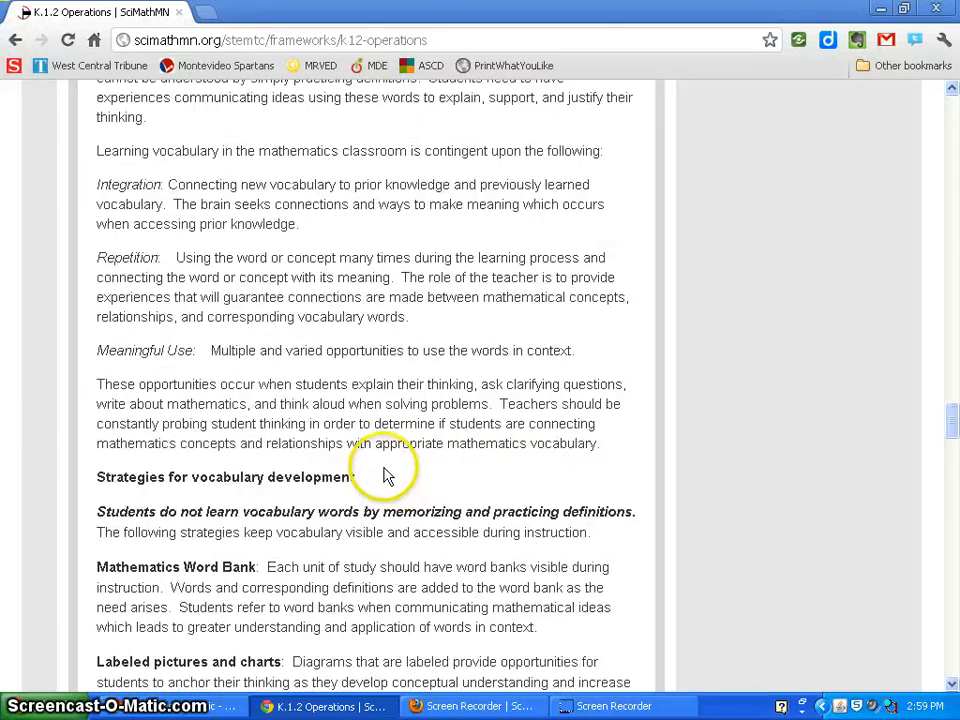
scroll("down", 3)
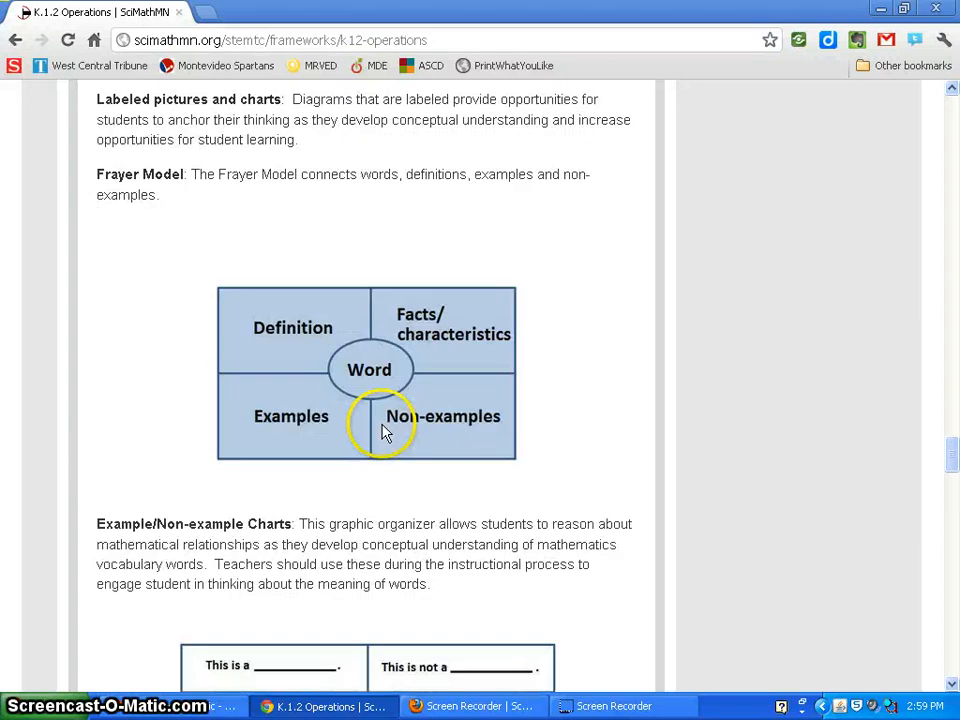
scroll("down", 3)
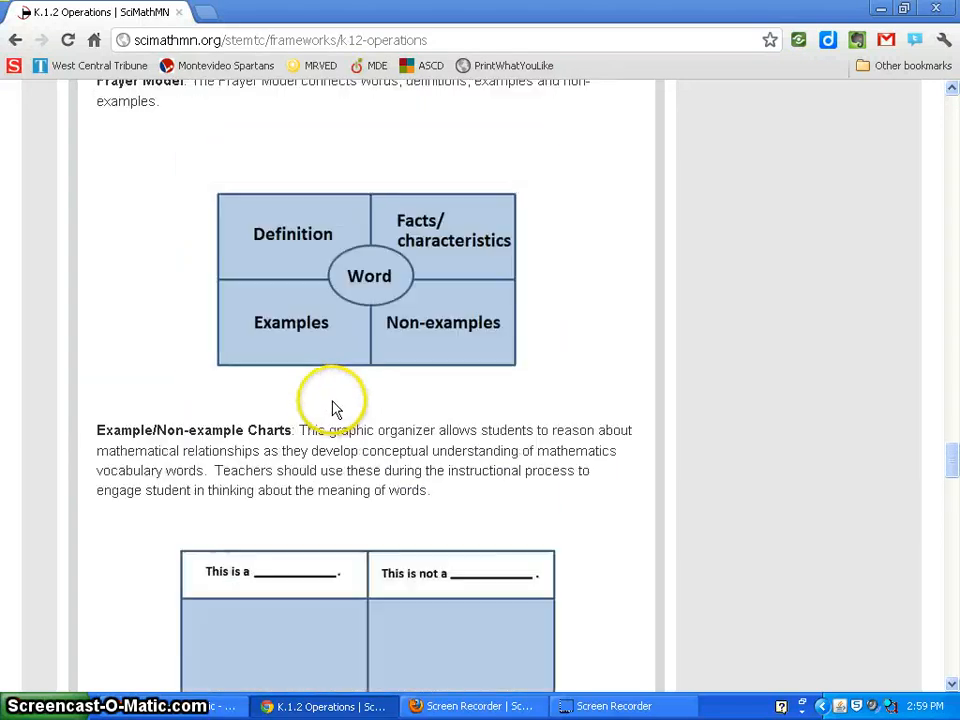
scroll("down", 3)
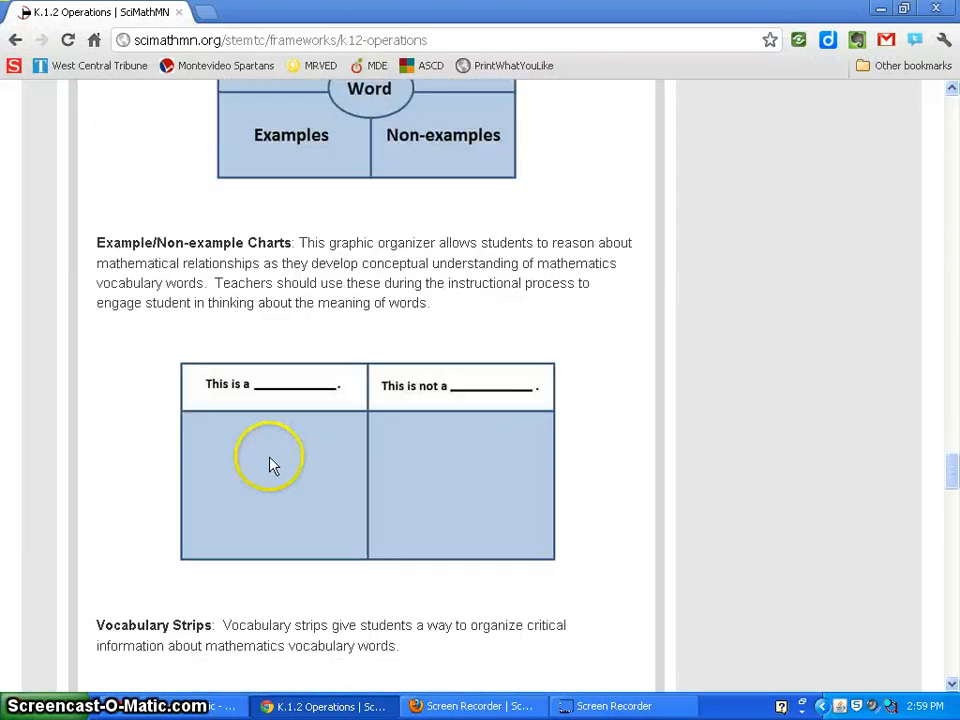
scroll("down", 3)
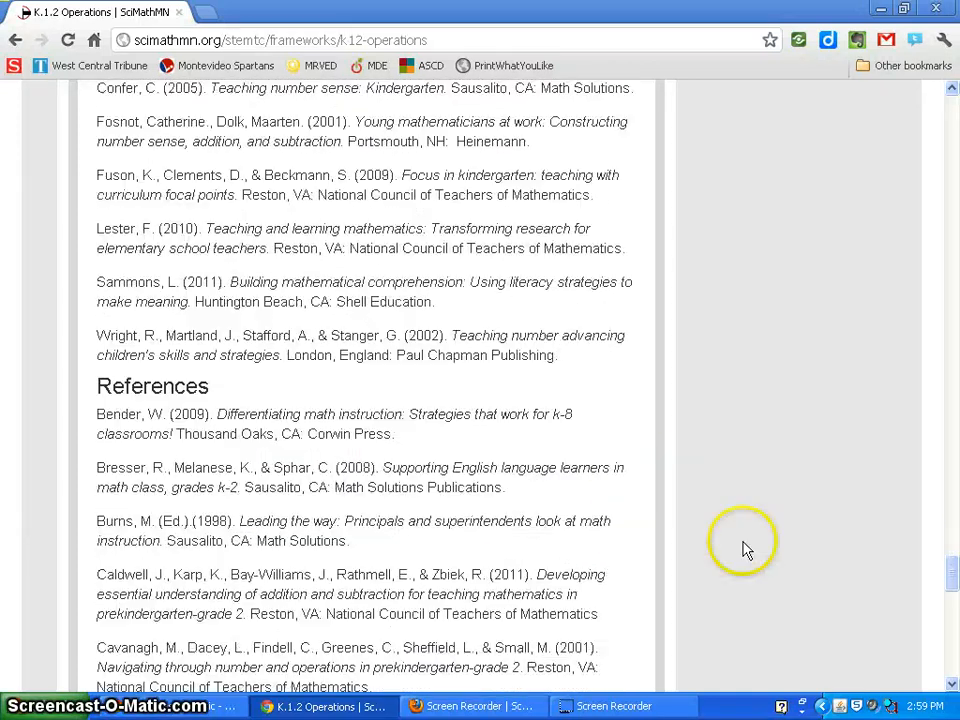
scroll("down", 3)
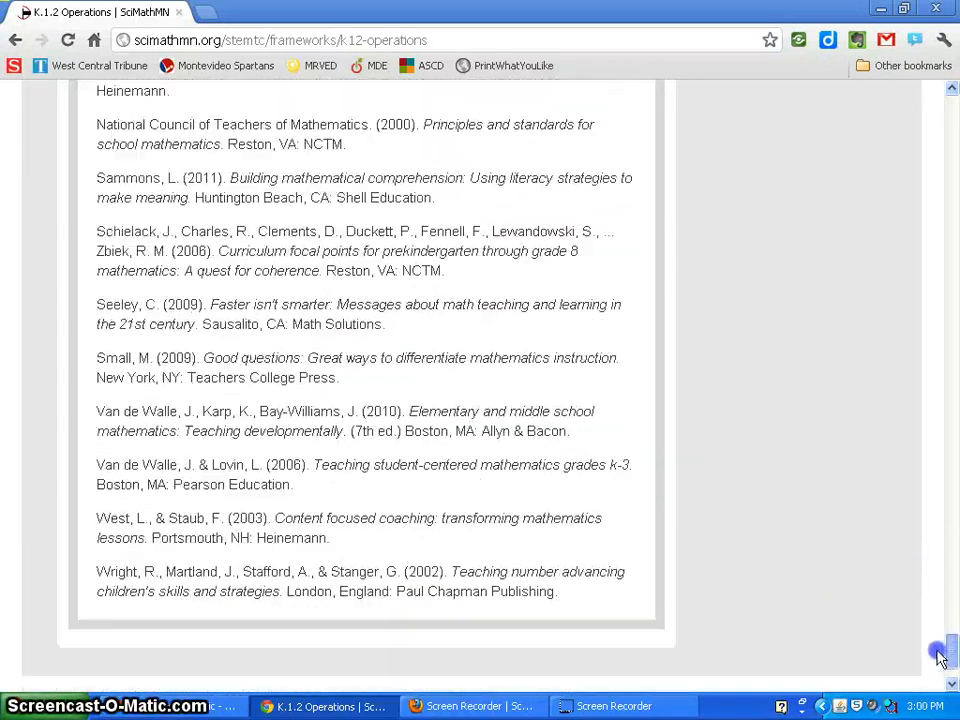
scroll("up", 3)
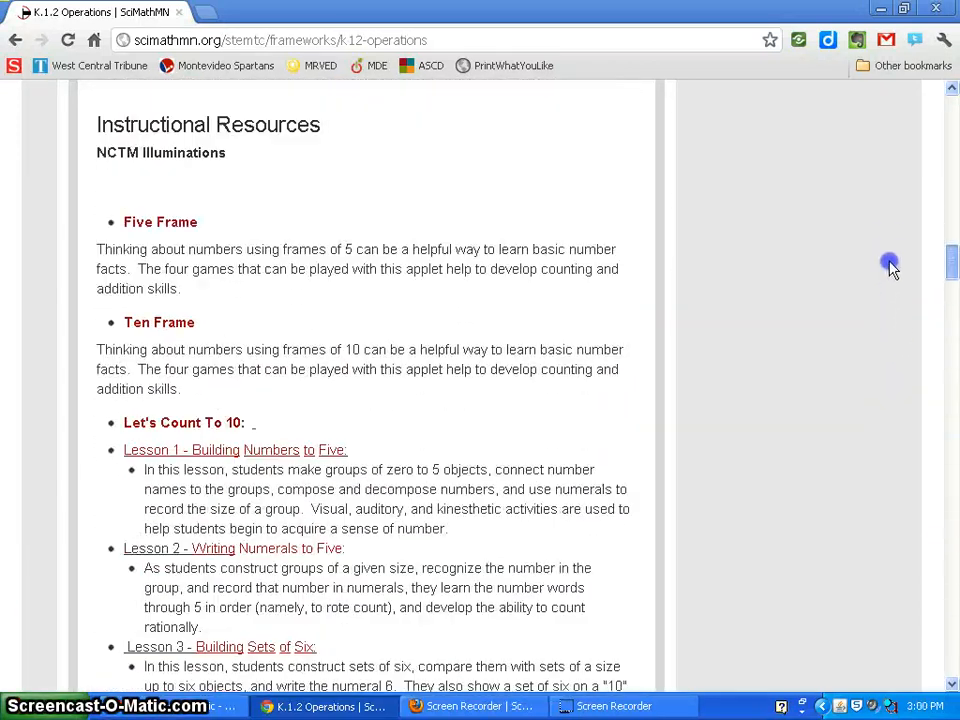
scroll("up", 3)
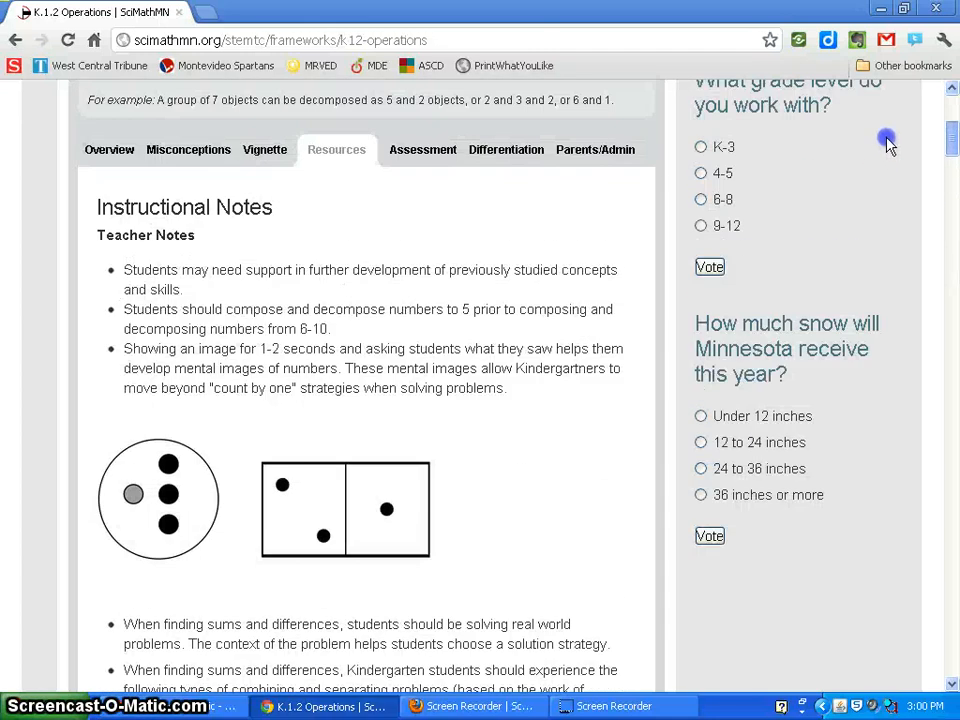
scroll("up", 3)
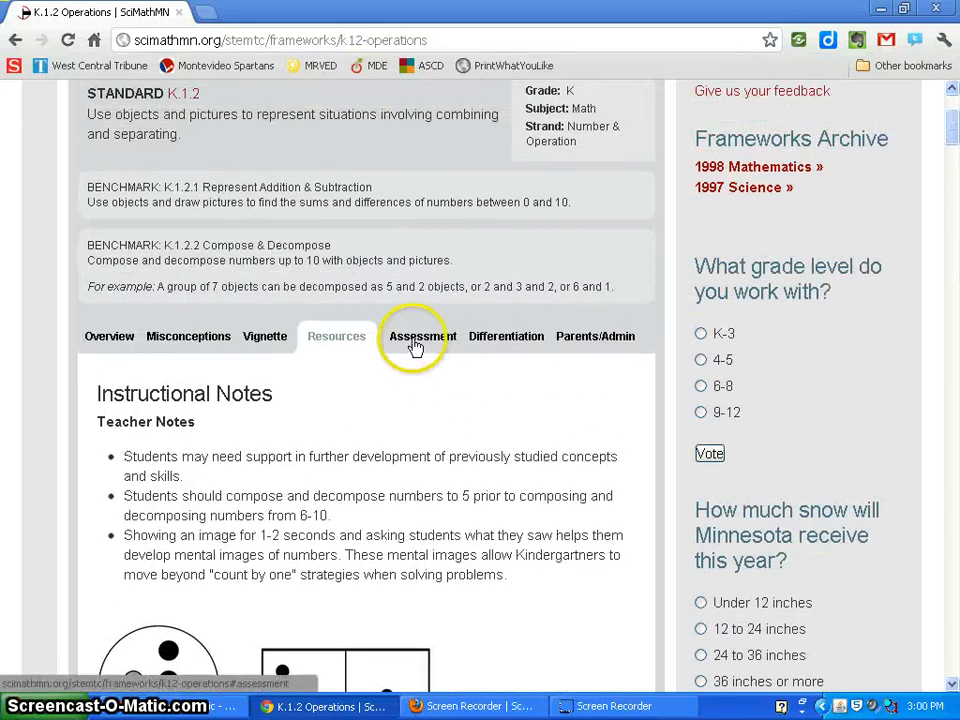
left_click(412, 336)
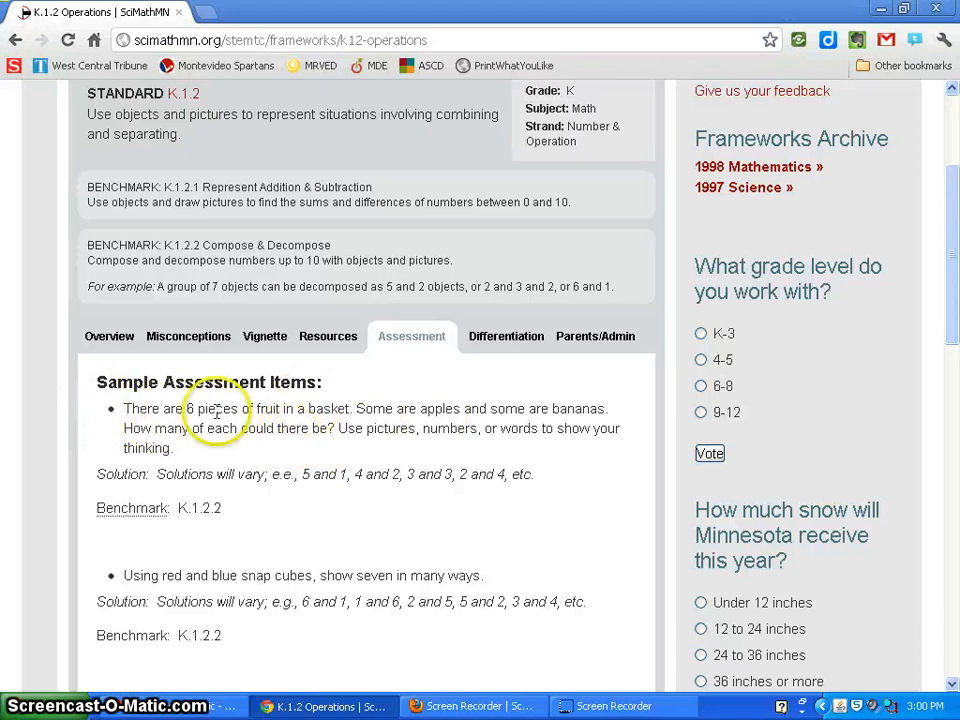
scroll("down", 3)
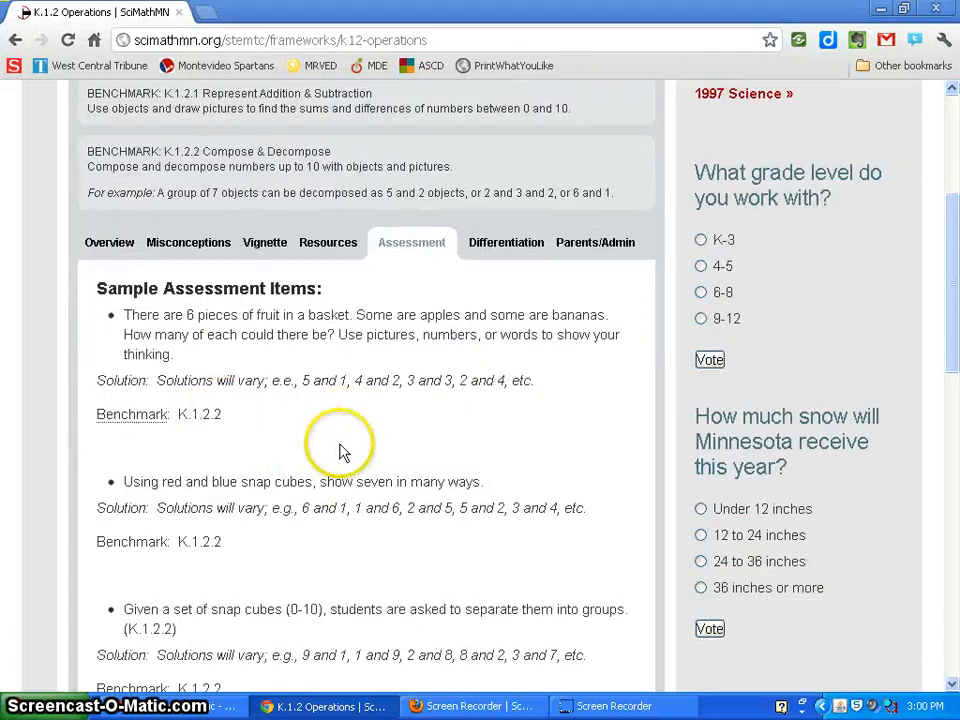
mouse_move(224, 444)
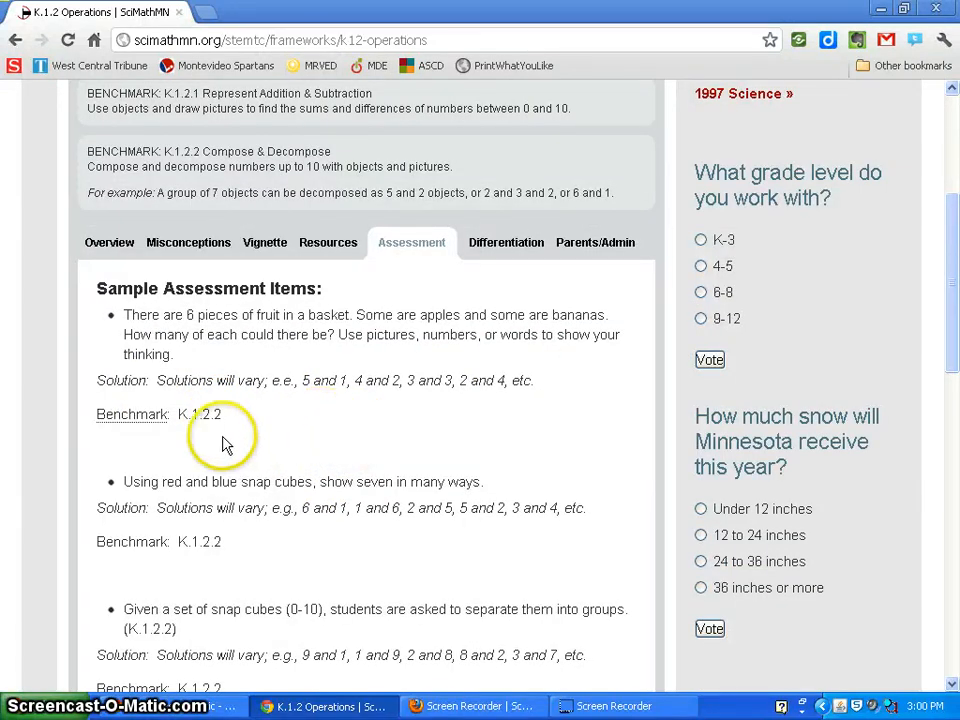
scroll("down", 3)
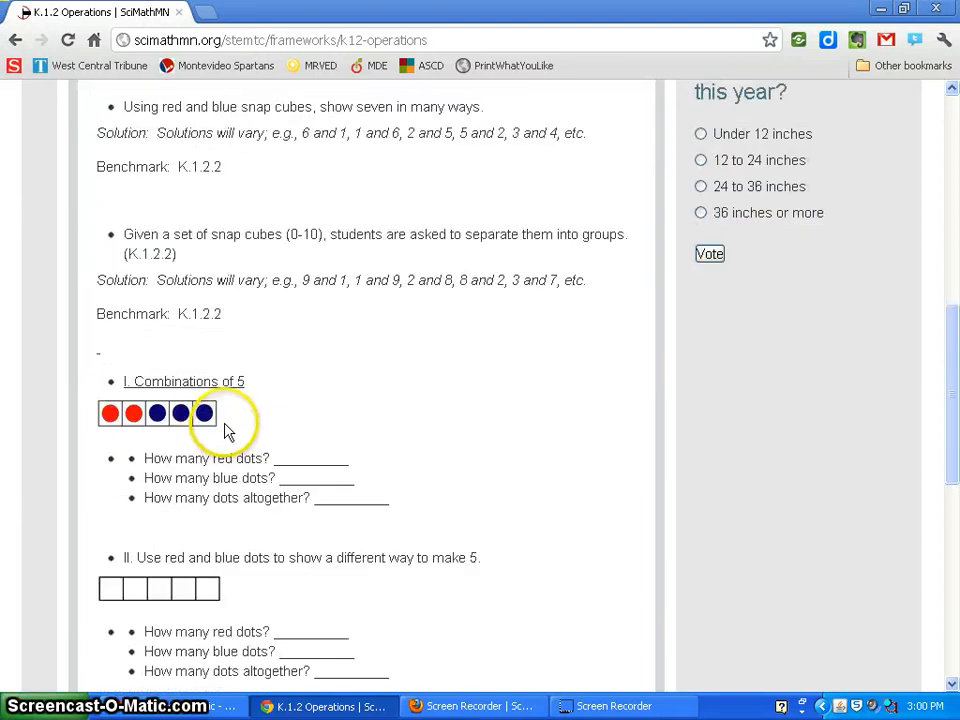
scroll("down", 3)
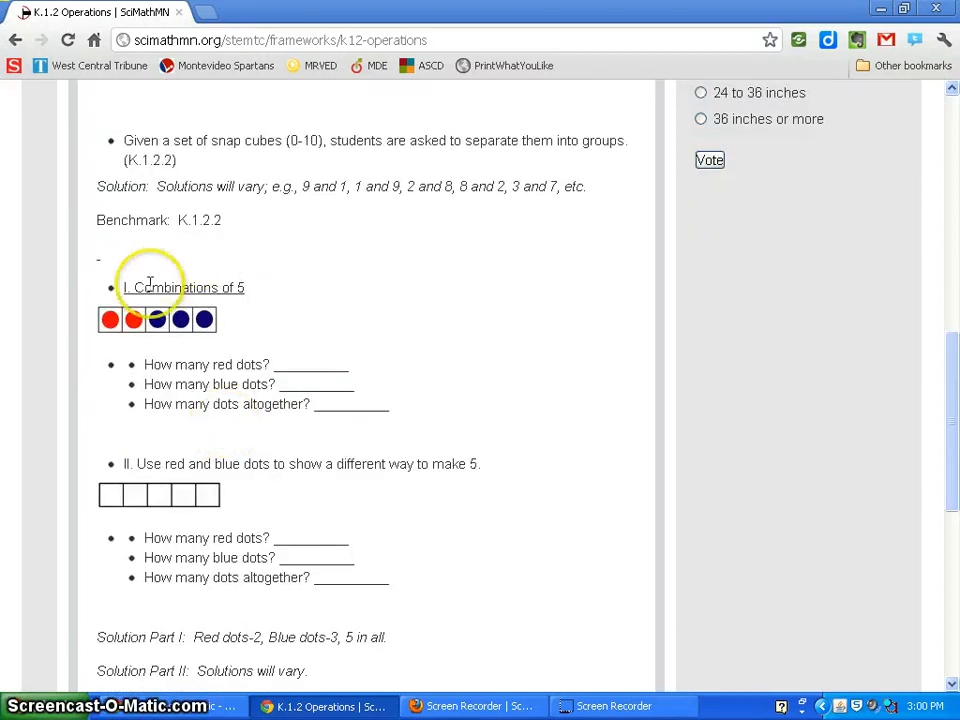
scroll("down", 3)
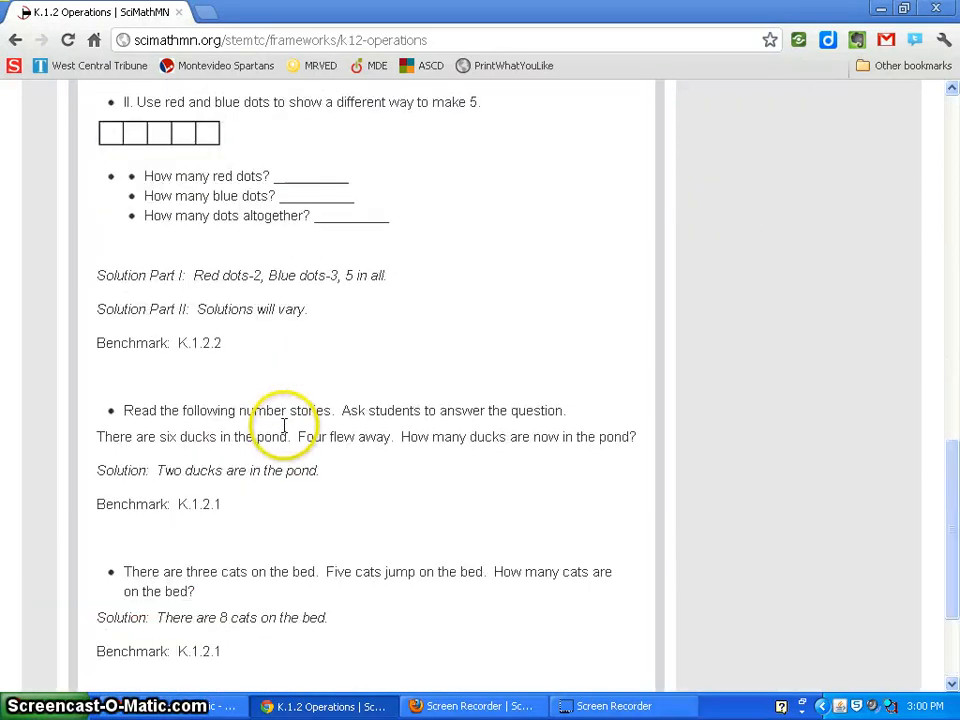
scroll("up", 3)
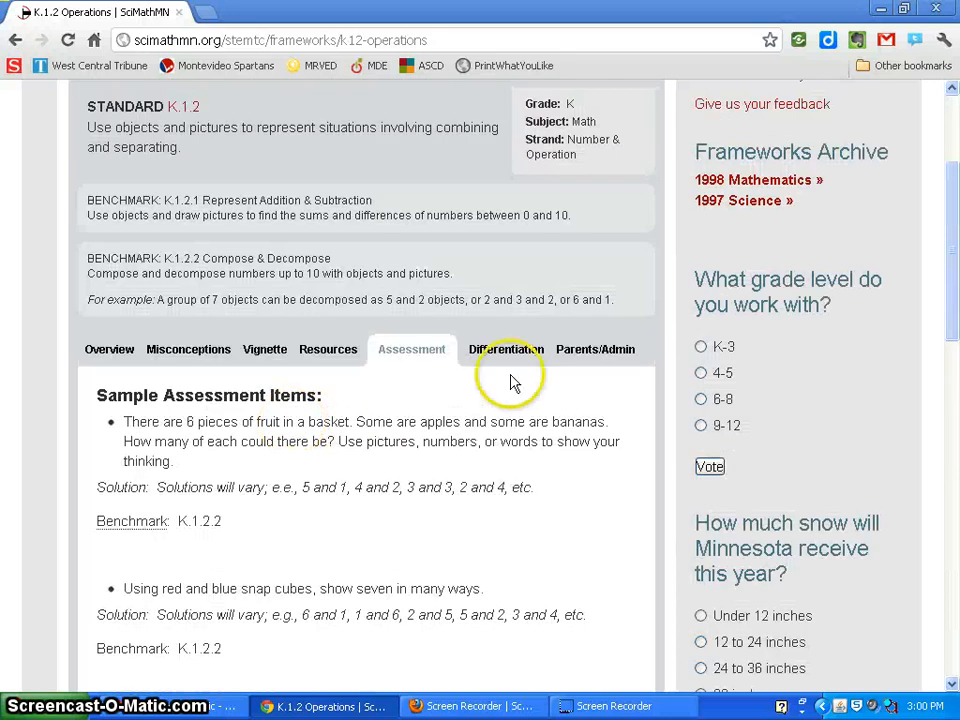
- Read the K.1.2 Differentiation guidance for Struggling Learners and the Concrete-Representational-Abstract approach
left_click(496, 348)
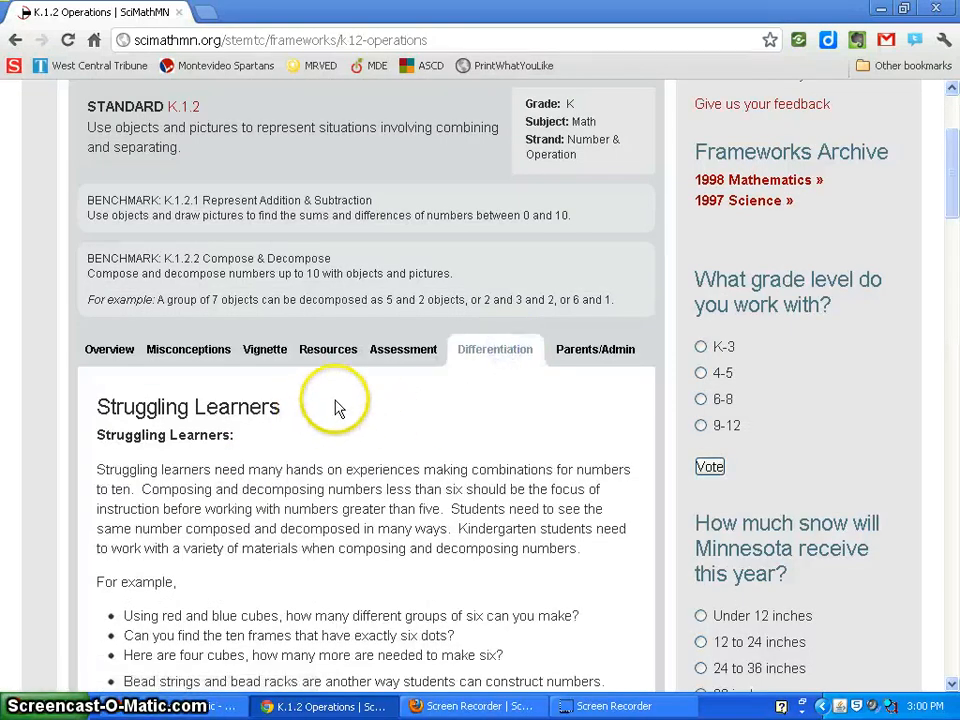
scroll("down", 3)
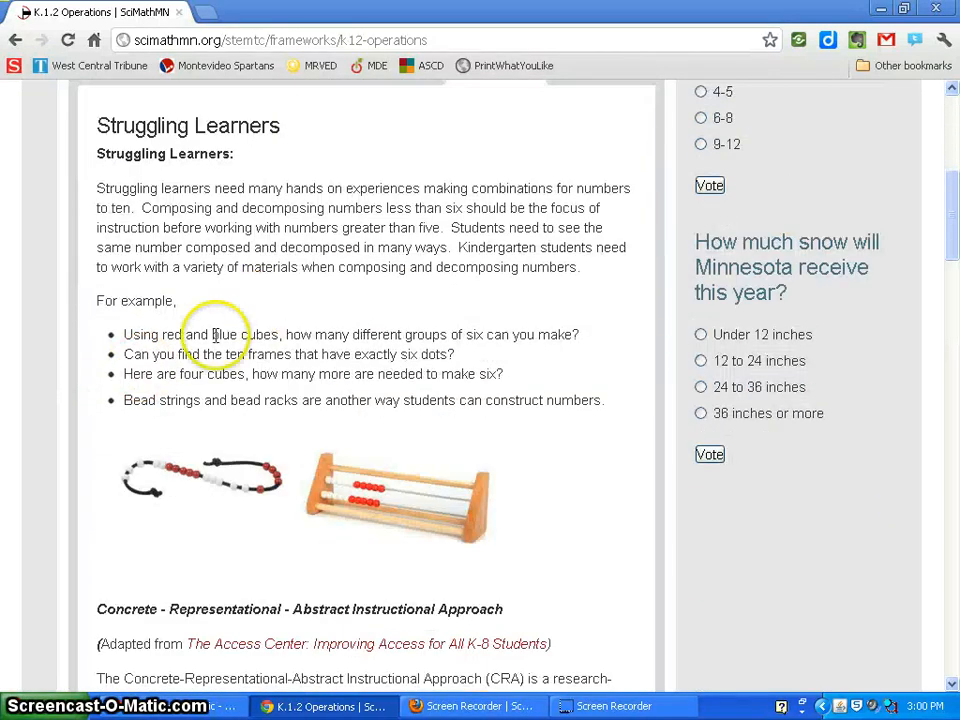
scroll("down", 3)
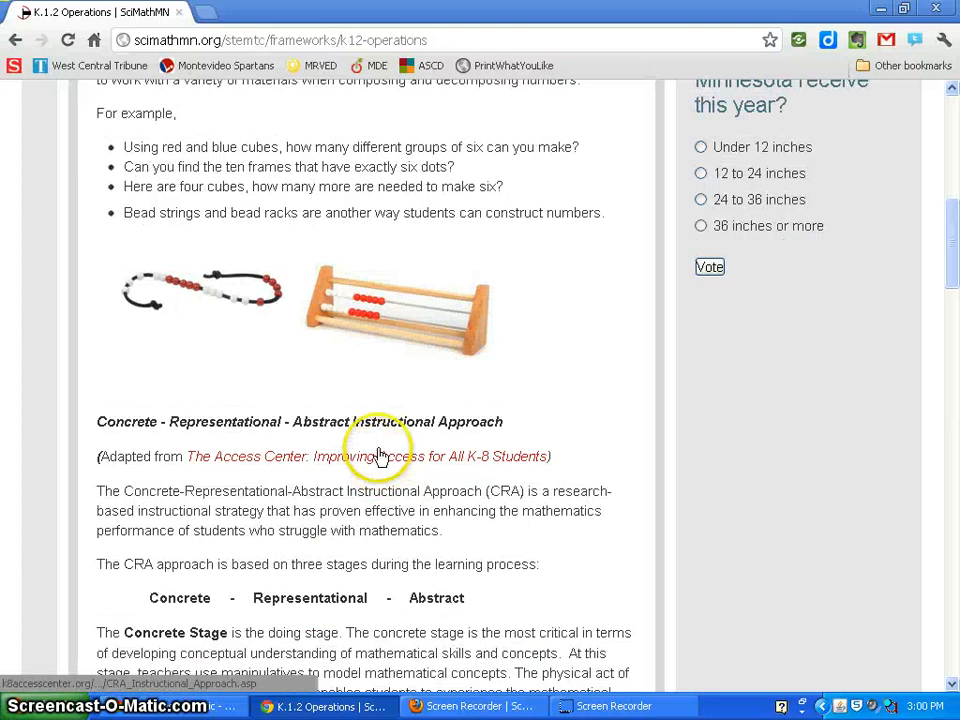
scroll("down", 3)
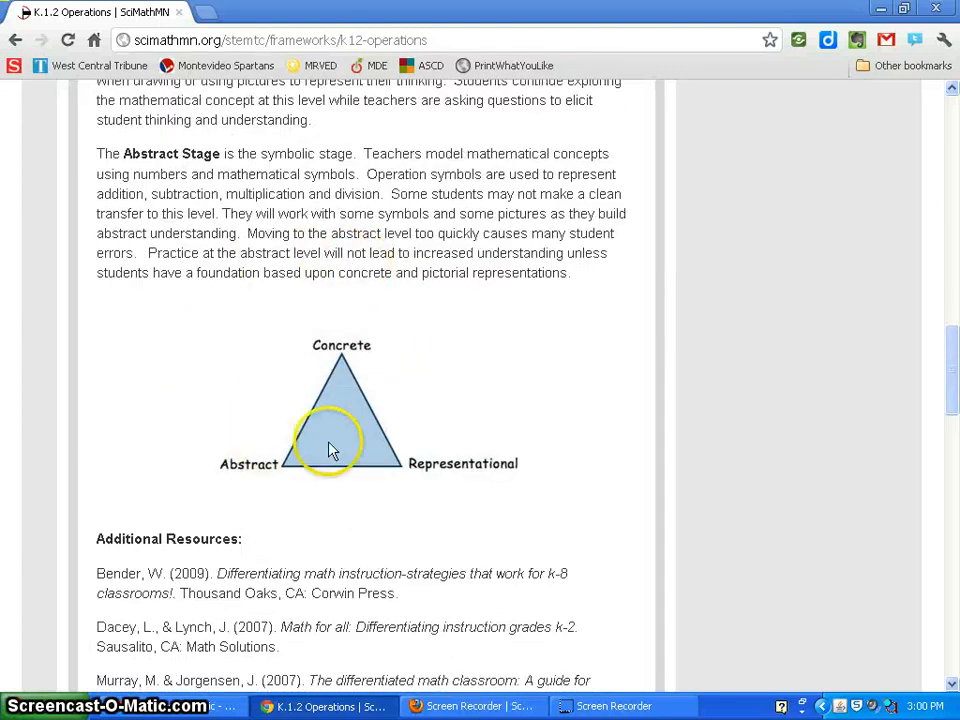
mouse_move(264, 304)
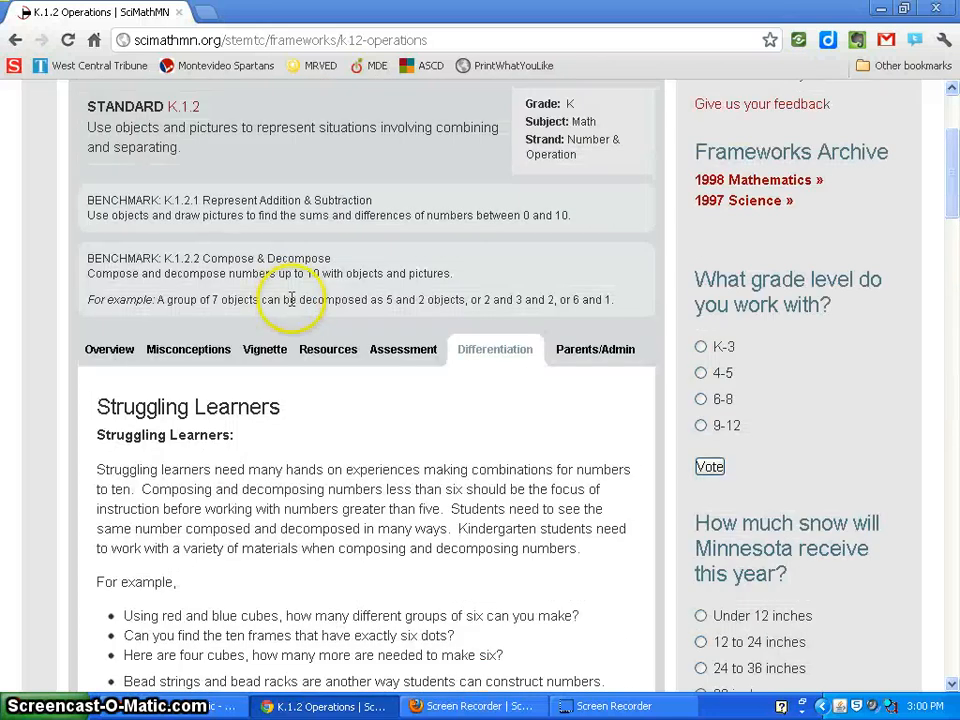
scroll("down", 3)
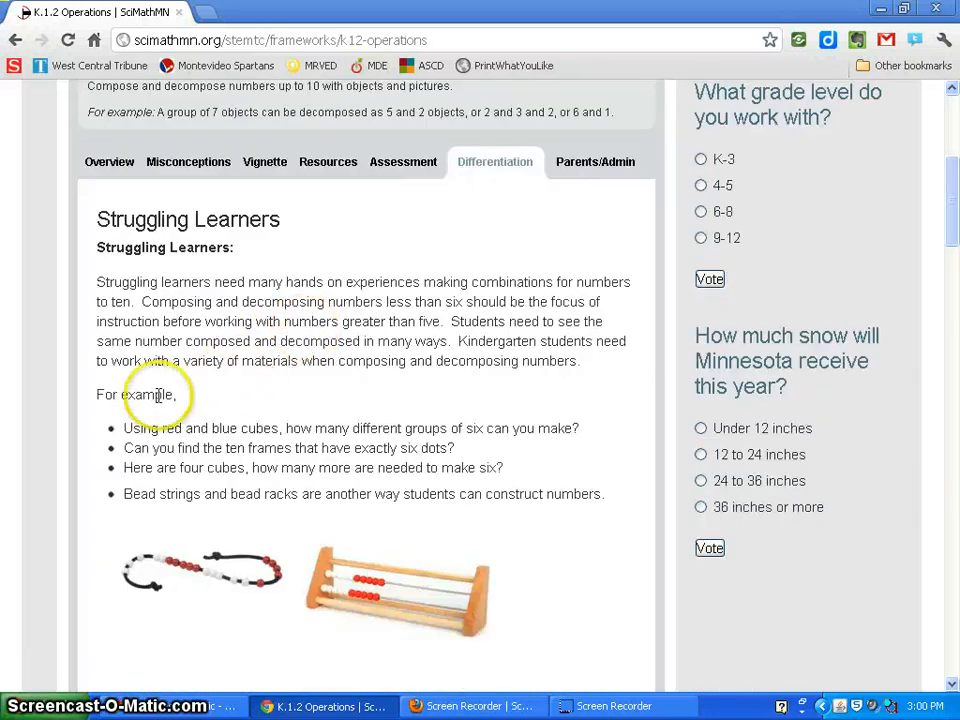
mouse_move(244, 302)
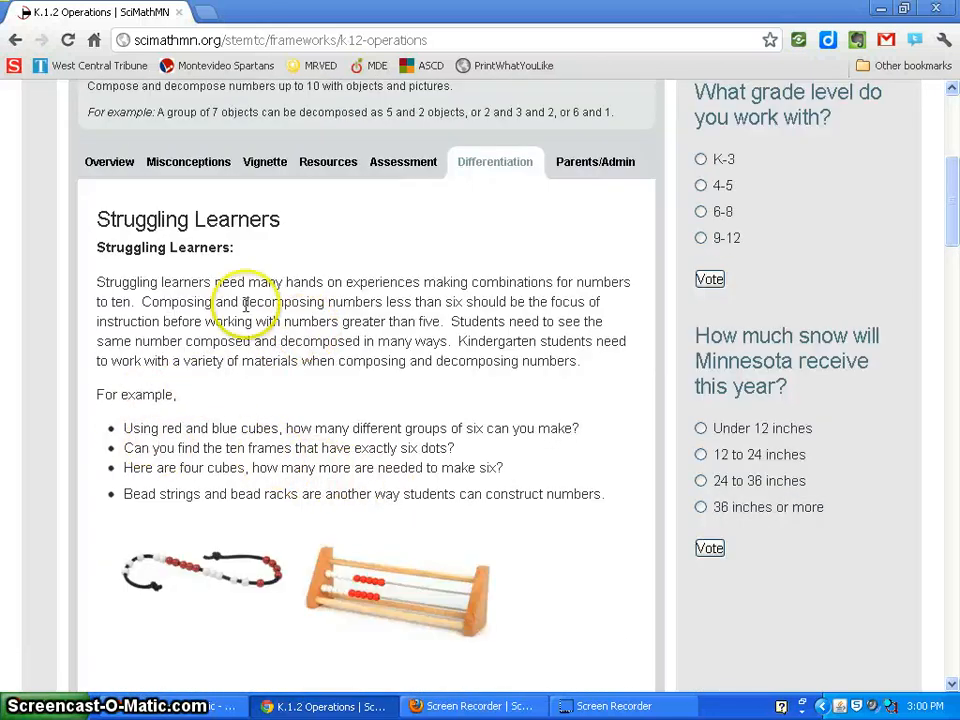
mouse_move(360, 392)
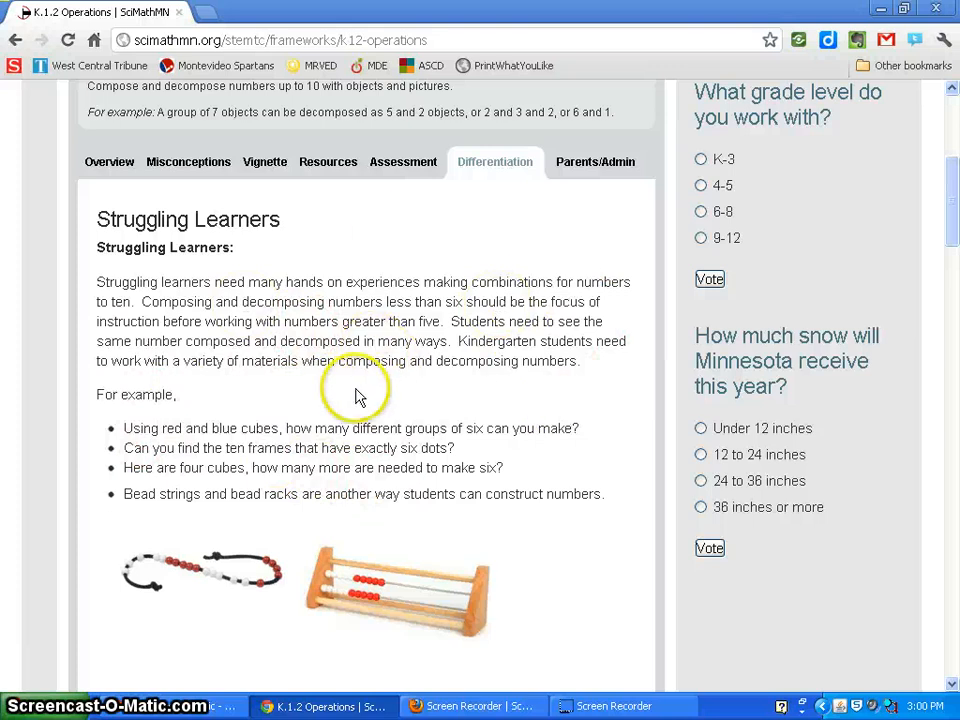
mouse_move(596, 160)
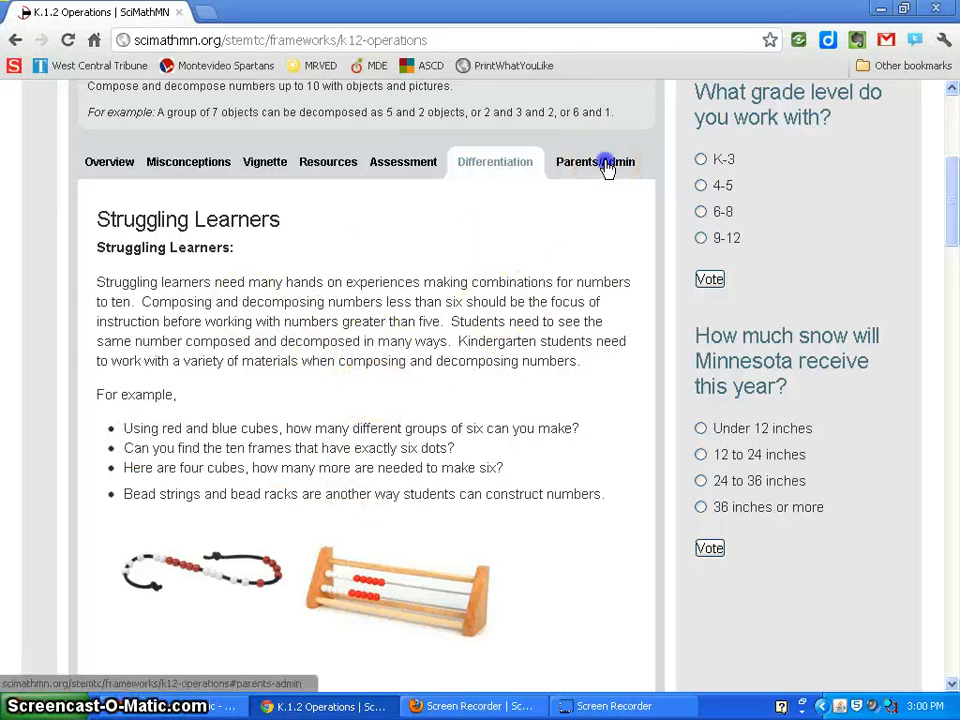
- Review the Parents/Admin Classroom Observation guidance for K.1.2 Operations
left_click(584, 160)
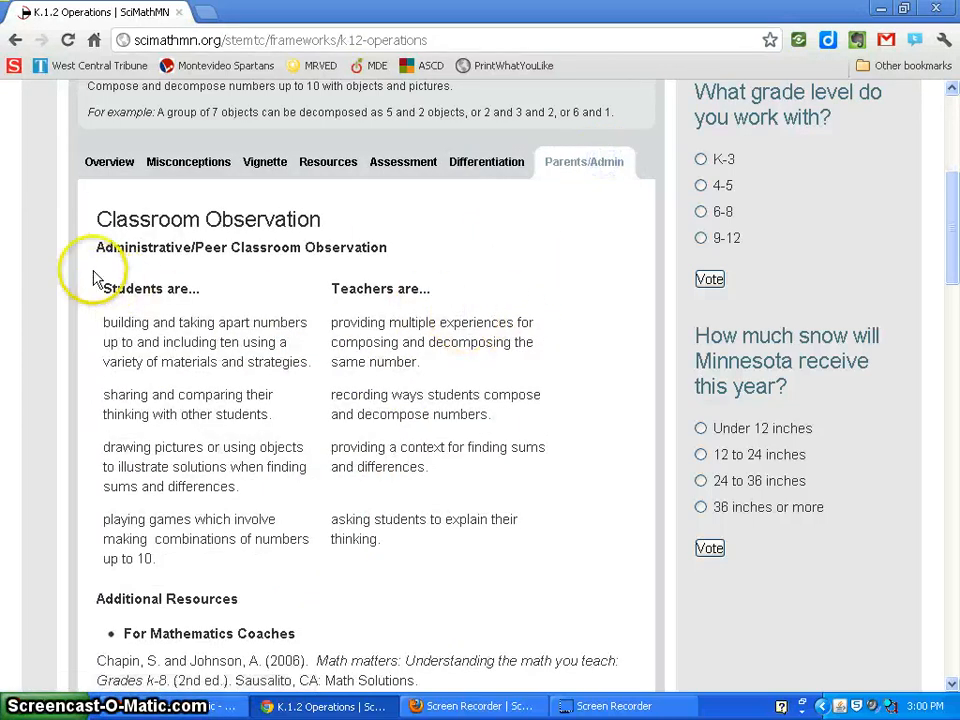
mouse_move(380, 288)
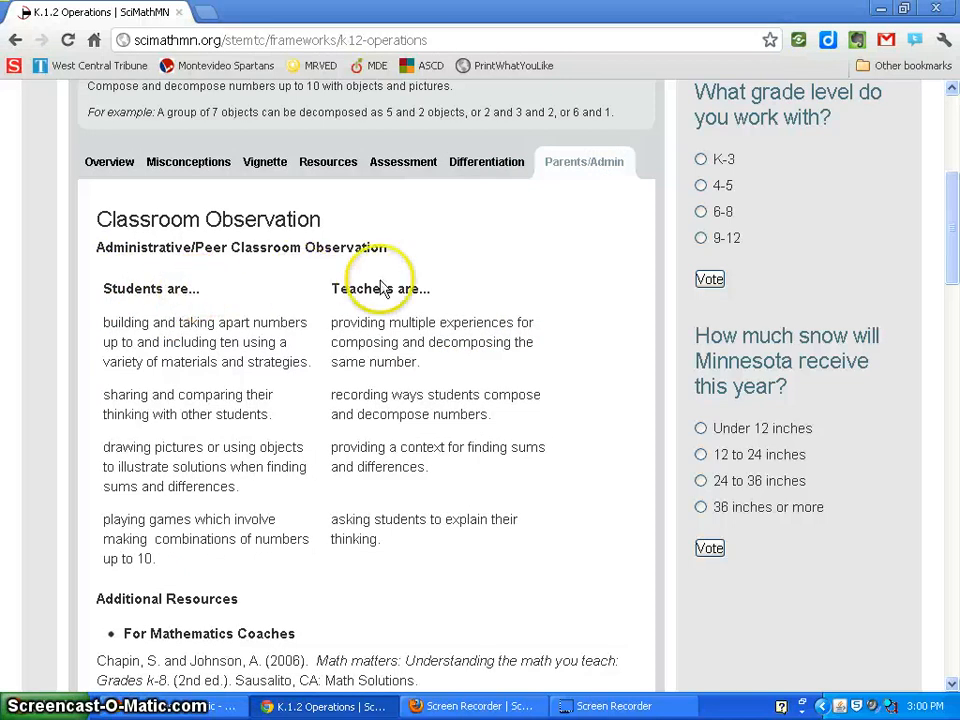
mouse_move(284, 500)
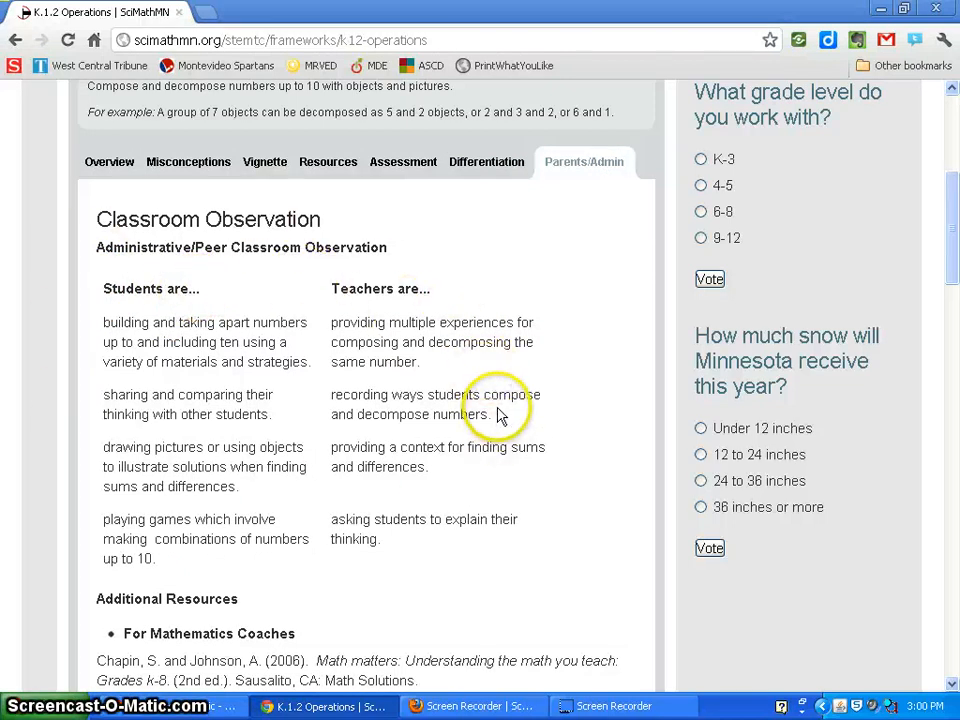
mouse_move(96, 220)
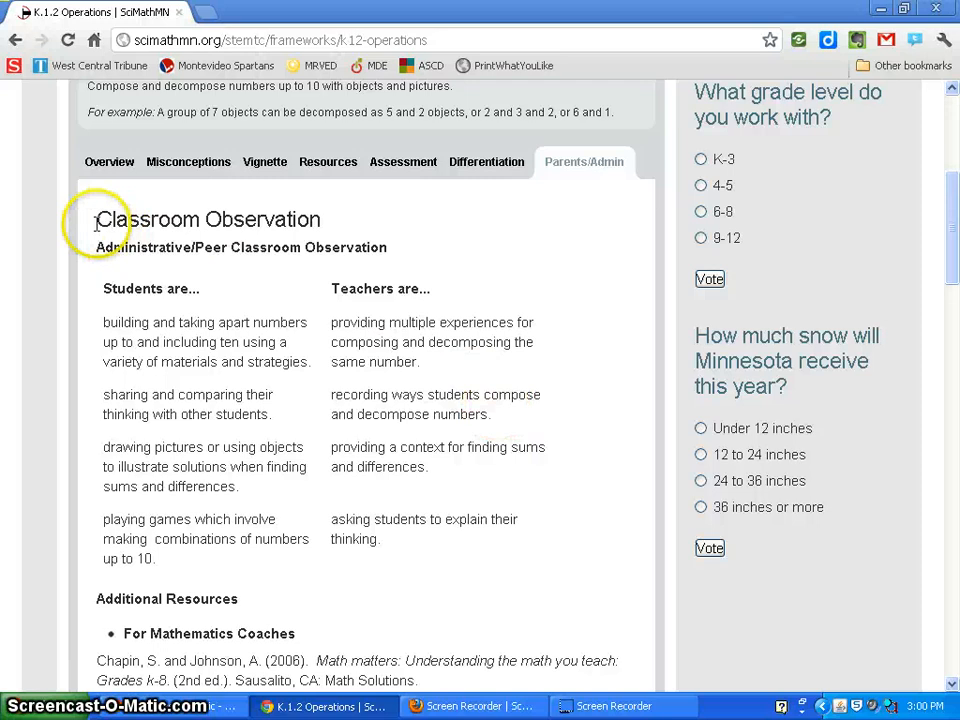
double_click(208, 218)
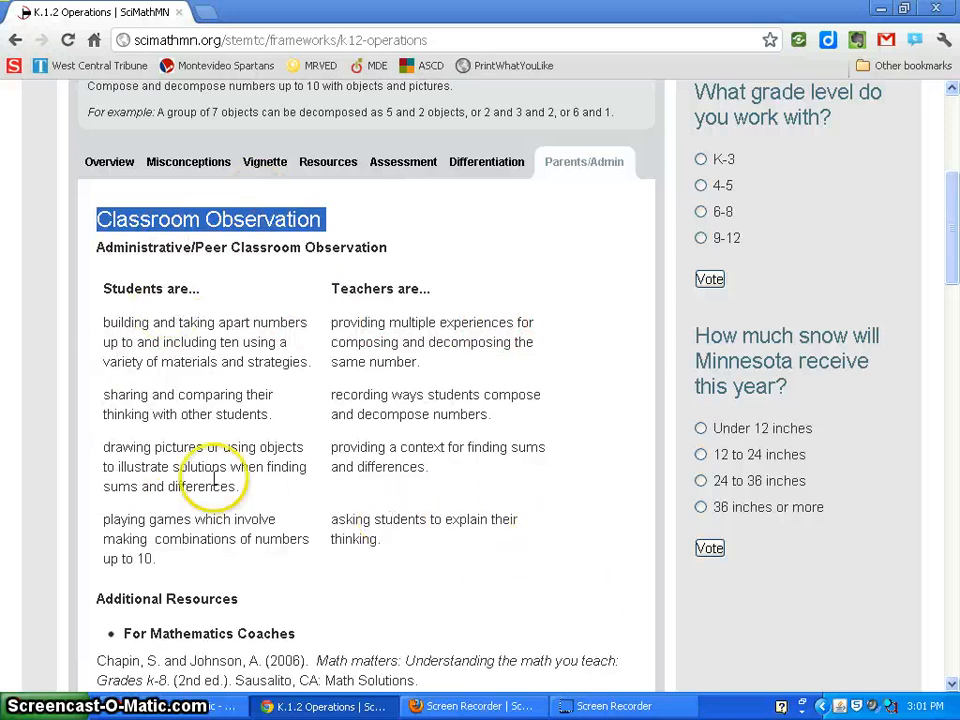
scroll("up", 3)
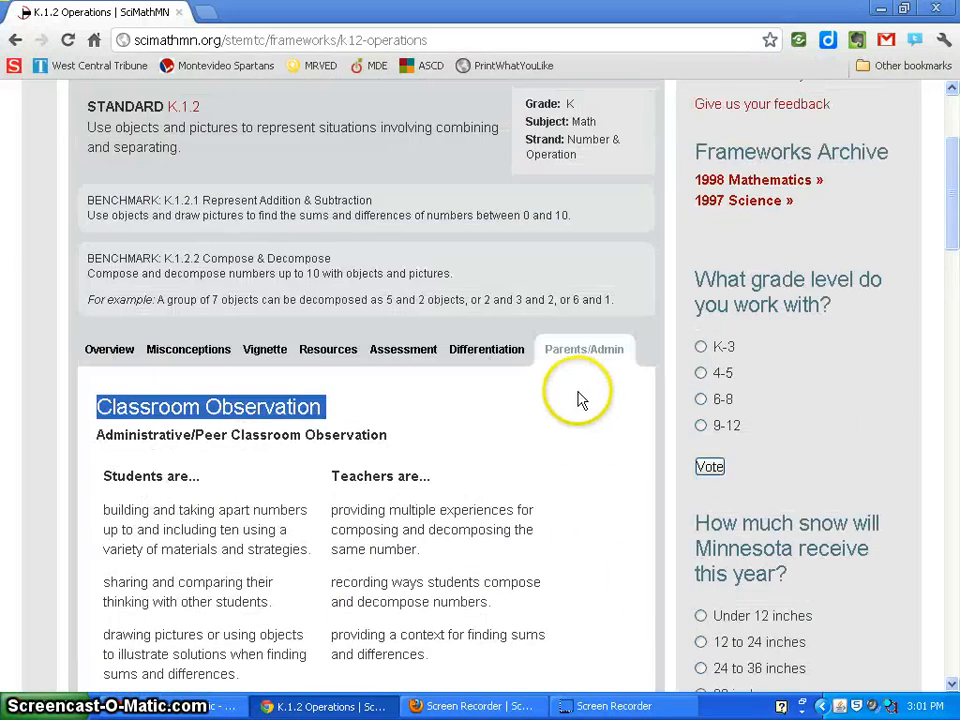
scroll("up", 3)
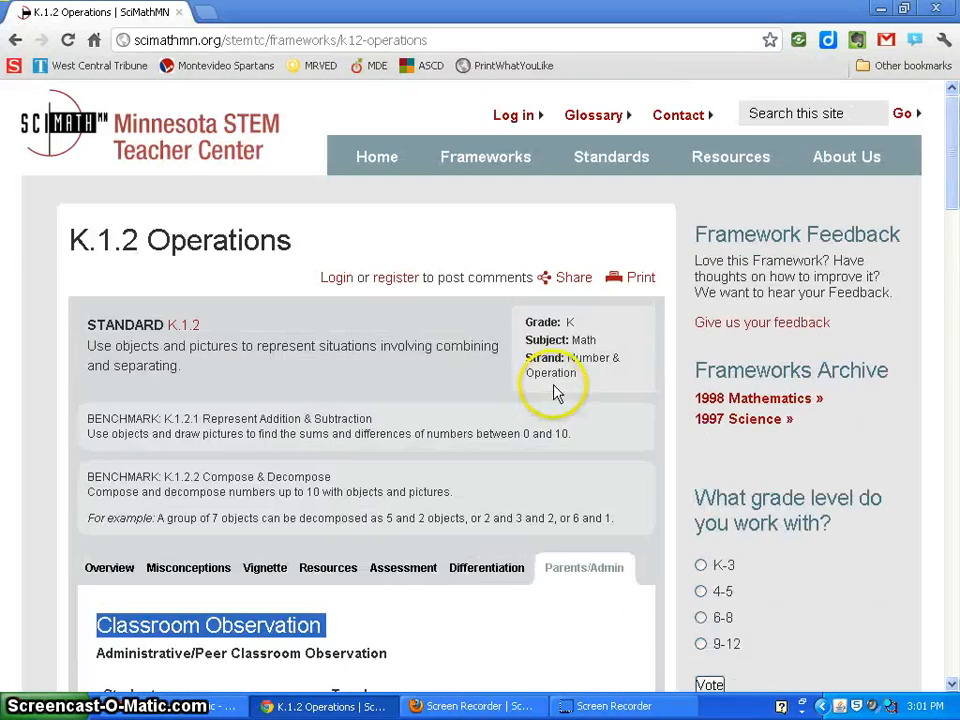
scroll("down", 3)
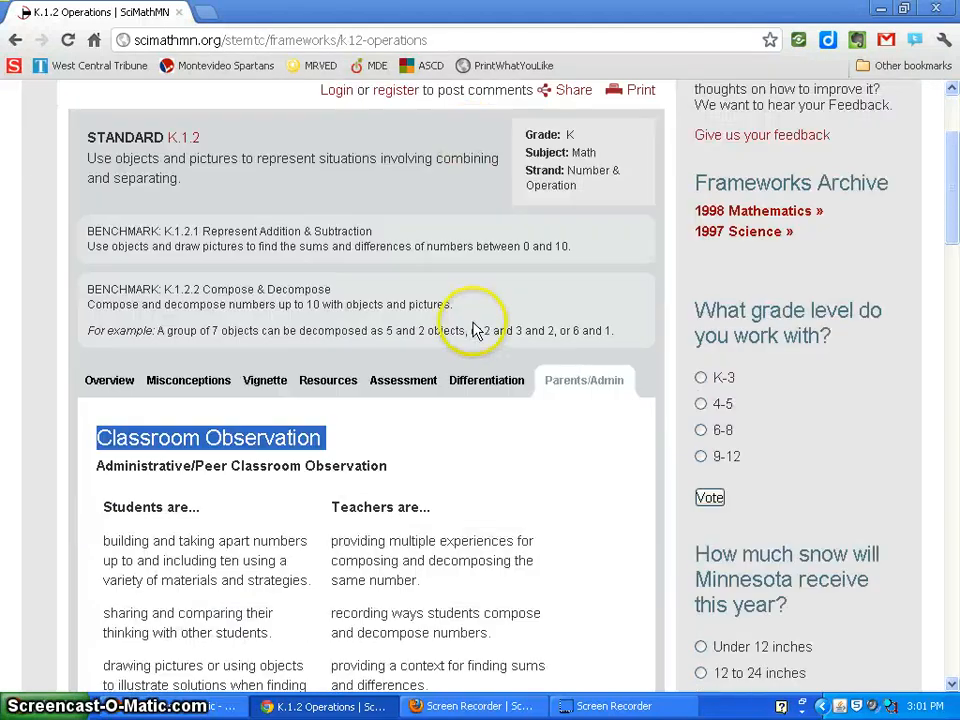
scroll("down", 3)
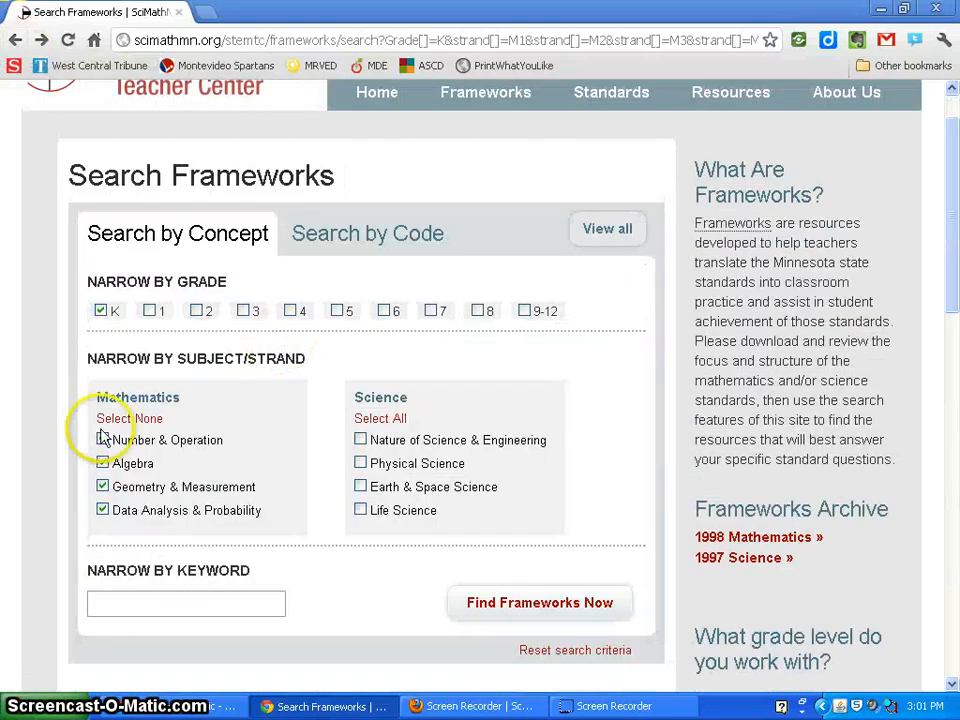
scroll("up", 3)
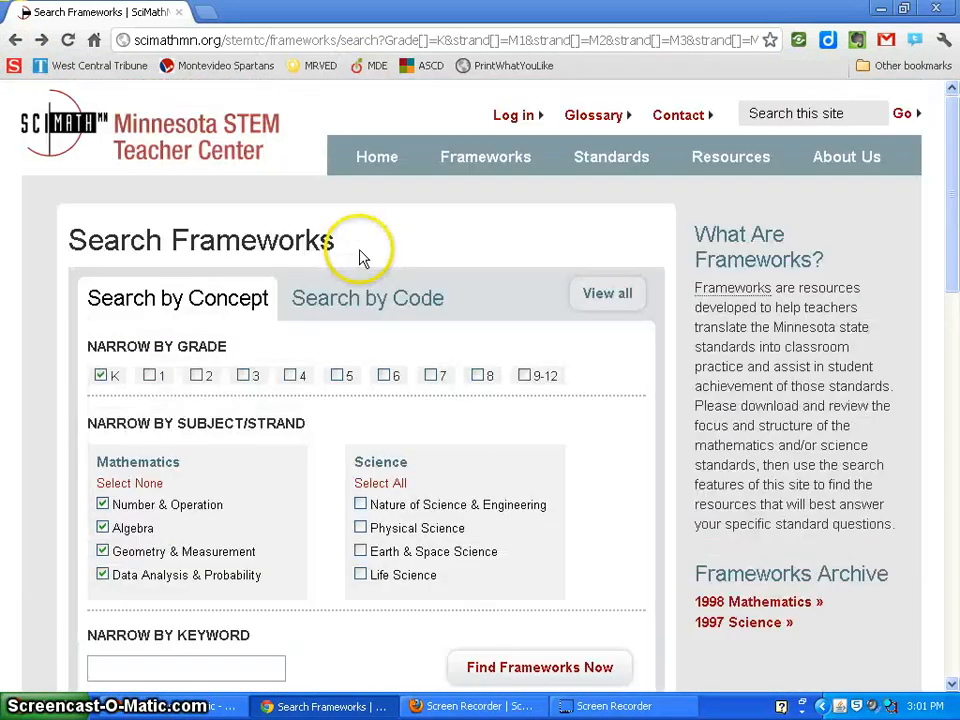
left_click(486, 156)
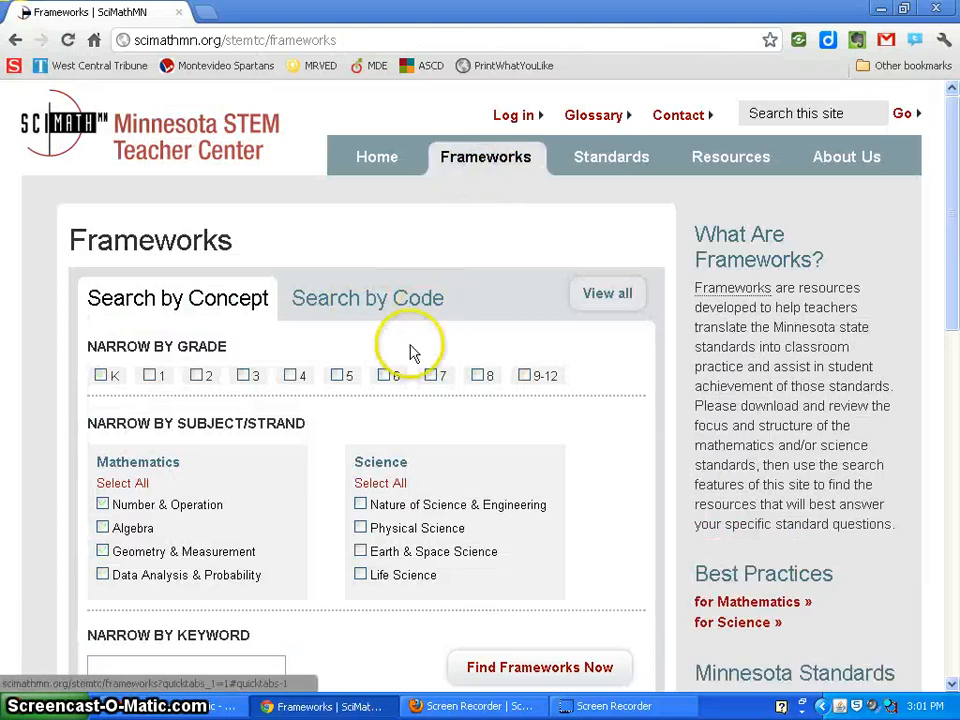
left_click(376, 156)
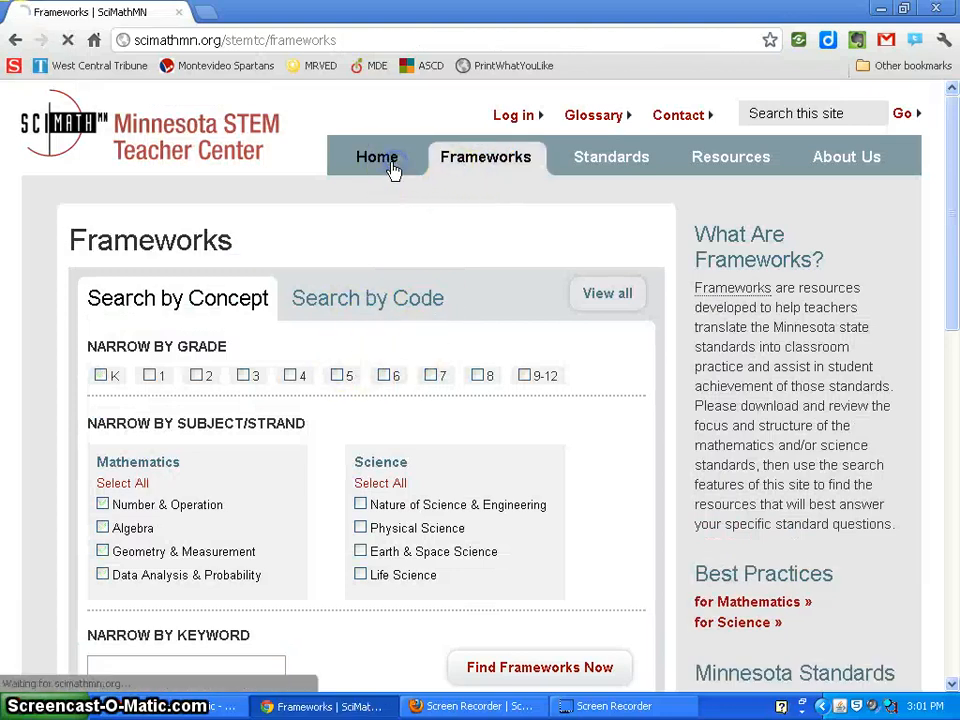
left_click(376, 156)
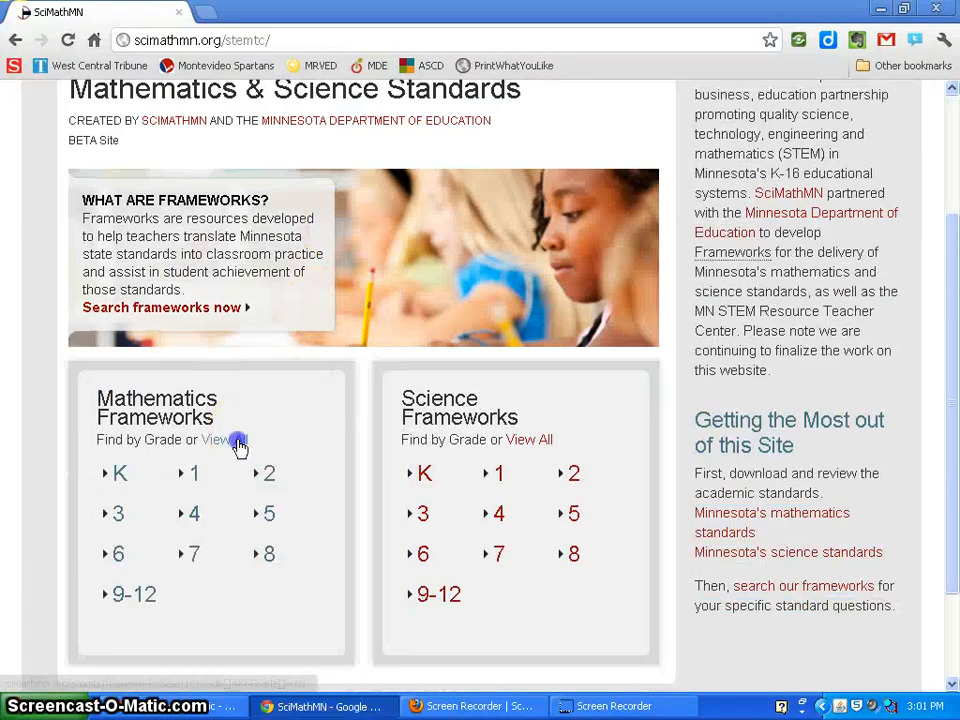
left_click(216, 440)
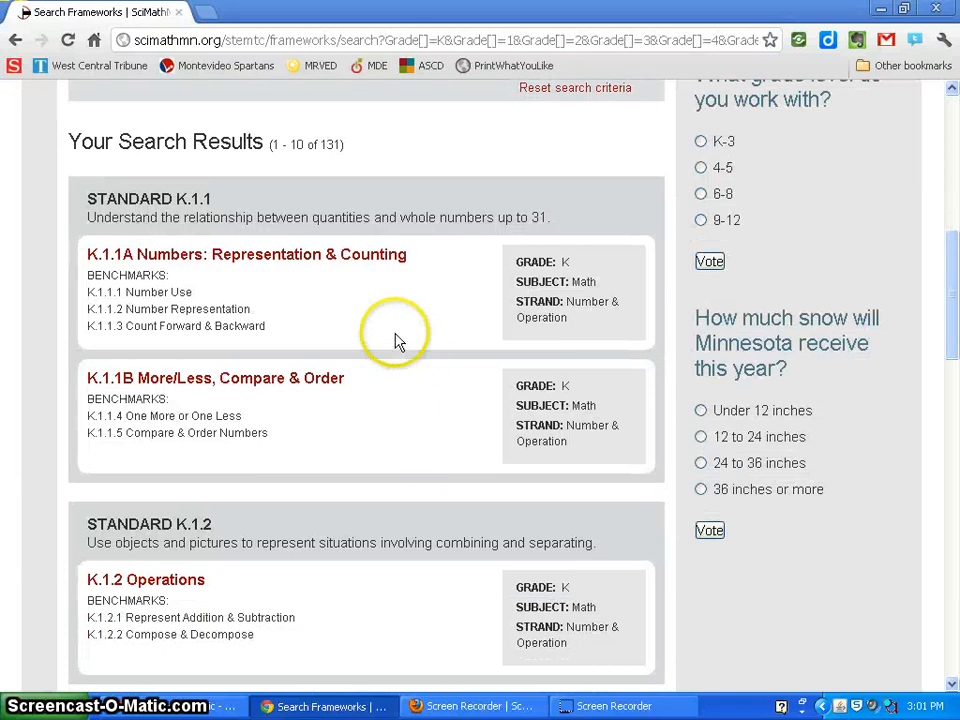
scroll("down", 3)
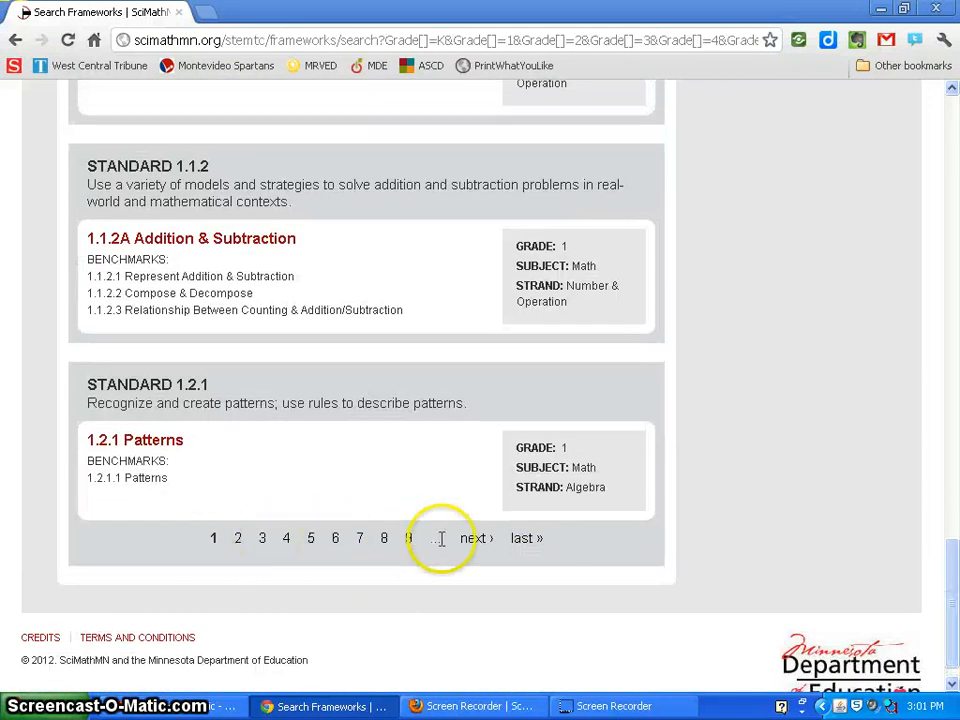
scroll("up", 3)
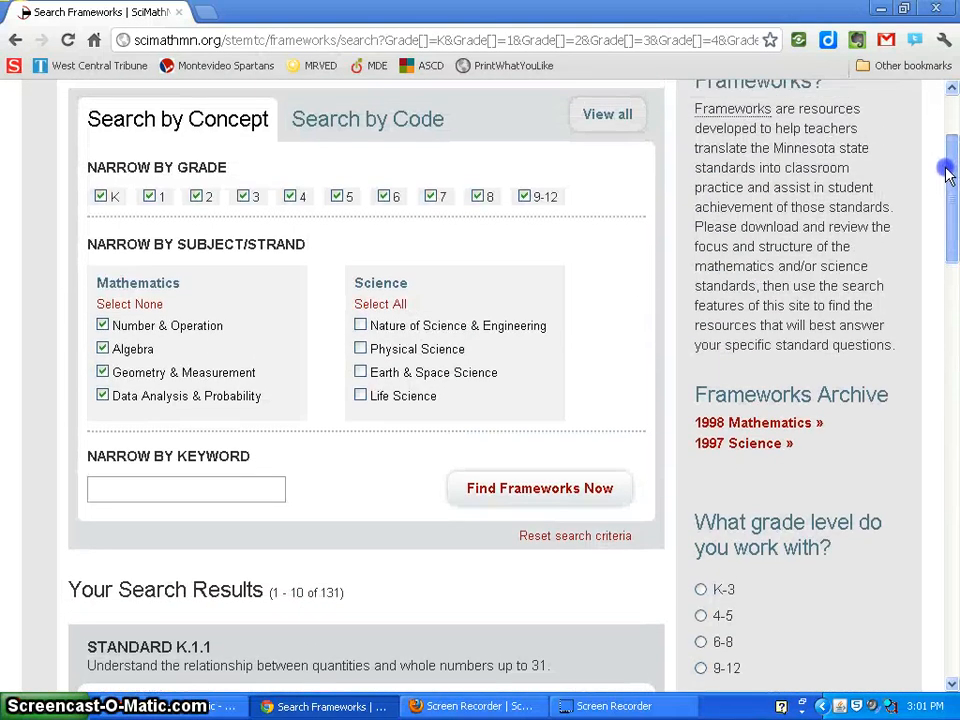
scroll("up", 3)
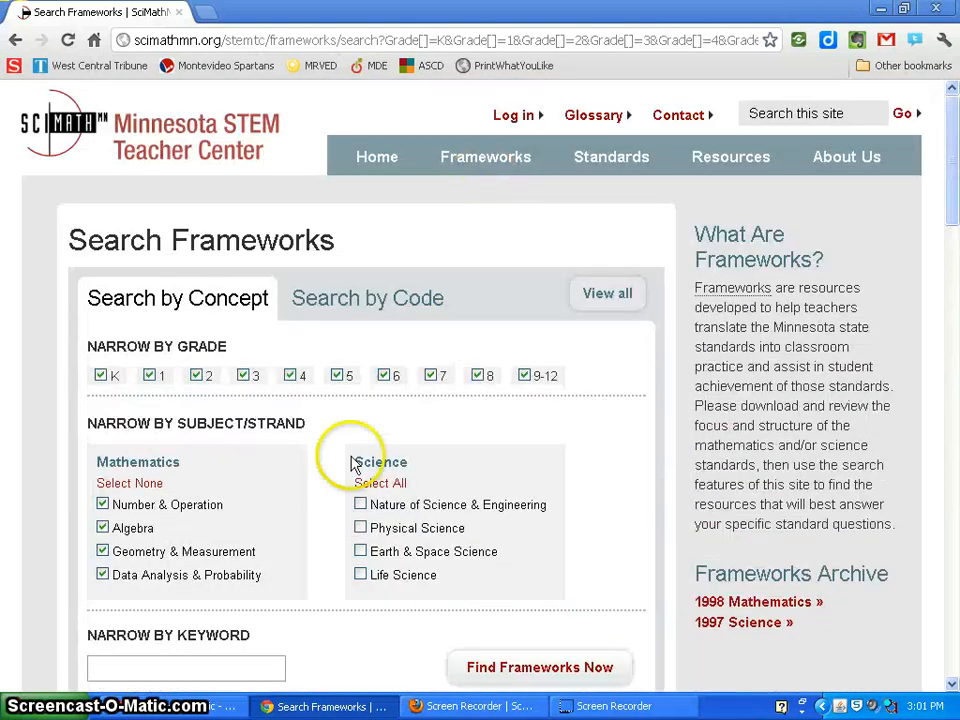
- Select every grade and all mathematics and science strands, including Nature of Science & Engineering
left_click(540, 668)
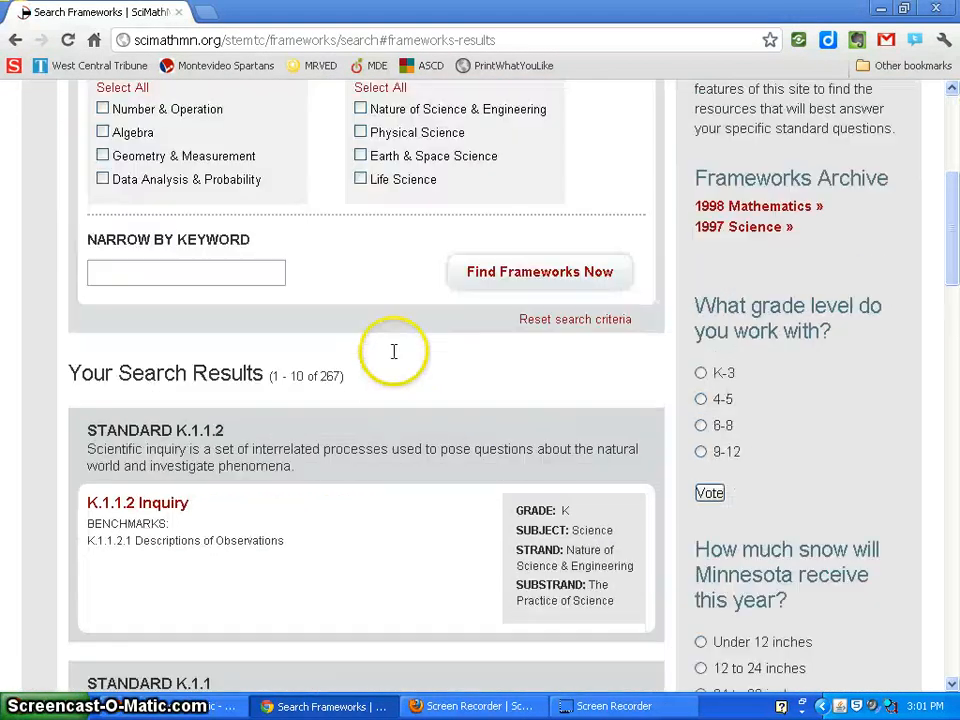
scroll("up", 3)
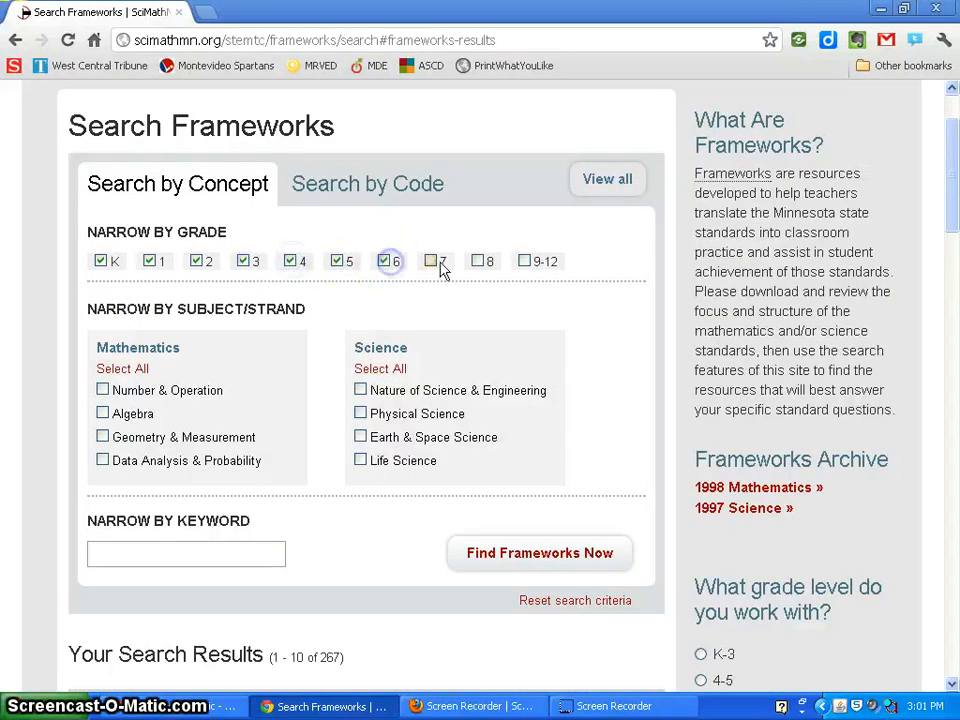
left_click(524, 260)
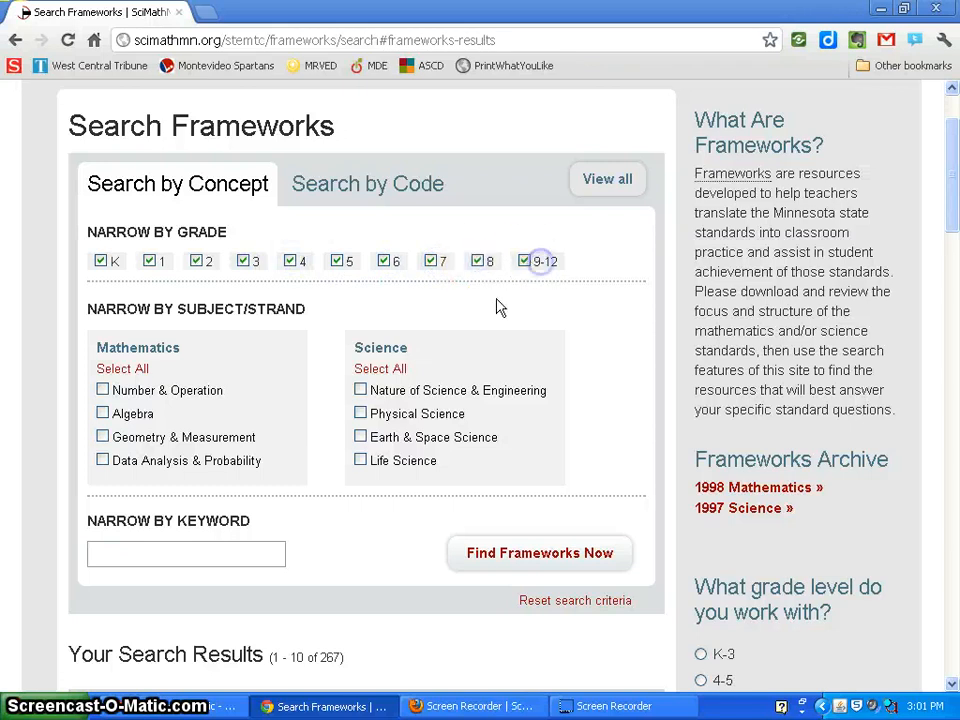
left_click(380, 368)
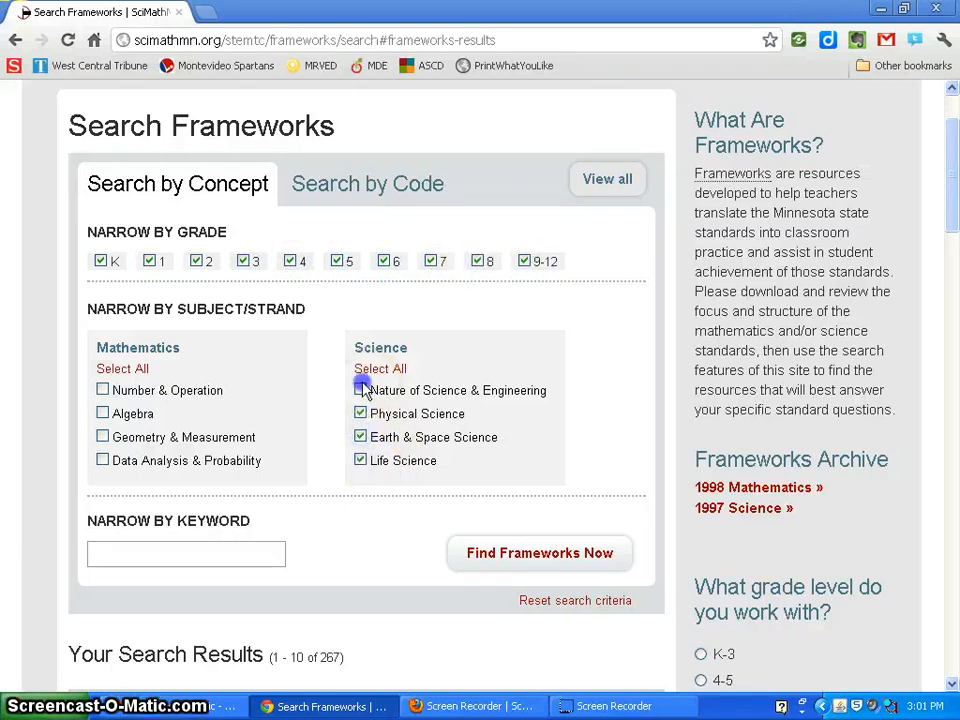
left_click(360, 390)
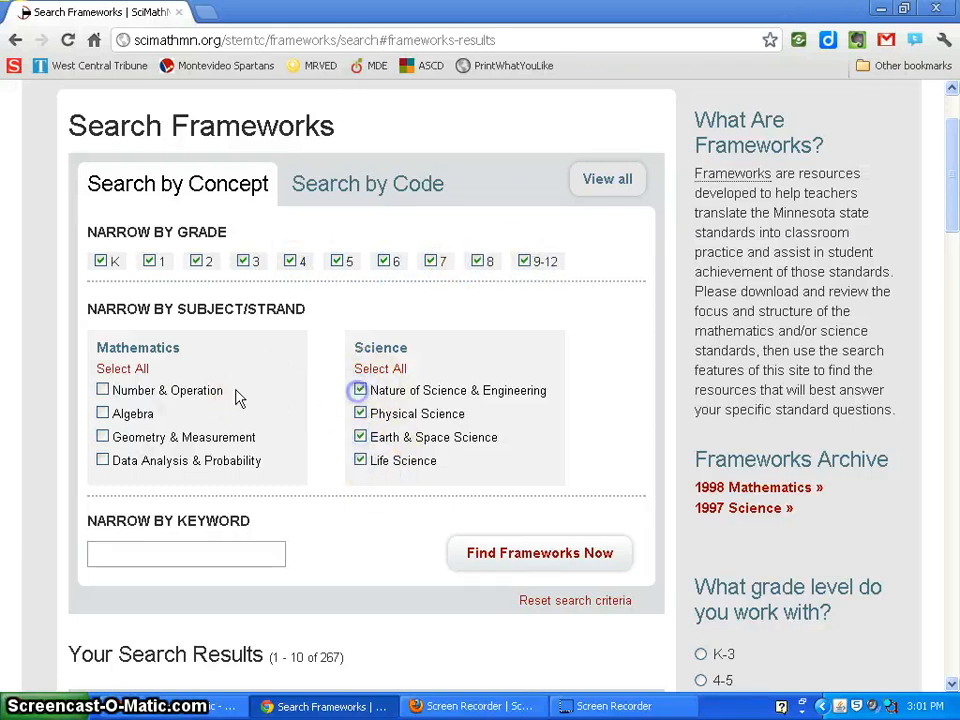
left_click(122, 368)
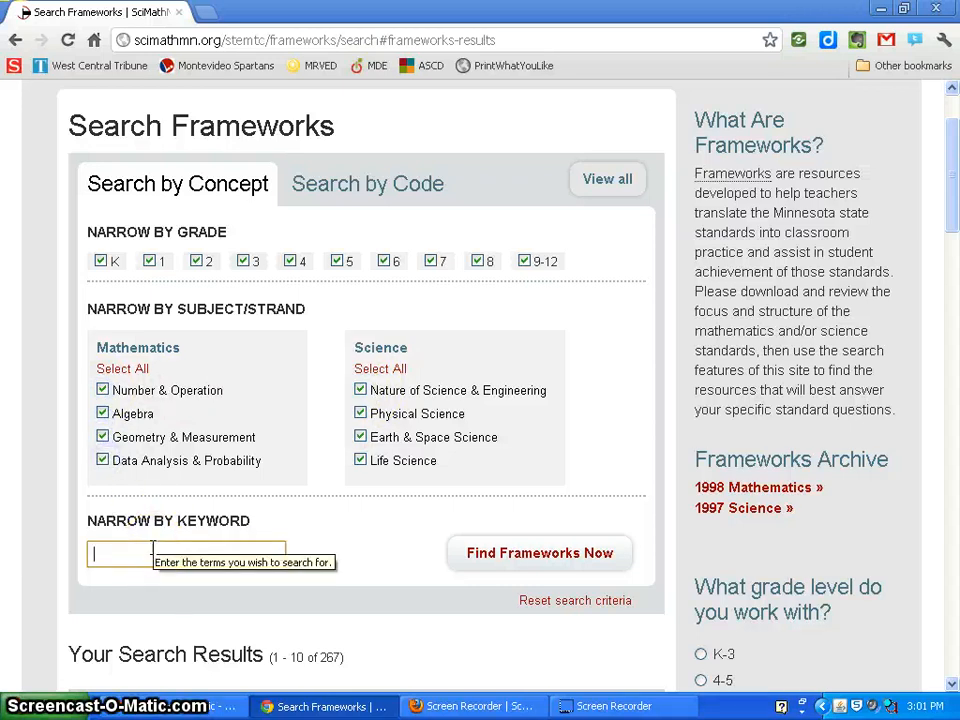
- Narrow the framework search by the keyword 'Cell'
type("Ce")
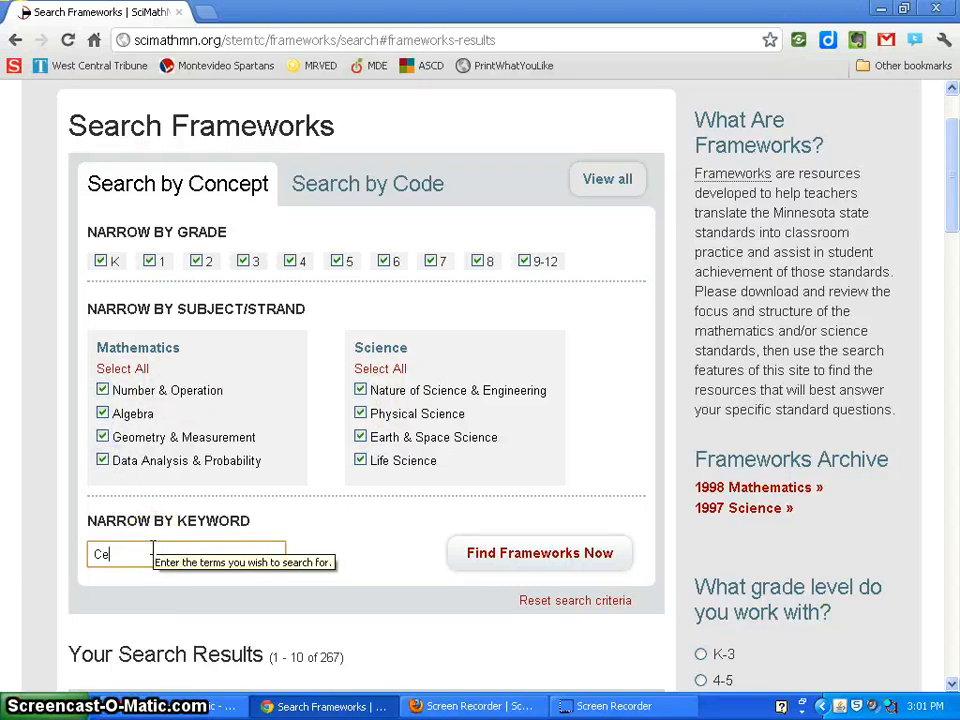
type("ll")
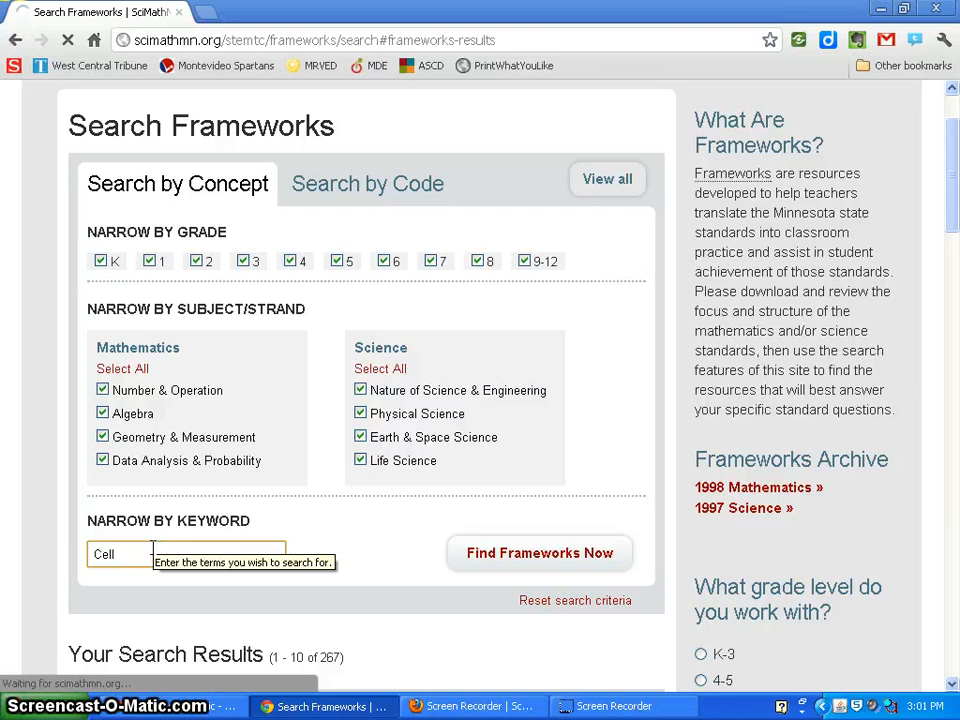
mouse_move(378, 500)
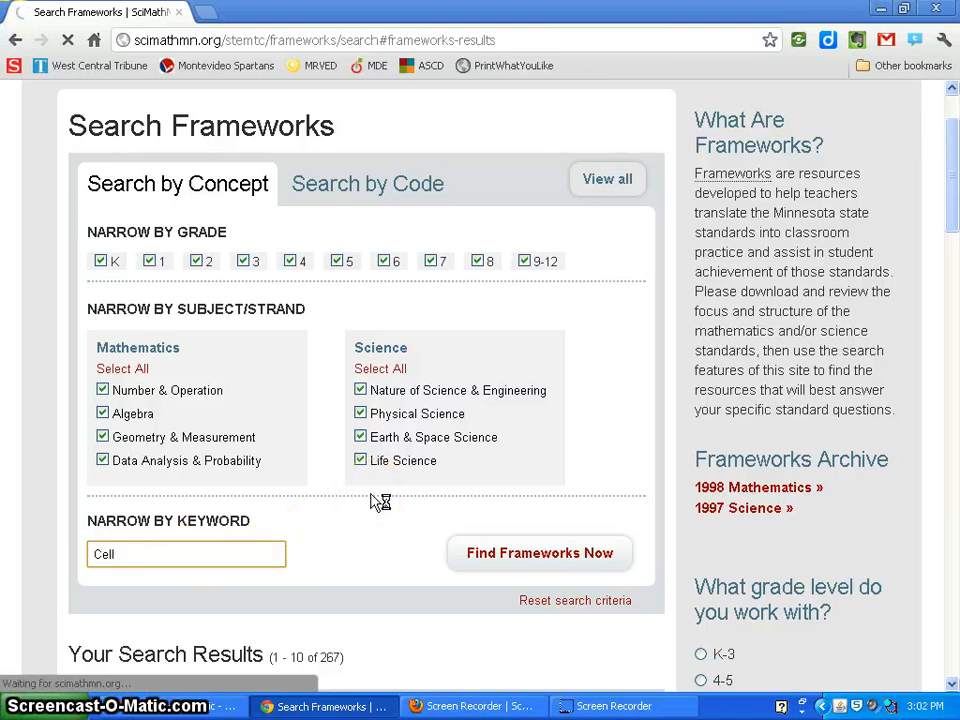
- Run the Cell search and look through its 28 matching frameworks to the bottom
left_click(540, 552)
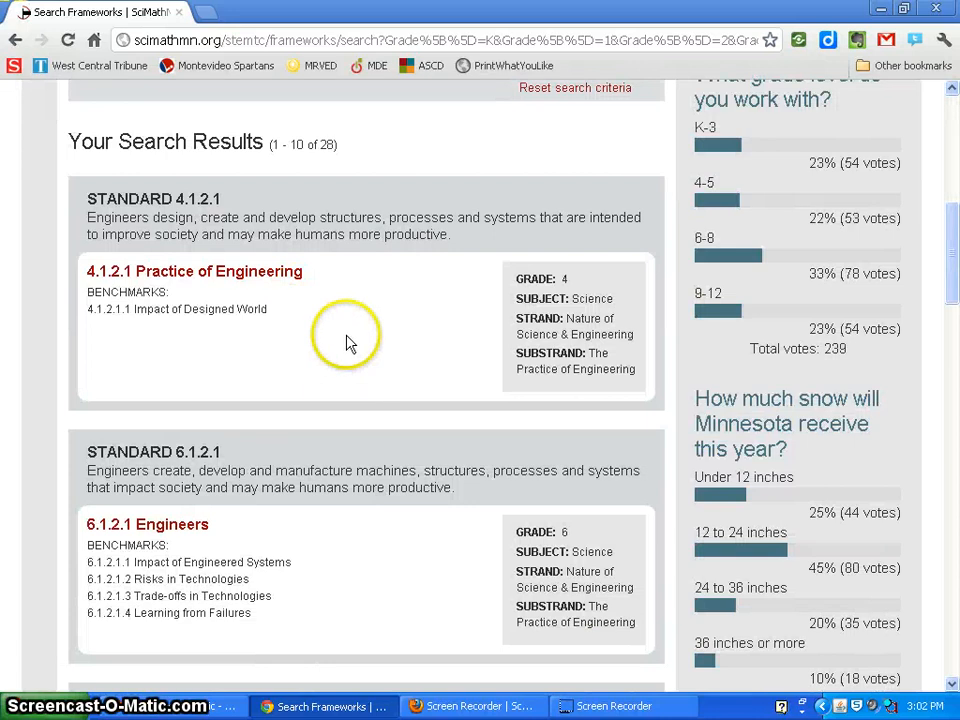
mouse_move(128, 390)
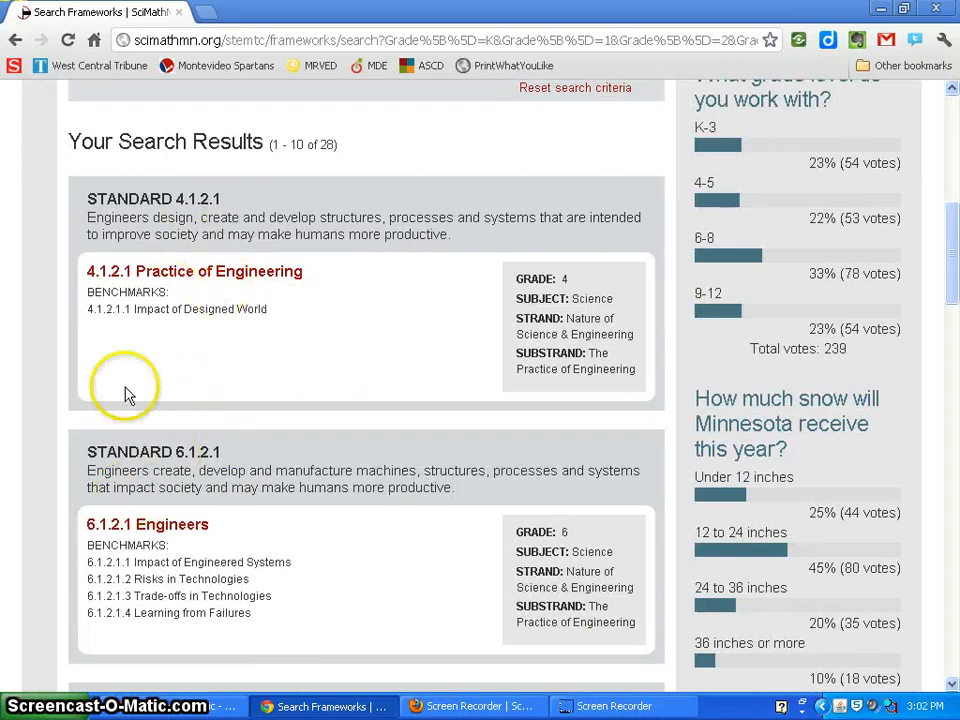
scroll("down", 3)
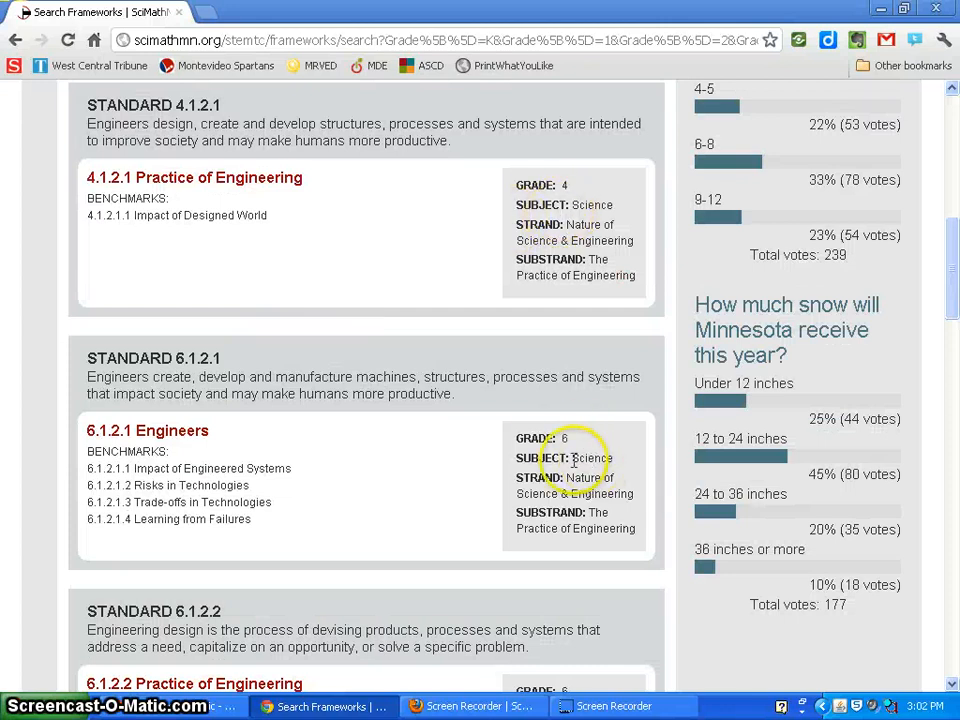
scroll("down", 3)
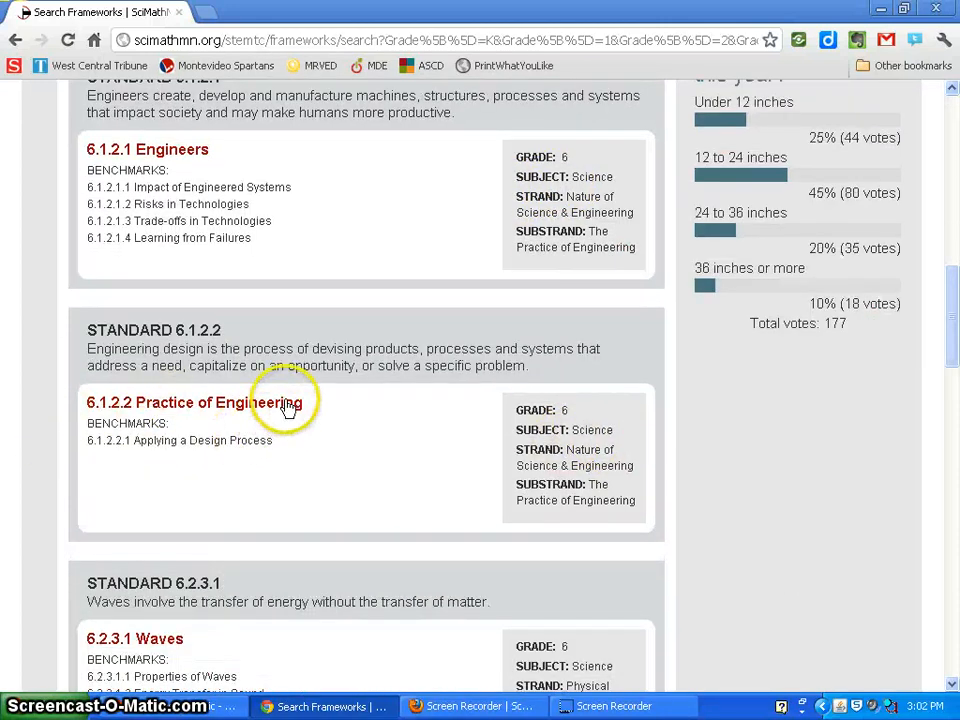
scroll("down", 3)
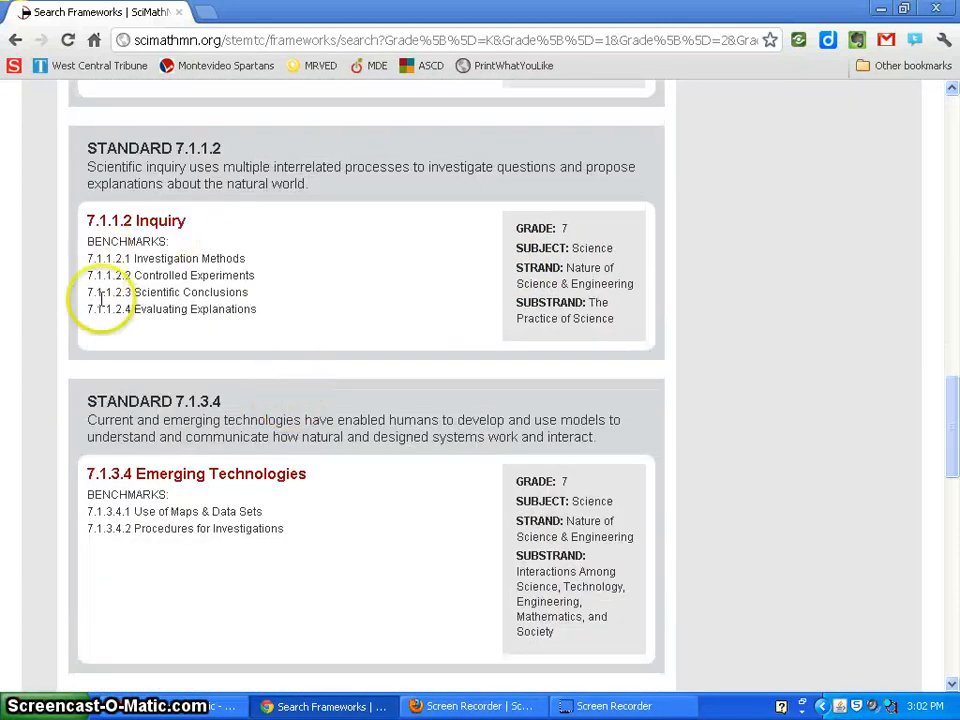
scroll("down", 3)
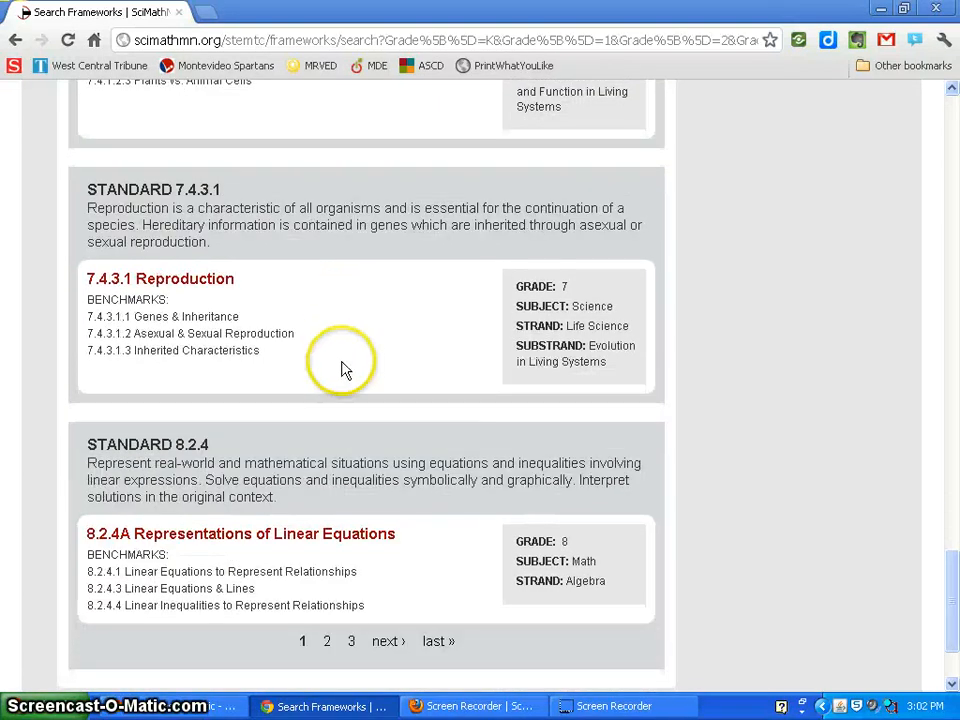
mouse_move(190, 278)
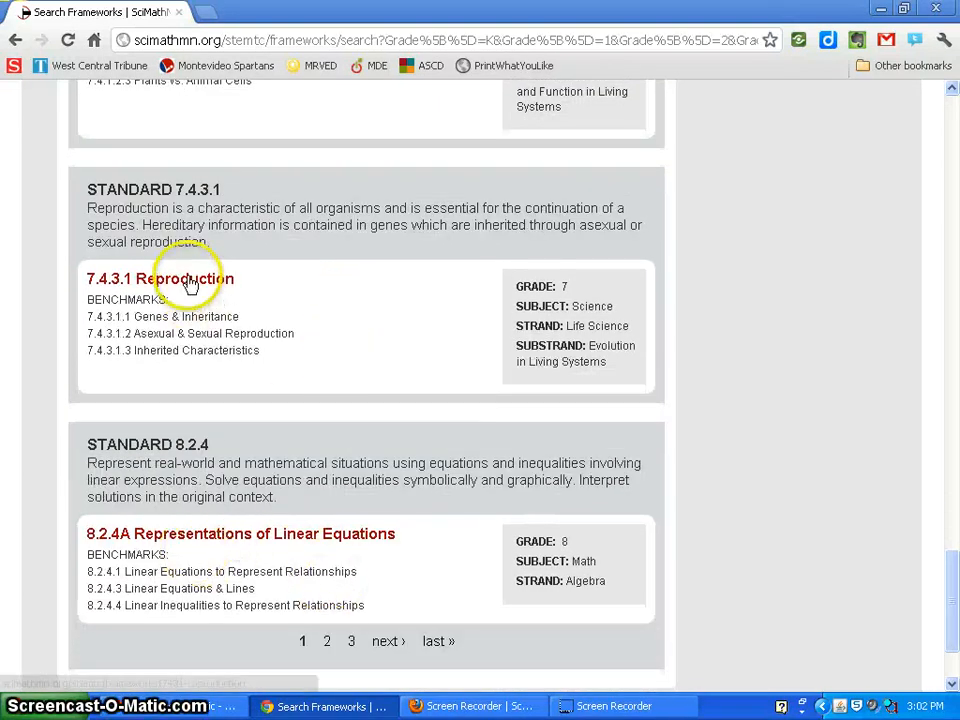
- View the 7.4.3.1 Reproduction framework's Resources and choose the Inside a Cell link
left_click(160, 278)
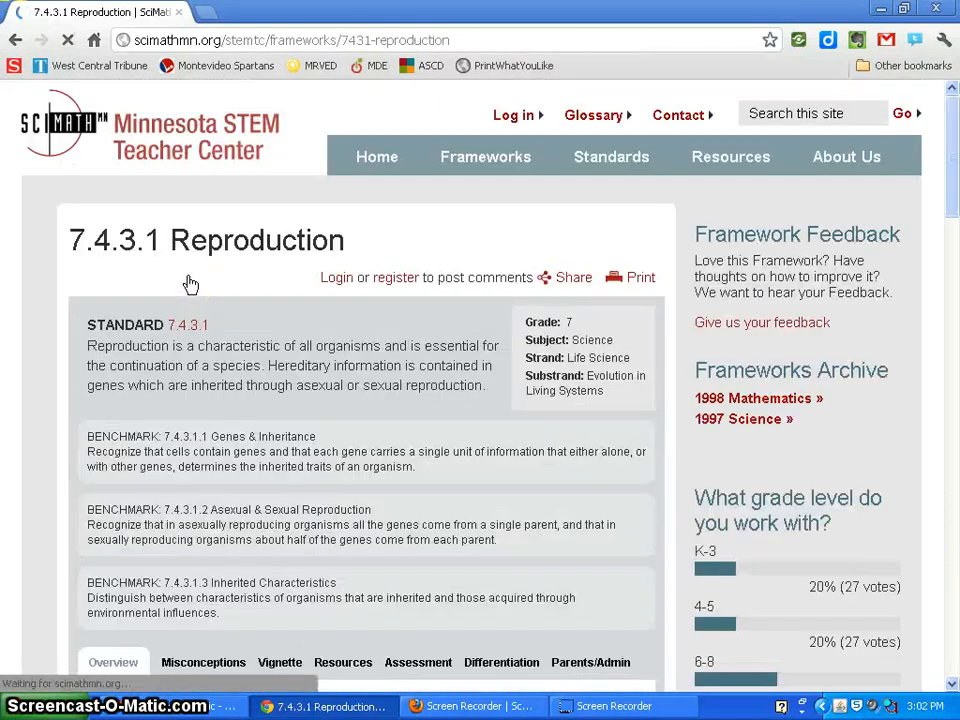
left_click(204, 288)
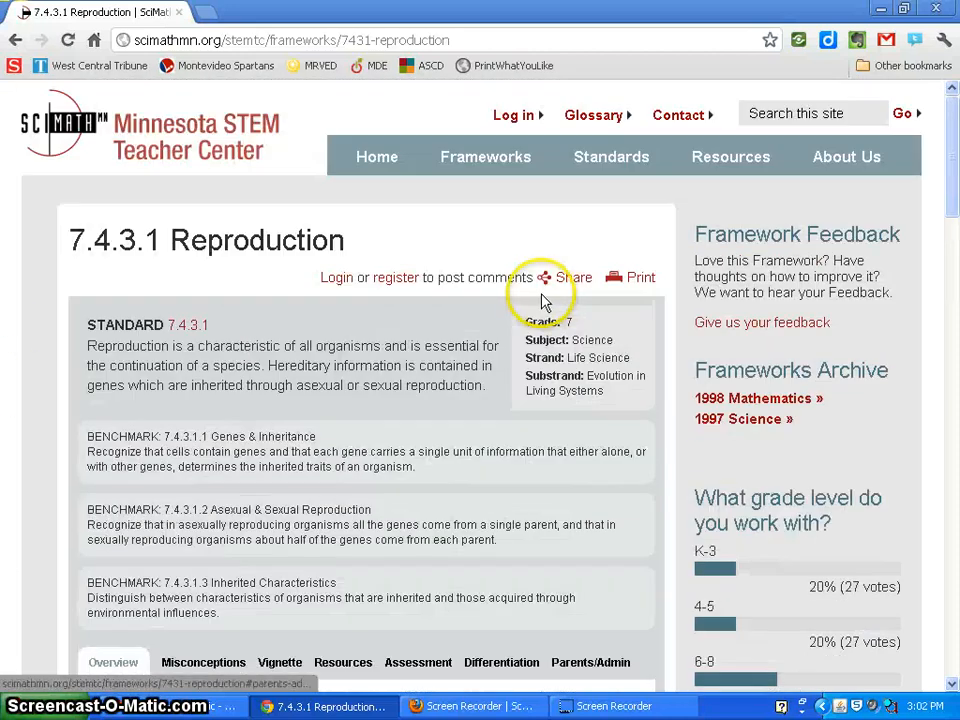
mouse_move(356, 296)
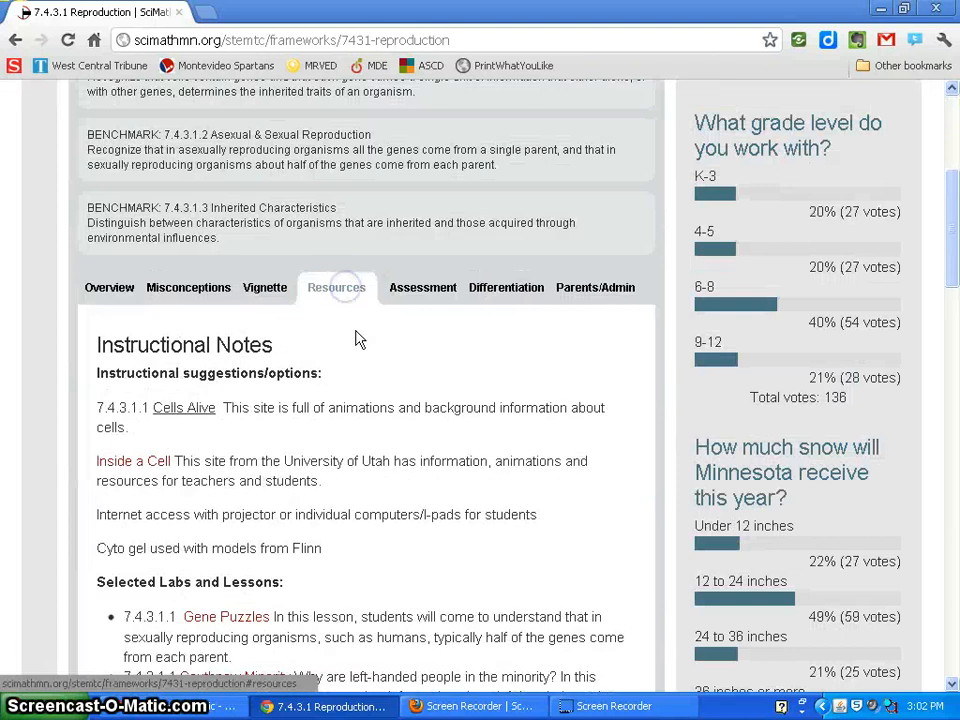
left_click(132, 368)
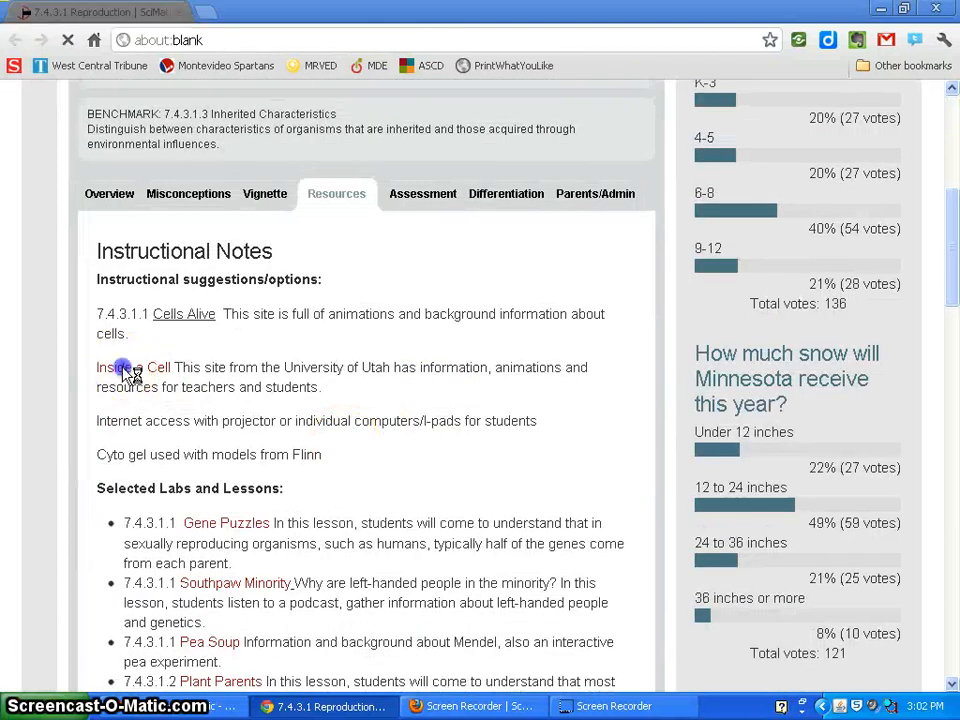
- Explore Learn.Genetics' Inside a Cell animation, zooming into an organelle and back to the whole cell
left_click(128, 368)
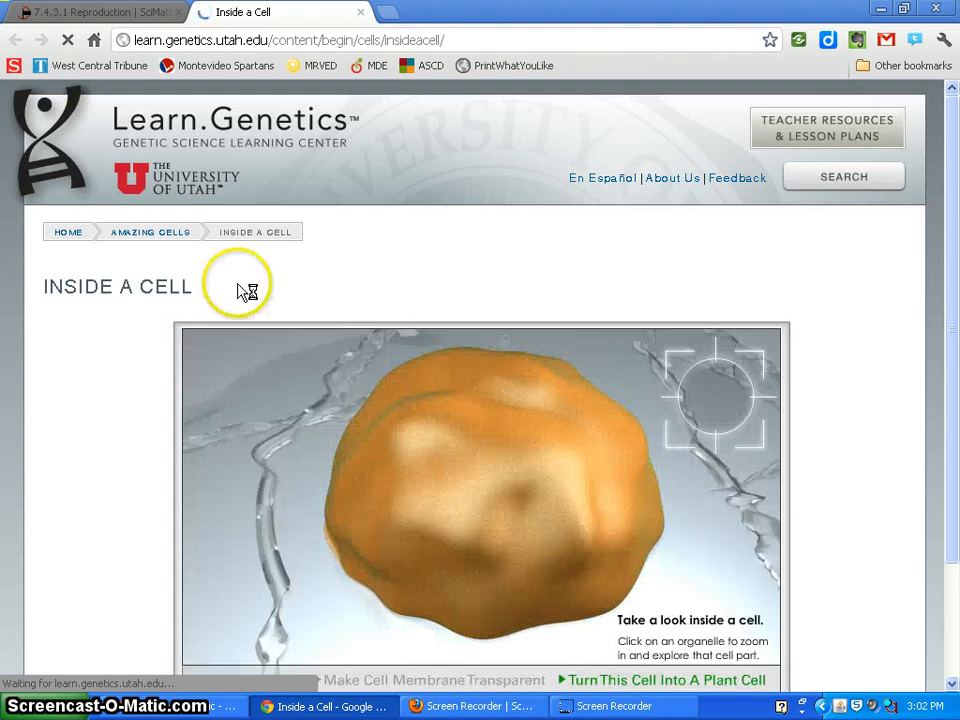
scroll("down", 3)
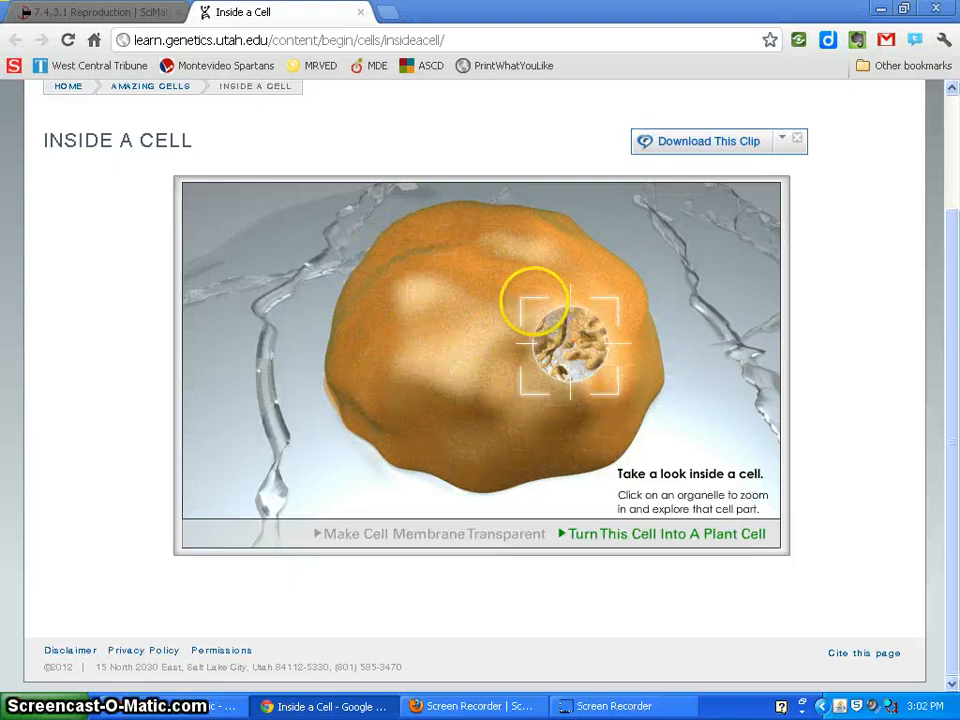
scroll("up", 3)
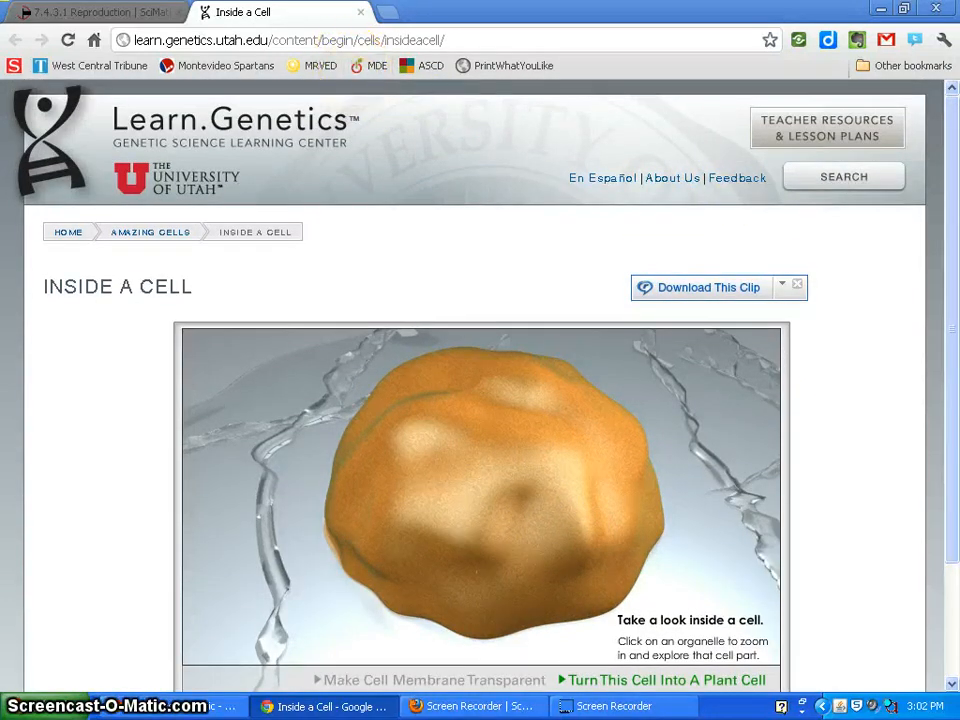
left_click(96, 12)
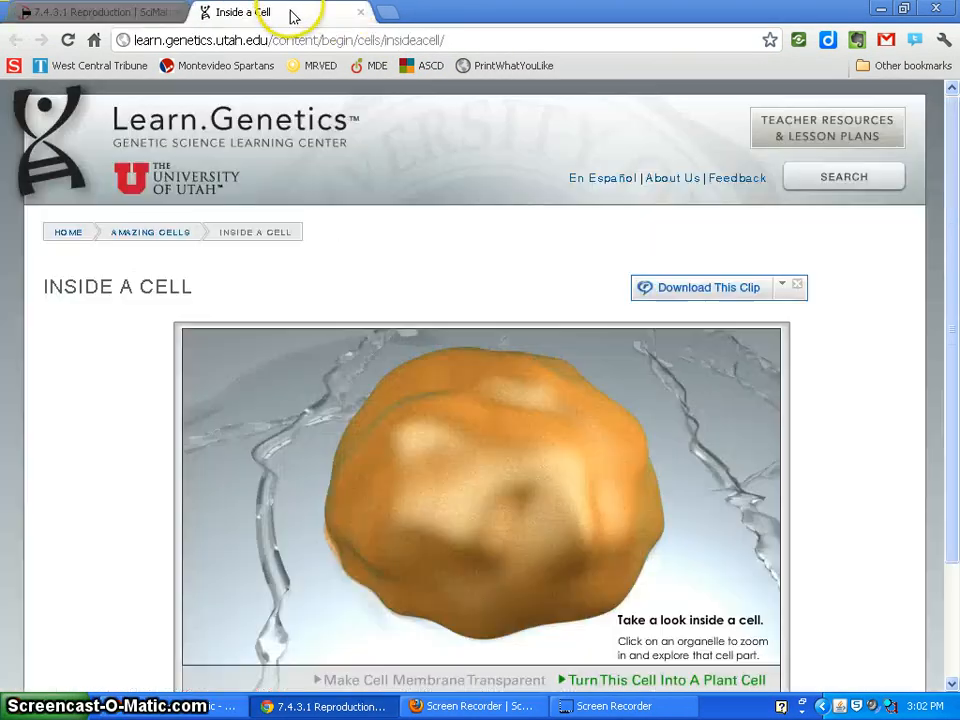
left_click(84, 12)
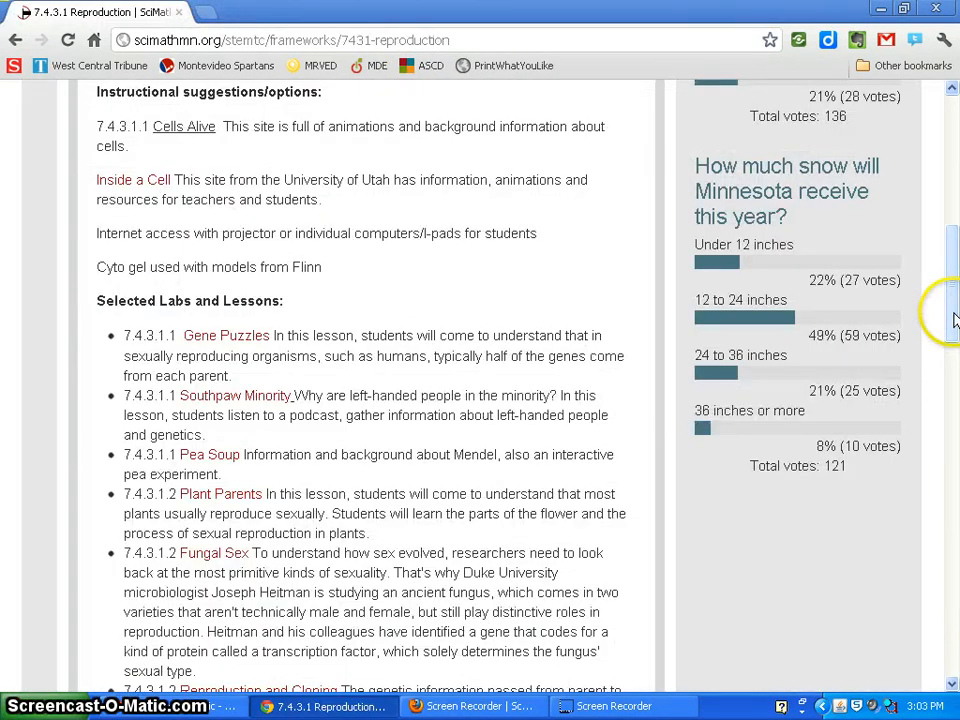
scroll("up", 3)
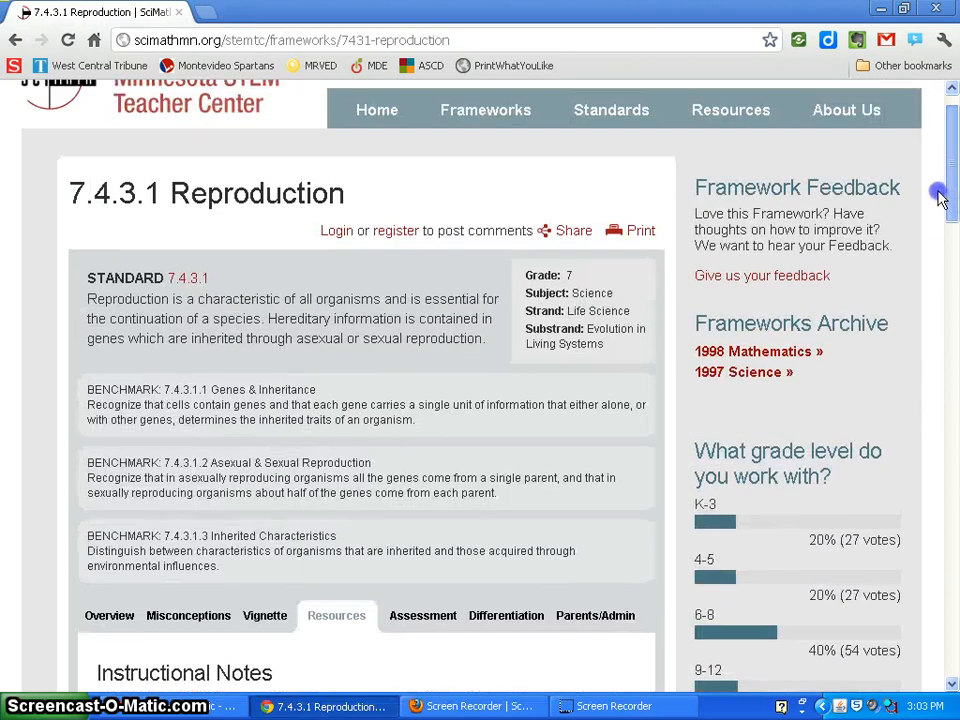
scroll("up", 3)
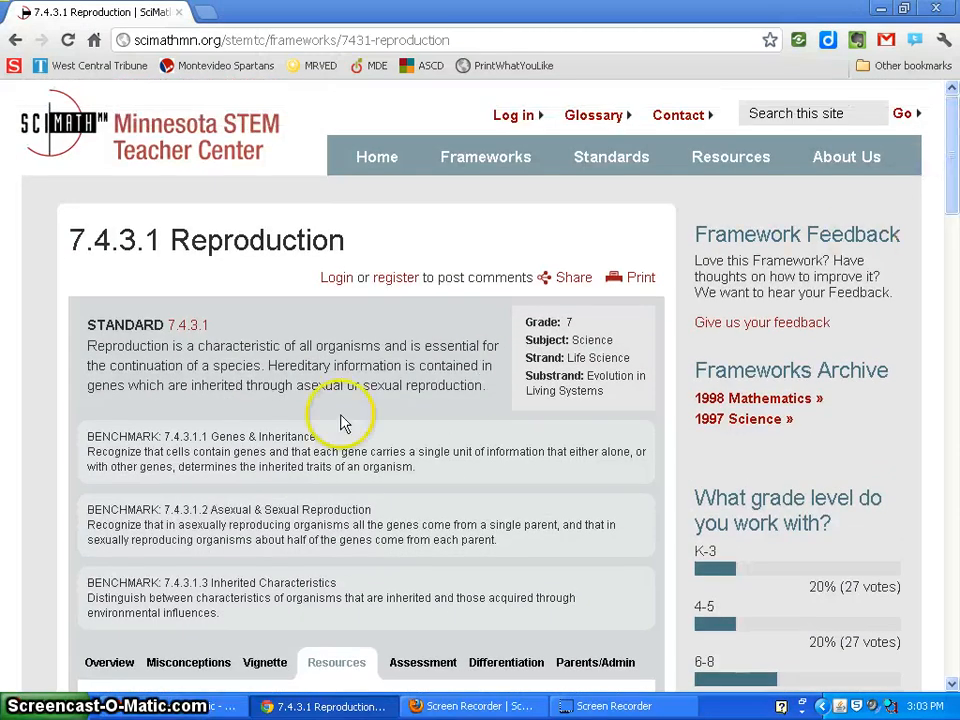
scroll("down", 3)
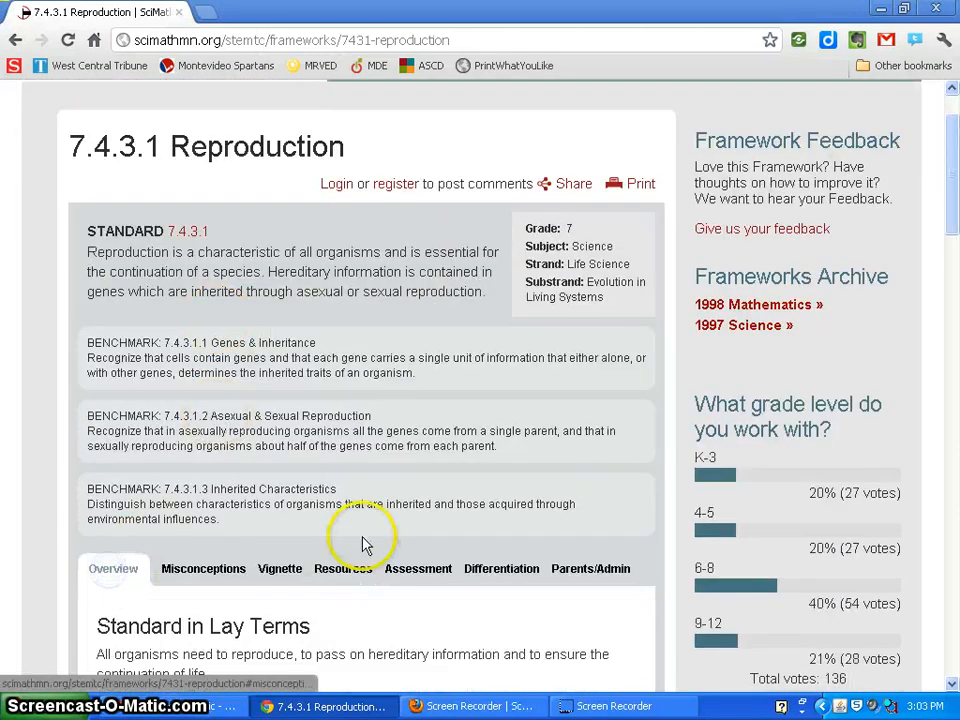
scroll("down", 3)
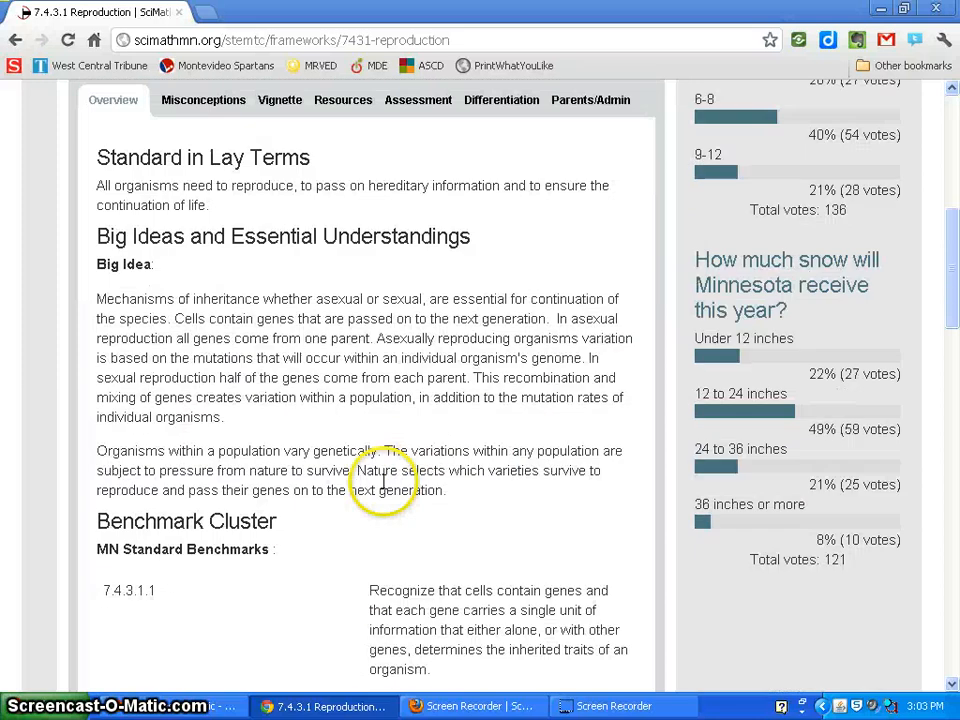
scroll("down", 3)
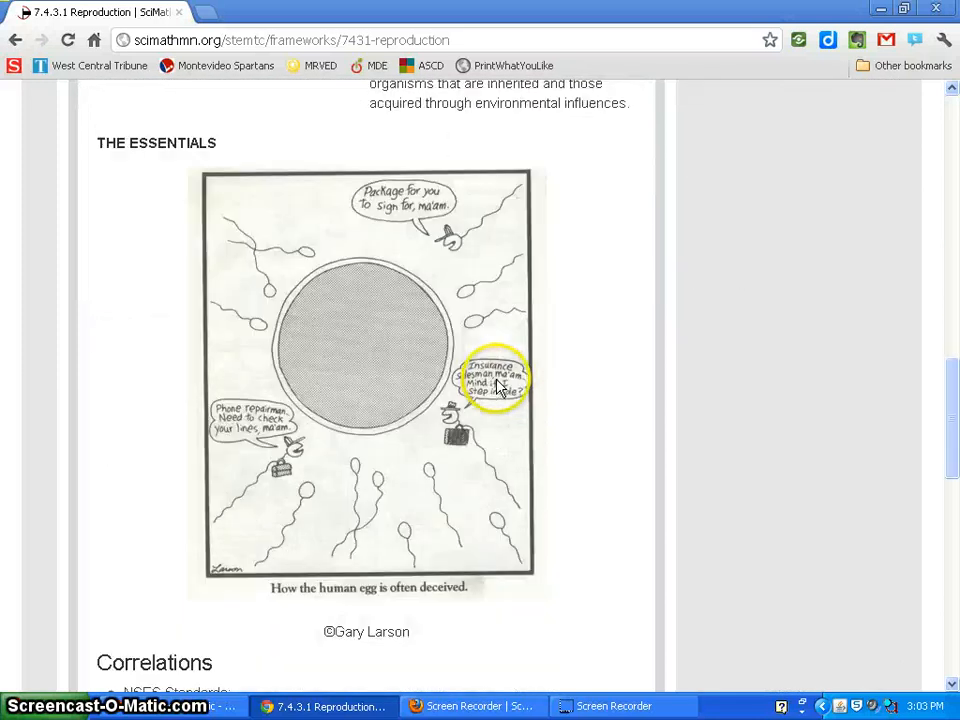
mouse_move(408, 236)
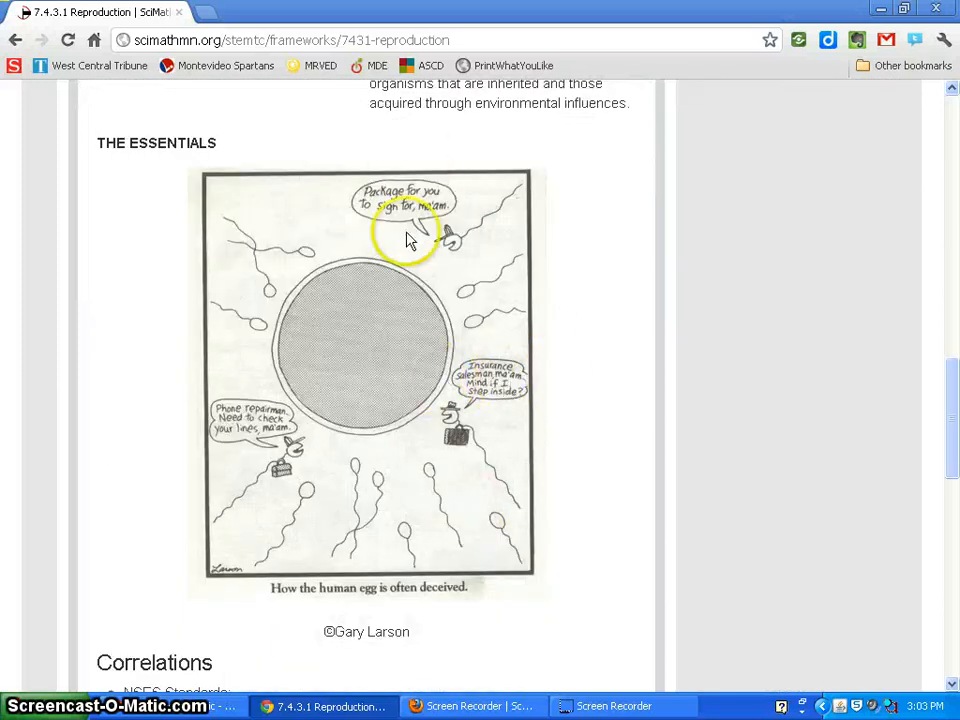
scroll("down", 3)
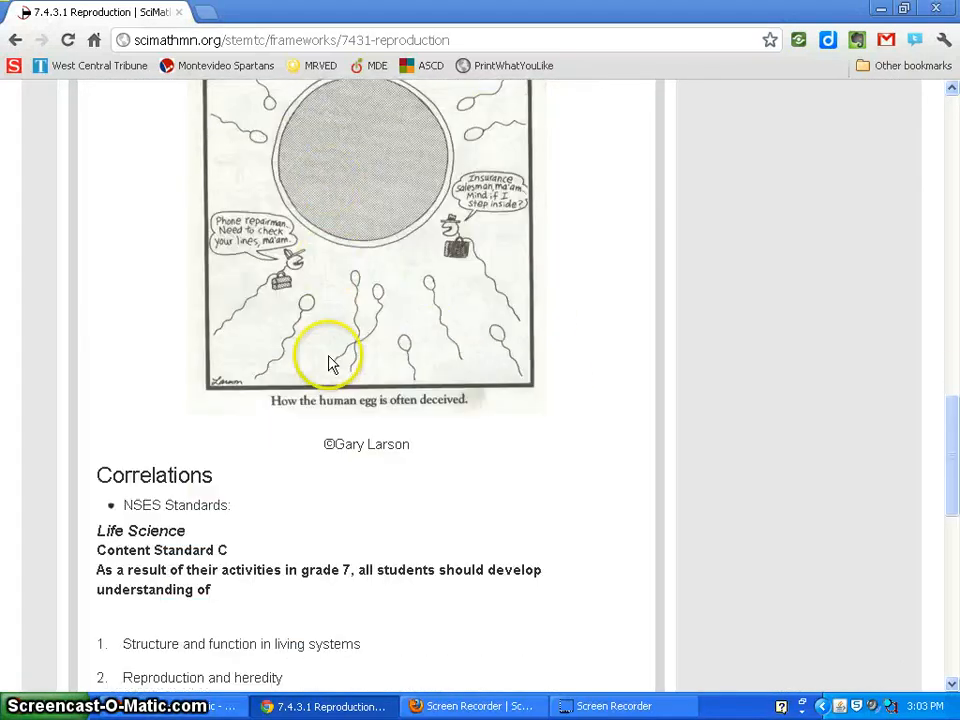
scroll("down", 3)
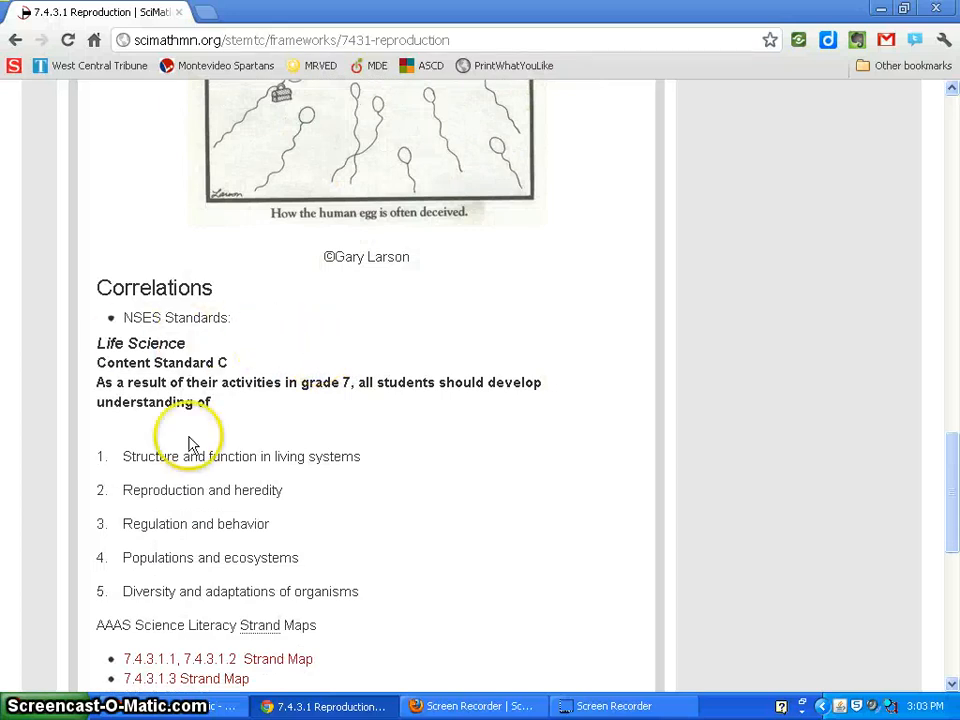
scroll("down", 3)
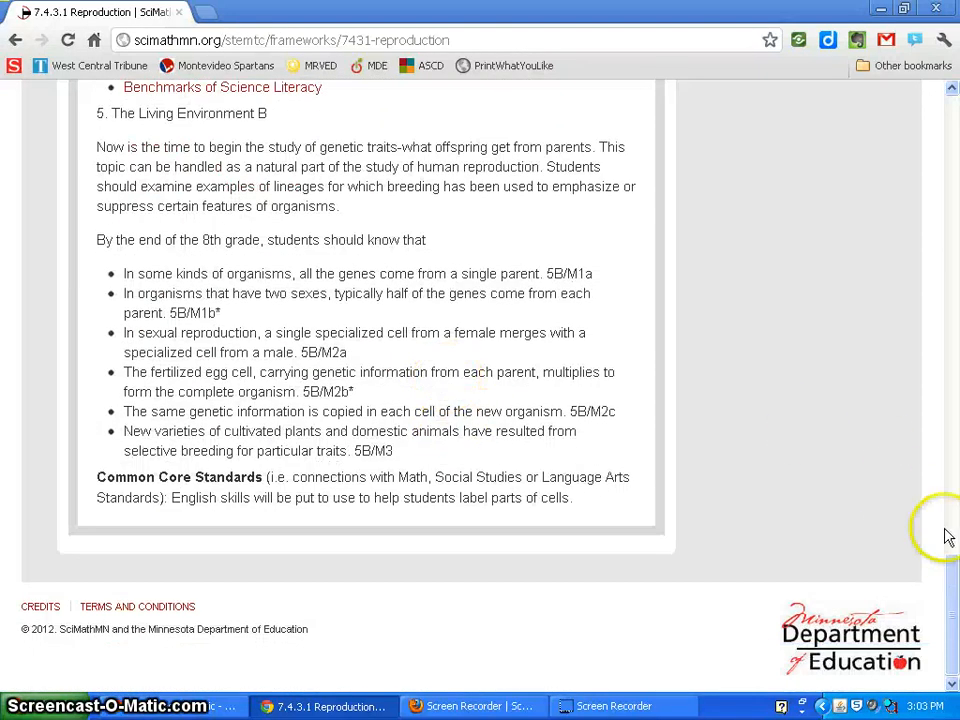
scroll("up", 3)
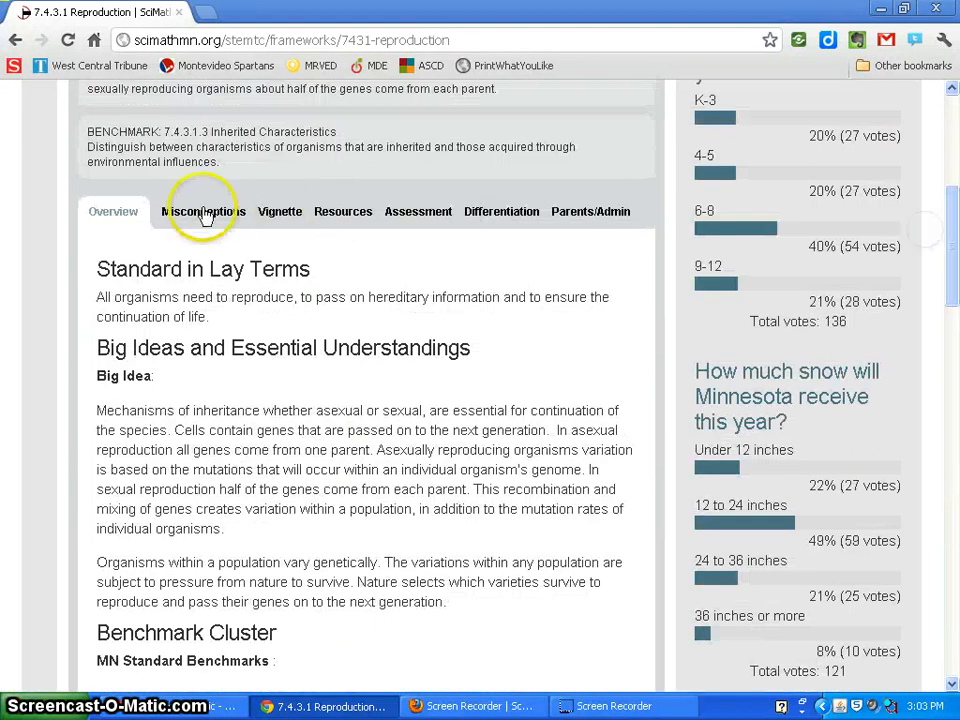
left_click(196, 212)
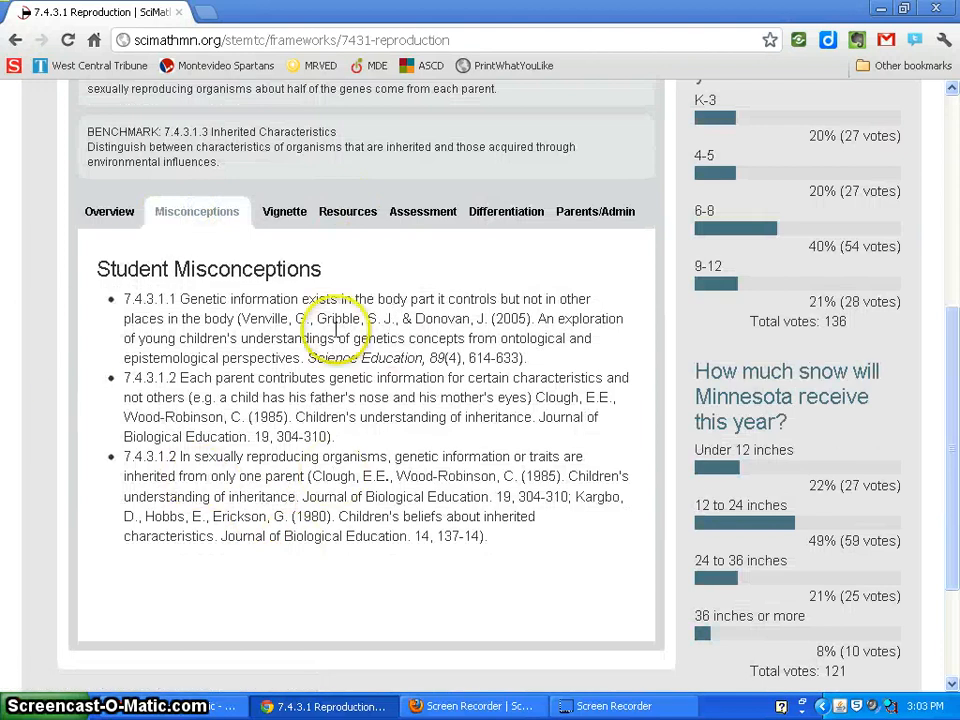
left_click(336, 212)
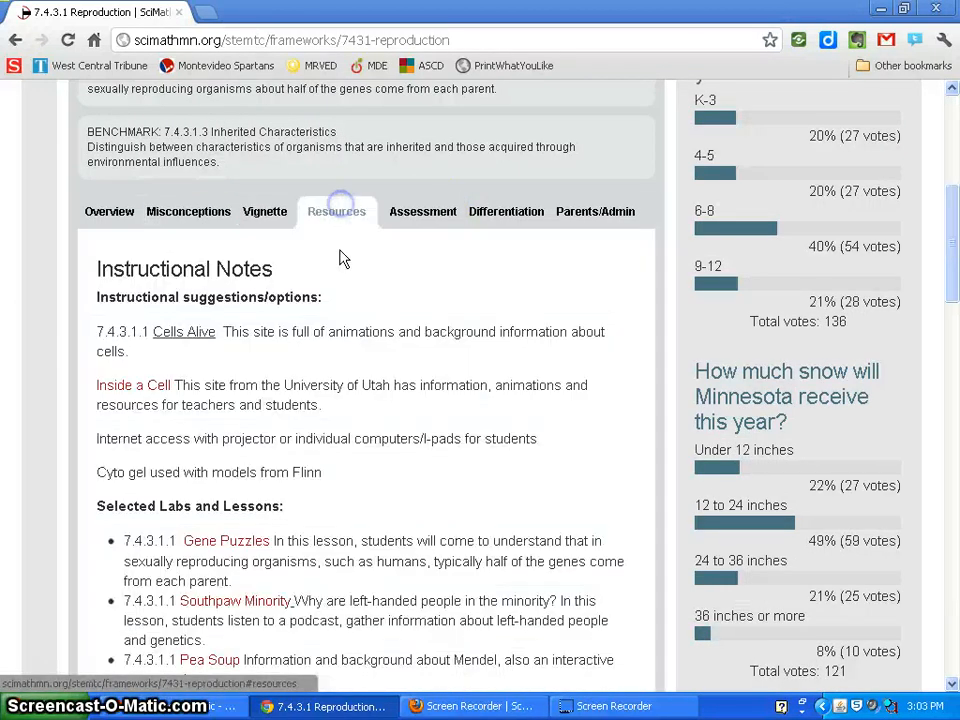
scroll("down", 3)
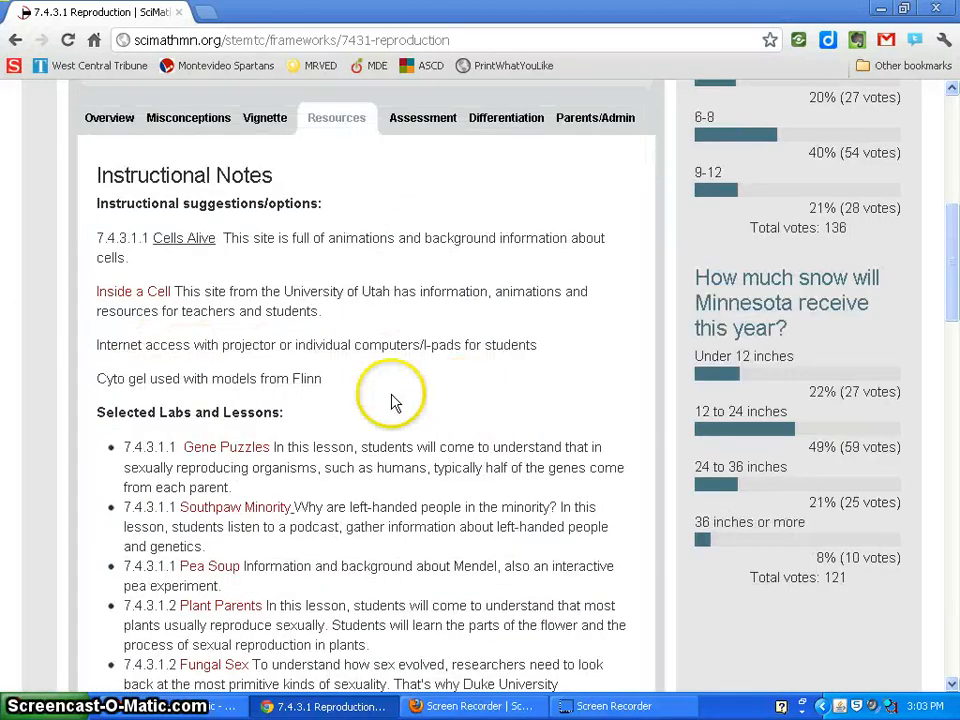
scroll("up", 3)
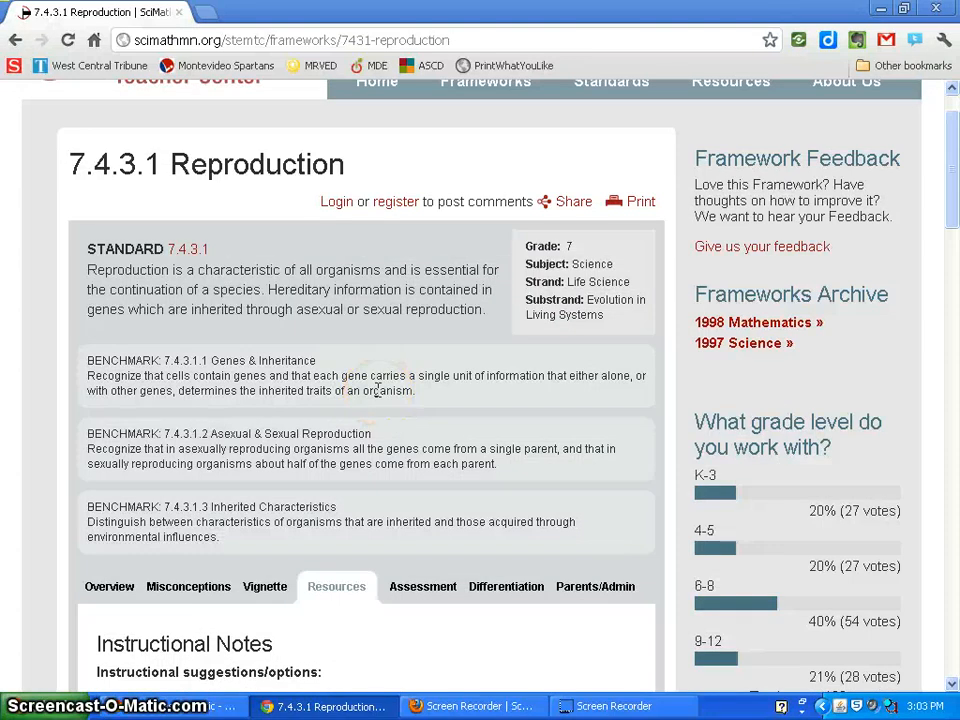
scroll("up", 3)
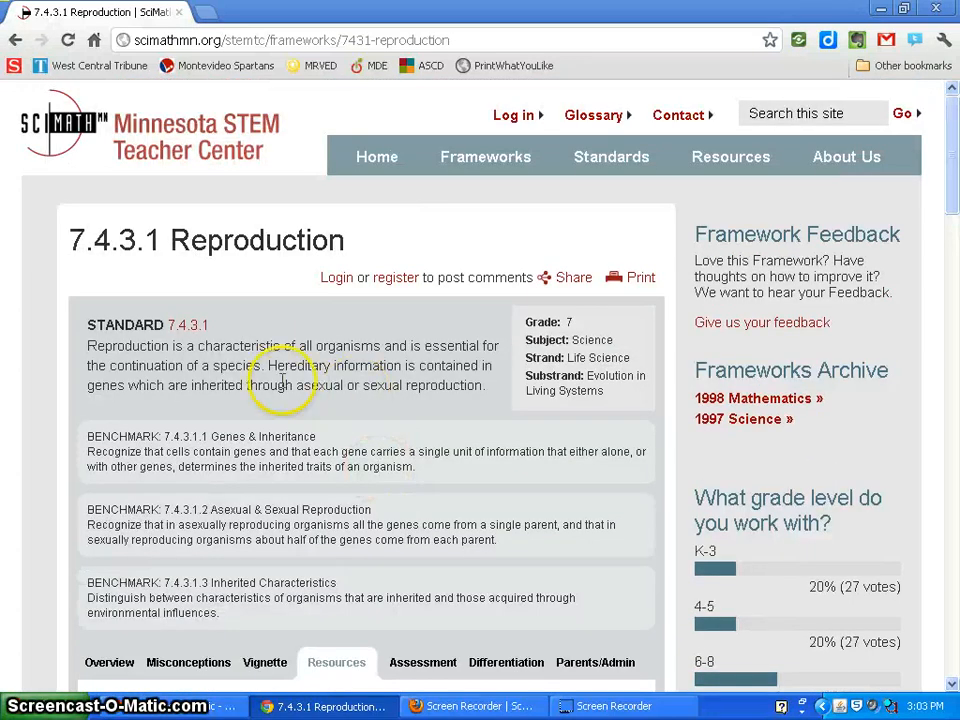
- Return to the frameworks home page via the SciMathMN logo and review its grade-level Mathematics and Science links
left_click(376, 156)
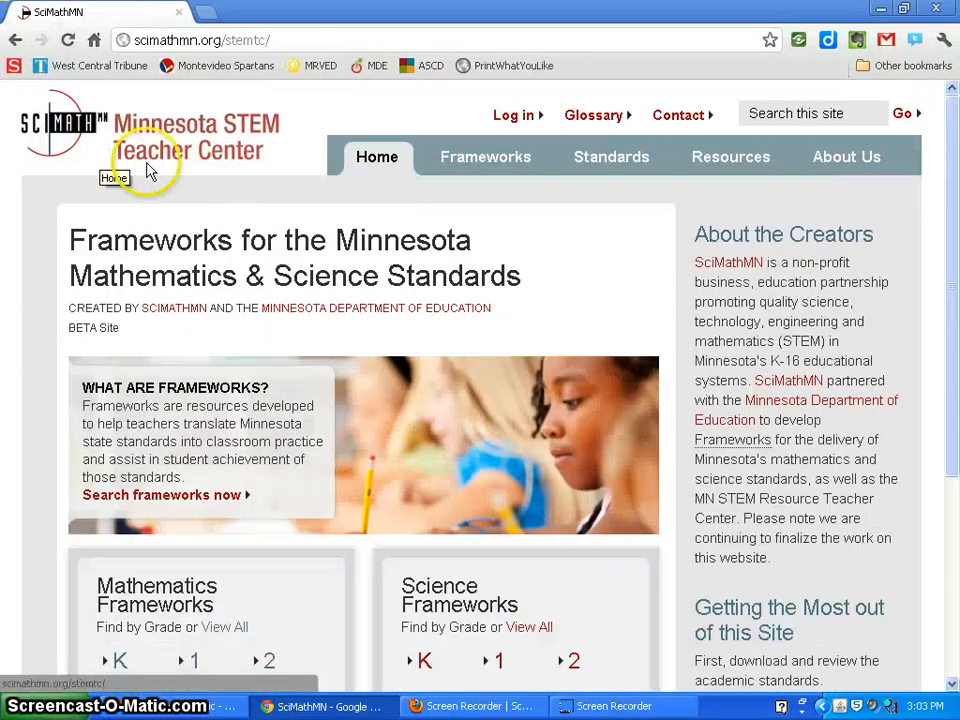
mouse_move(348, 270)
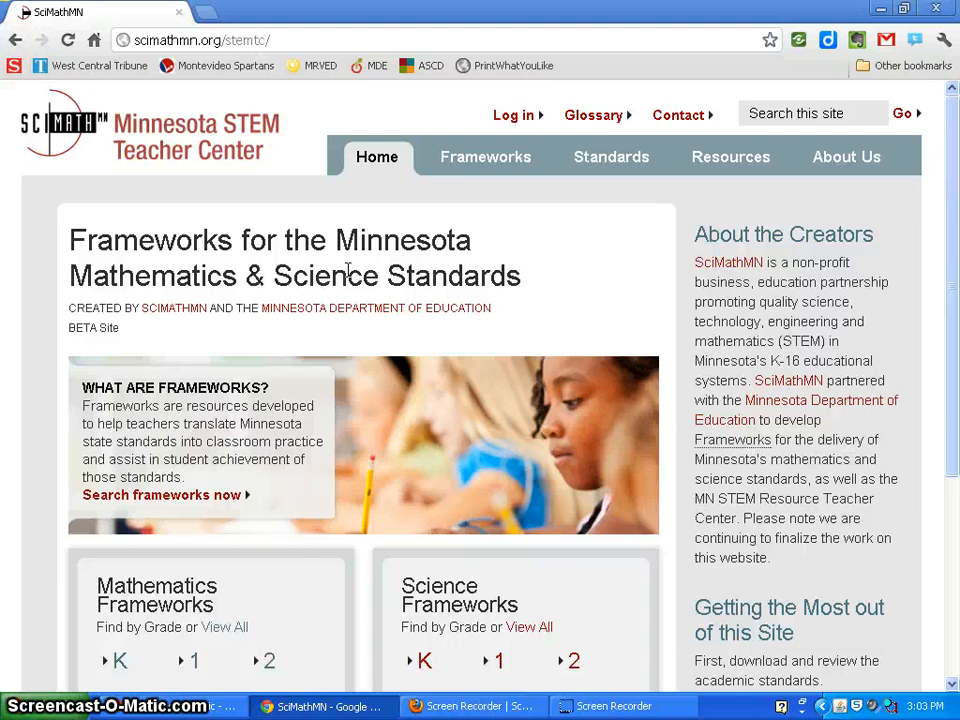
scroll("down", 3)
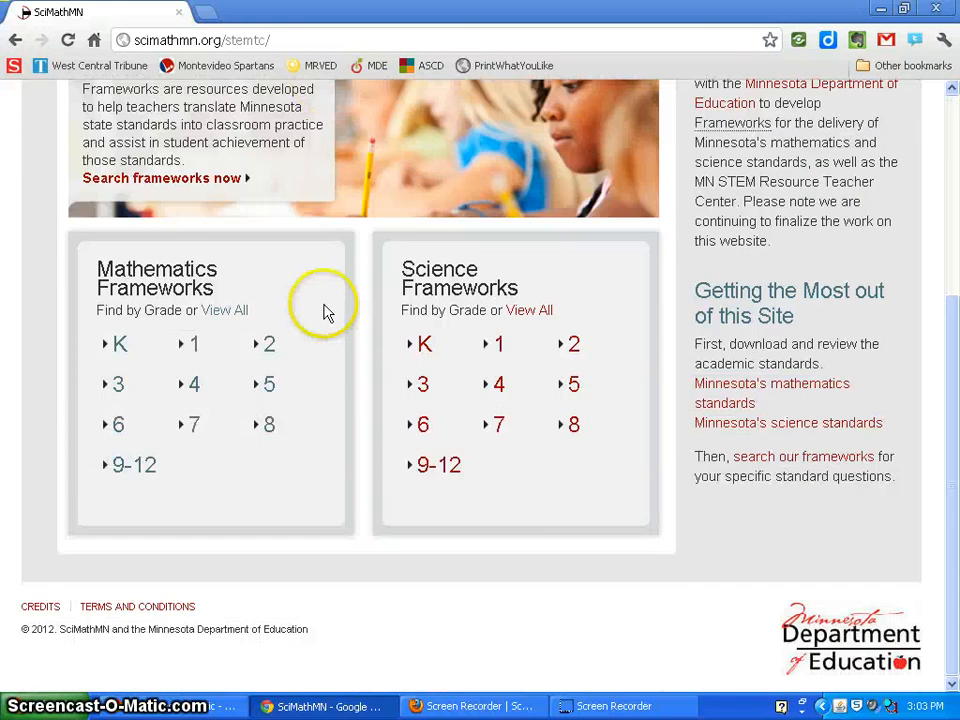
mouse_move(258, 420)
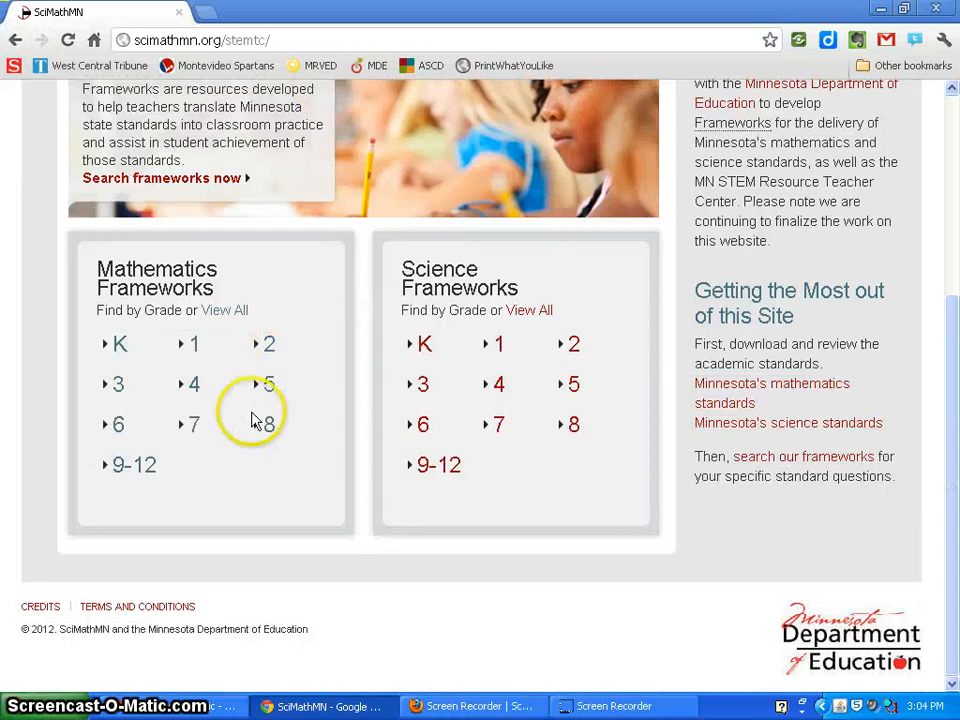
mouse_move(356, 452)
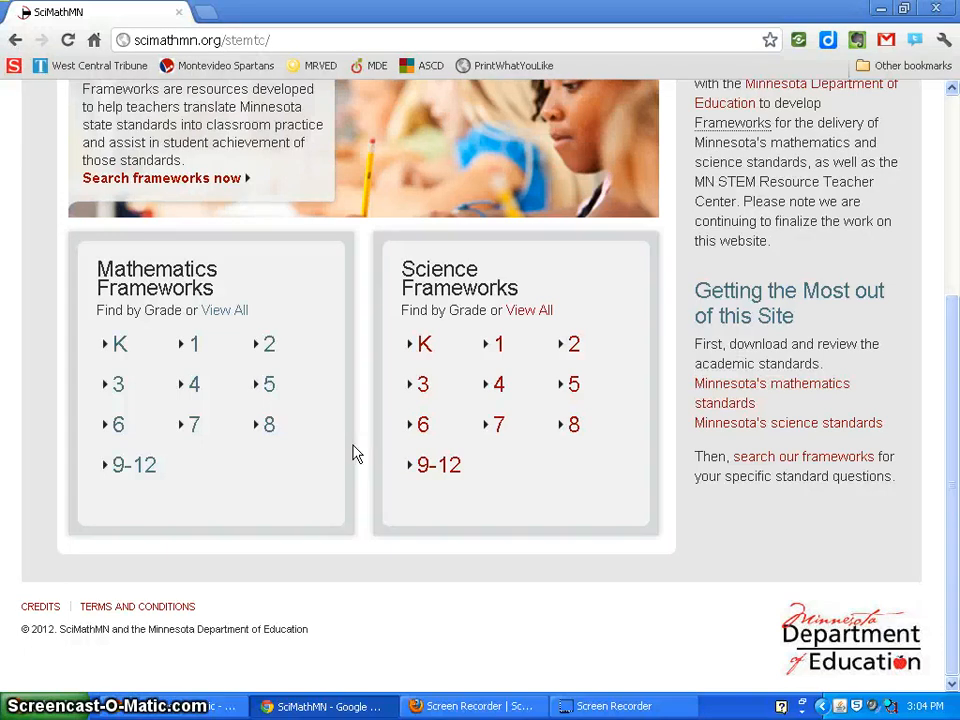
scroll("up", 3)
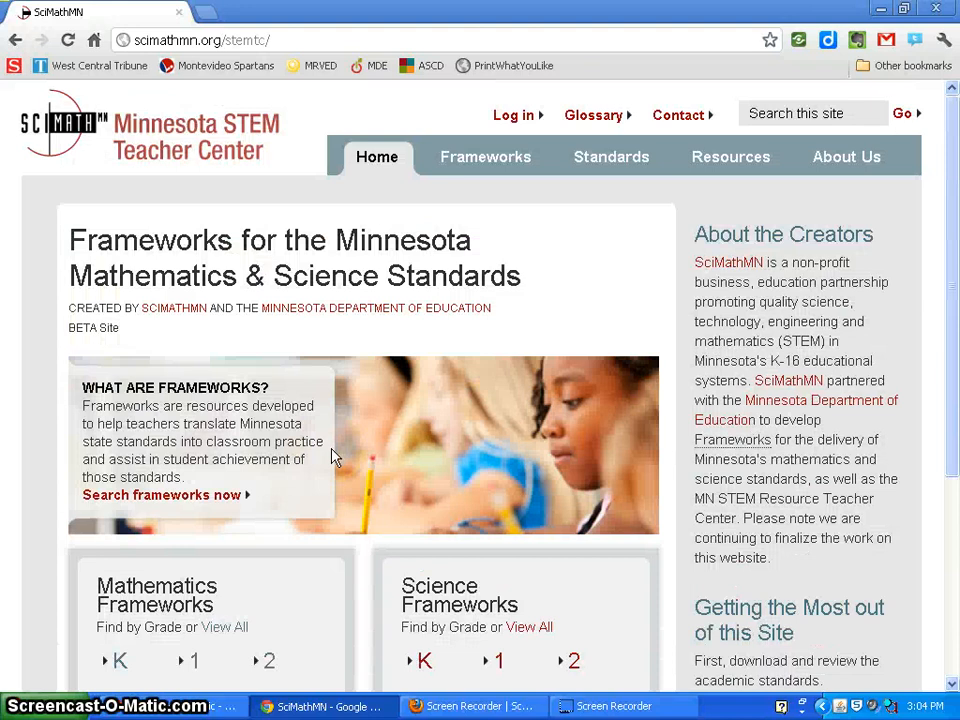
mouse_move(112, 190)
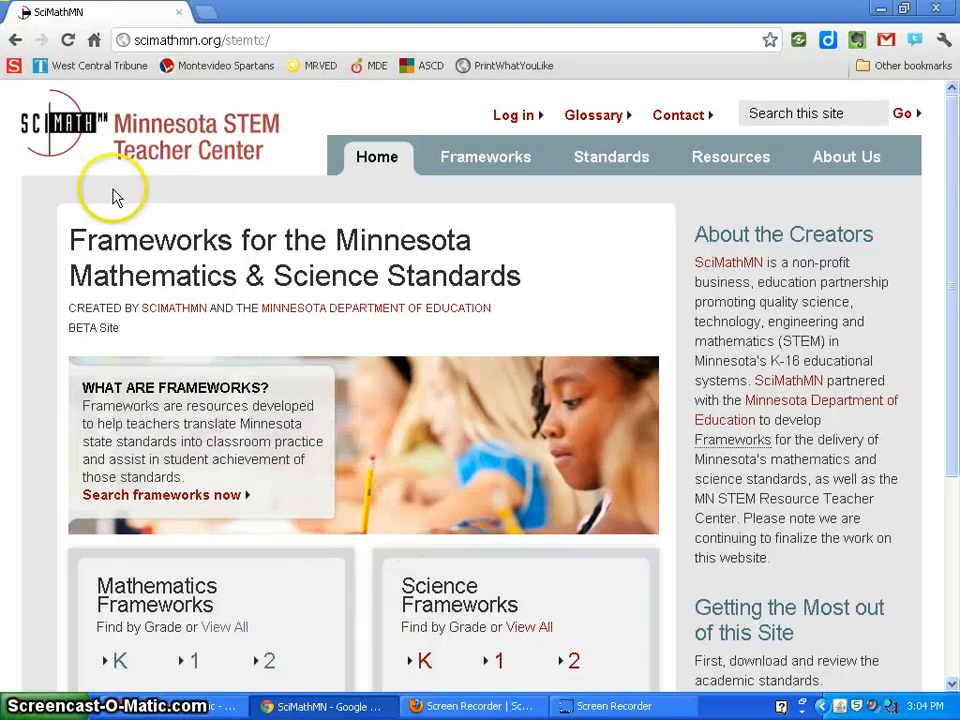
mouse_move(300, 276)
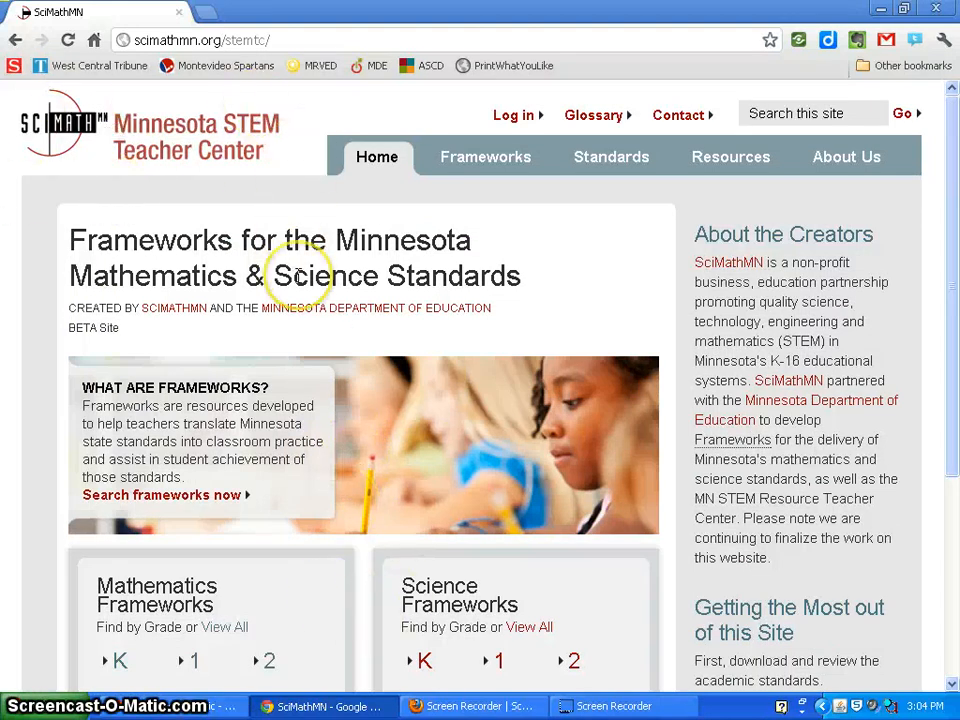
scroll("down", 3)
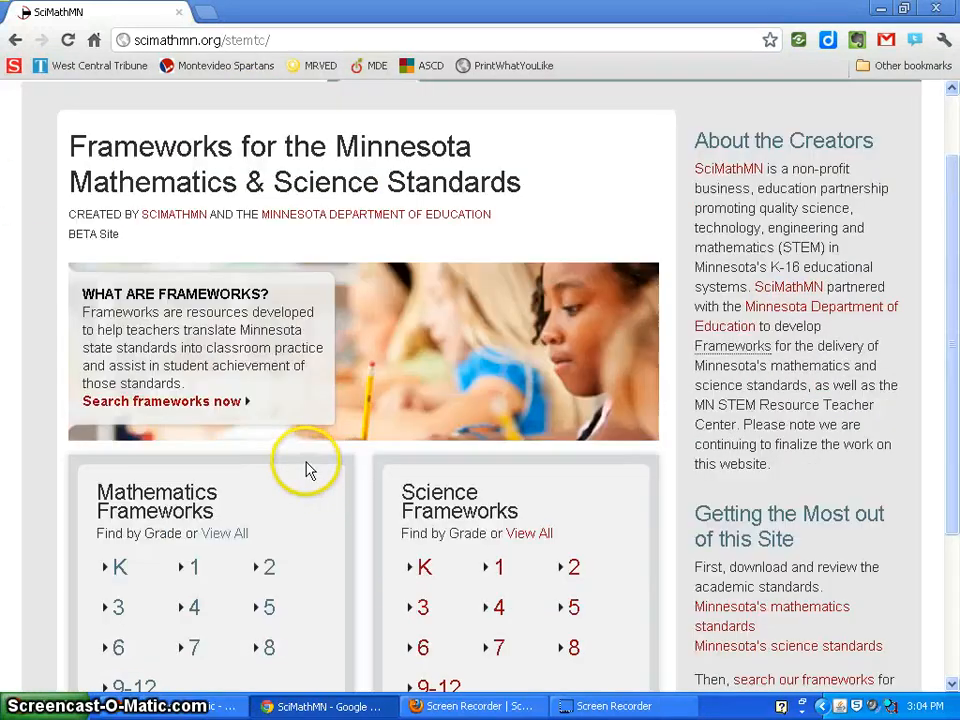
scroll("down", 3)
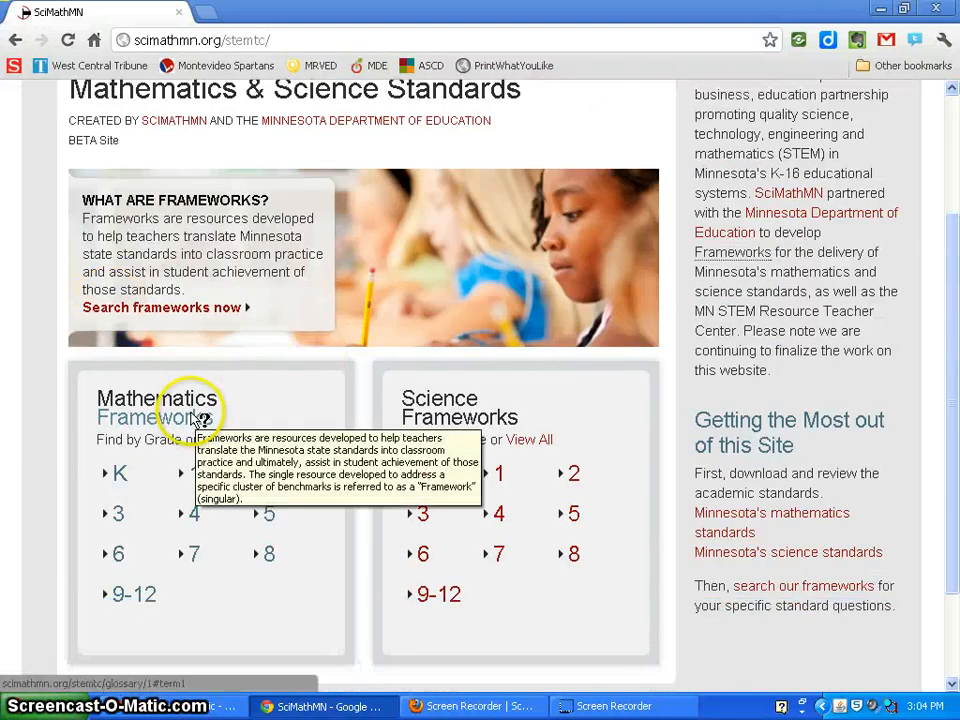
scroll("up", 3)
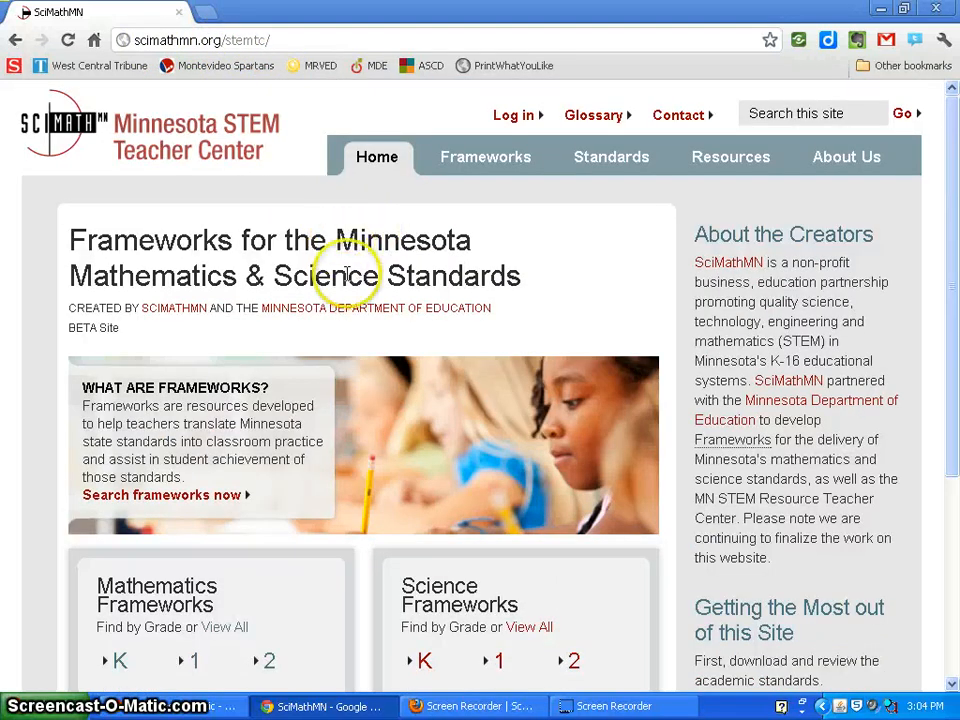
mouse_move(416, 344)
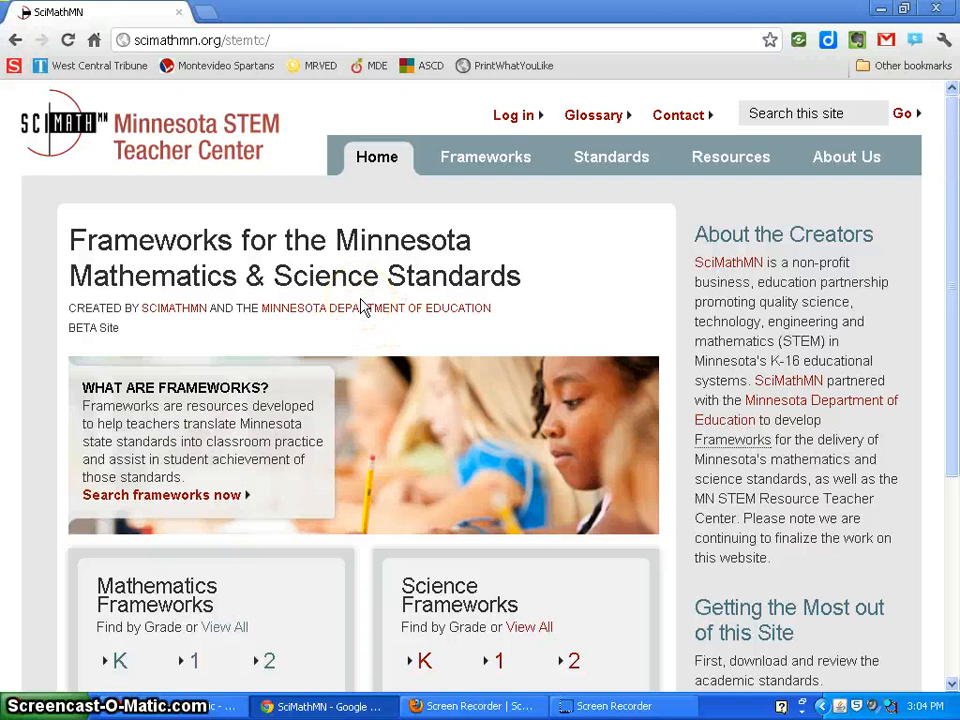
mouse_move(490, 404)
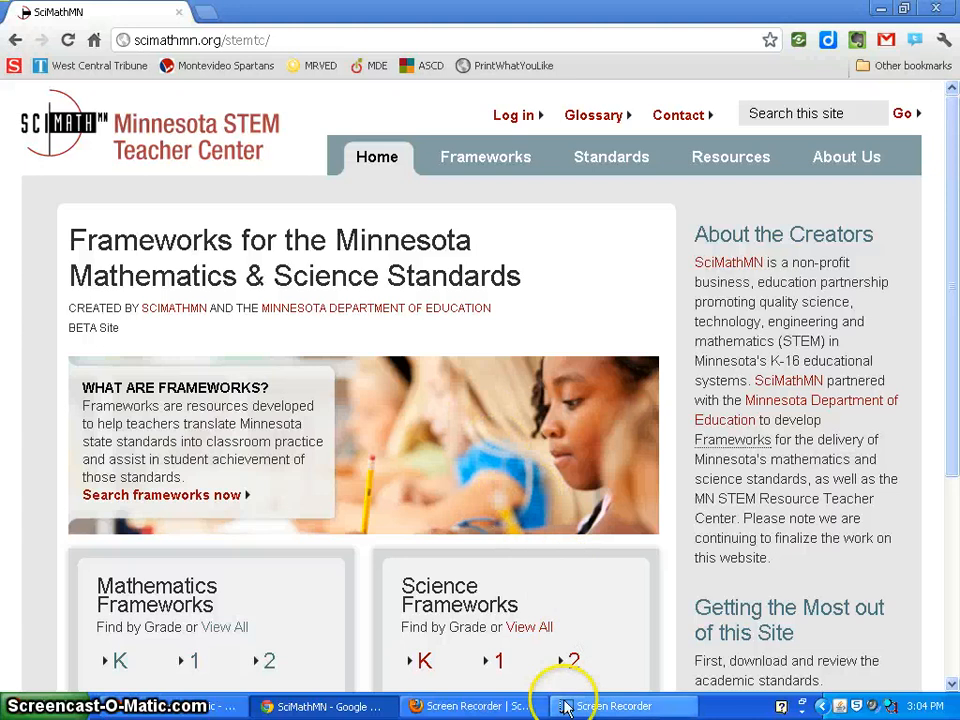
mouse_move(600, 704)
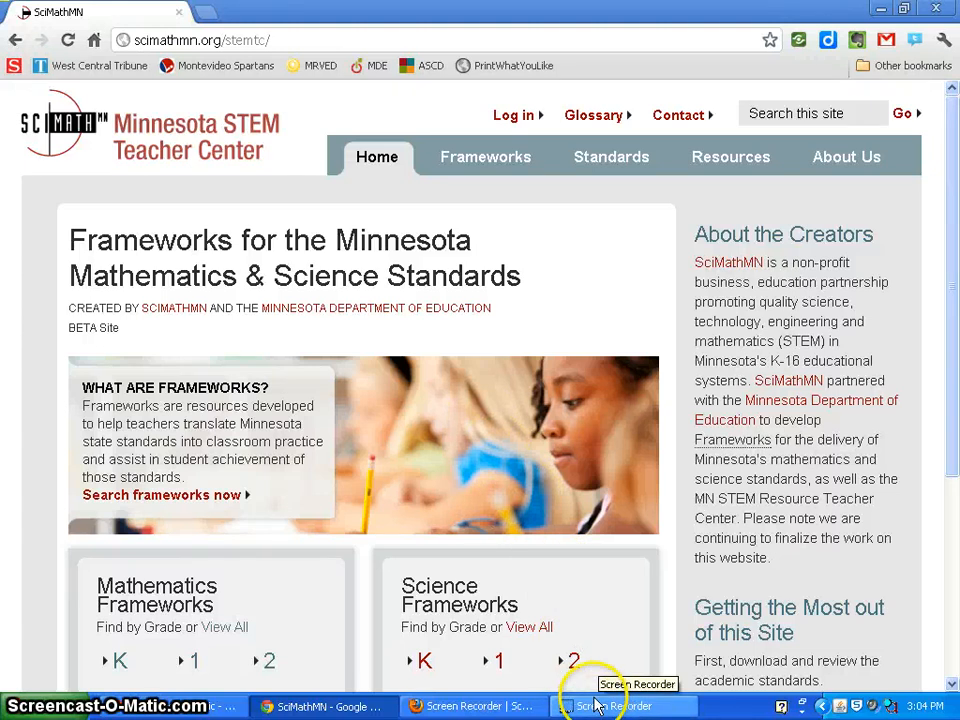